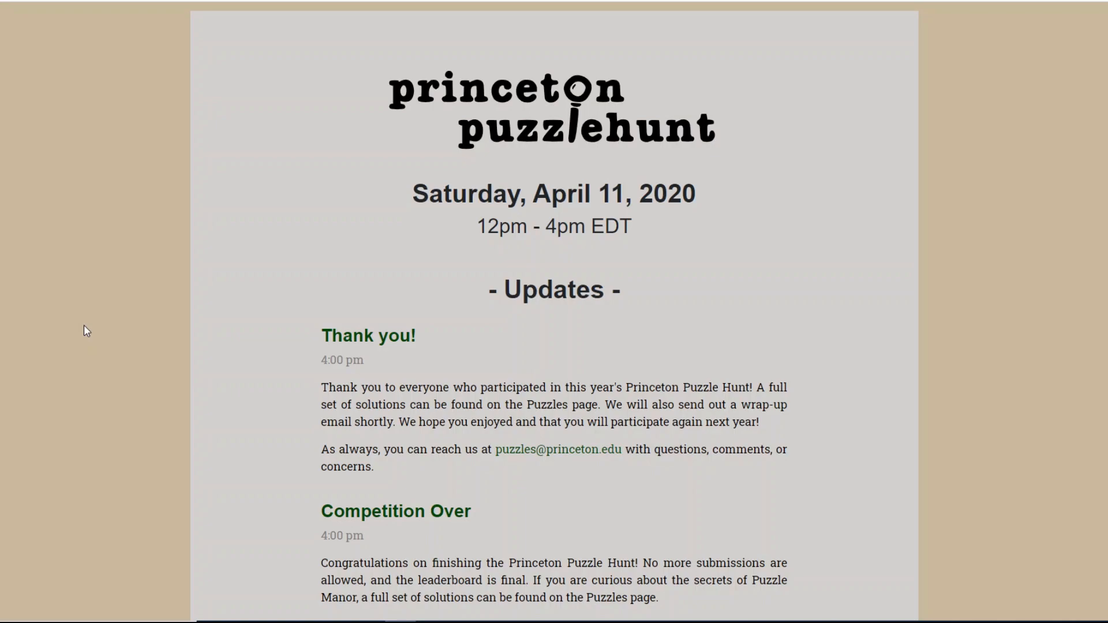
pyautogui.moveTo(585, 90)
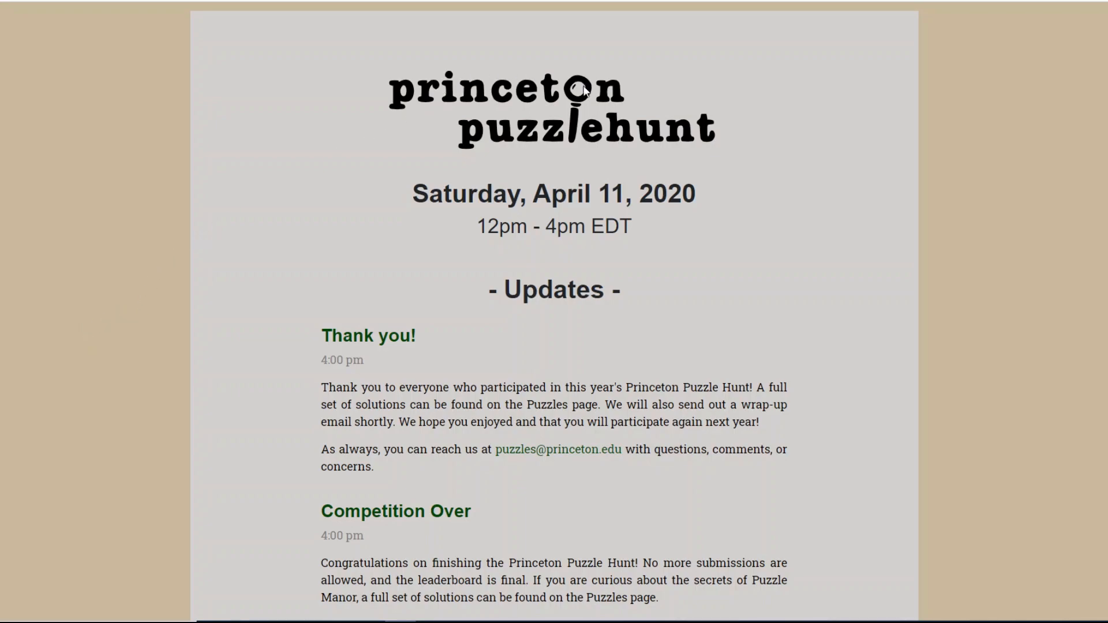
pyautogui.moveTo(390, 170)
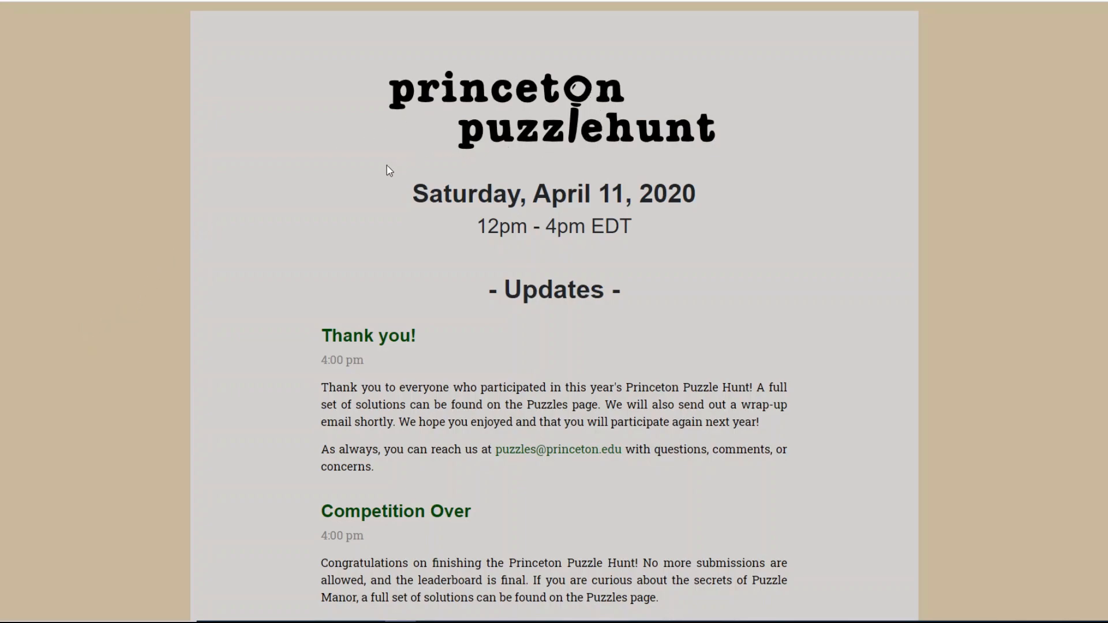
pyautogui.moveTo(296, 218)
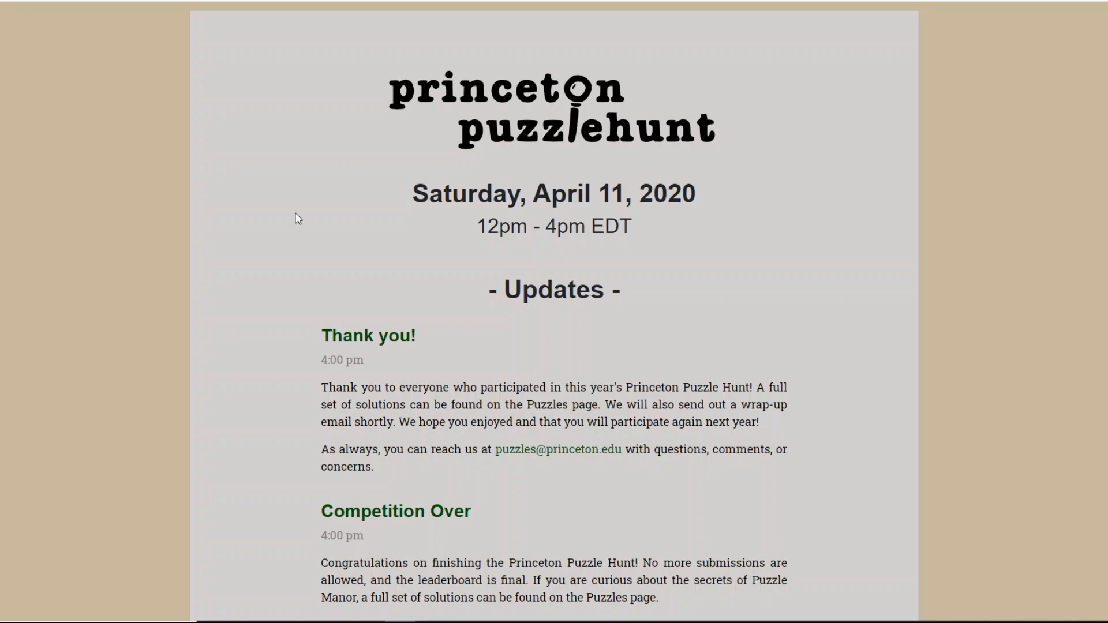
pyautogui.moveTo(294, 218)
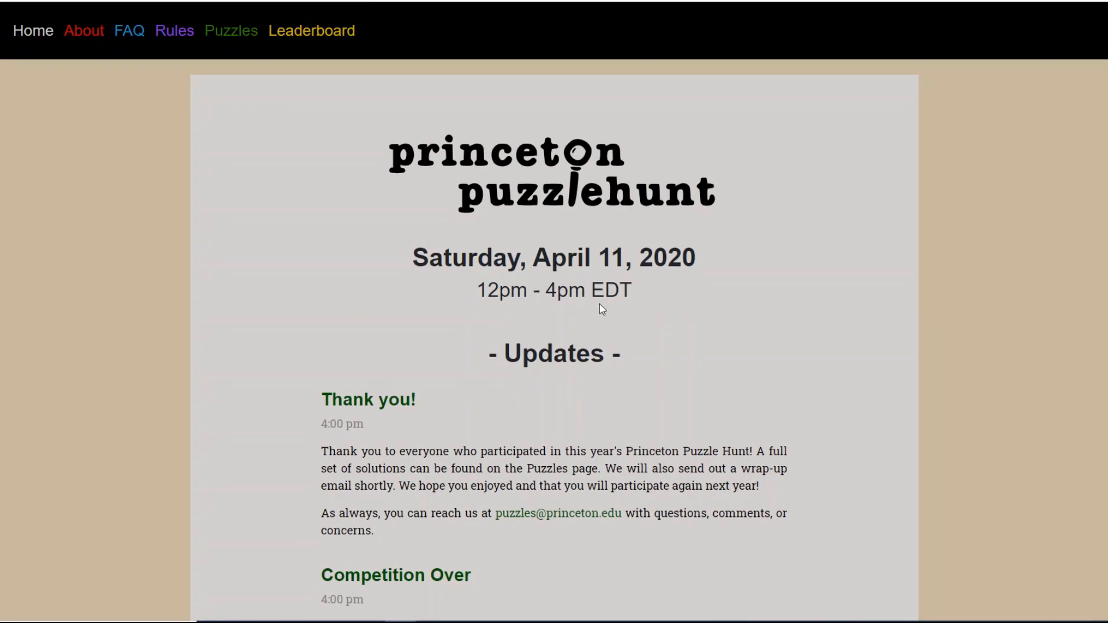
pyautogui.moveTo(414, 314)
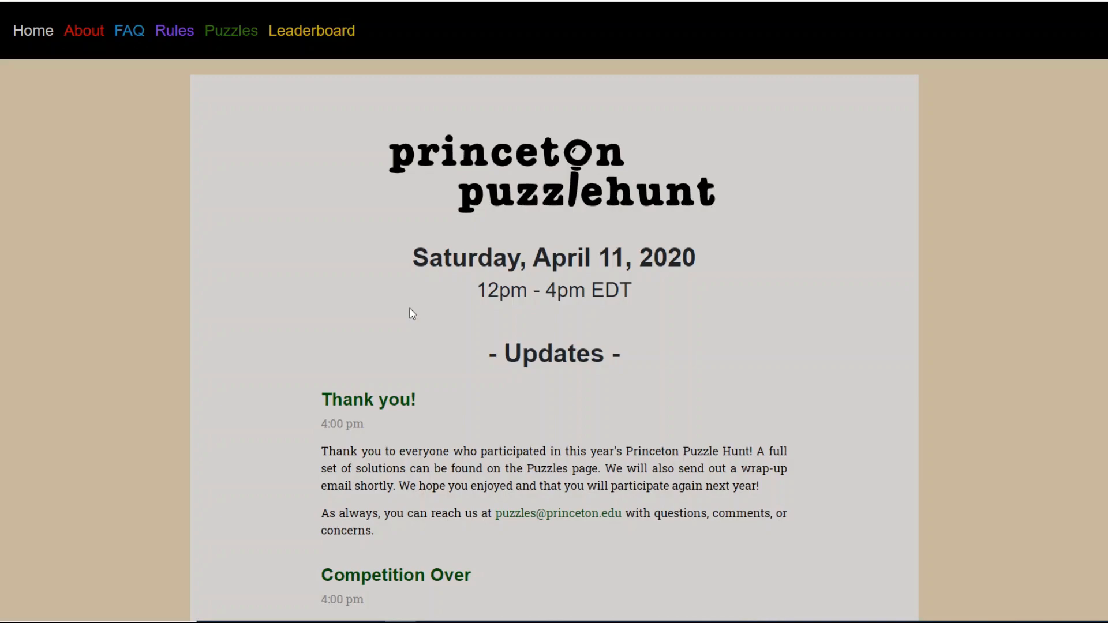
# Go to the About page listing the Princeton Puzzle Hunt 2020 team
pyautogui.click(83, 30)
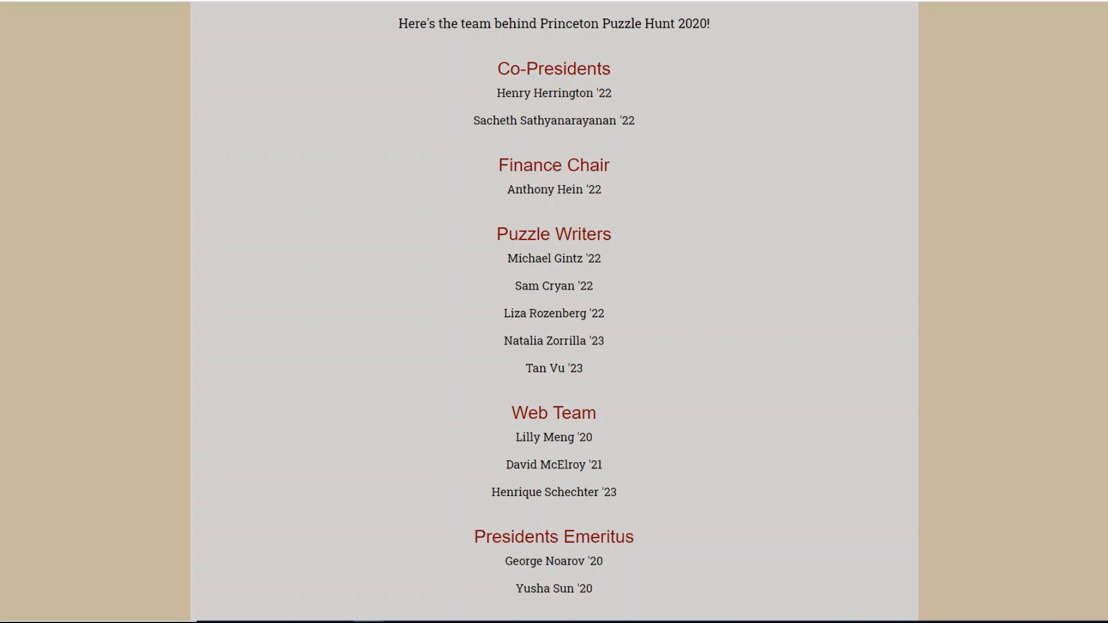
# Go to the Puzzles page and scroll down to the color-grouped Suspects puzzles
pyautogui.click(231, 30)
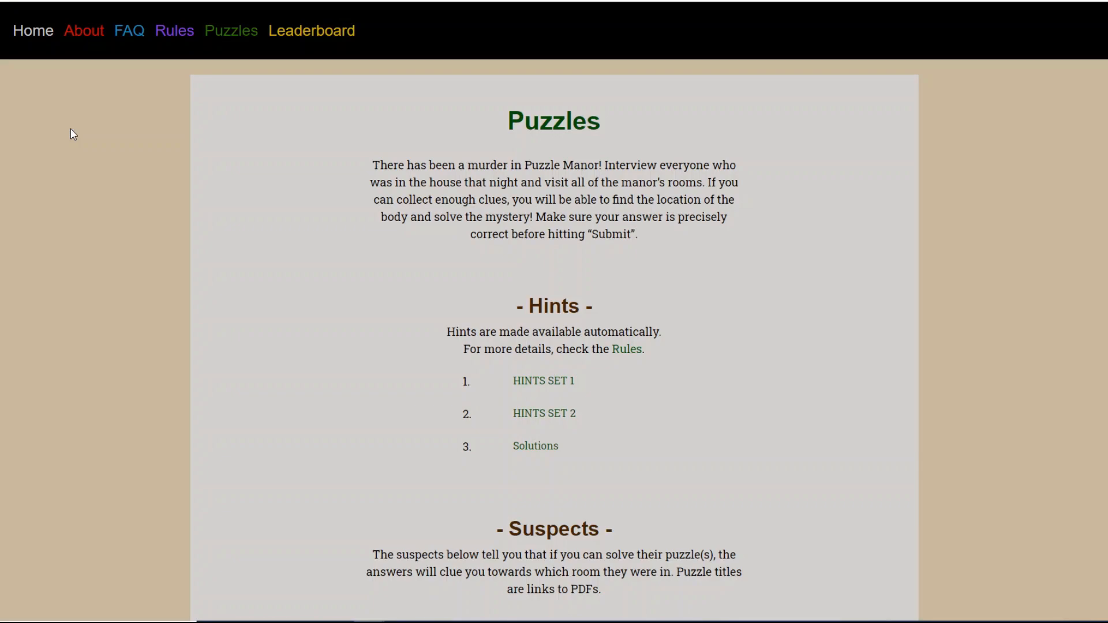
pyautogui.scroll(-3)
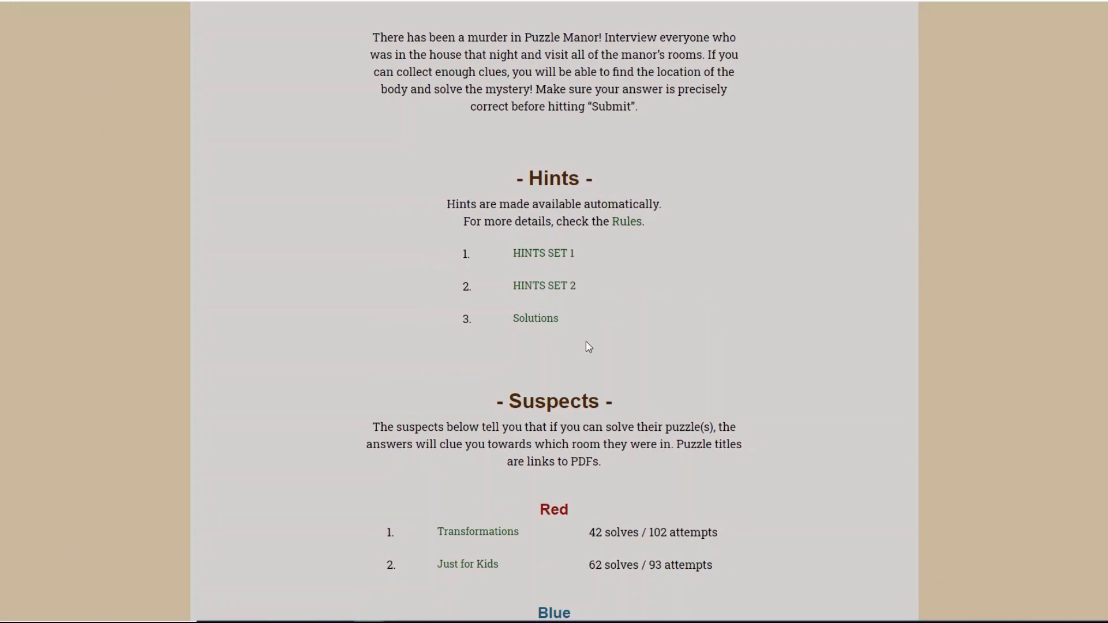
pyautogui.moveTo(286, 286)
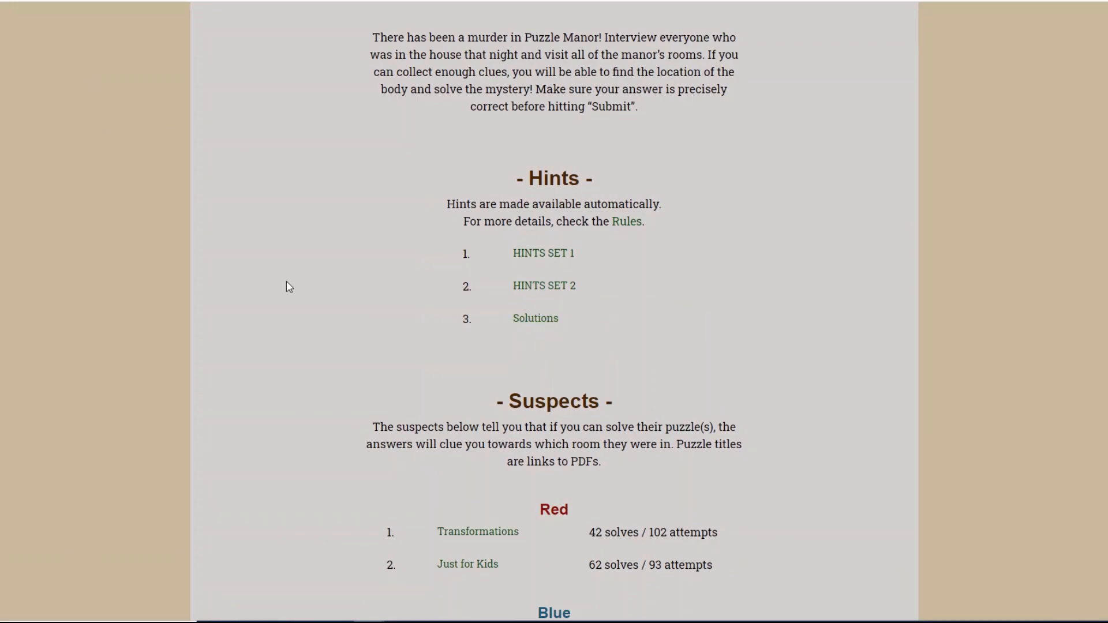
pyautogui.scroll(-3)
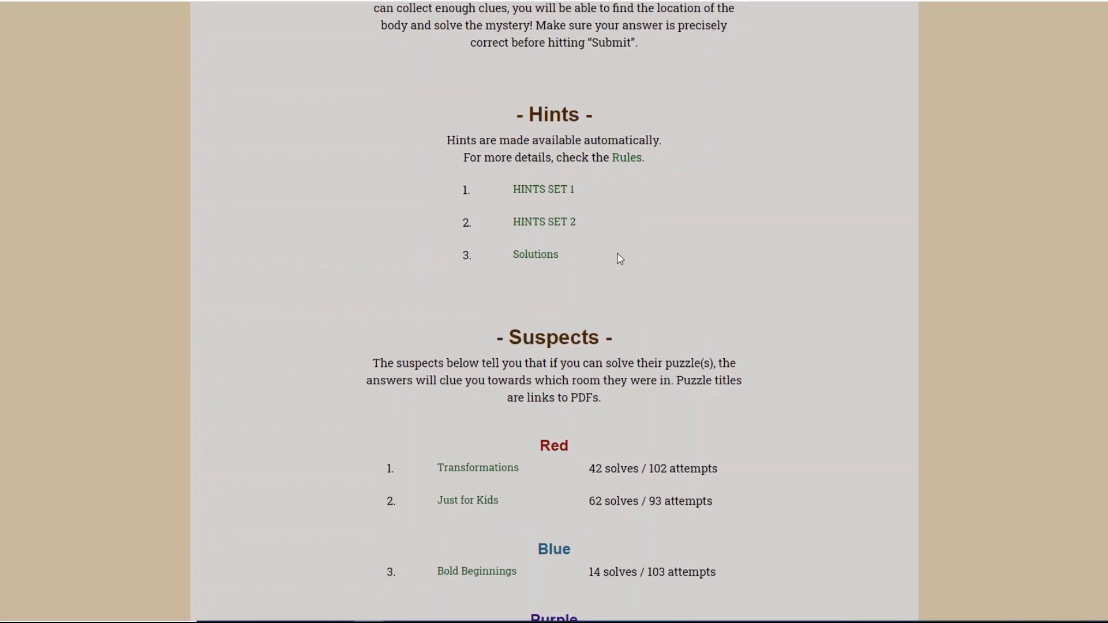
pyautogui.scroll(-3)
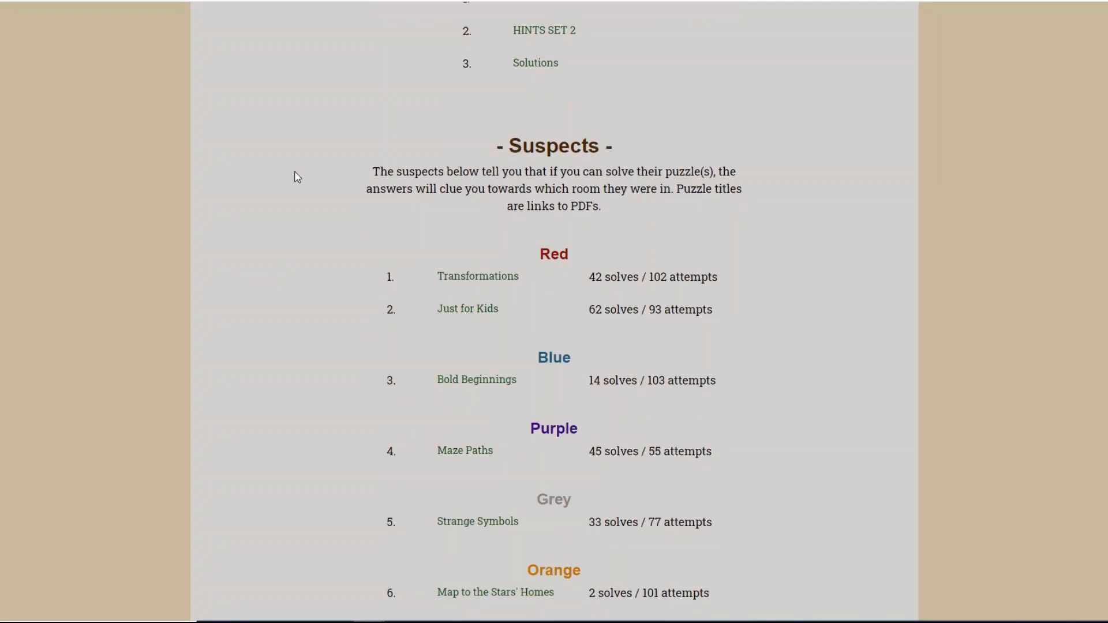
pyautogui.scroll(-3)
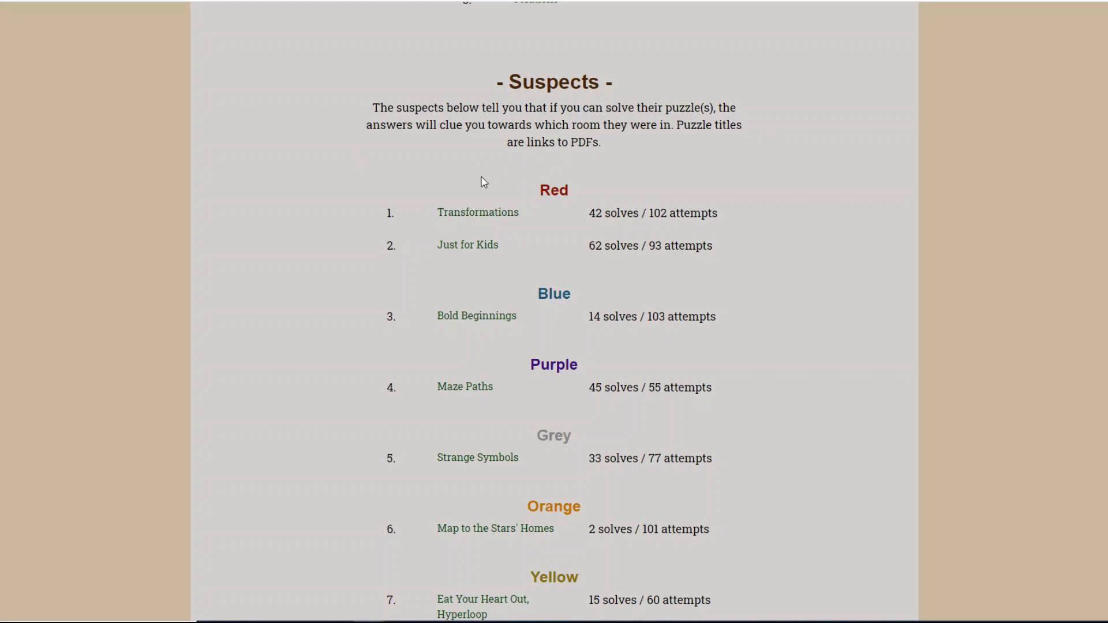
pyautogui.moveTo(478, 212)
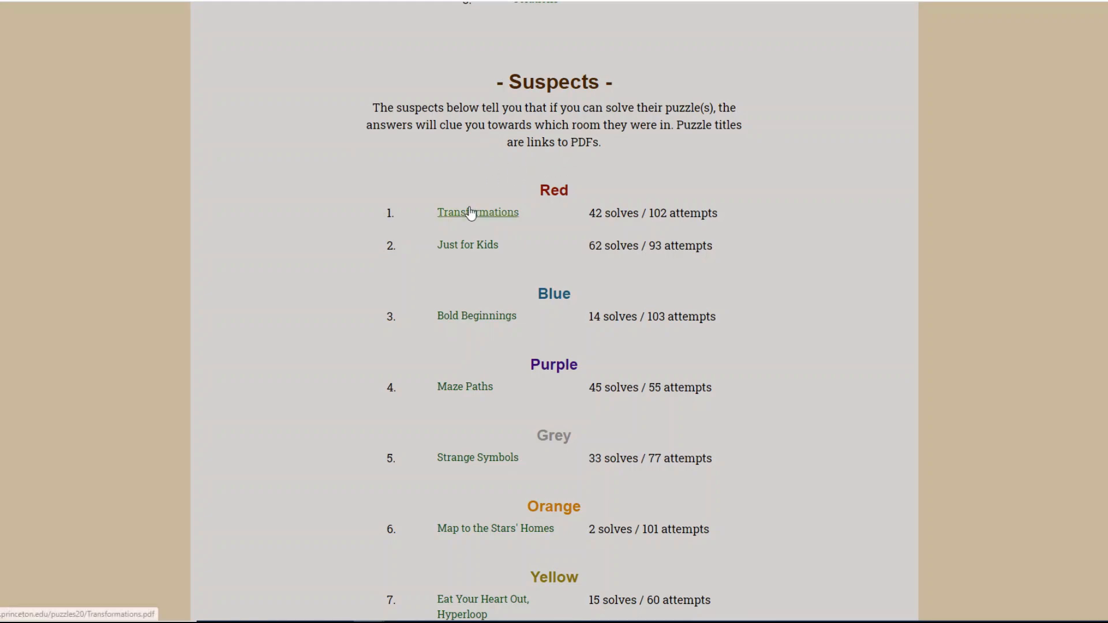
pyautogui.scroll(-3)
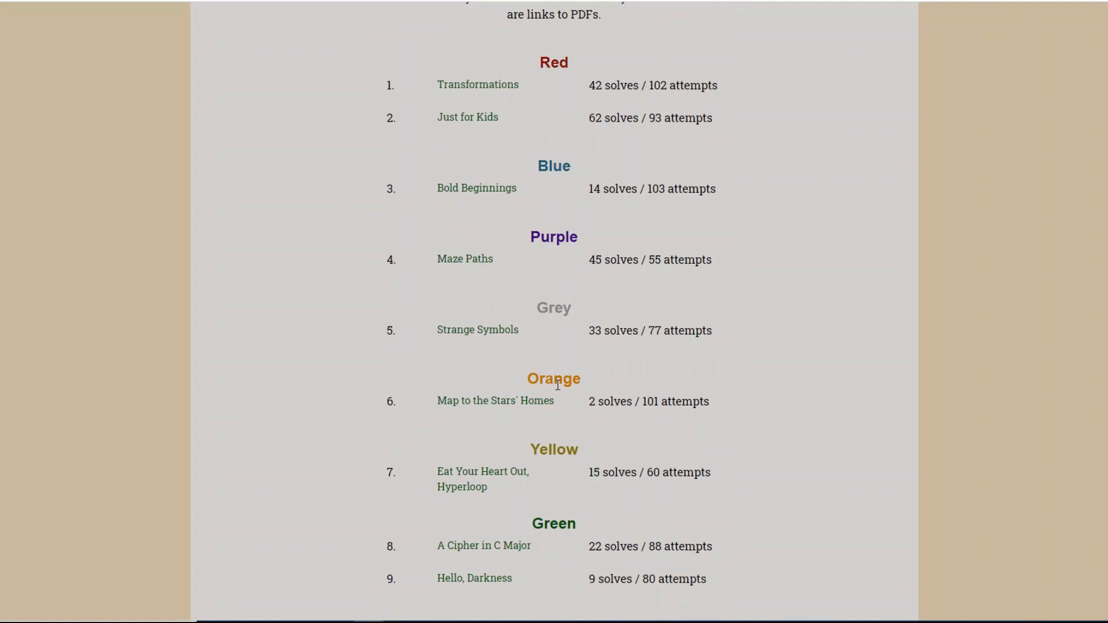
pyautogui.moveTo(567, 143)
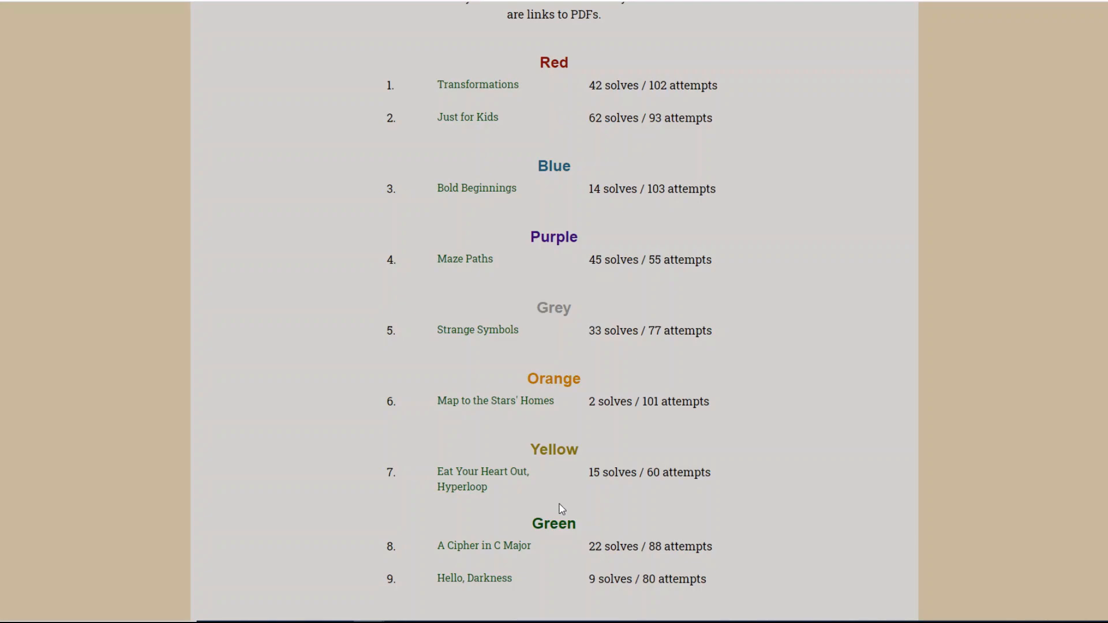
pyautogui.moveTo(460, 488)
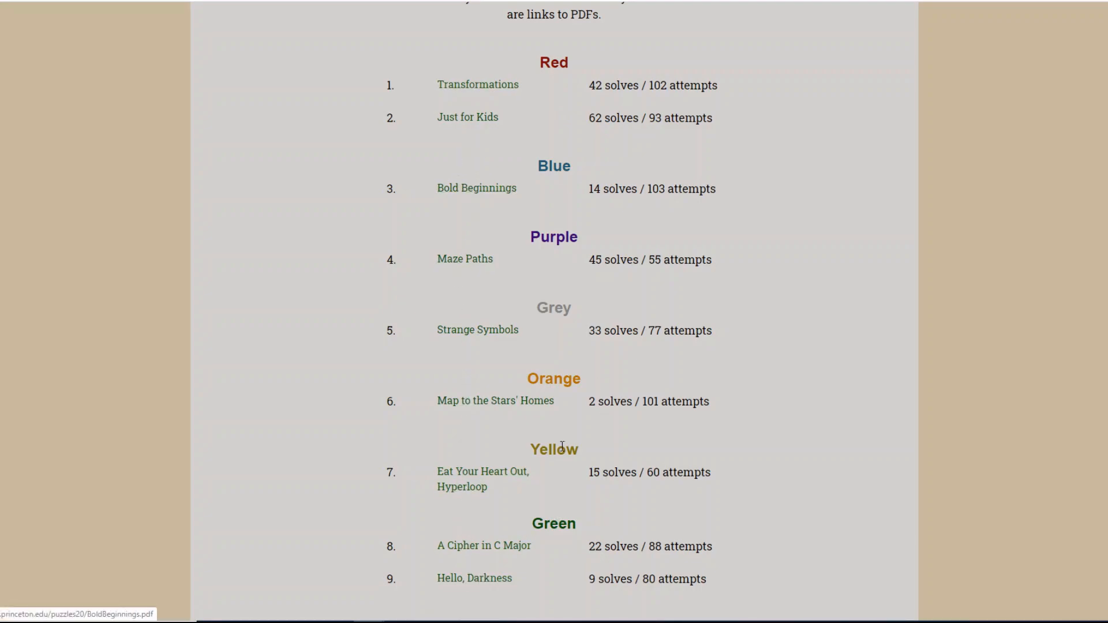
pyautogui.scroll(-3)
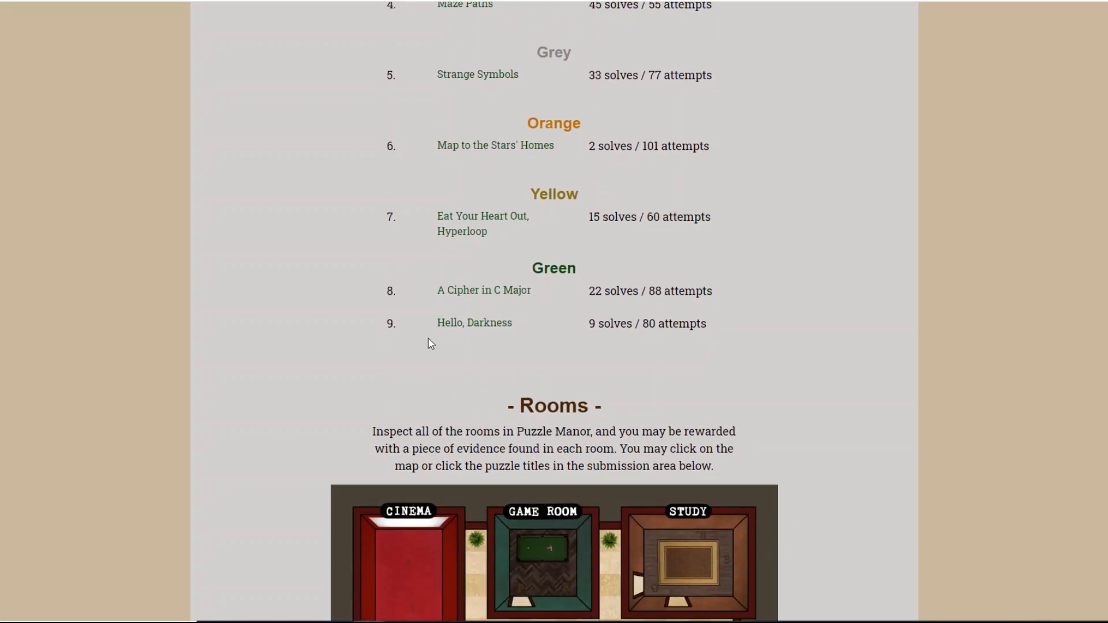
pyautogui.scroll(-3)
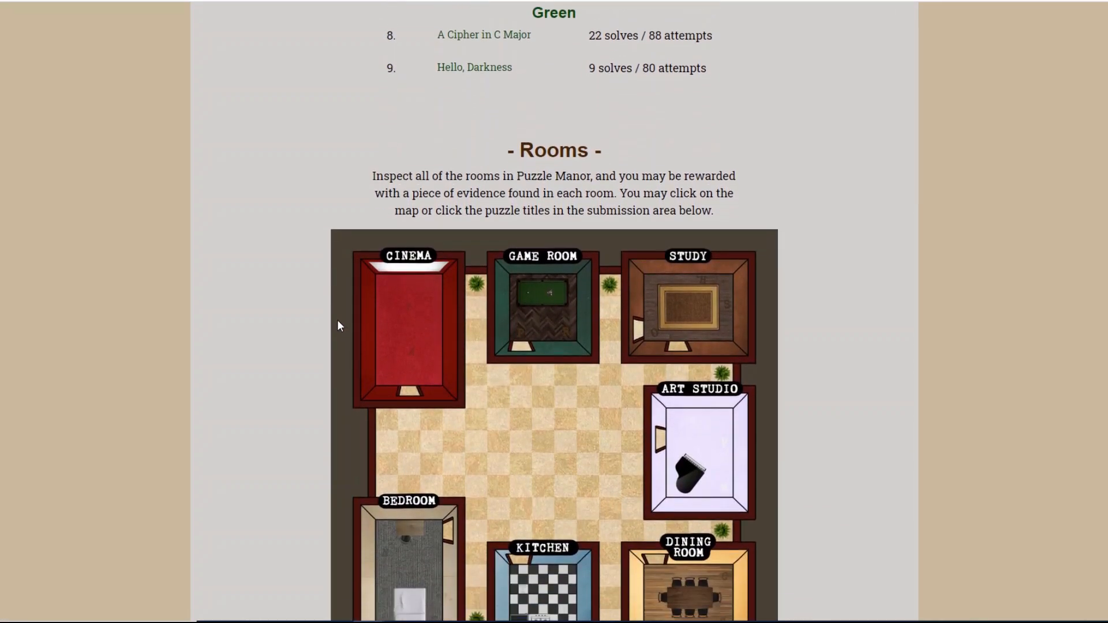
pyautogui.scroll(-3)
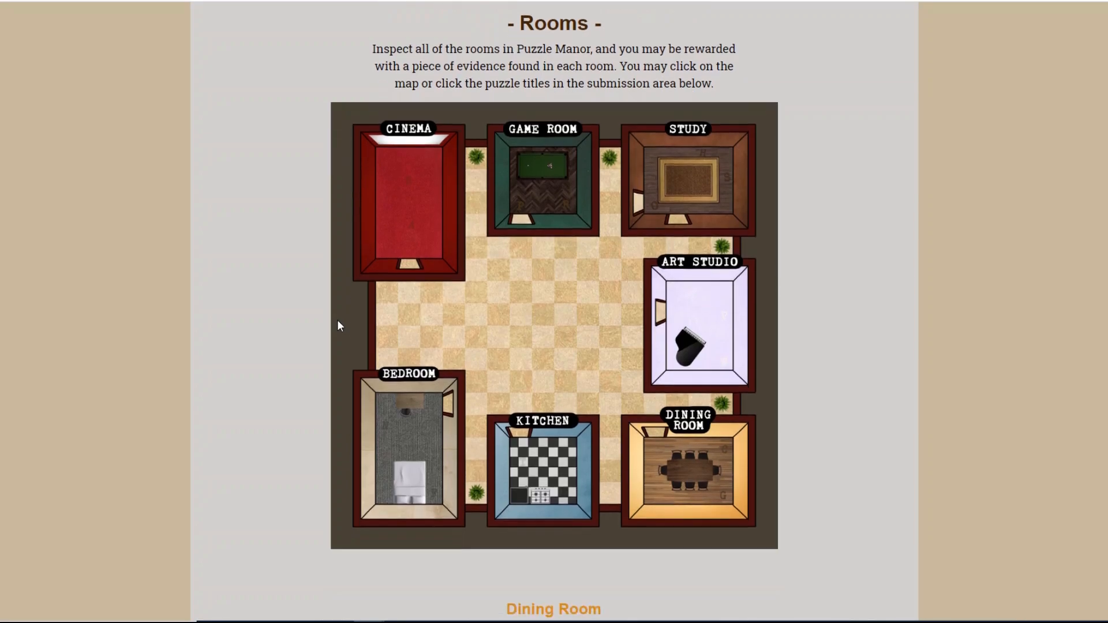
pyautogui.scroll(-3)
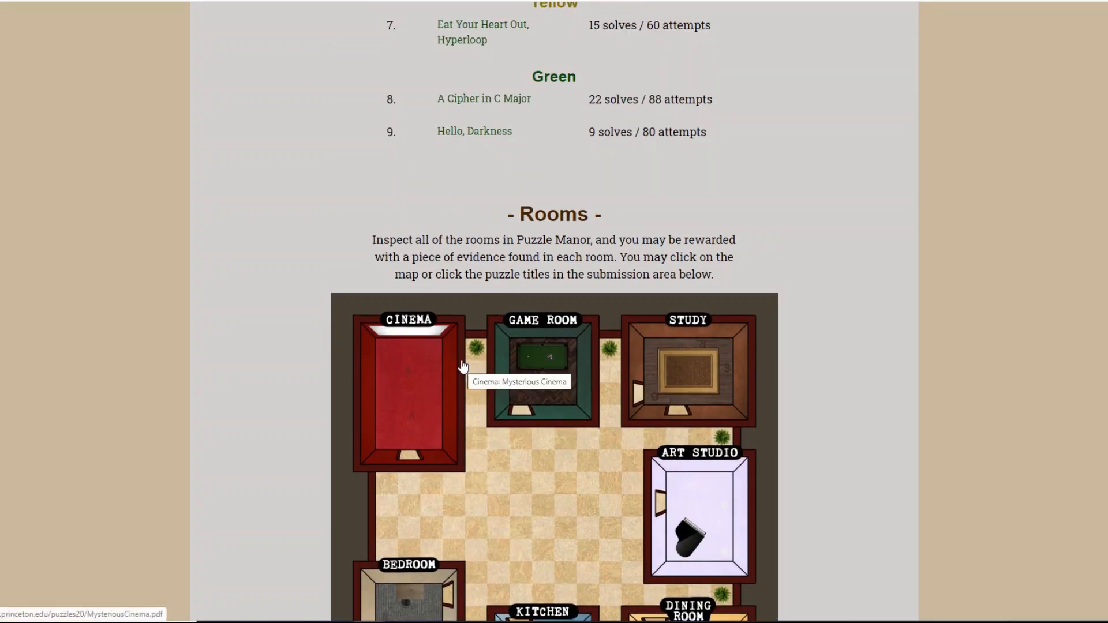
pyautogui.scroll(-3)
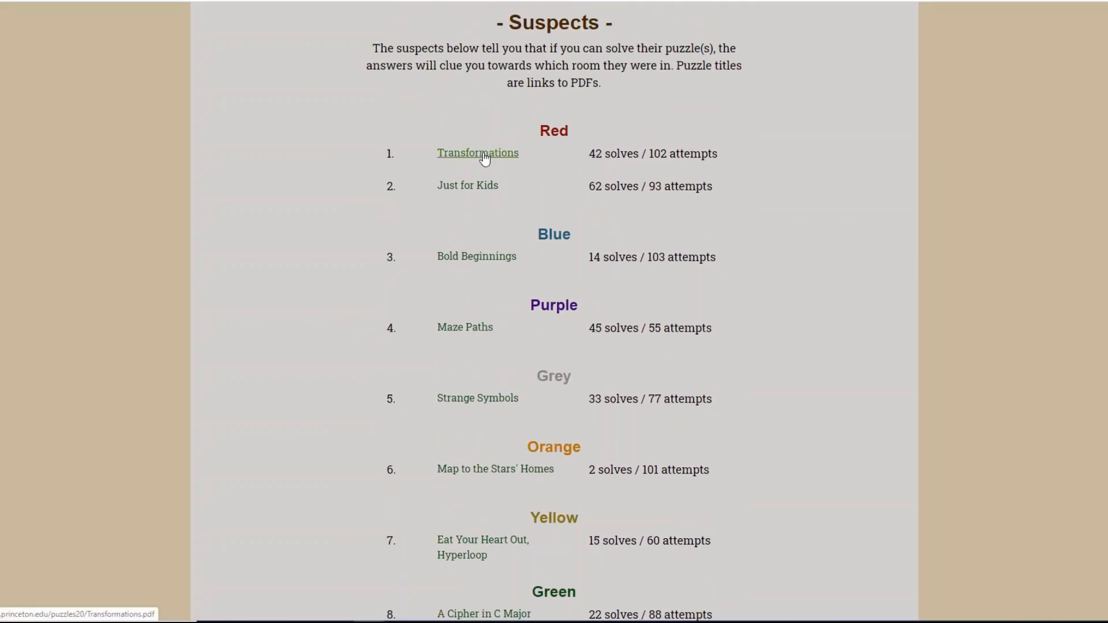
pyautogui.moveTo(575, 129)
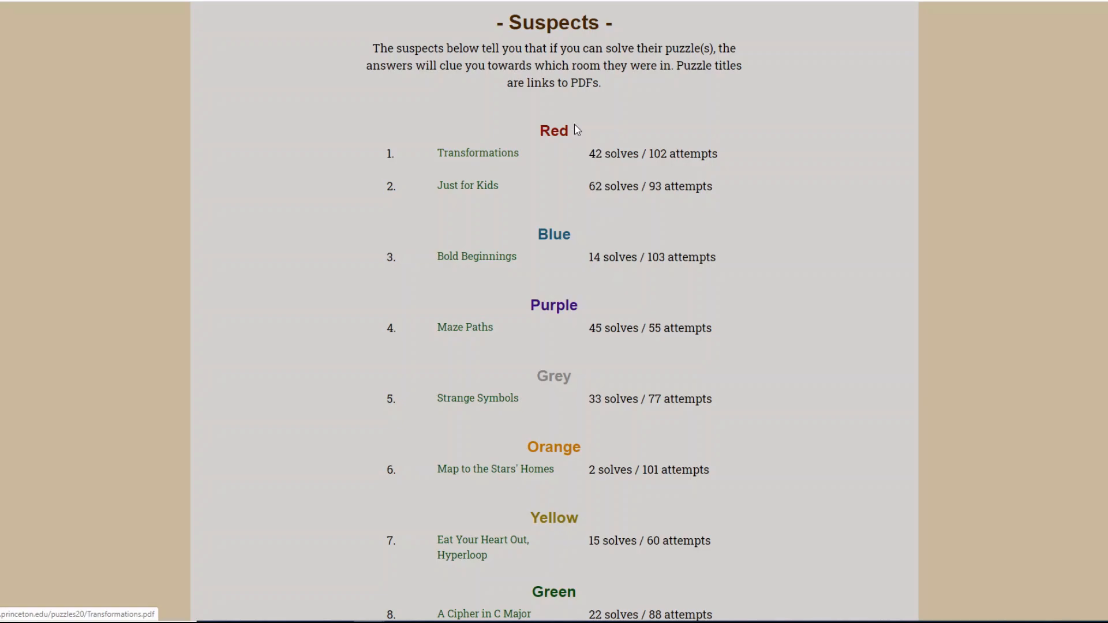
pyautogui.moveTo(296, 137)
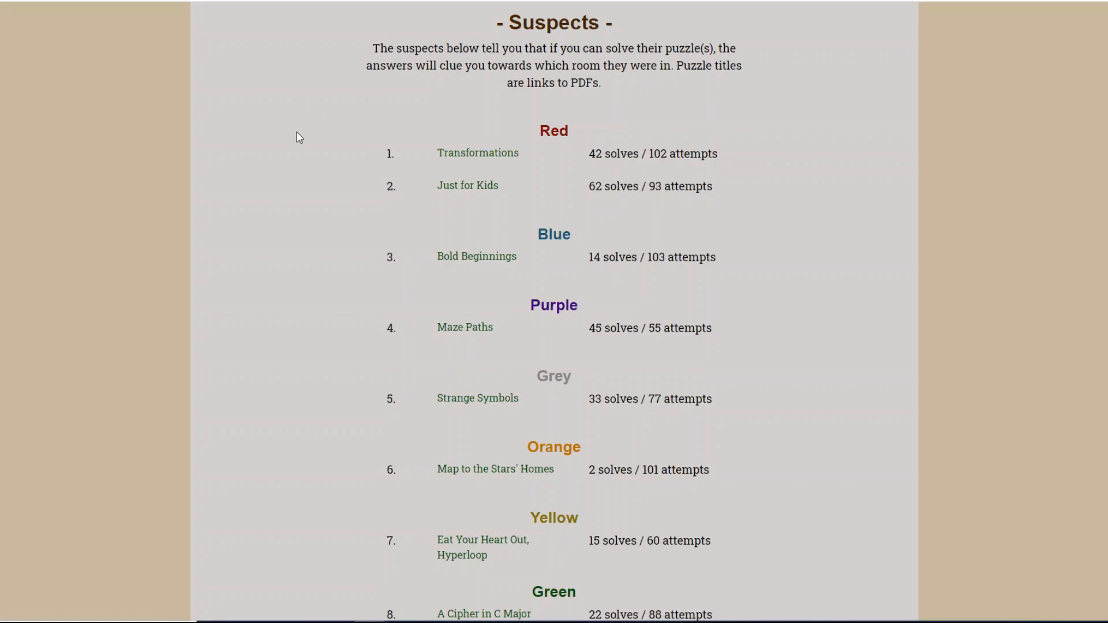
# Open the Transformations puzzle PDF listed under Red
pyautogui.click(478, 152)
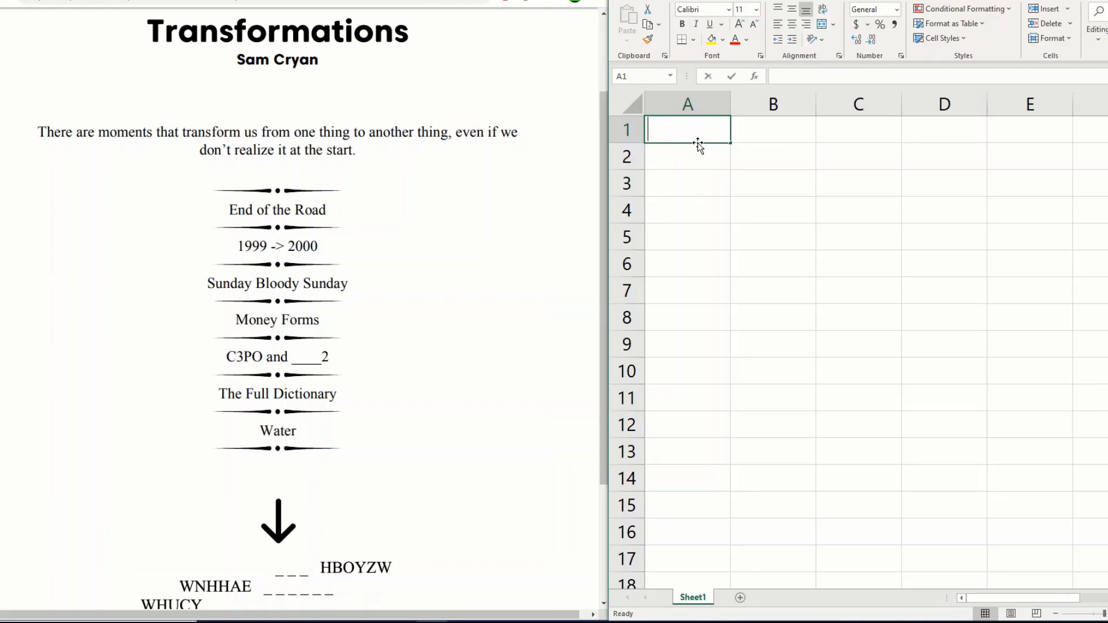
# Enter Clue and LNL headers, then End of the Road and 1999->2000 with answer Y2K
pyautogui.write('Clue')
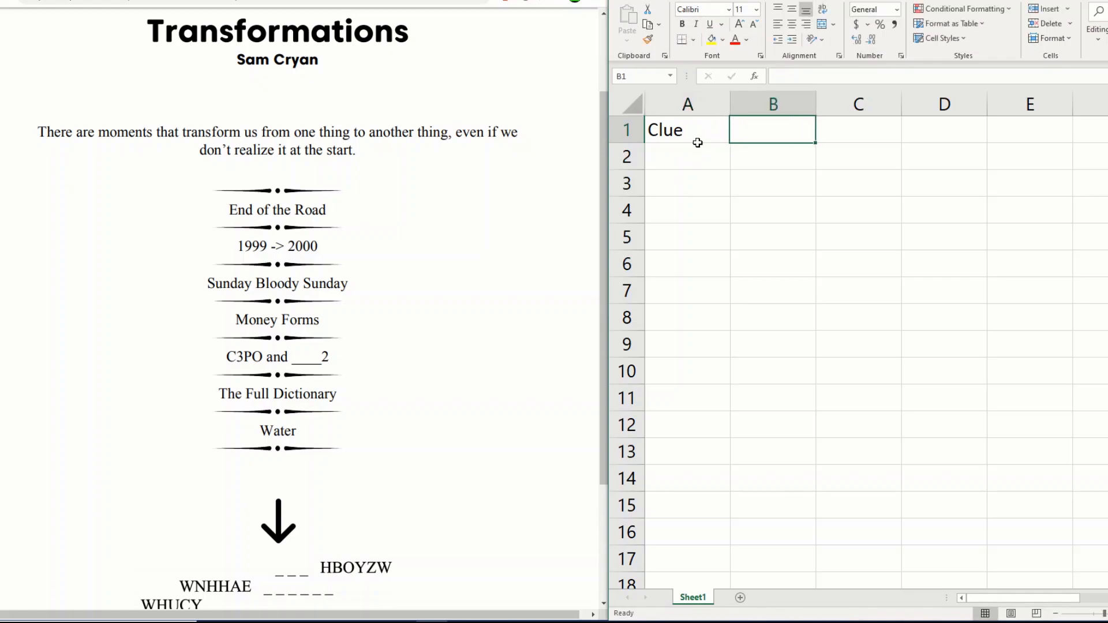
pyautogui.write('LNL')
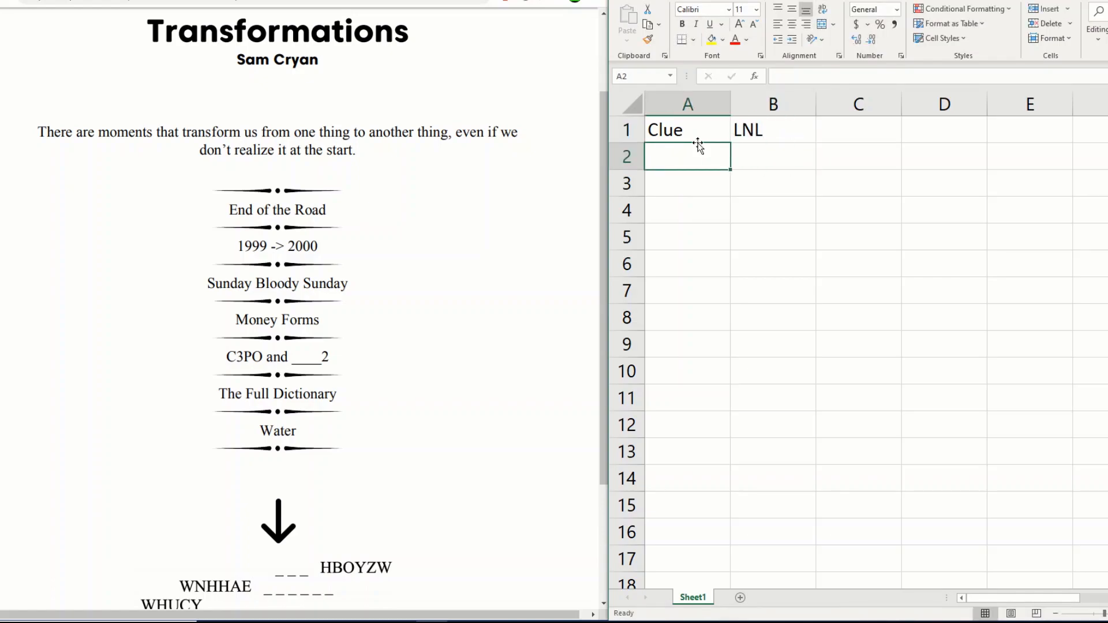
pyautogui.write('End of the Road')
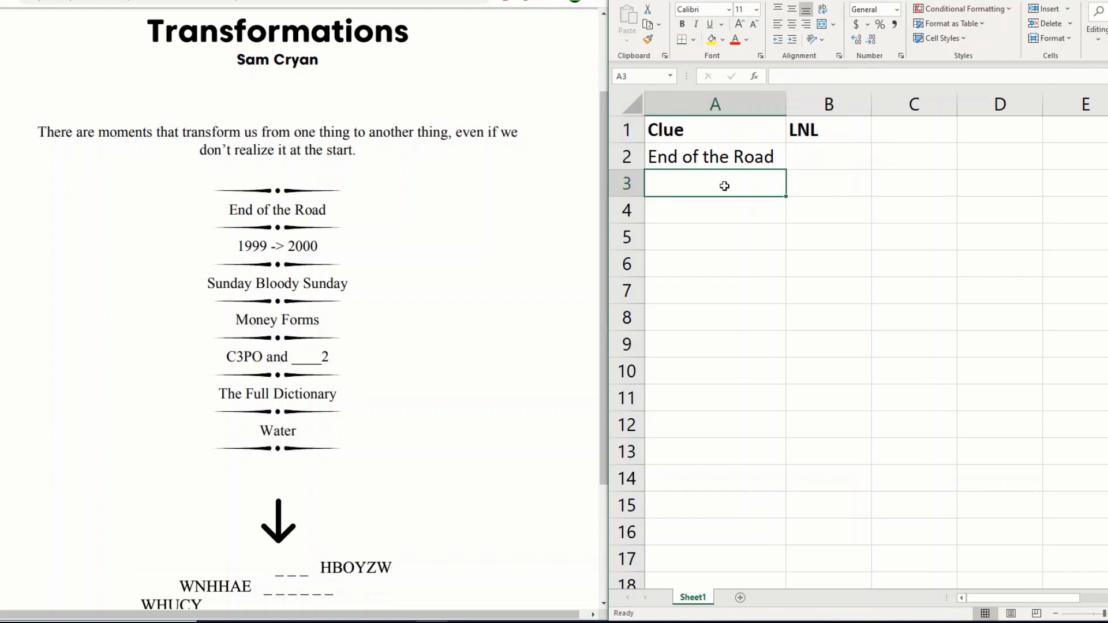
pyautogui.write('1999')
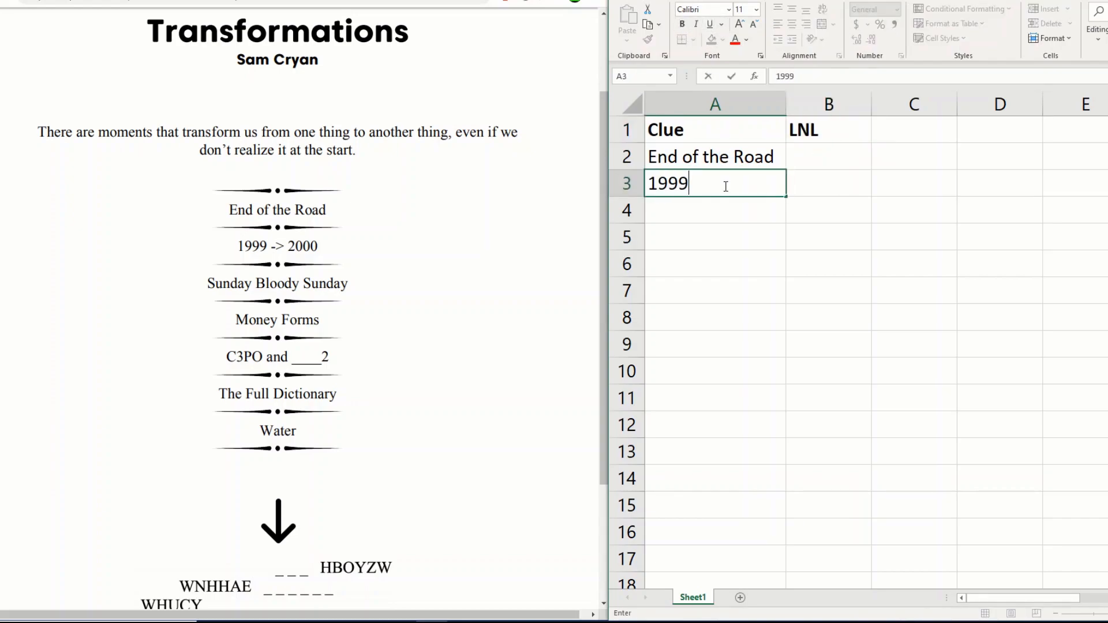
pyautogui.write('->2000')
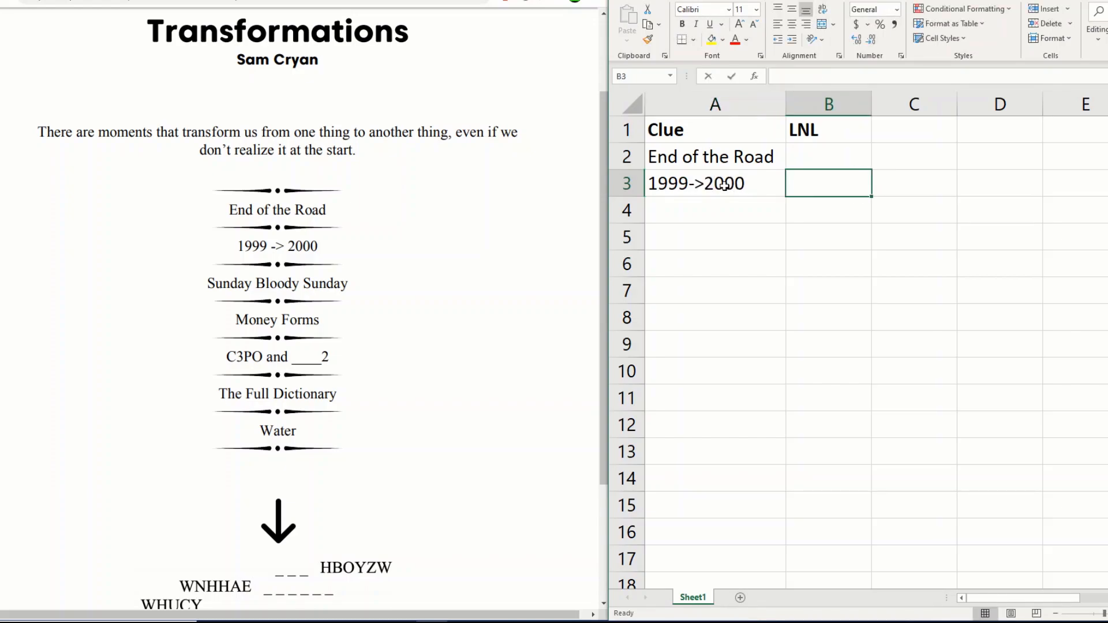
pyautogui.write('Y2K')
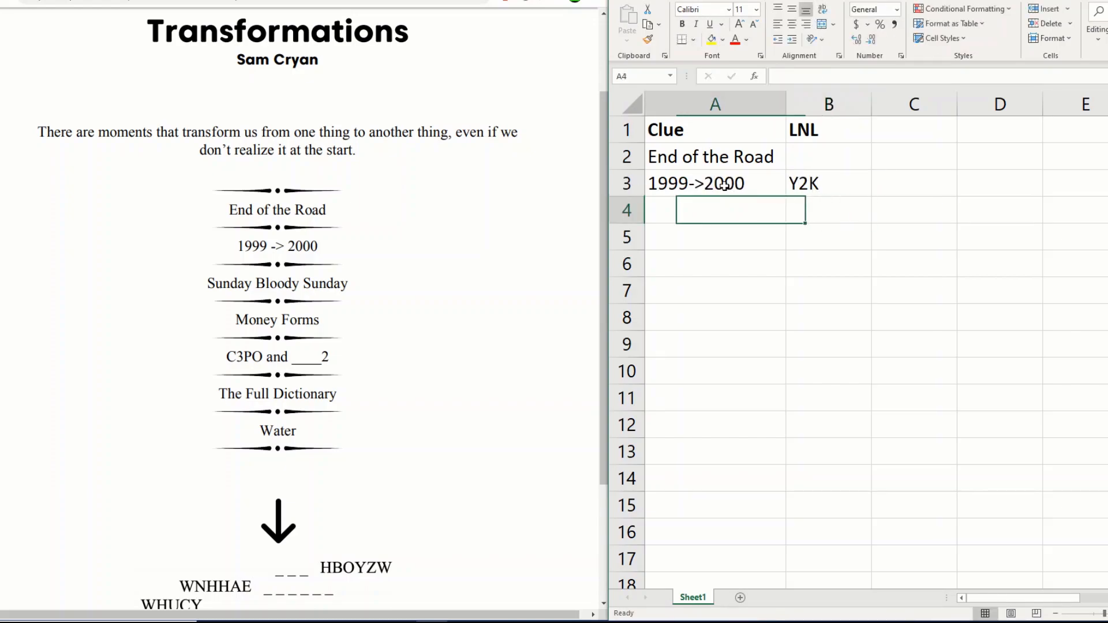
# Add the clues Sunday Bloody Sunday and Money Forms in rows 4 and 5
pyautogui.write('Sunday Bloody Sunday')
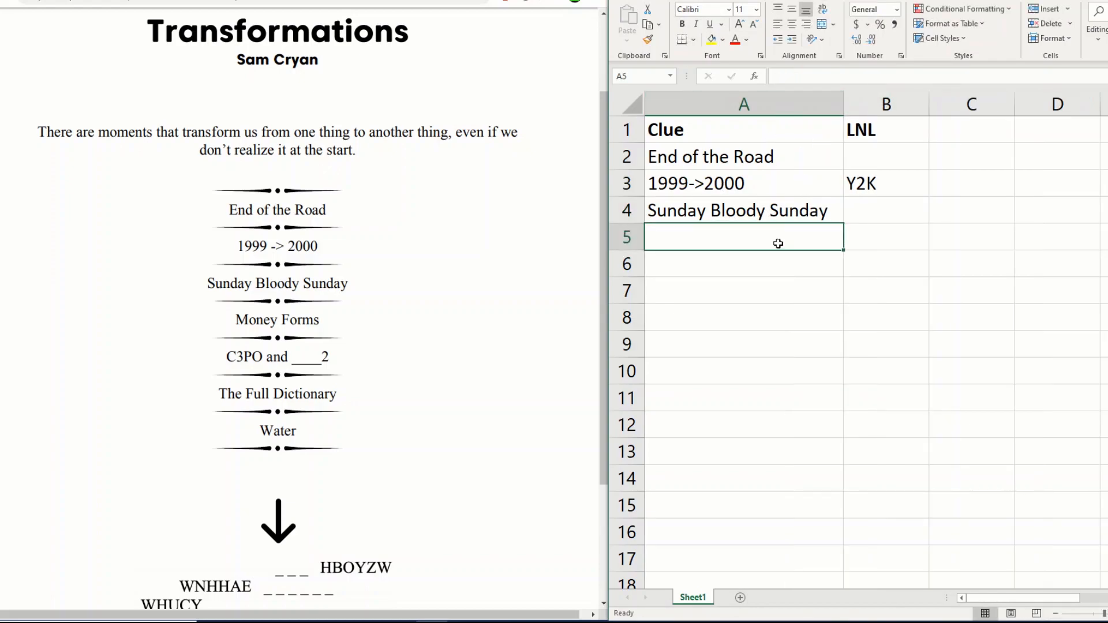
pyautogui.write('Money')
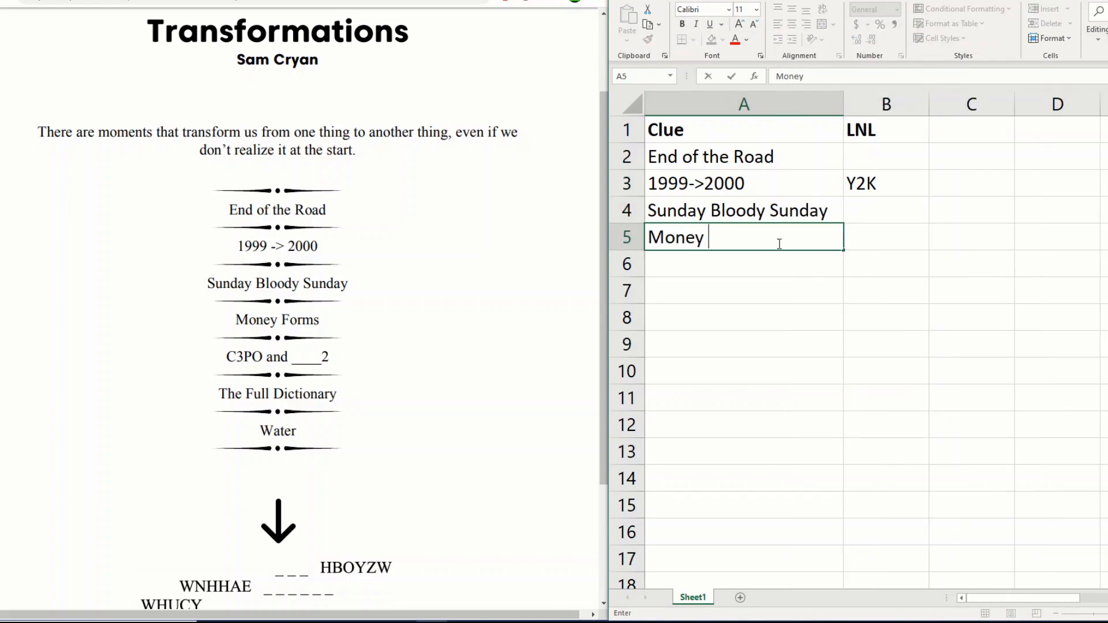
pyautogui.write('Forms')
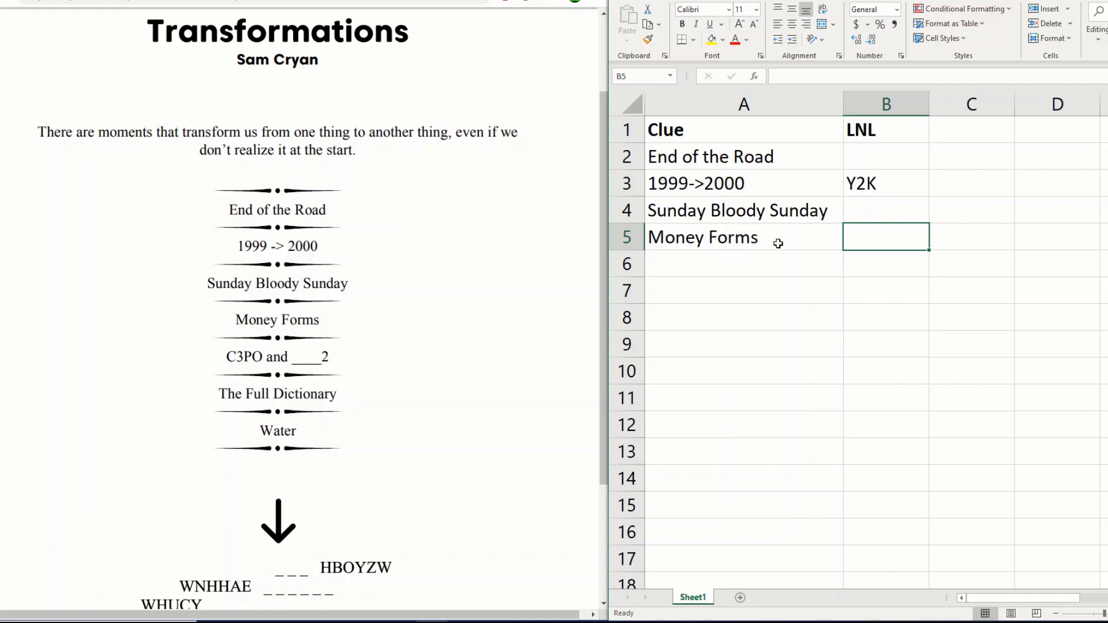
# Enter the clue C3PO and ___2 in row 6 with answer R2D
pyautogui.click(742, 263)
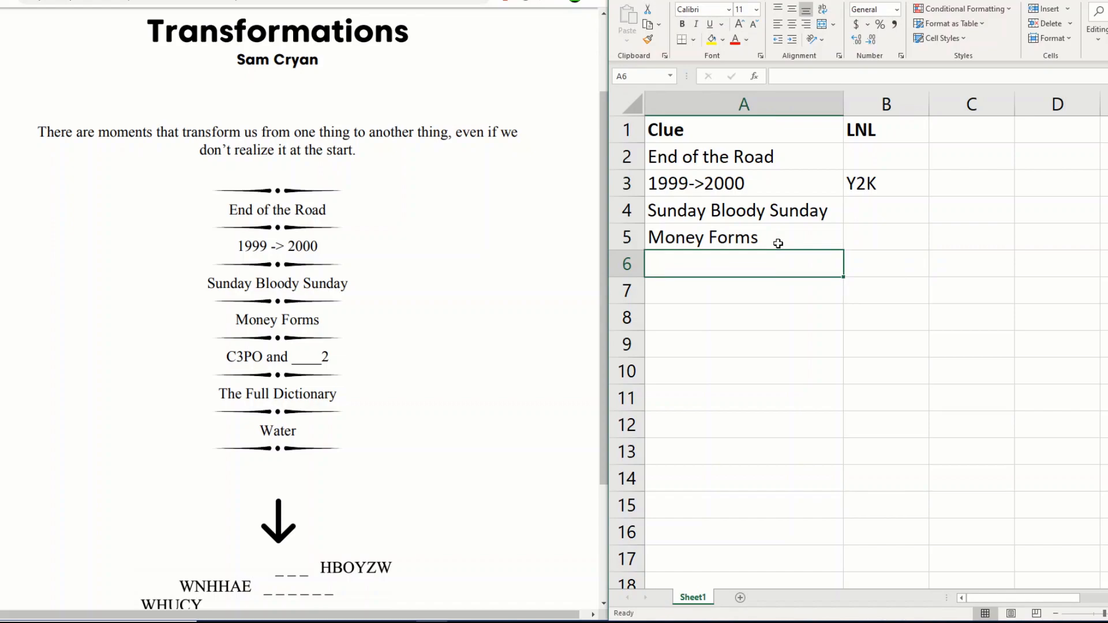
pyautogui.write('C3PO')
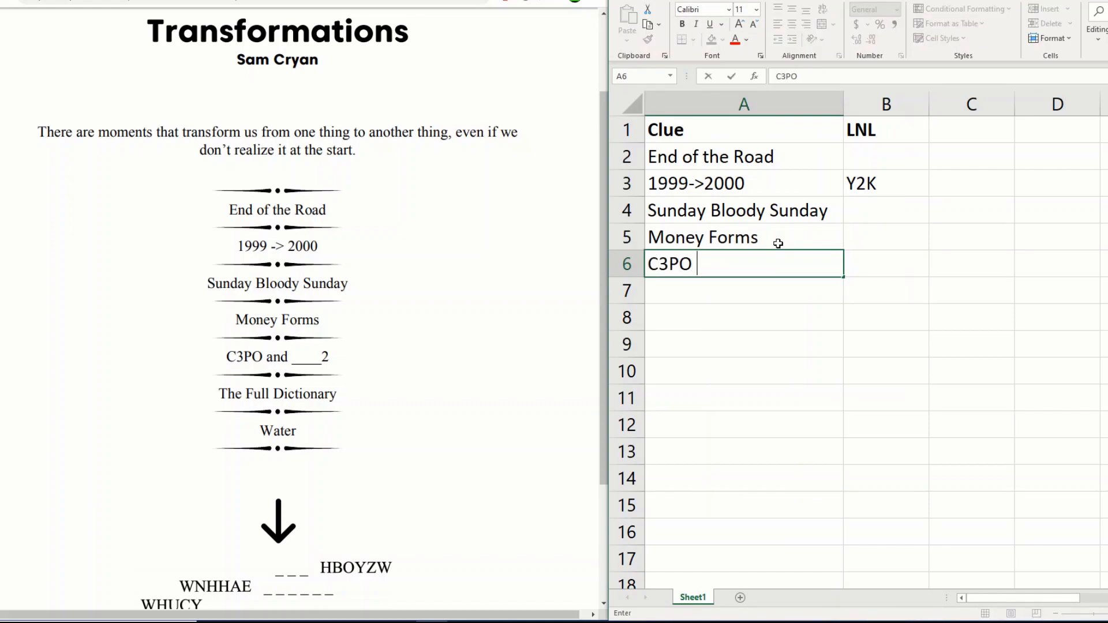
pyautogui.write('am')
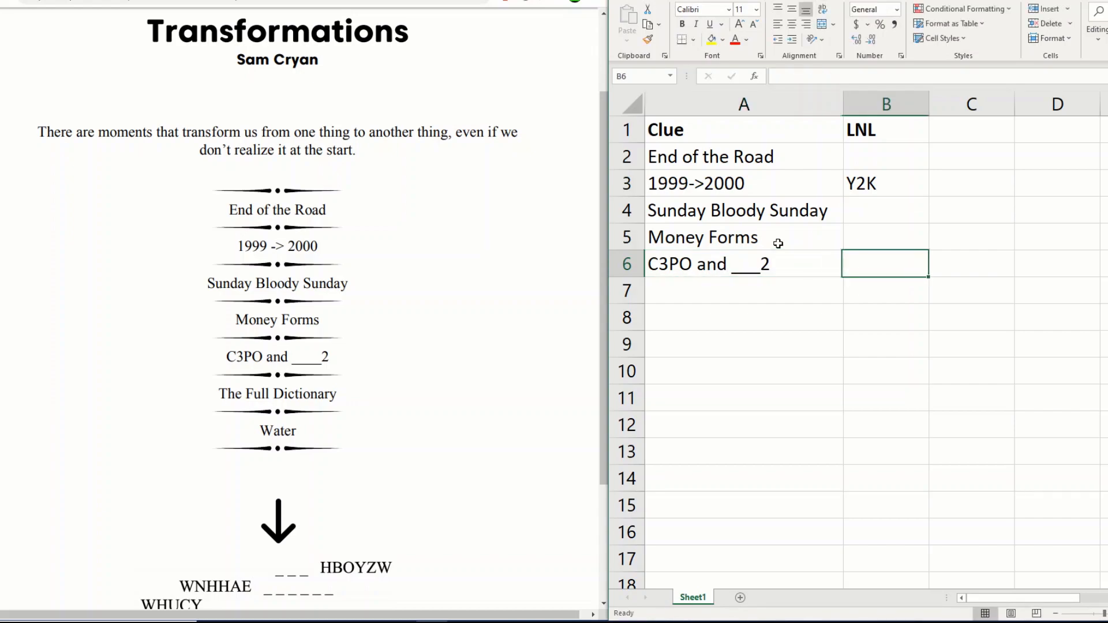
pyautogui.write('R2D')
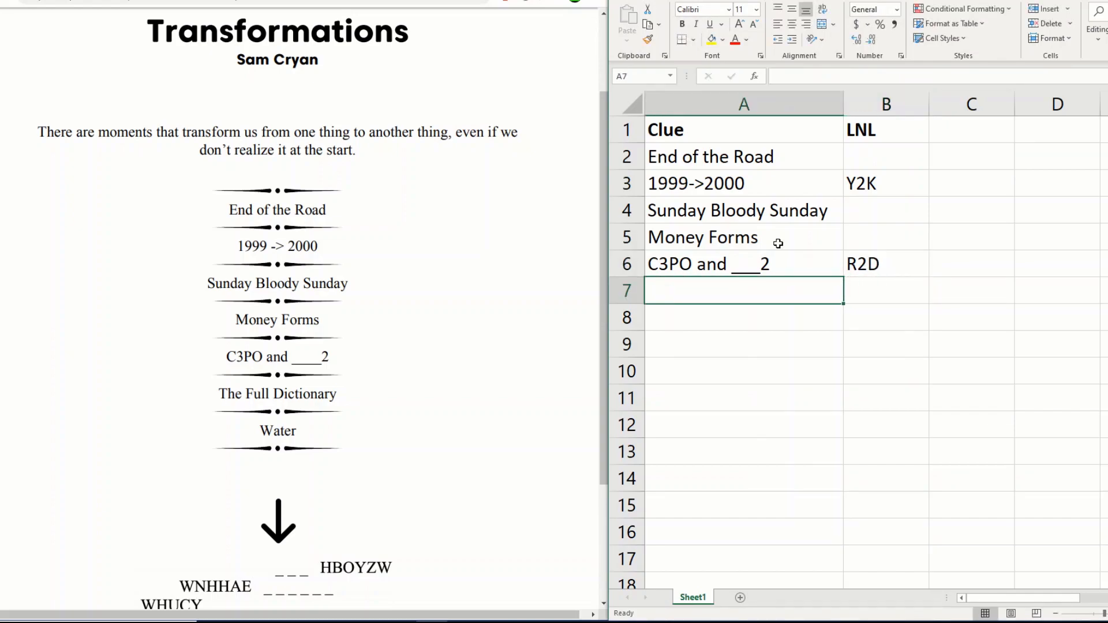
# Add The Full Dictionary in row 7 and Water with answer H2O in row 8
pyautogui.write('The Full Di')
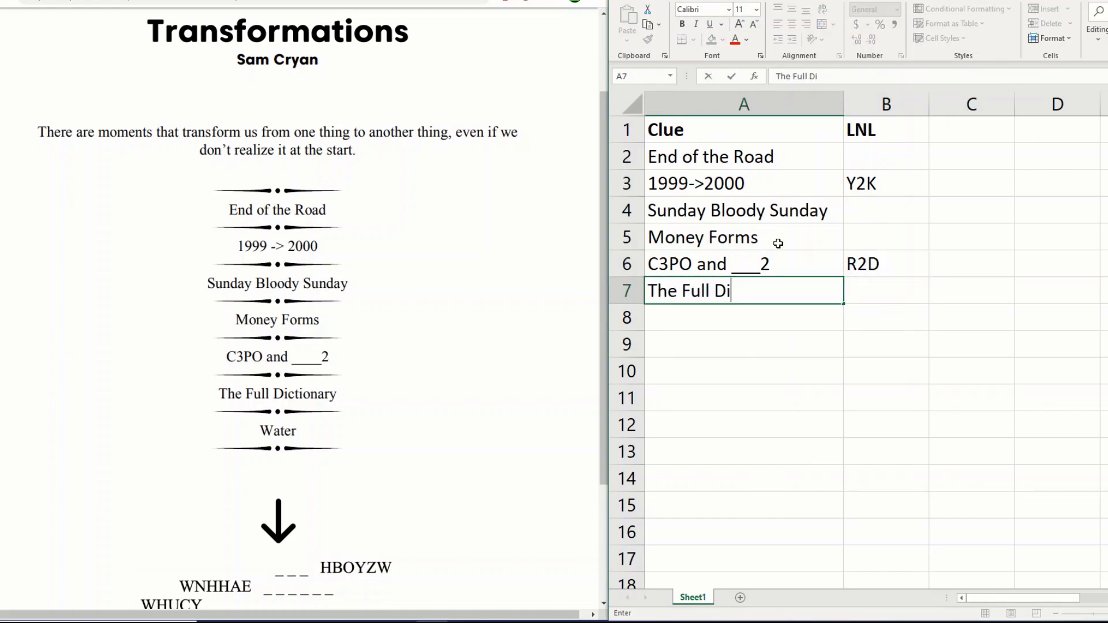
pyautogui.write('ctionary')
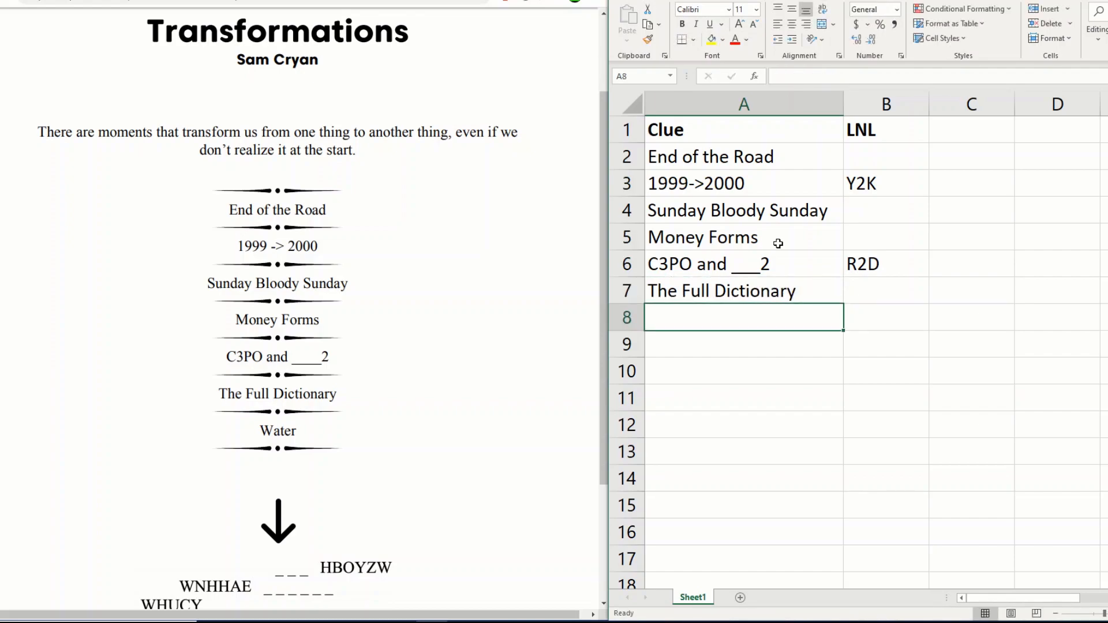
pyautogui.write('Wat')
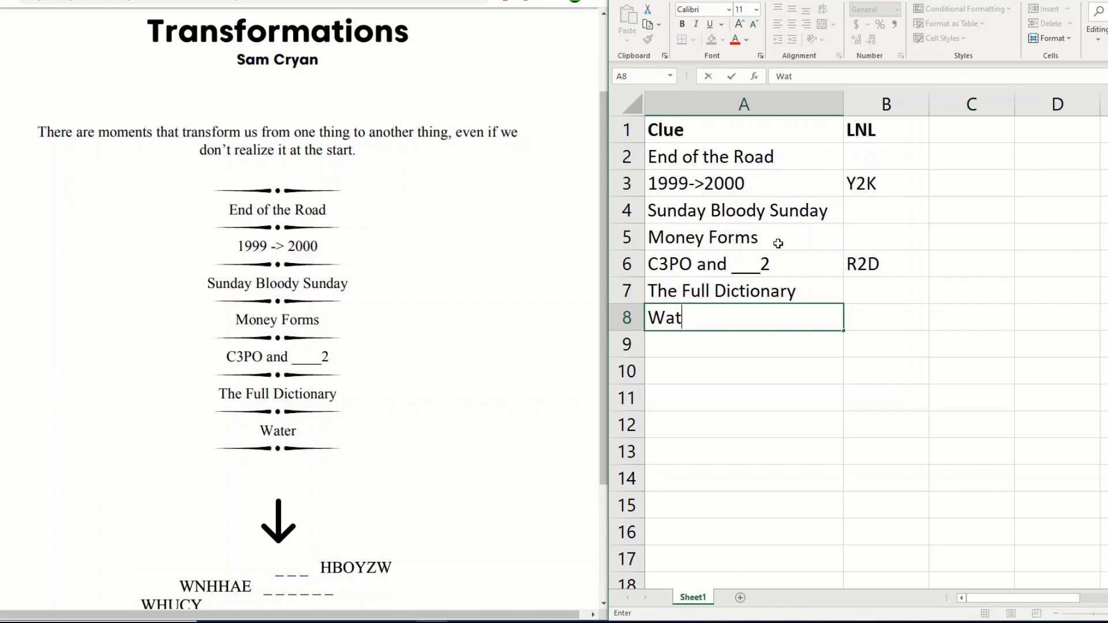
pyautogui.write('H2O')
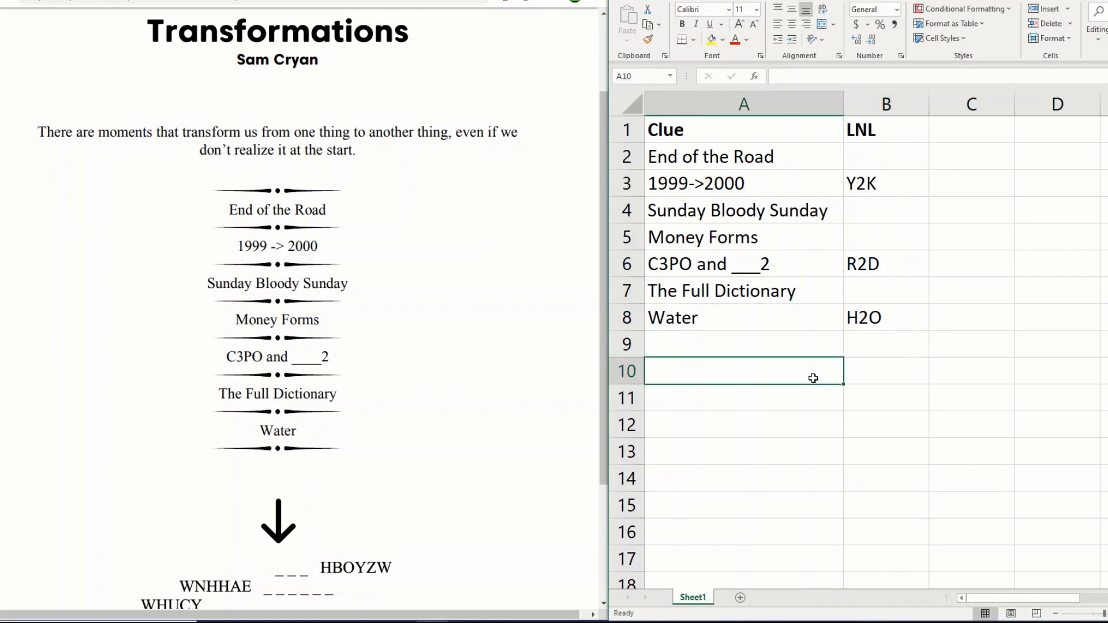
pyautogui.moveTo(584, 377)
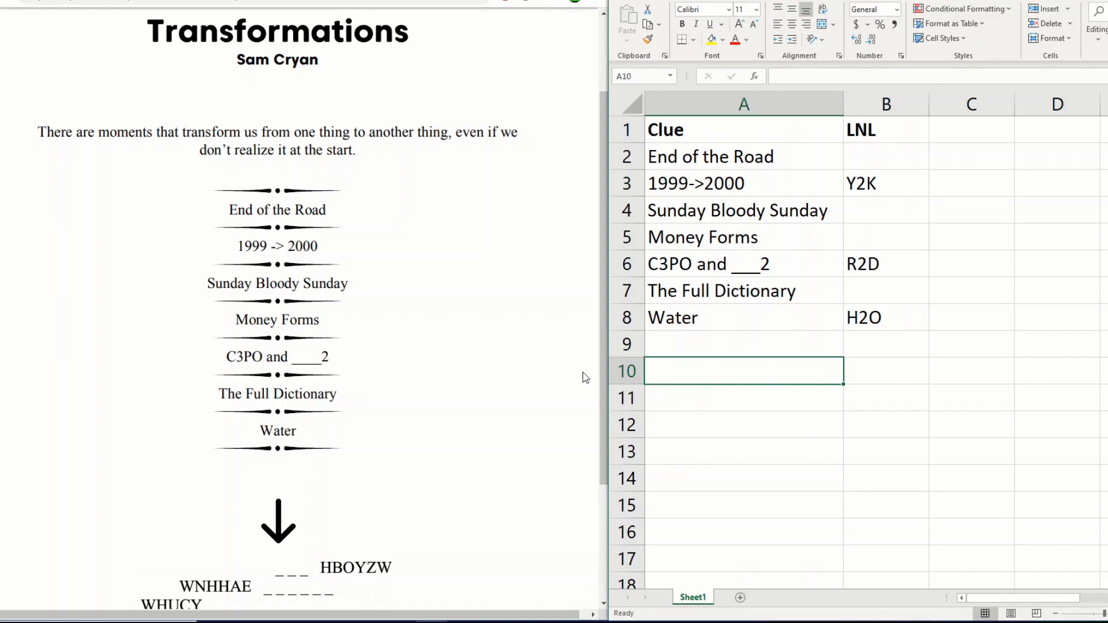
pyautogui.scroll(-3)
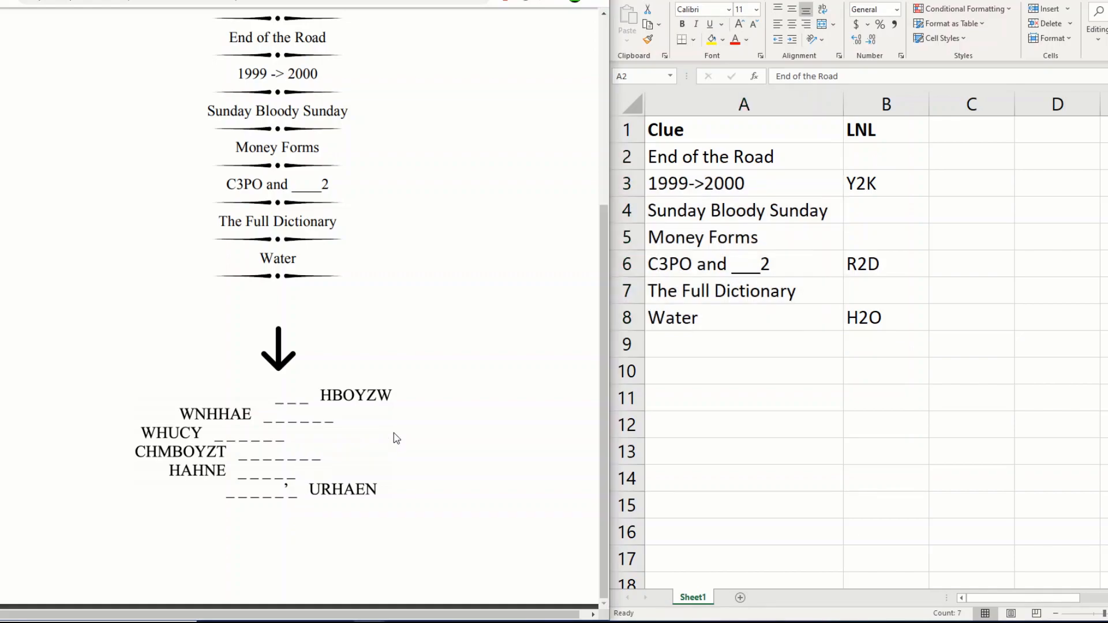
pyautogui.moveTo(394, 429)
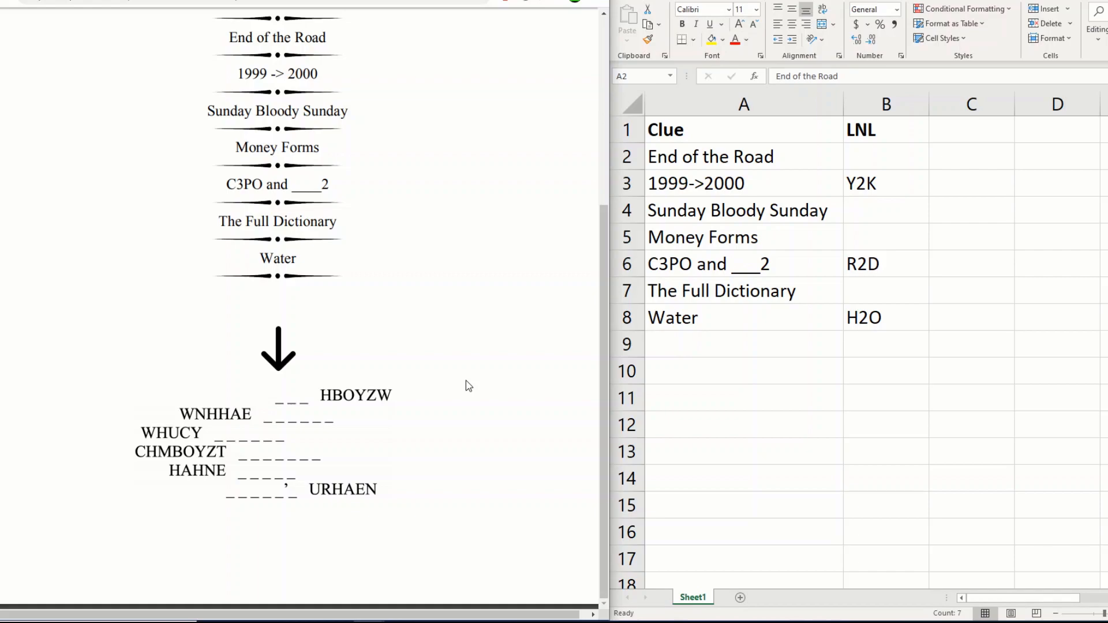
pyautogui.moveTo(460, 374)
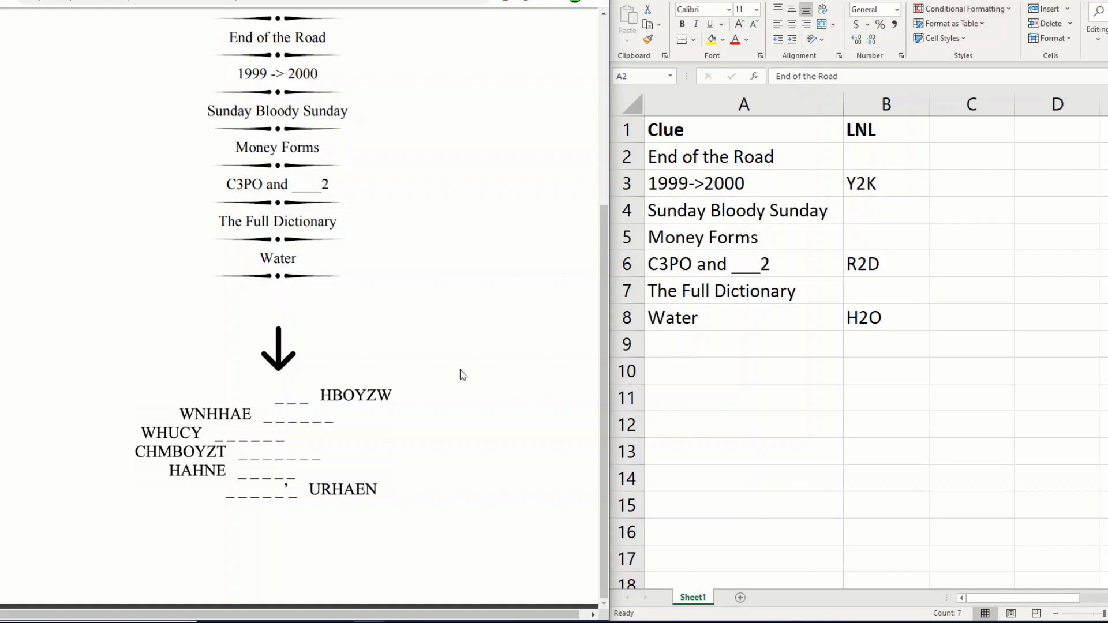
pyautogui.click(886, 184)
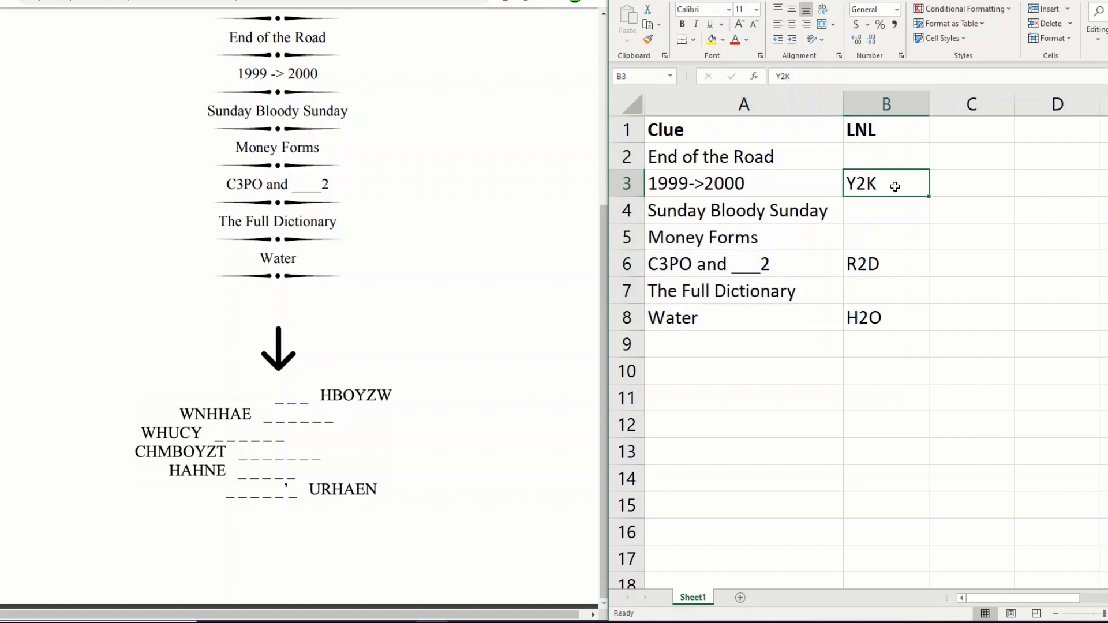
pyautogui.click(886, 317)
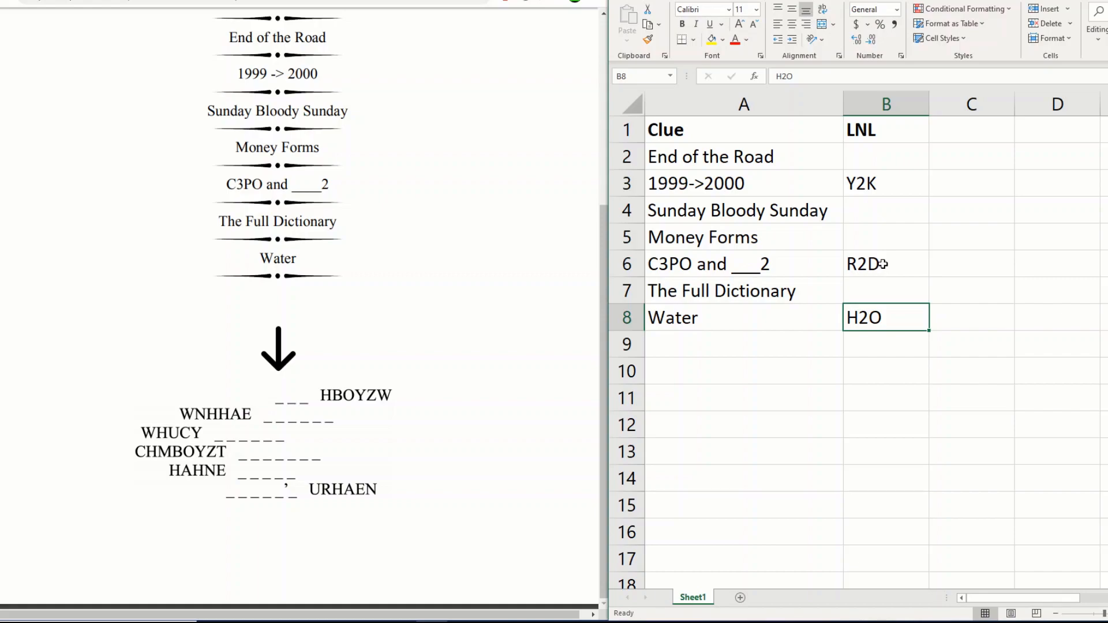
# Select the Y2K answer to start splitting it into Letter 1 and Letter 2 columns
pyautogui.click(971, 130)
pyautogui.write('Letter 1')
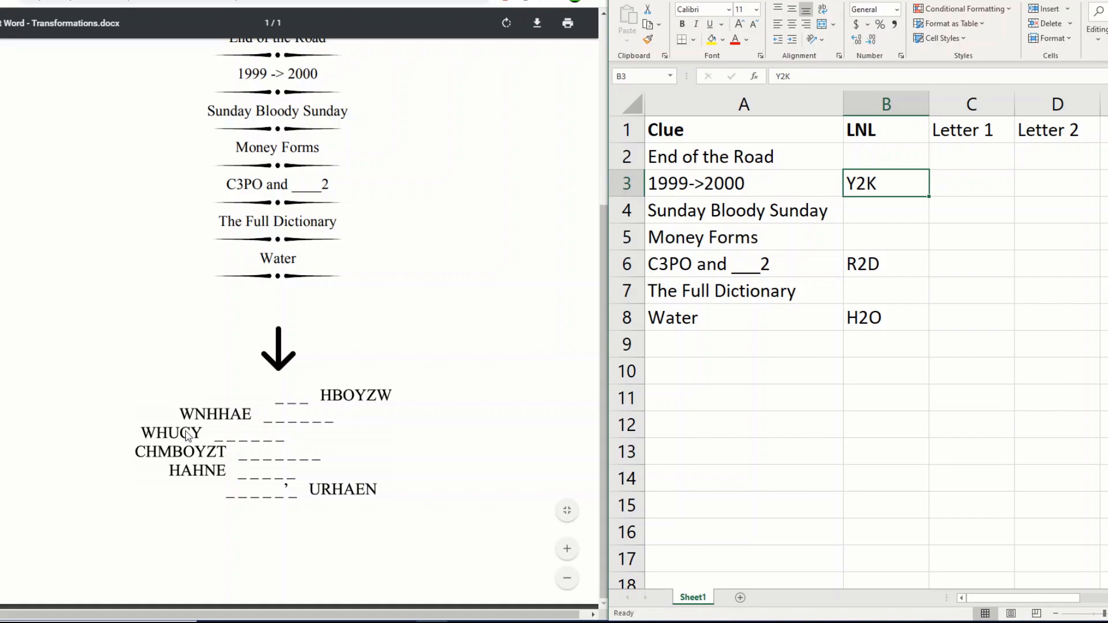
pyautogui.moveTo(319, 495)
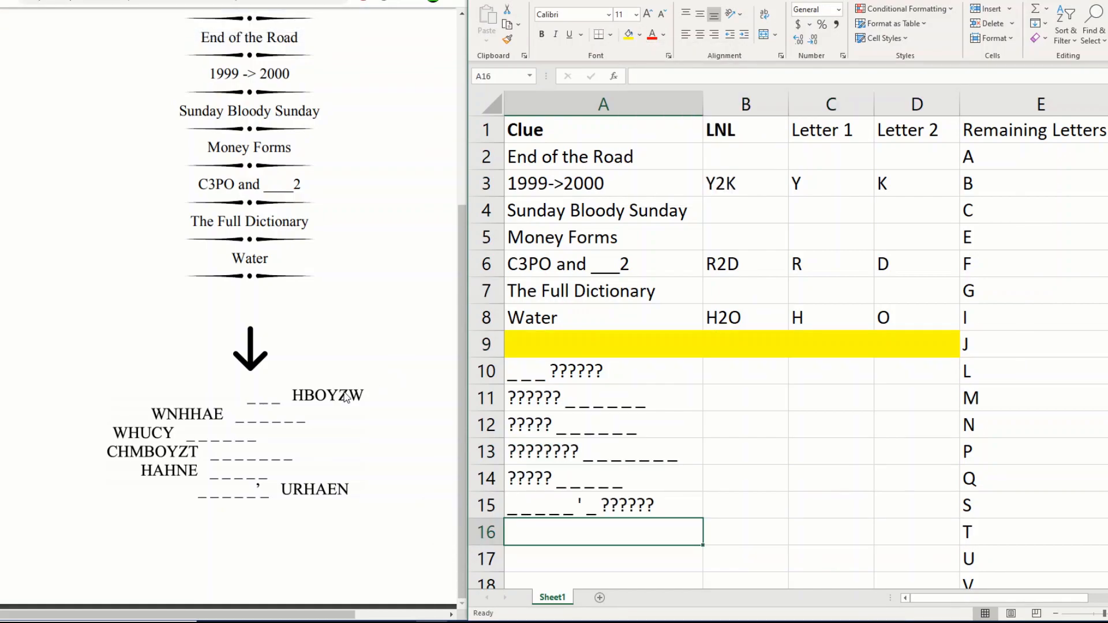
# Substitute the decoded letters K, H, O and D into the answer-line patterns in A10:A15
pyautogui.click(604, 371)
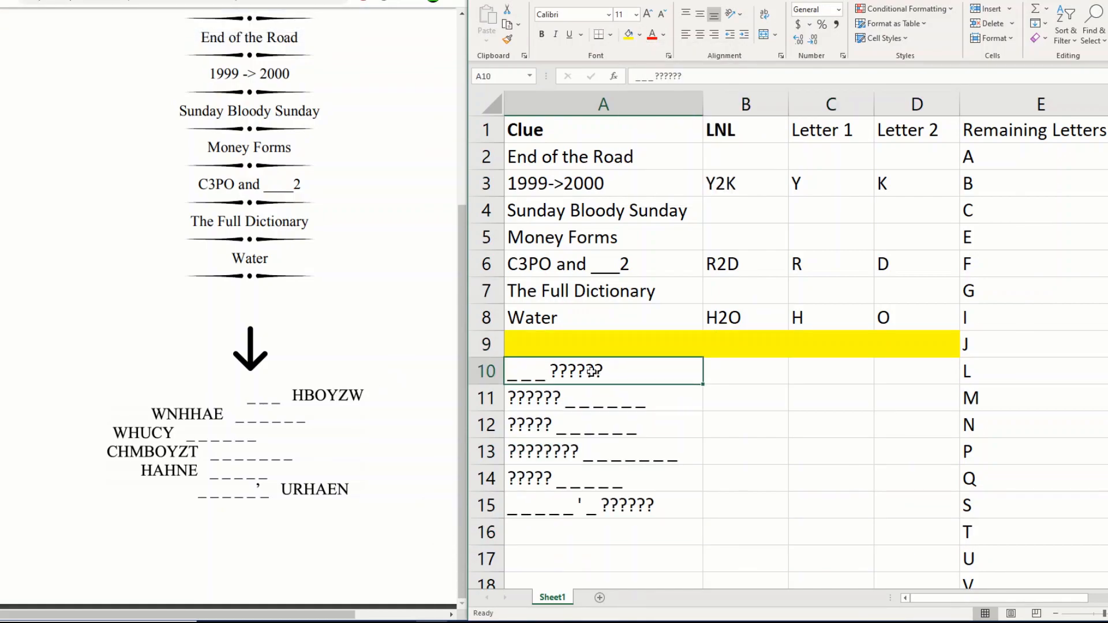
pyautogui.write('K')
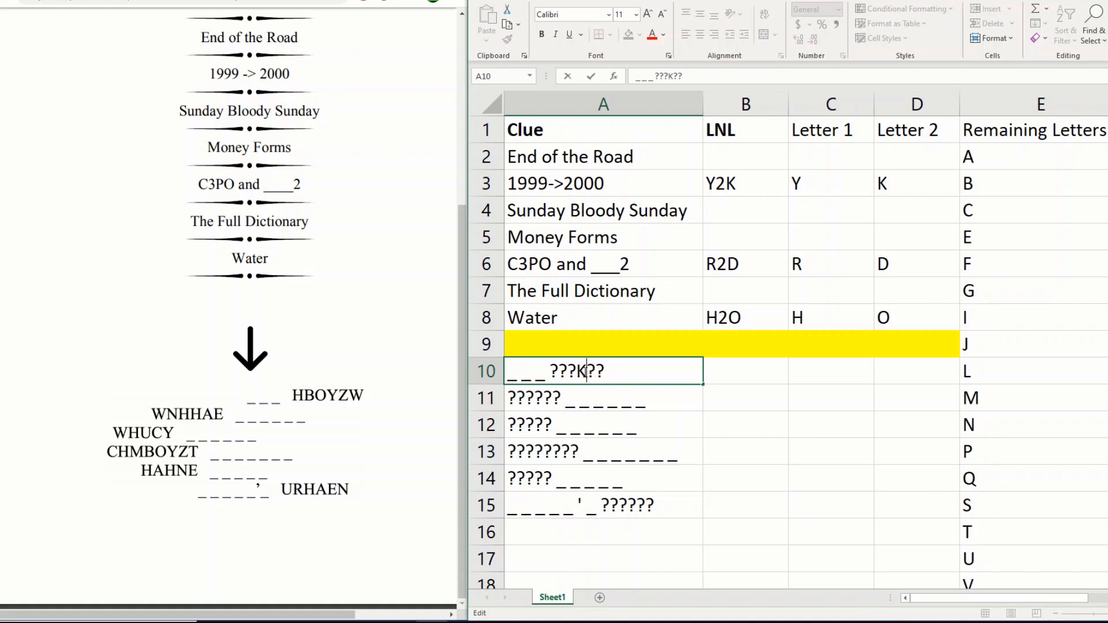
pyautogui.click(604, 398)
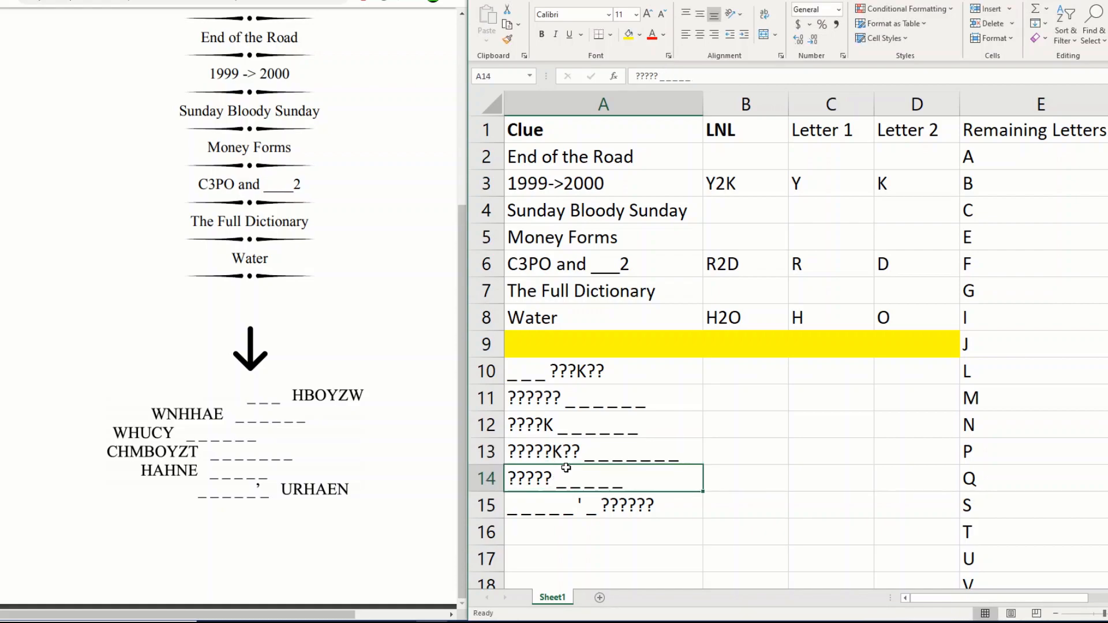
pyautogui.moveTo(178, 423)
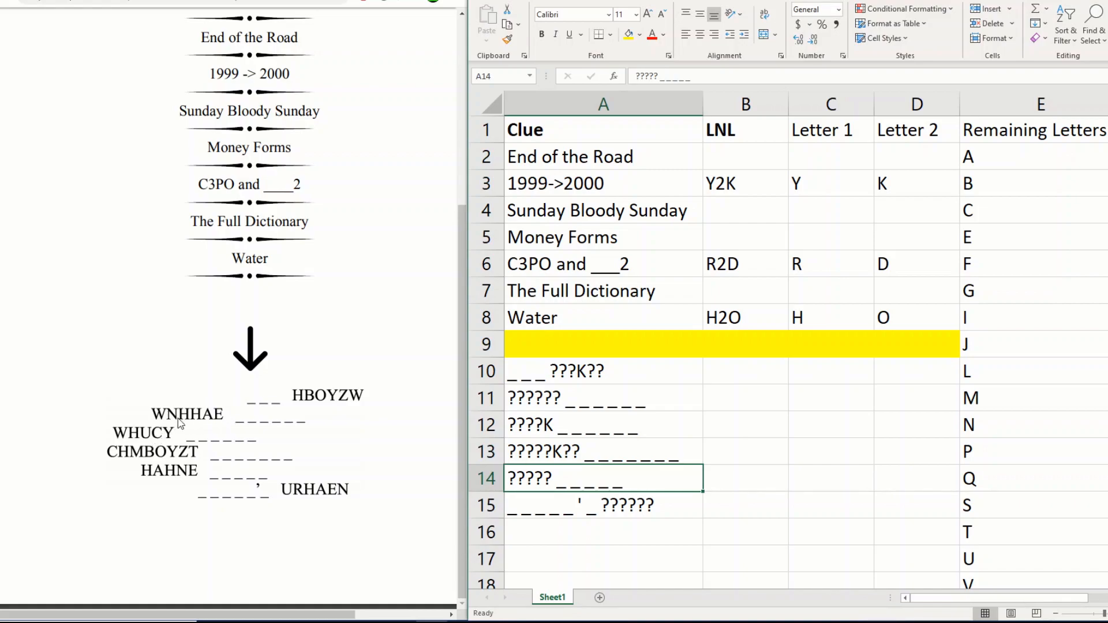
pyautogui.moveTo(149, 461)
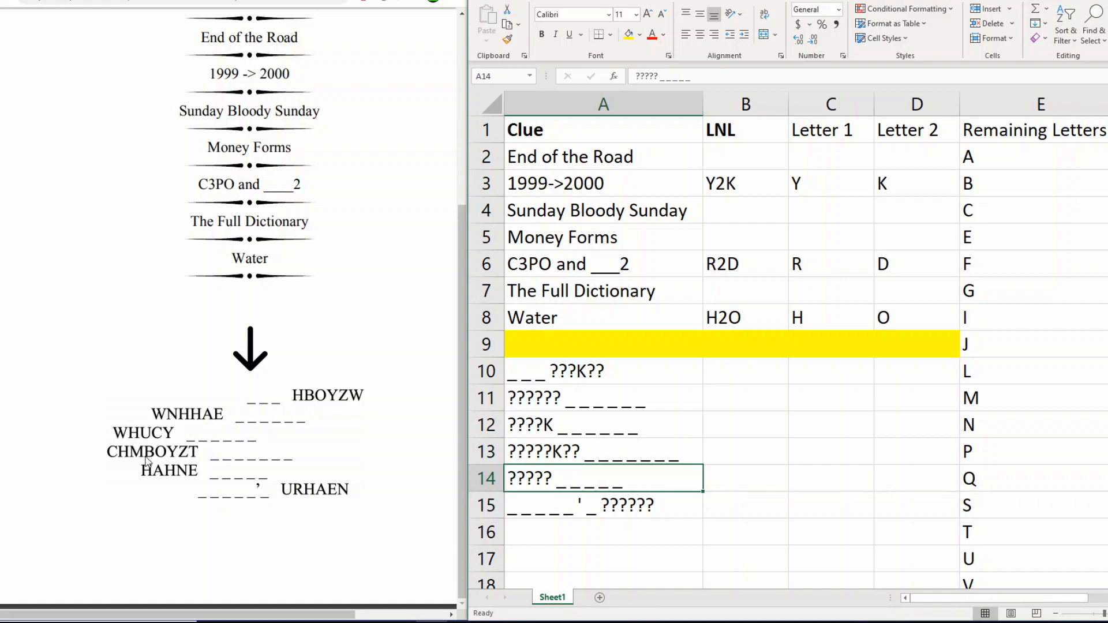
pyautogui.moveTo(174, 482)
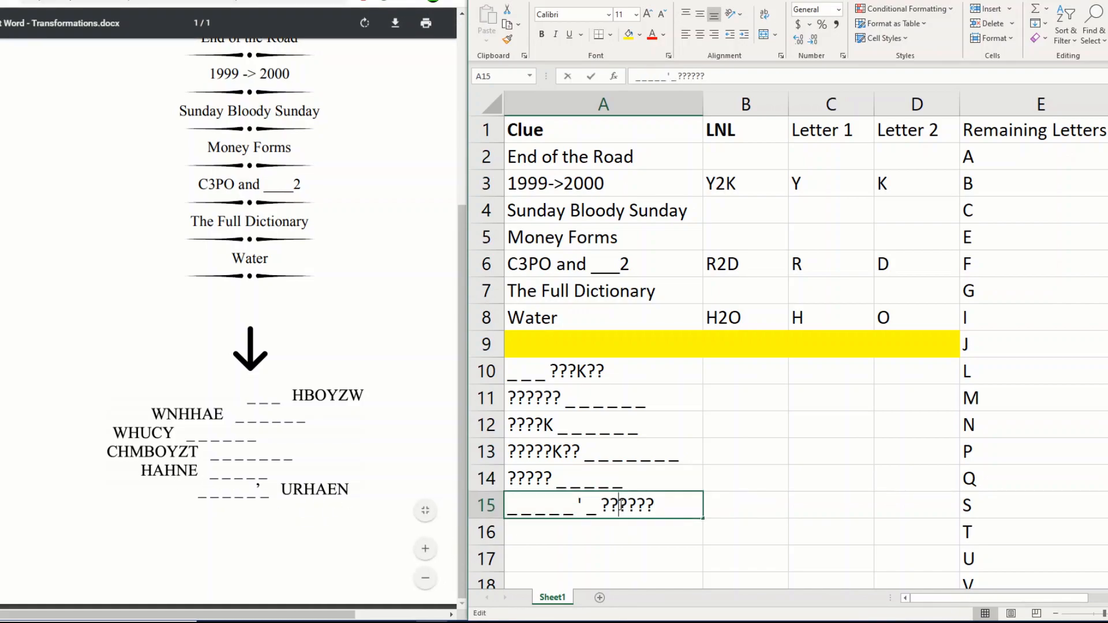
pyautogui.press('enter')
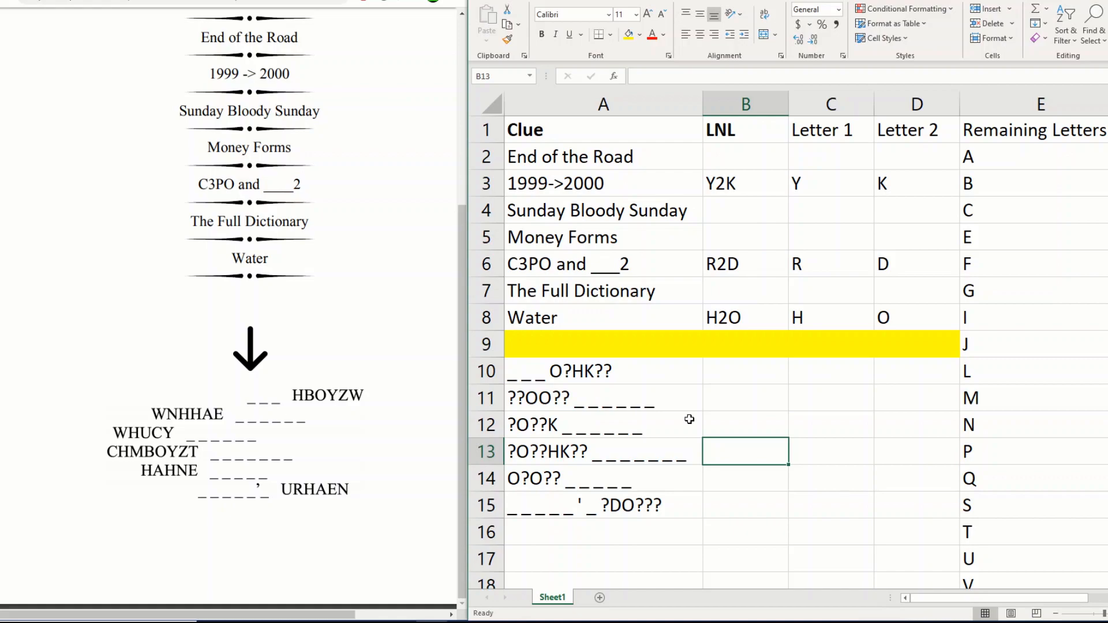
# Review the empty answers and enter A2Z for The Full Dictionary
pyautogui.click(604, 156)
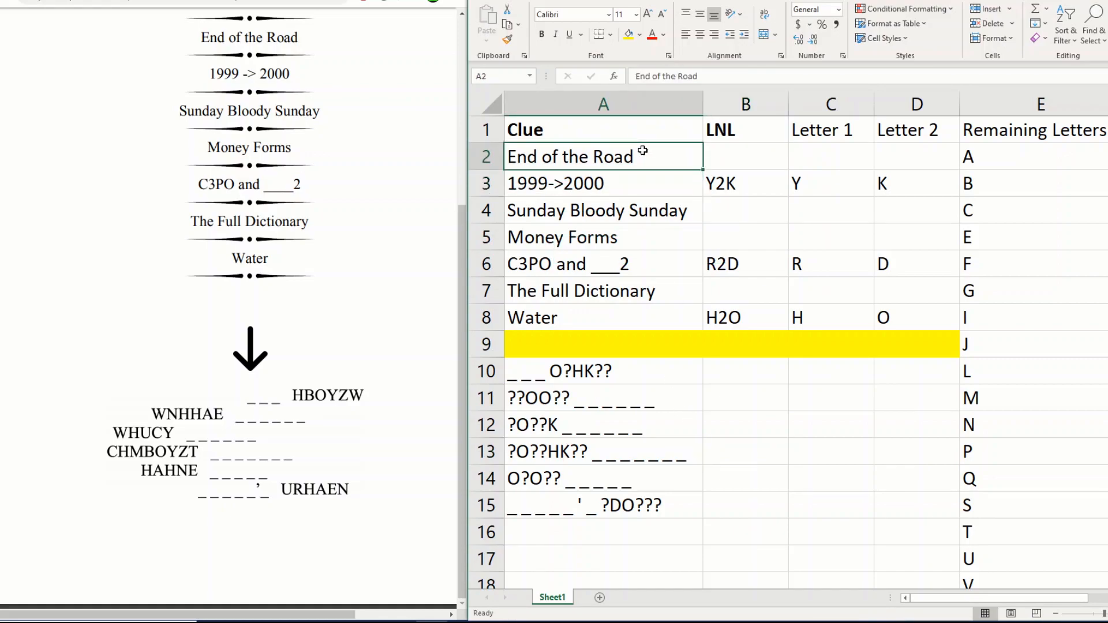
pyautogui.click(744, 156)
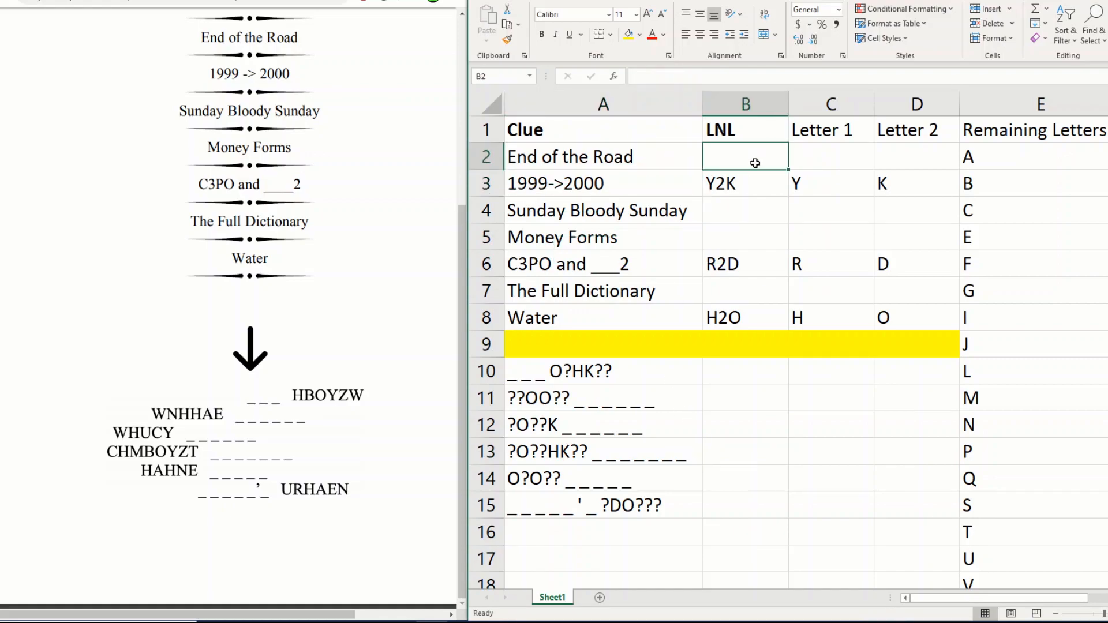
pyautogui.click(745, 210)
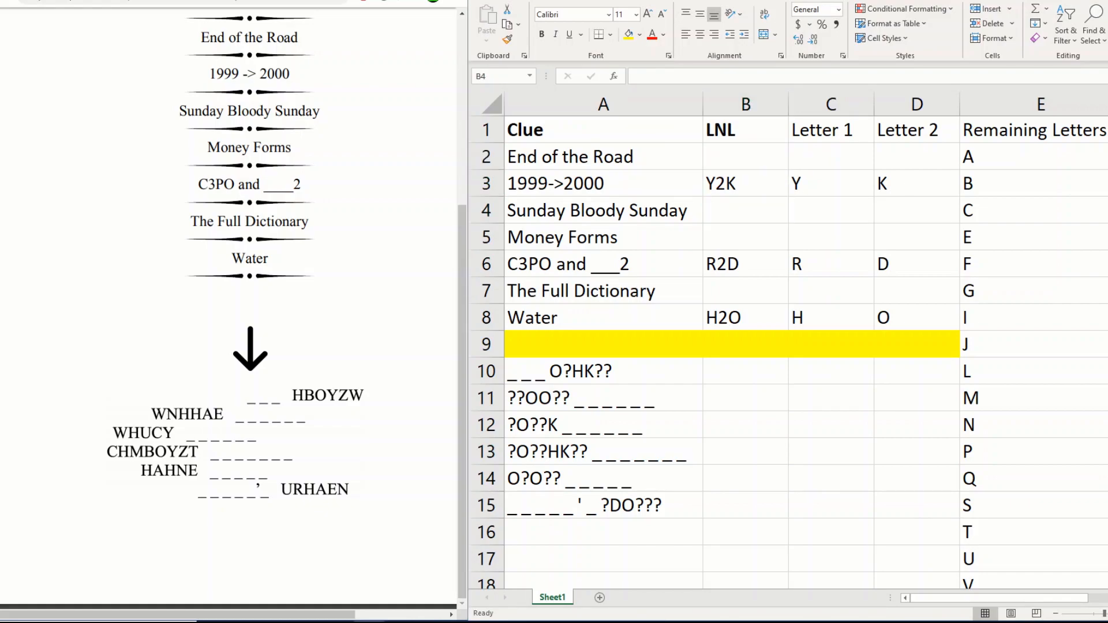
pyautogui.click(744, 291)
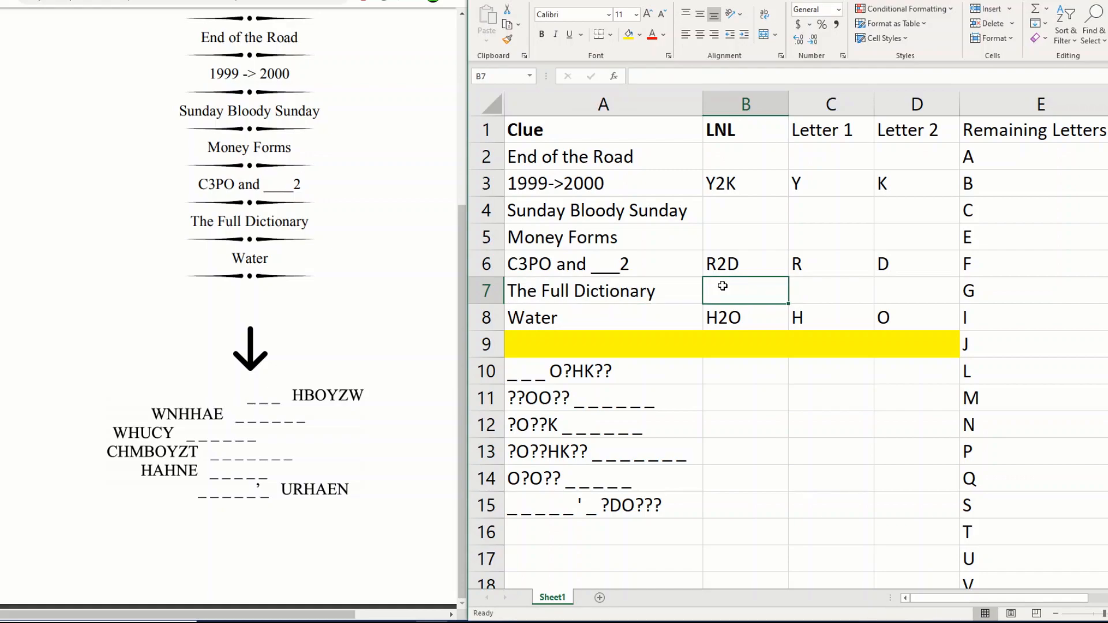
pyautogui.write('A2Z')
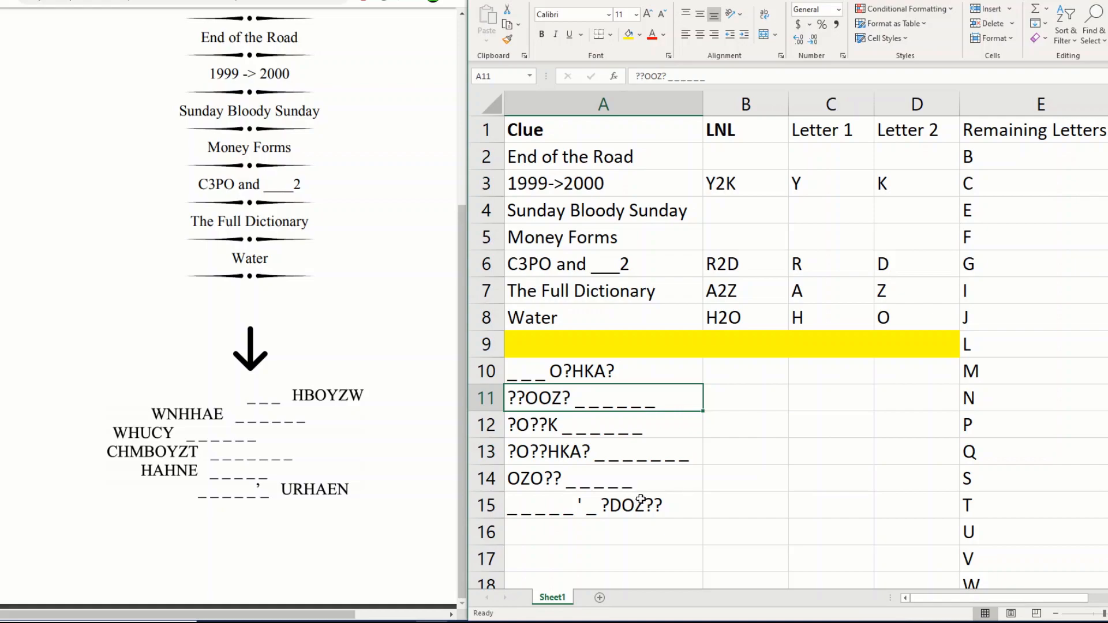
pyautogui.moveTo(1028, 469)
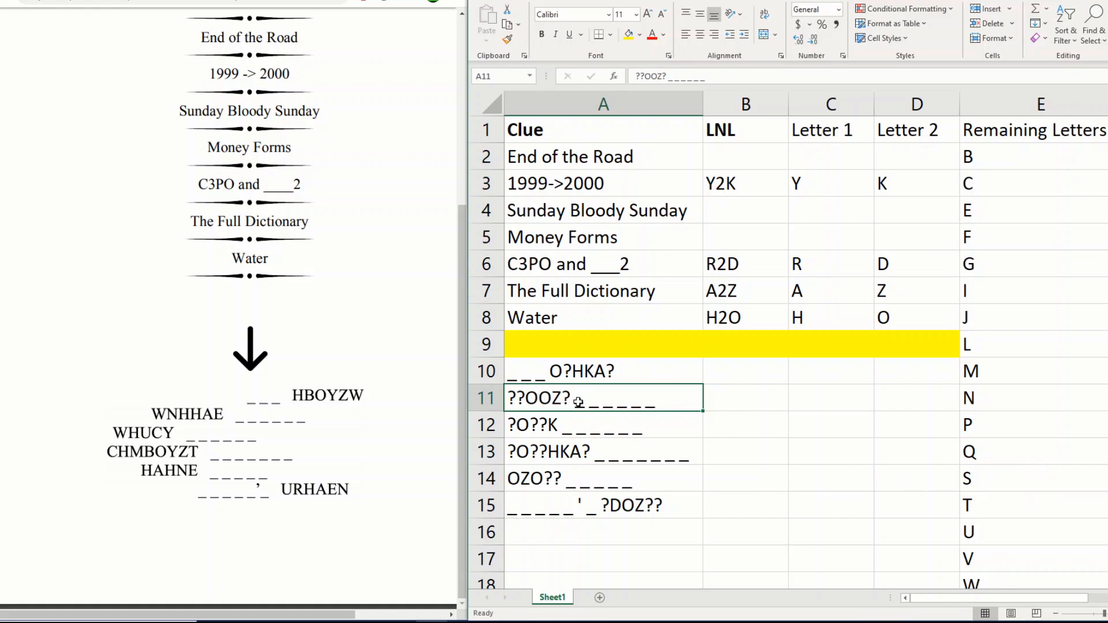
# Select the Money Forms clue to work out its letter-number-letter answer
pyautogui.click(744, 399)
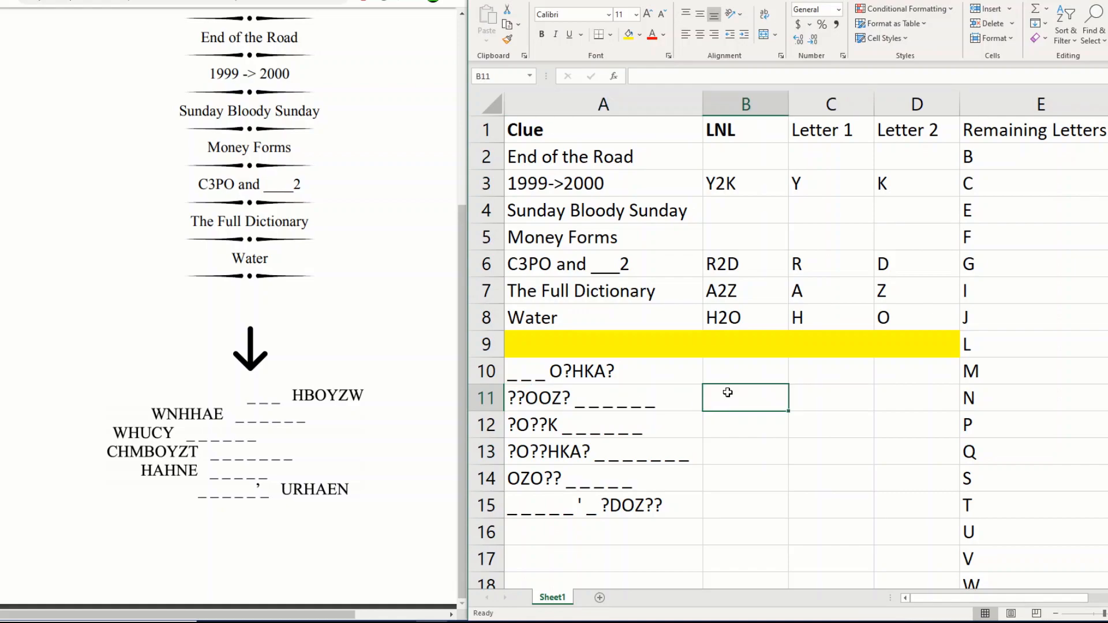
pyautogui.click(604, 236)
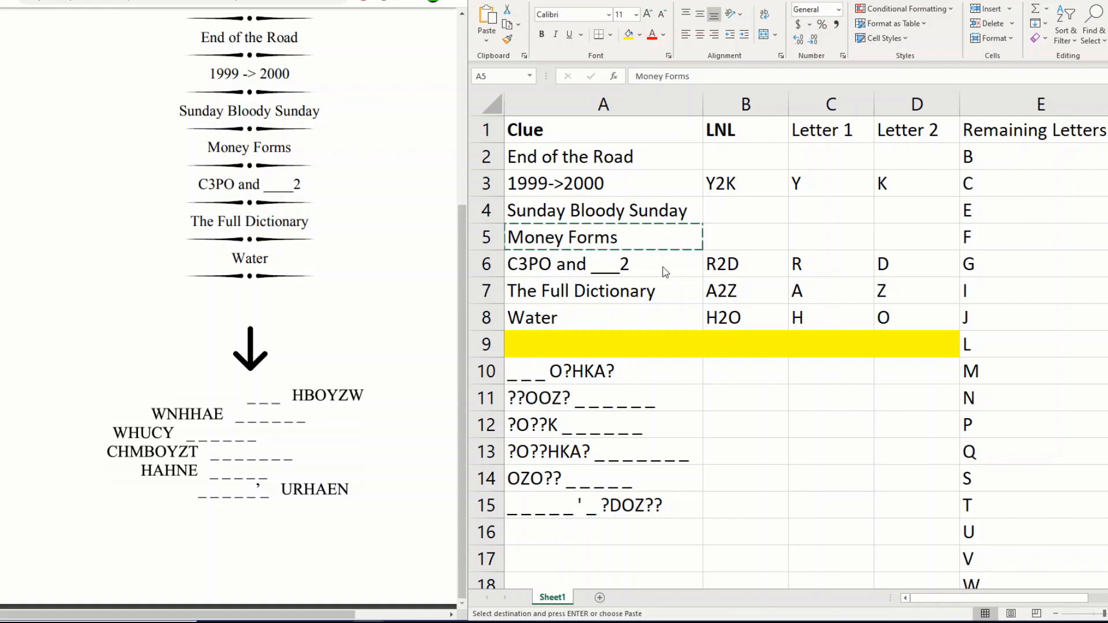
# Enter W2S for Money Forms and insert S into the word patterns like O?HKAS
pyautogui.click(745, 236)
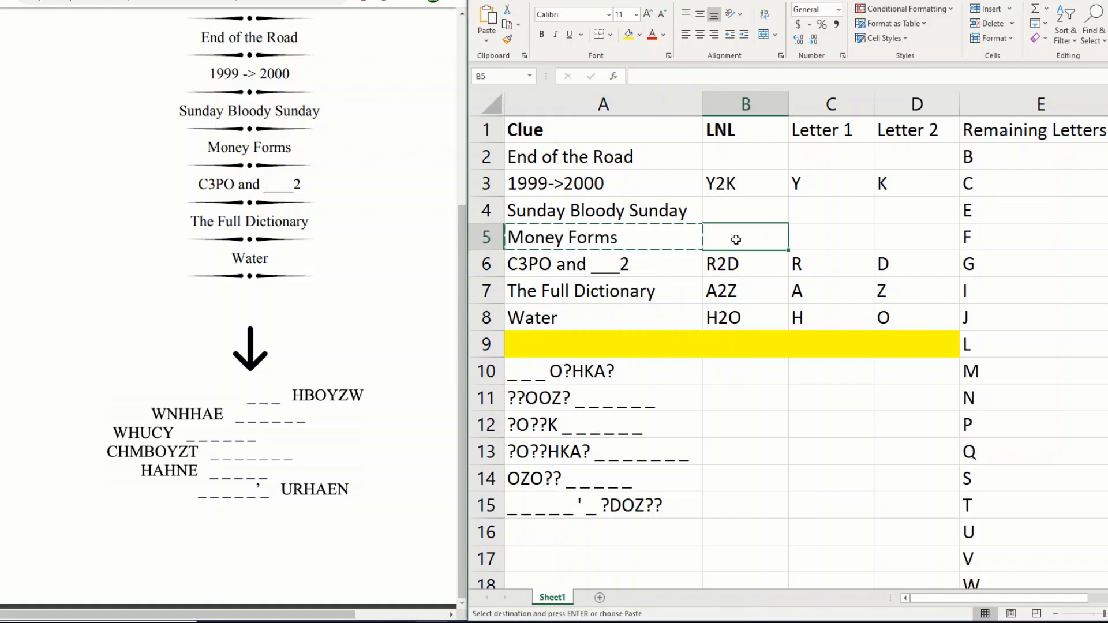
pyautogui.write('W2S')
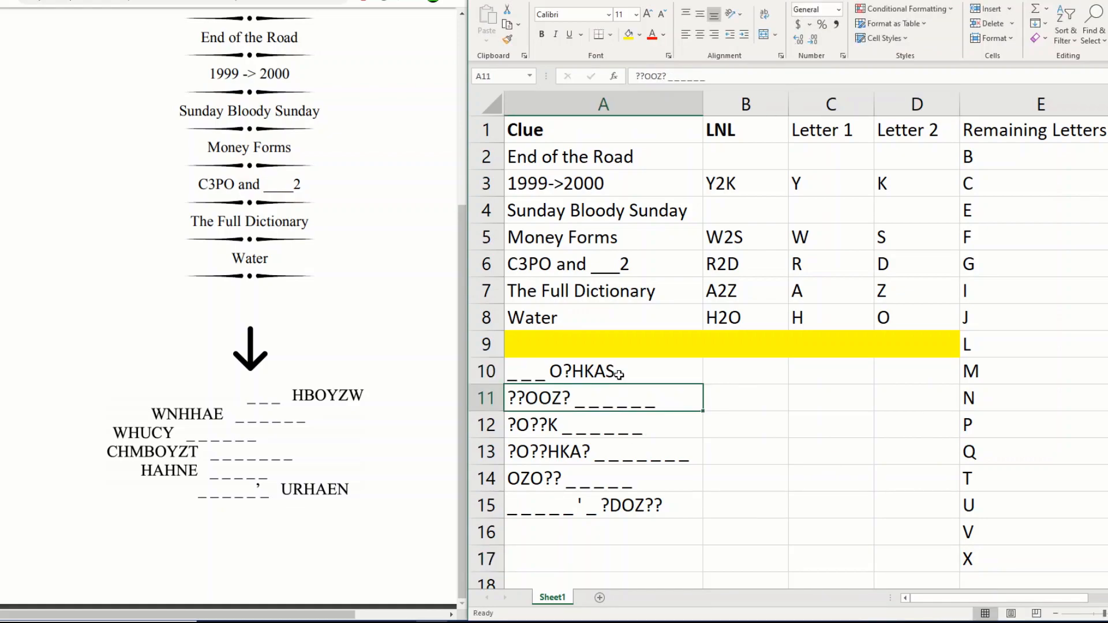
pyautogui.doubleClick(537, 398)
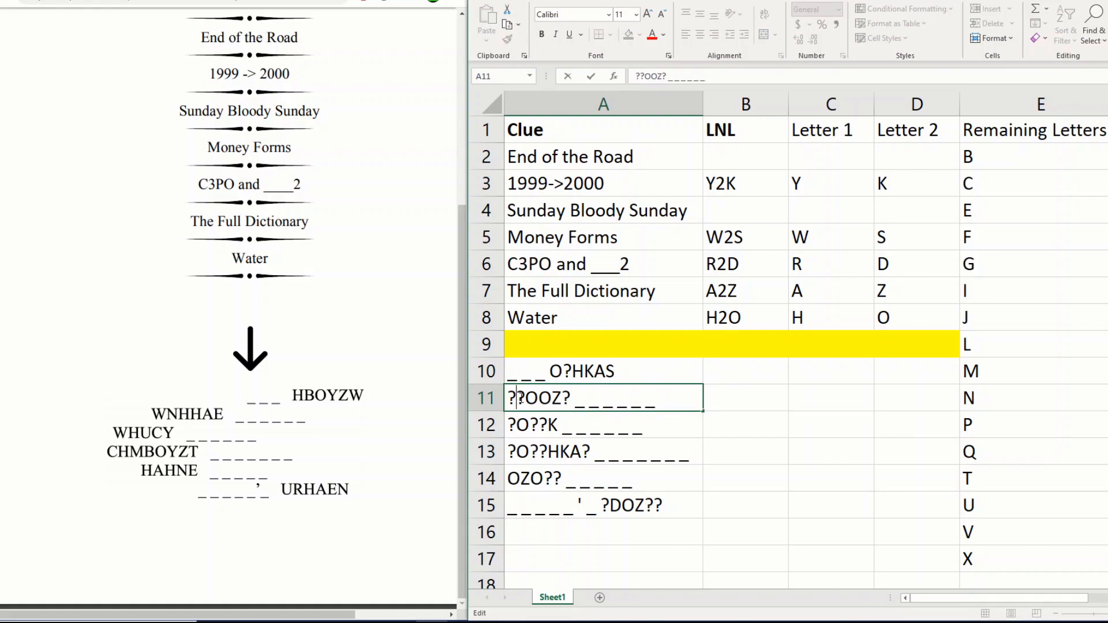
pyautogui.write('S')
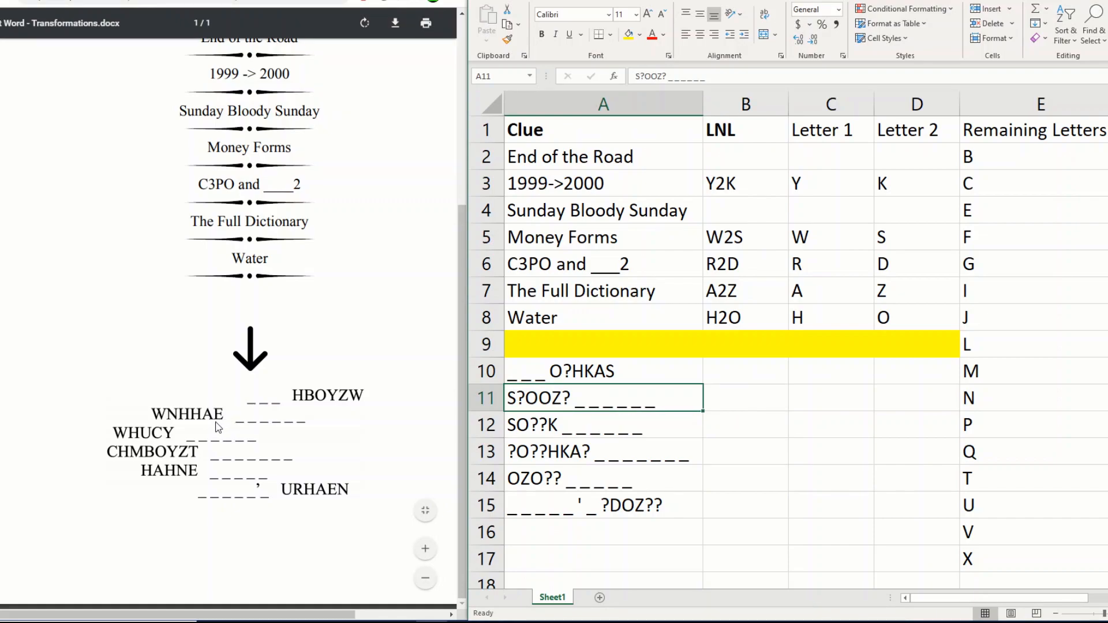
pyautogui.moveTo(179, 415)
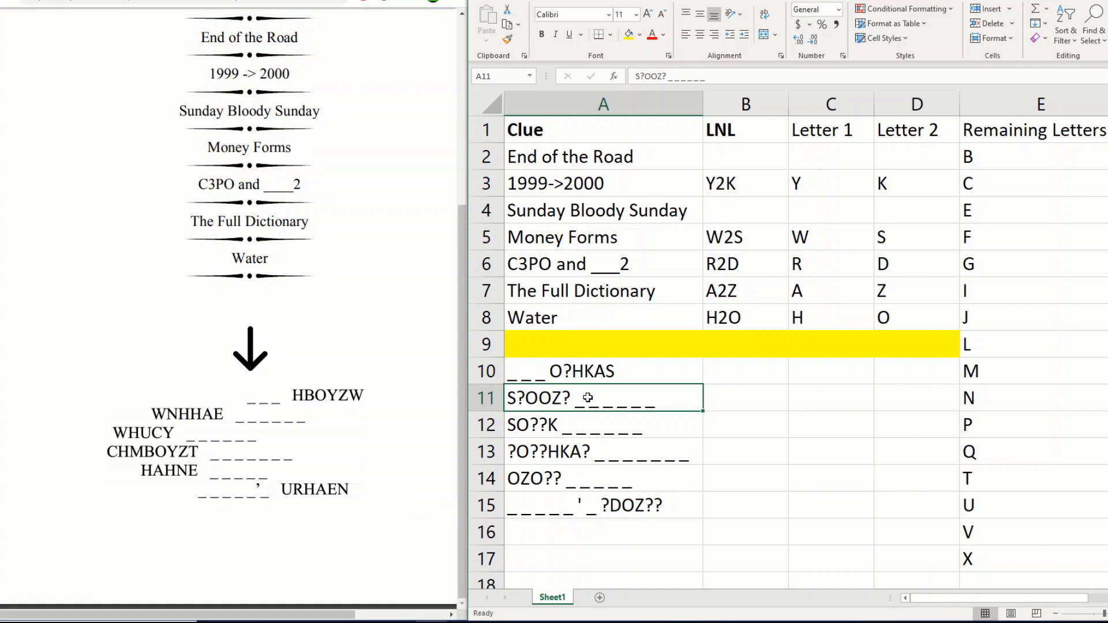
pyautogui.moveTo(832, 168)
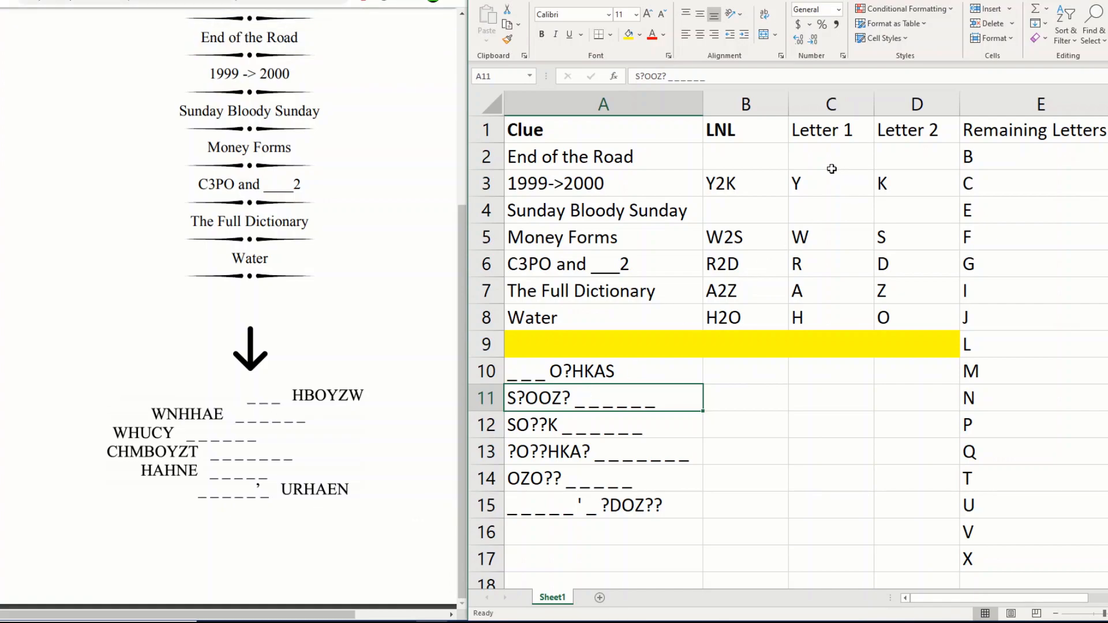
pyautogui.moveTo(839, 192)
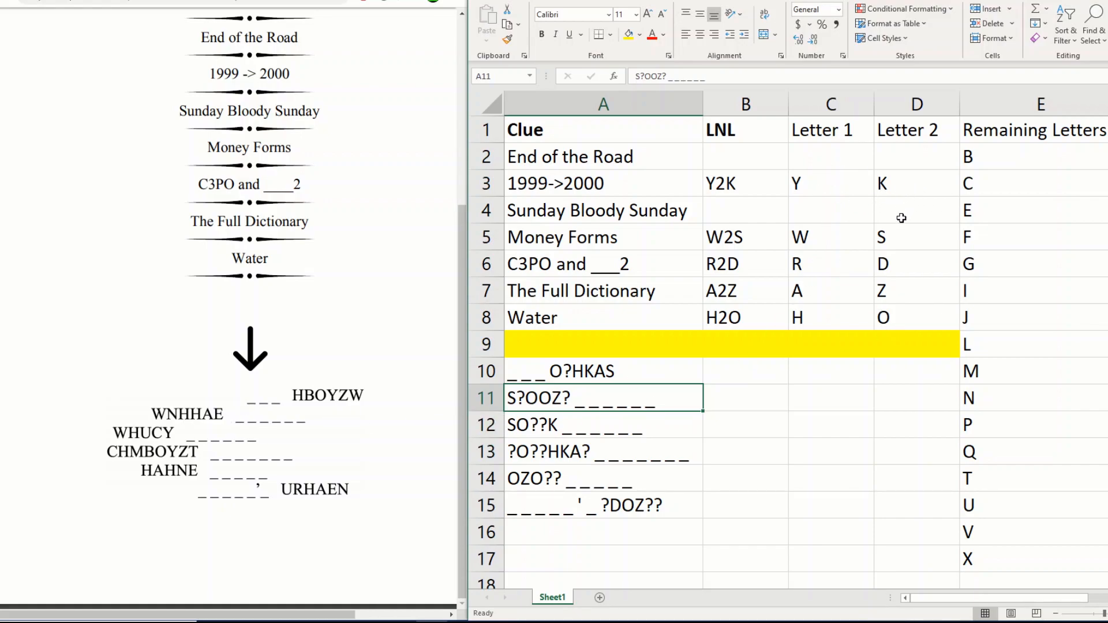
pyautogui.click(745, 424)
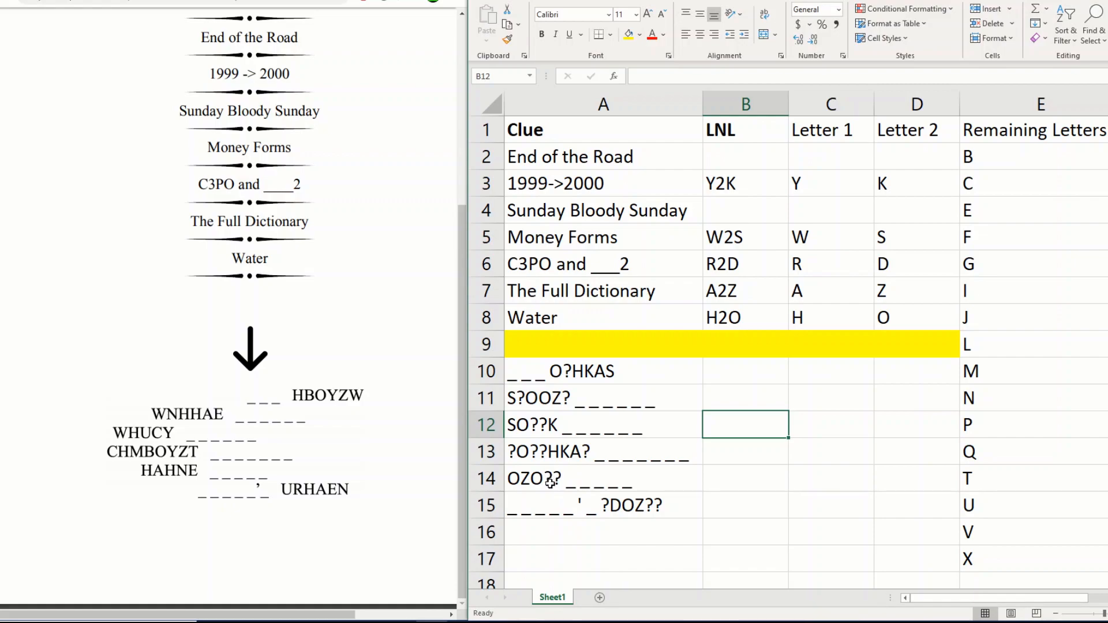
pyautogui.moveTo(687, 170)
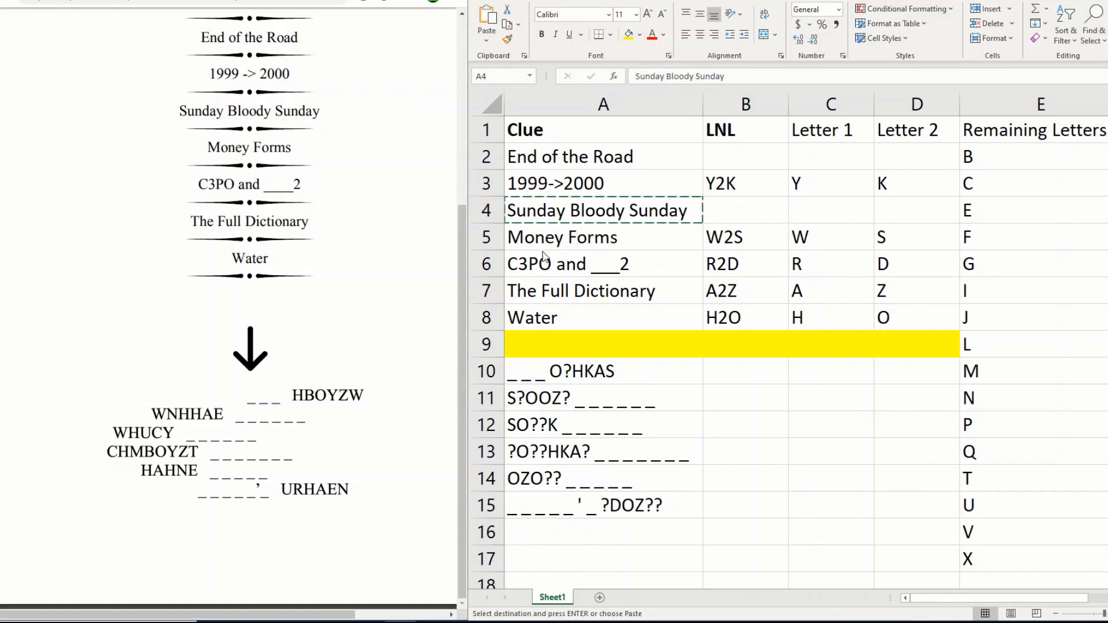
pyautogui.moveTo(659, 534)
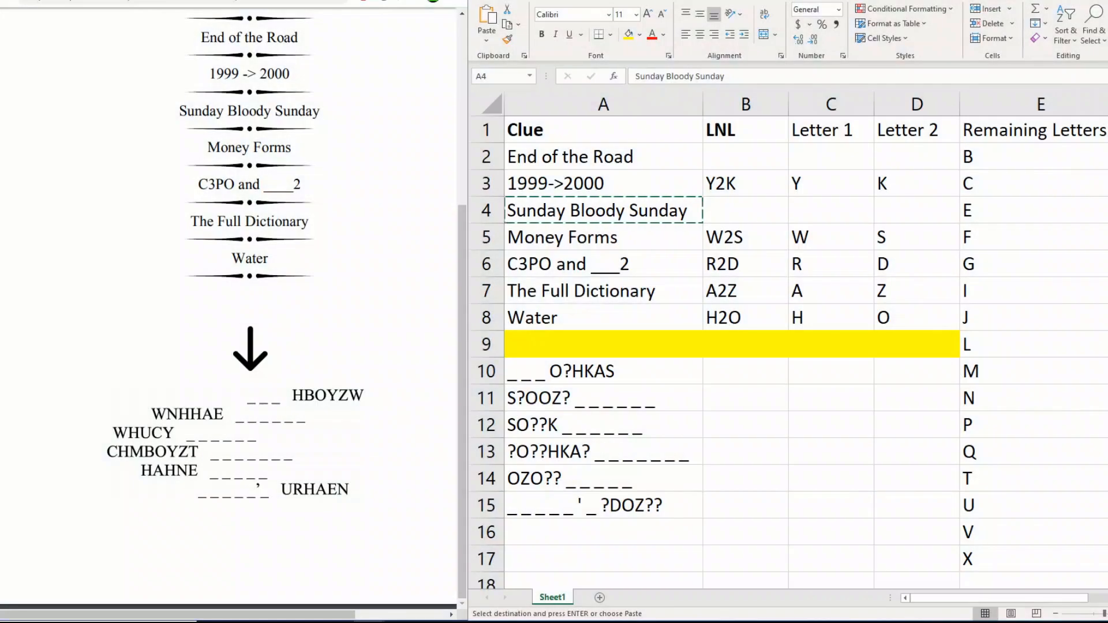
# Enter U2 for Sunday Bloody Sunday with U as Letter 1 and a dash for Letter 2
pyautogui.click(745, 210)
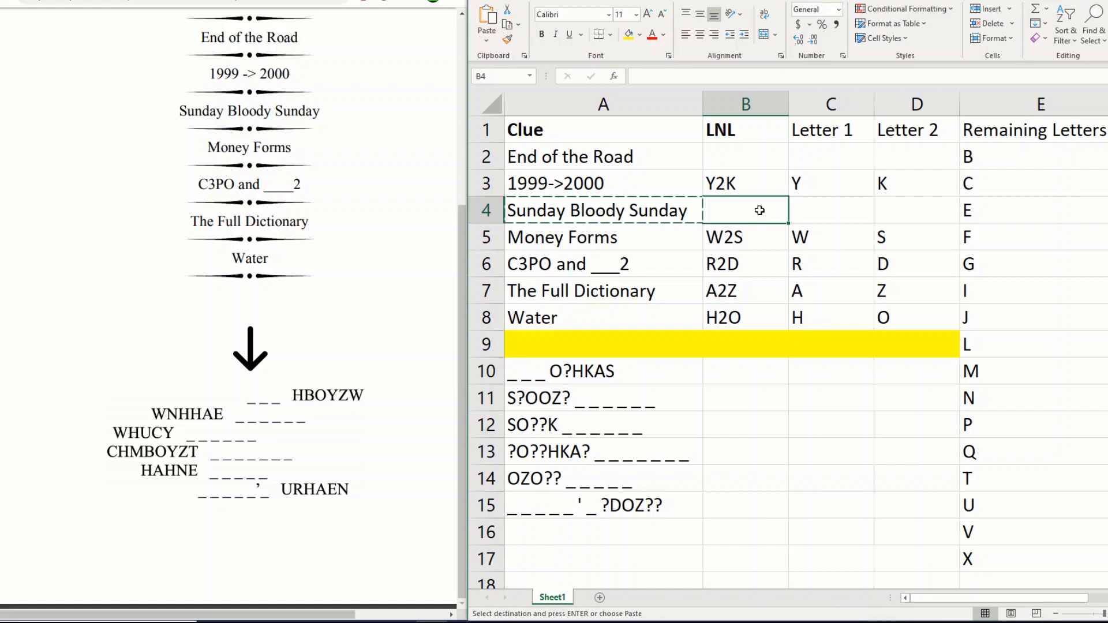
pyautogui.write('U2 _')
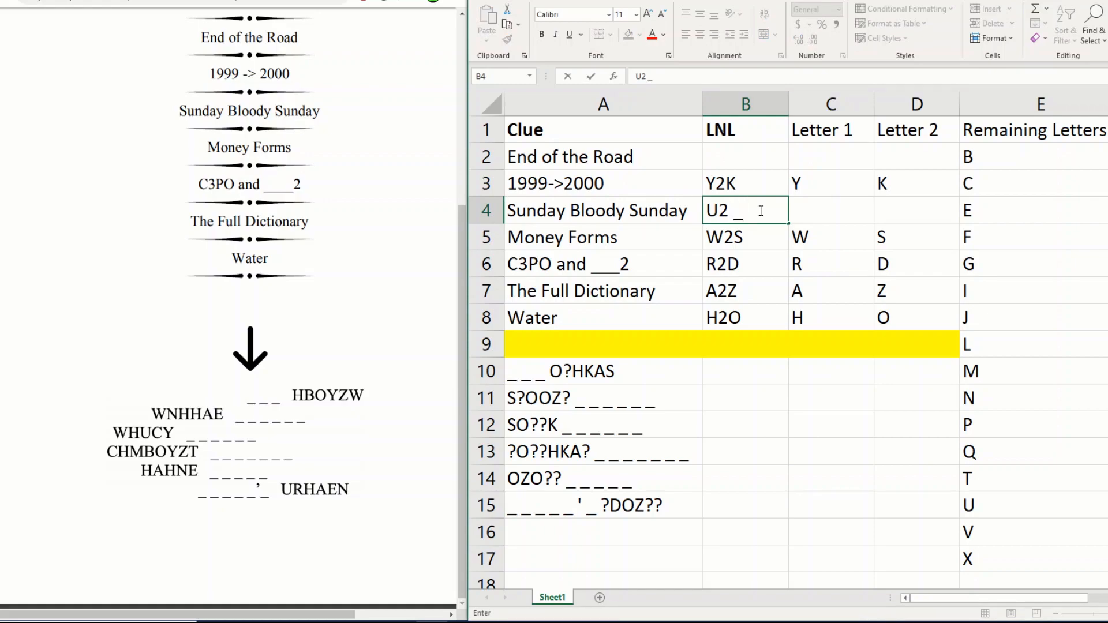
pyautogui.press('Backspace')
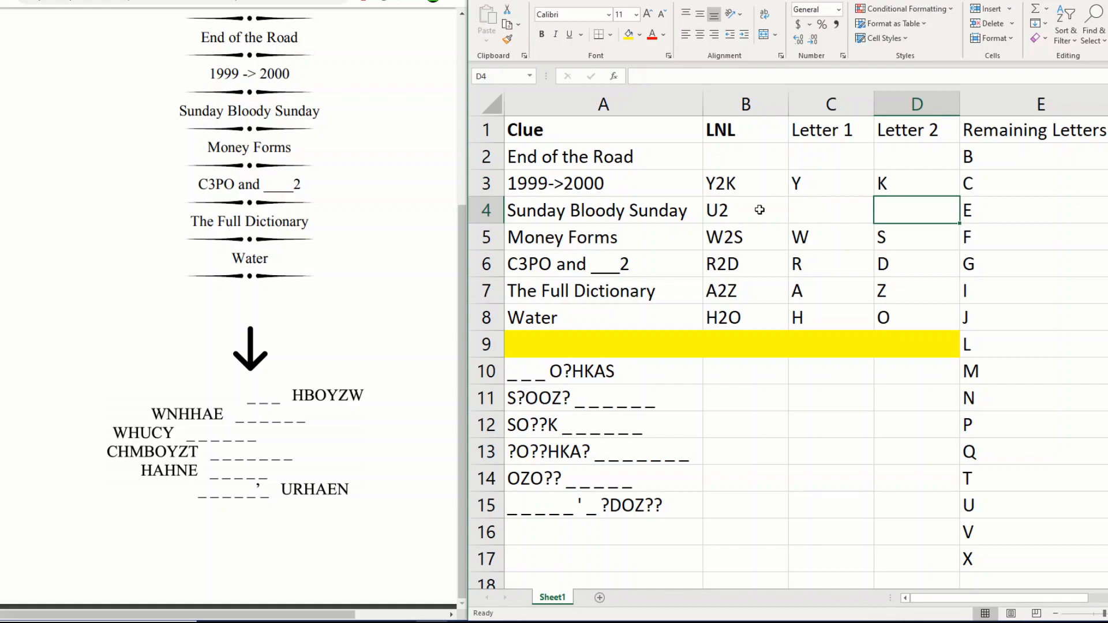
pyautogui.write('U')
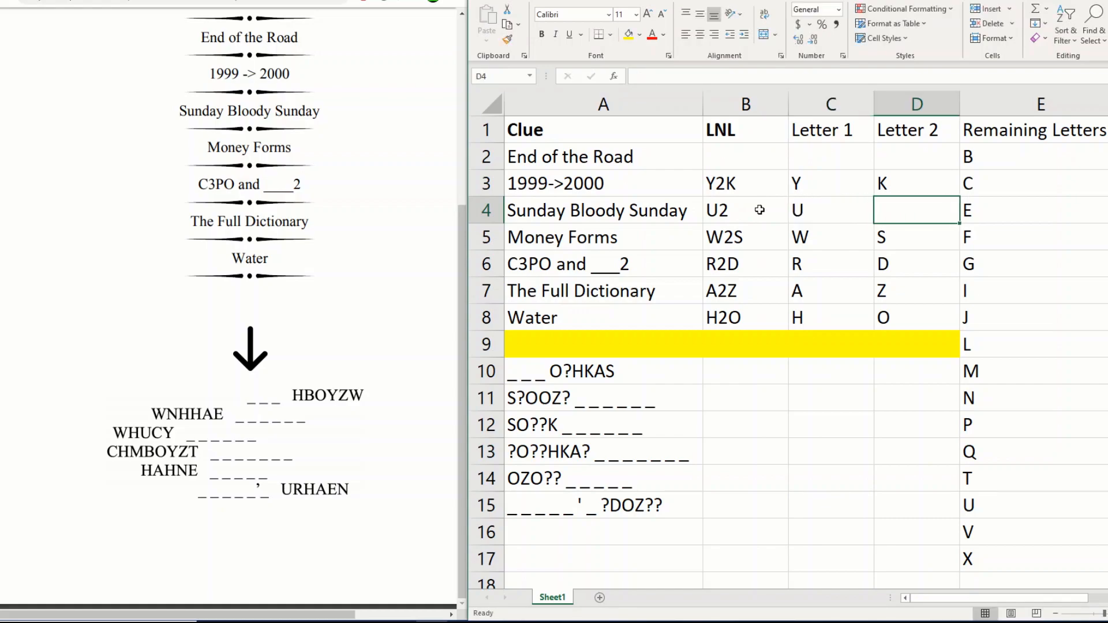
pyautogui.write('-')
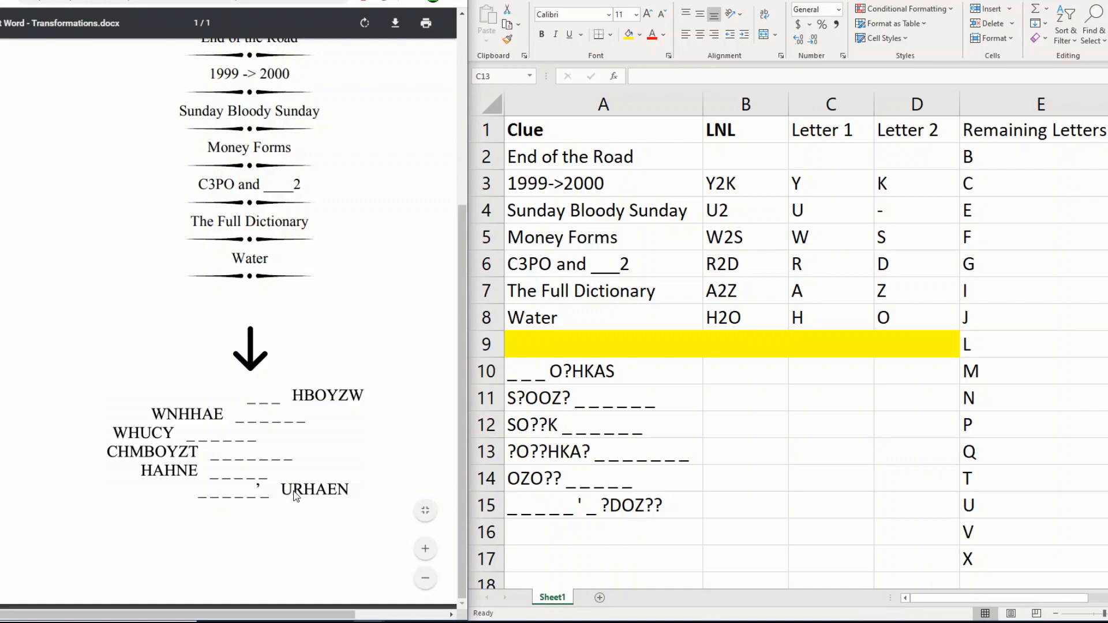
pyautogui.moveTo(943, 221)
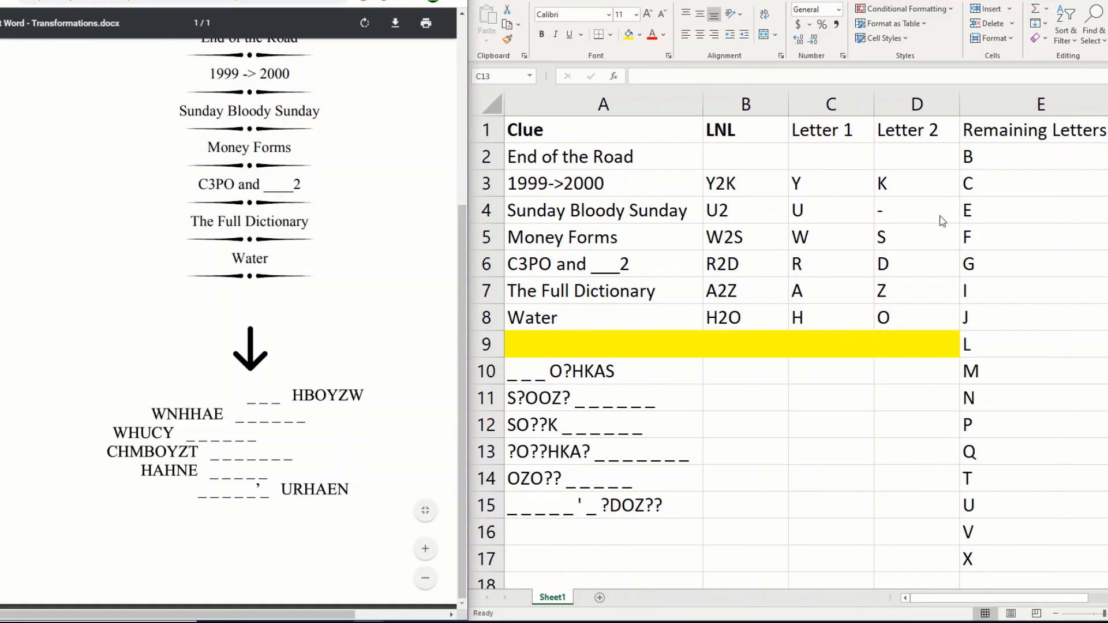
# Remove the used letter E and complete the row 11 pattern as SNOOZE
pyautogui.scroll(-3)
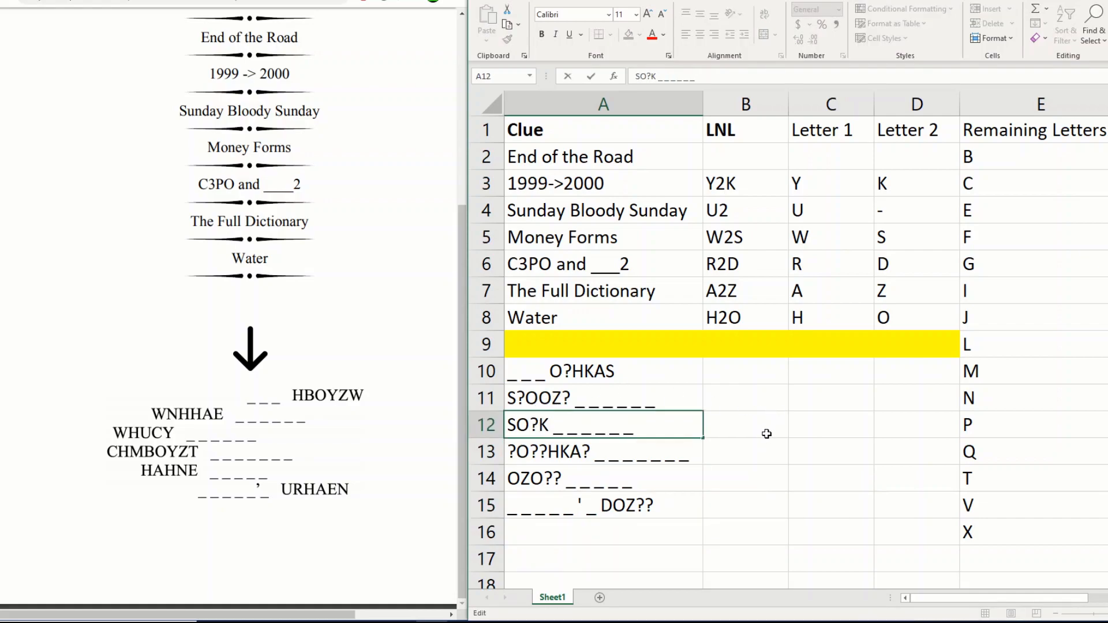
pyautogui.click(745, 423)
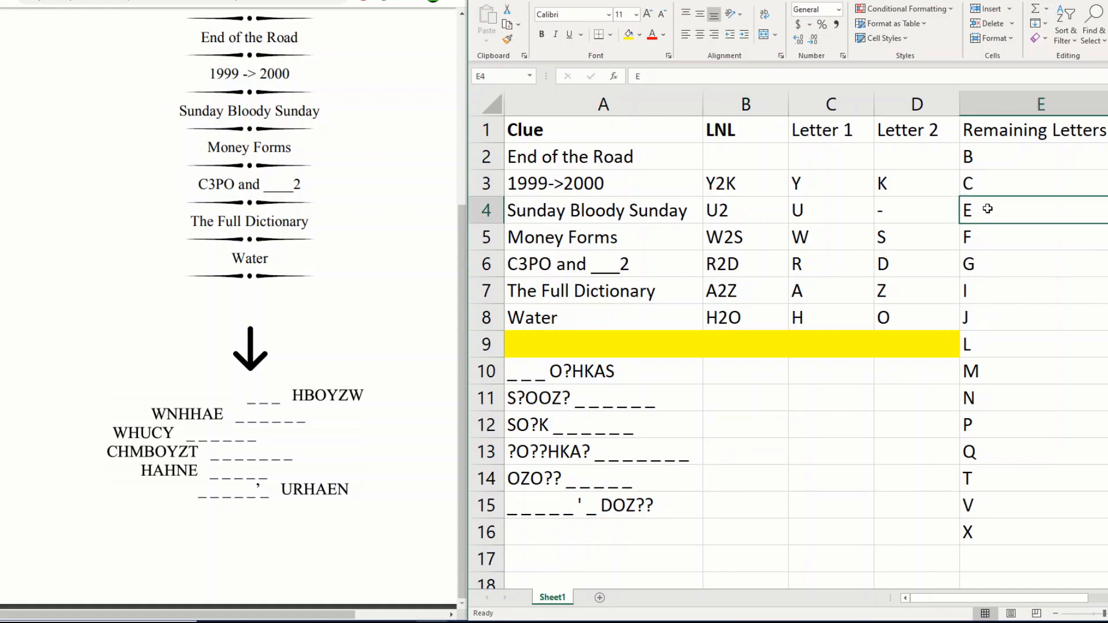
pyautogui.click(1032, 398)
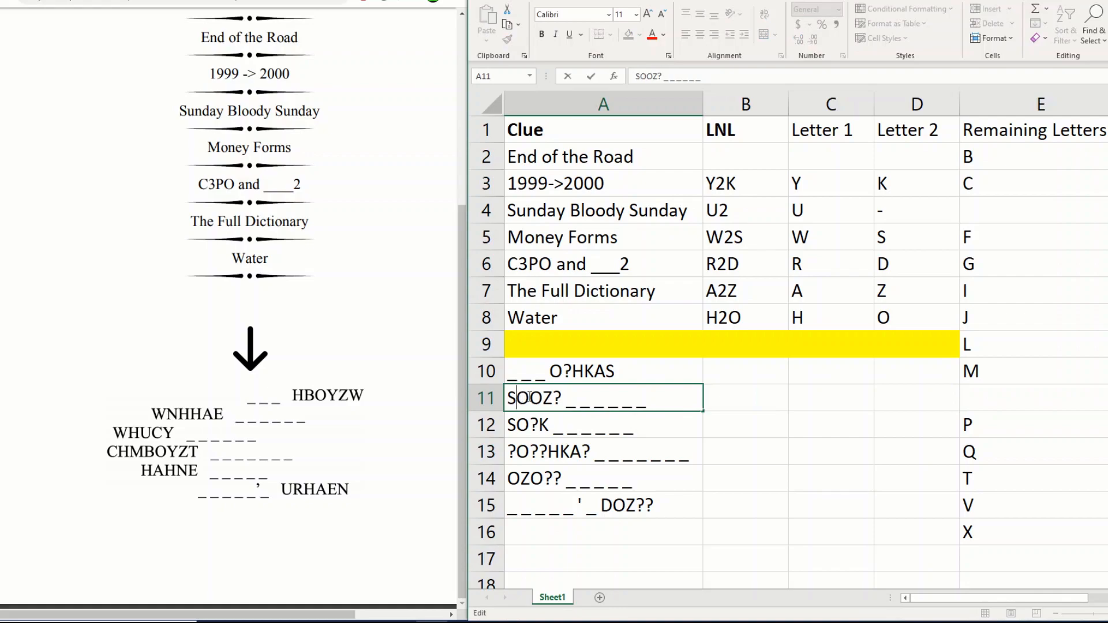
pyautogui.write('SNOOZE')
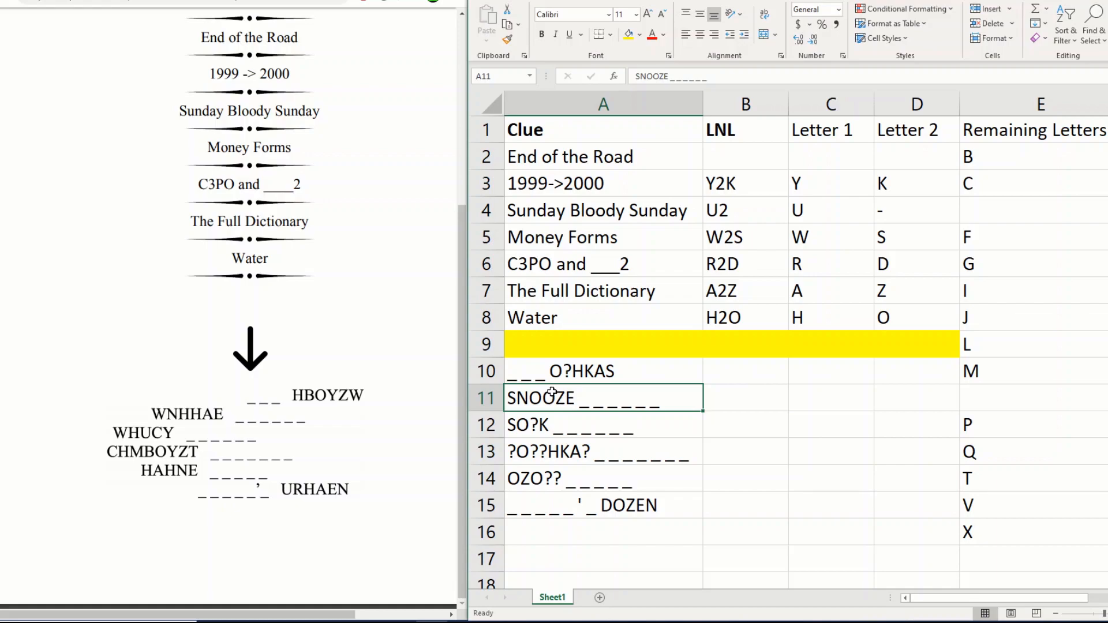
pyautogui.moveTo(159, 435)
pyautogui.write('NE')
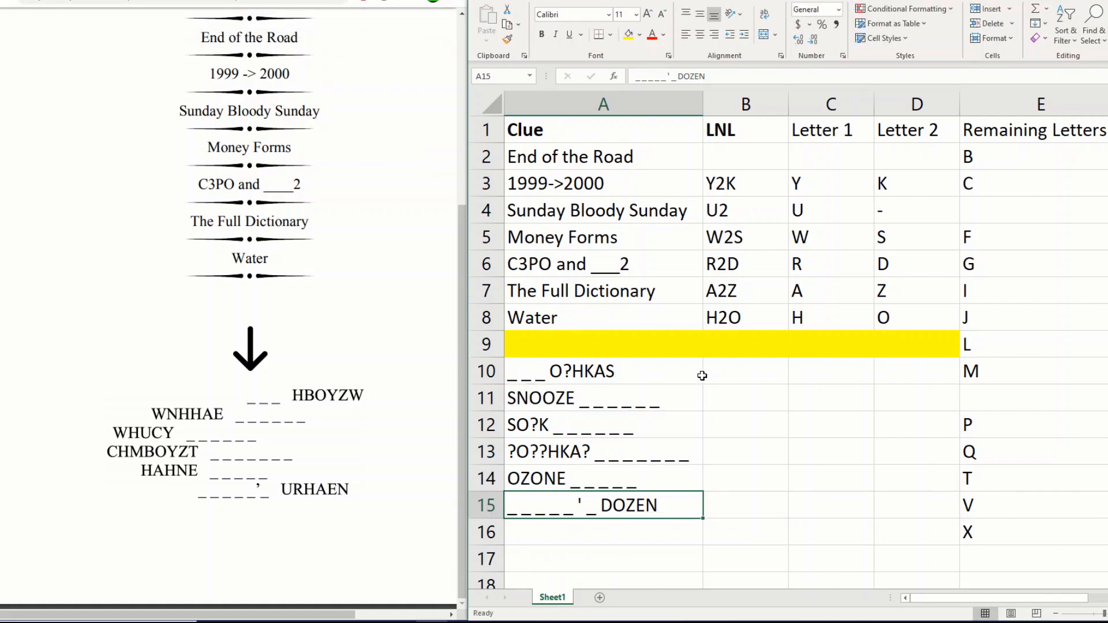
# Fill the OZONE and DOZEN patterns and move to the answer cell beside SNOOZE
pyautogui.click(917, 317)
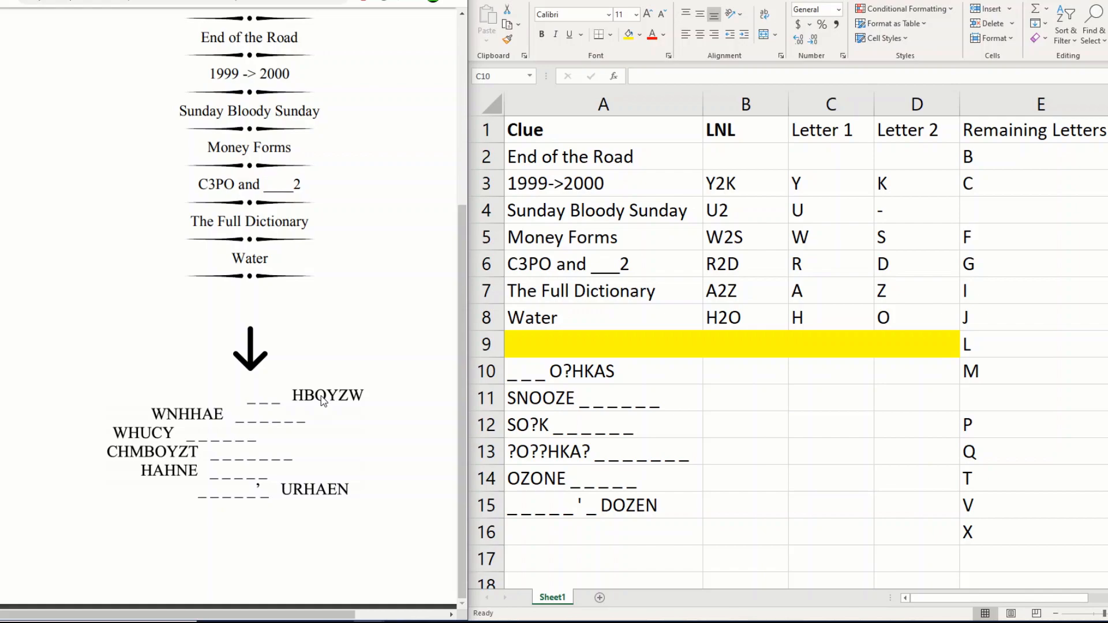
pyautogui.moveTo(619, 352)
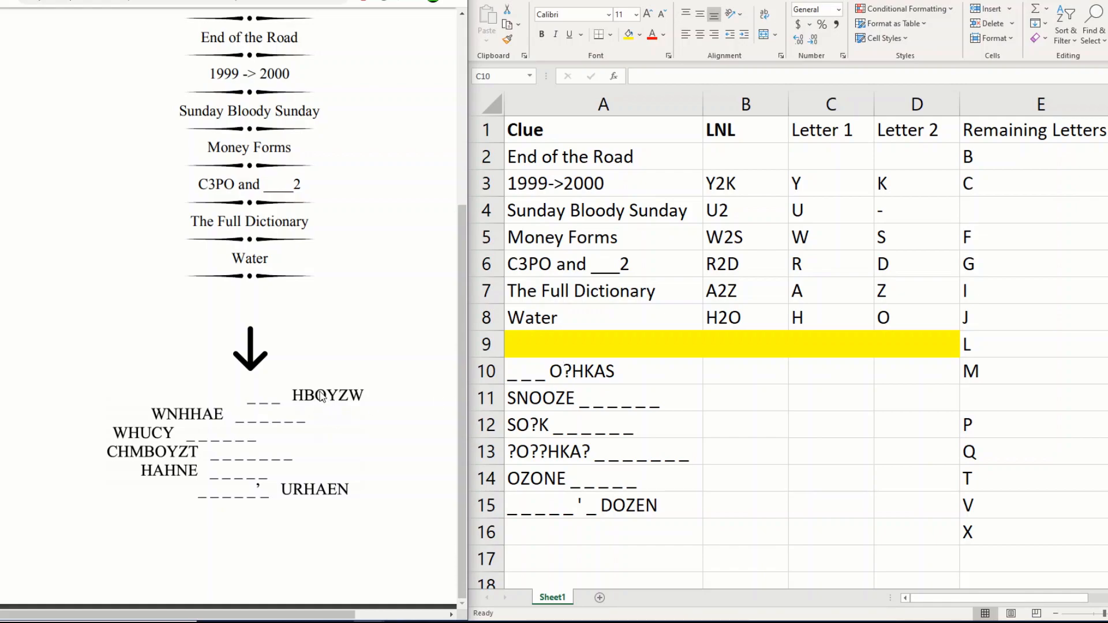
pyautogui.moveTo(297, 387)
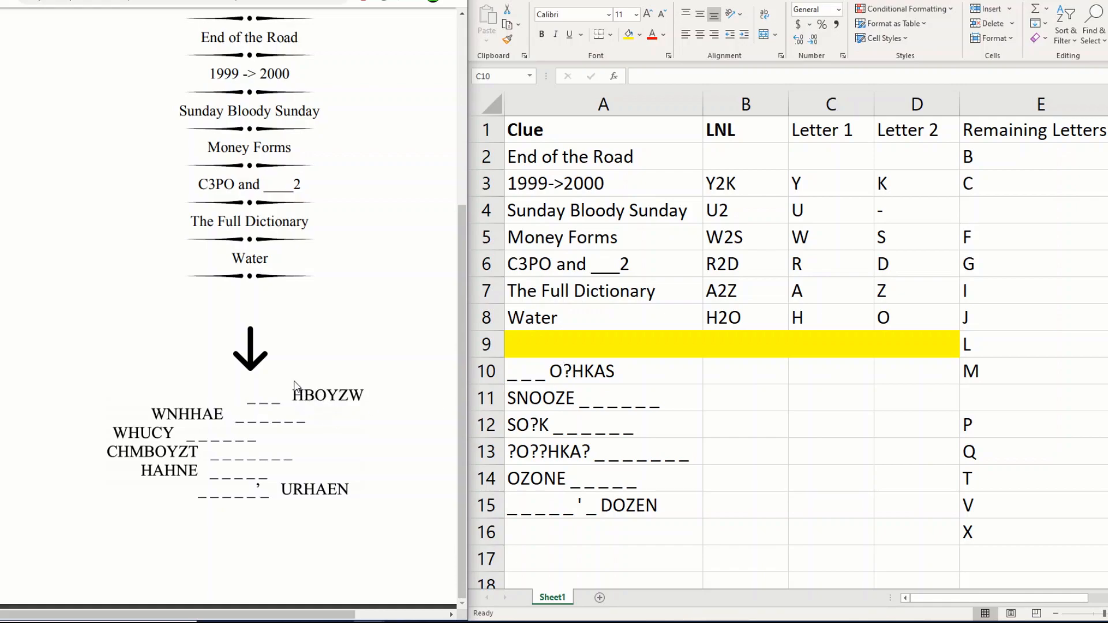
pyautogui.moveTo(763, 354)
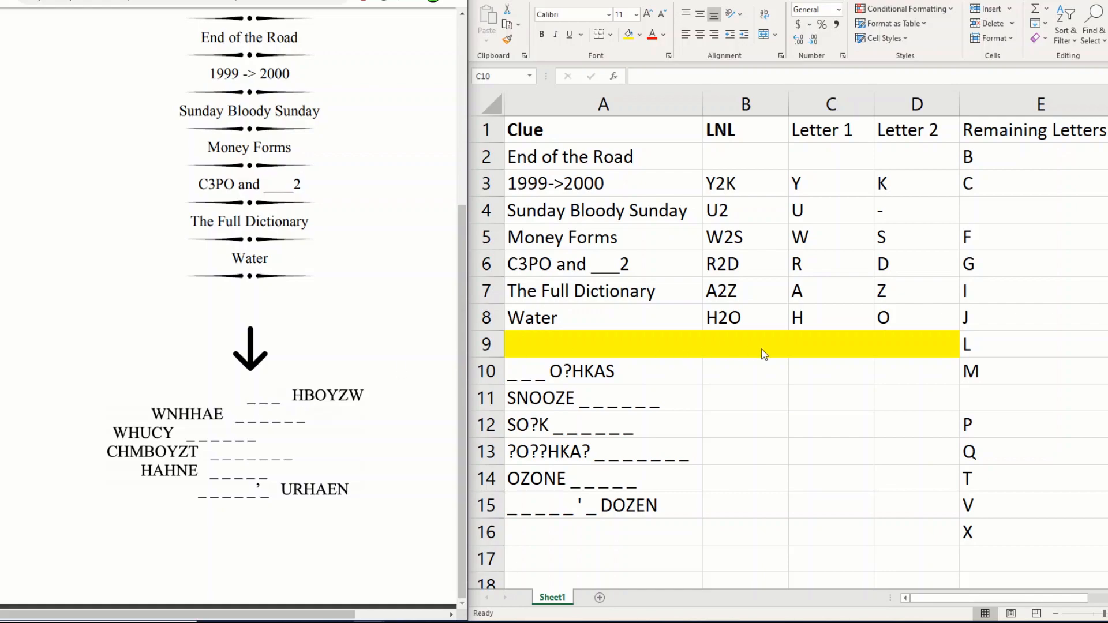
pyautogui.click(830, 371)
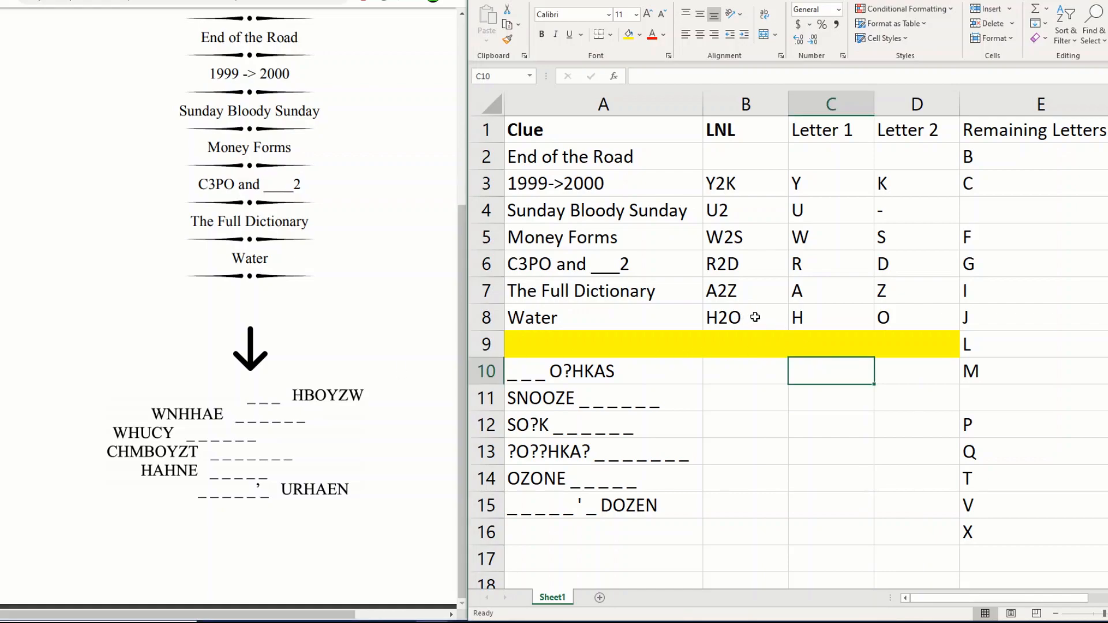
pyautogui.click(745, 399)
pyautogui.write('BUTTON')
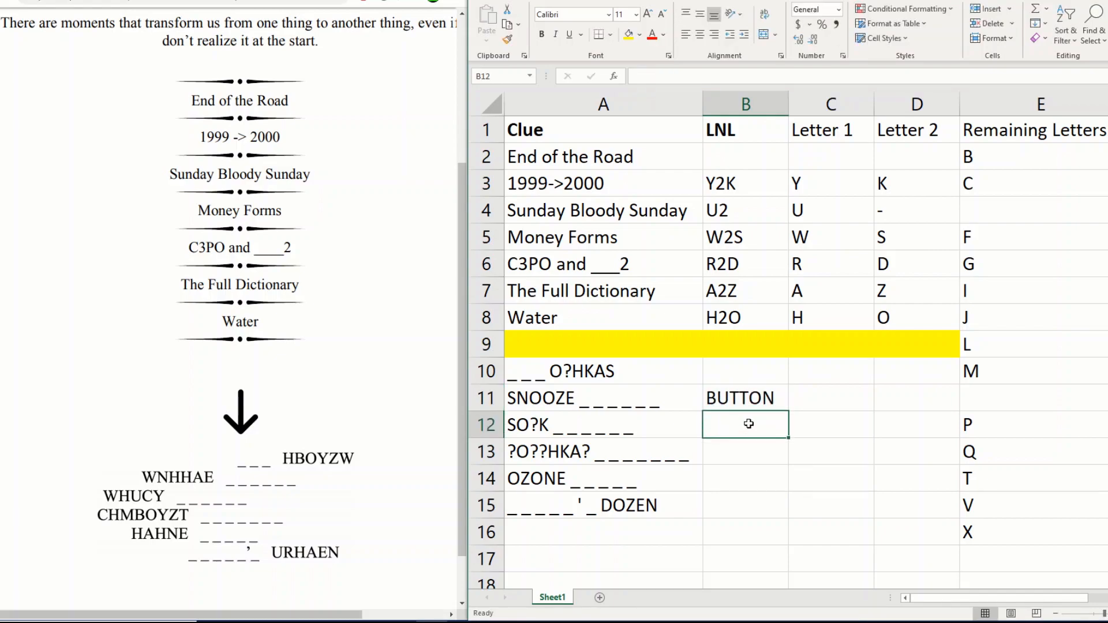
# Enter LAYER and BAKER'S as the answers beside OZONE and DOZEN
pyautogui.write('LAYE')
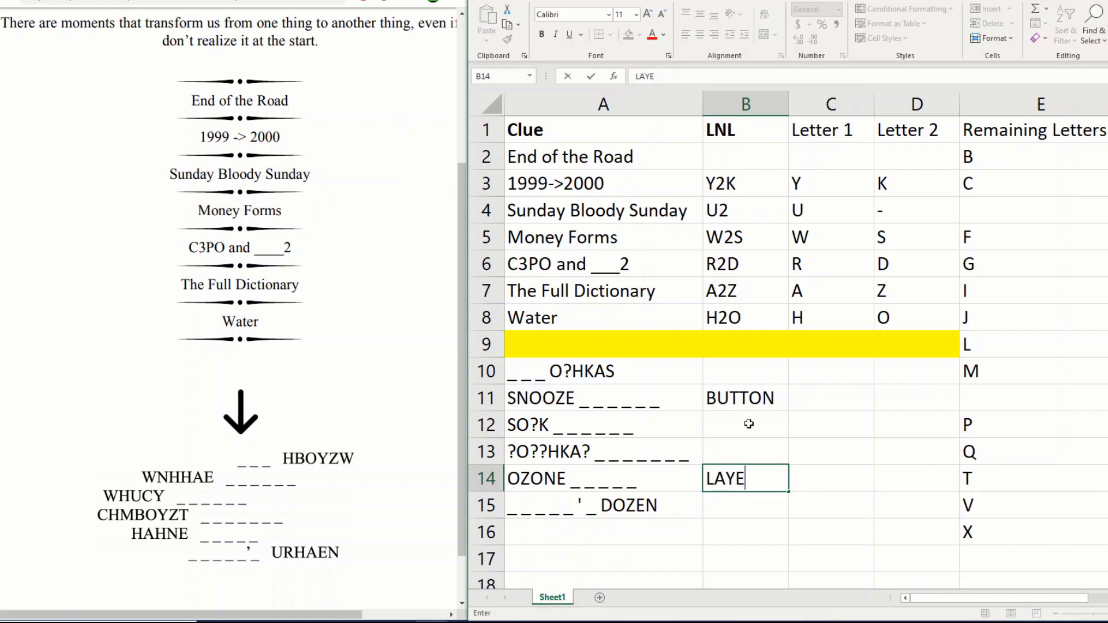
pyautogui.write("BAKER'S")
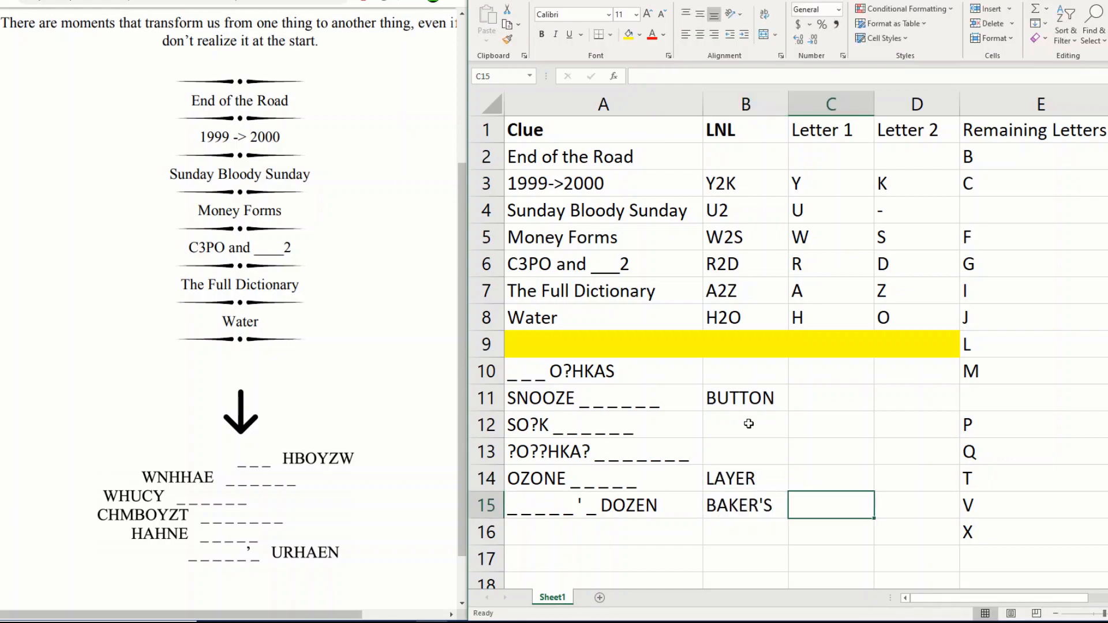
# Answer the End of the Road clue with B2M
pyautogui.click(569, 156)
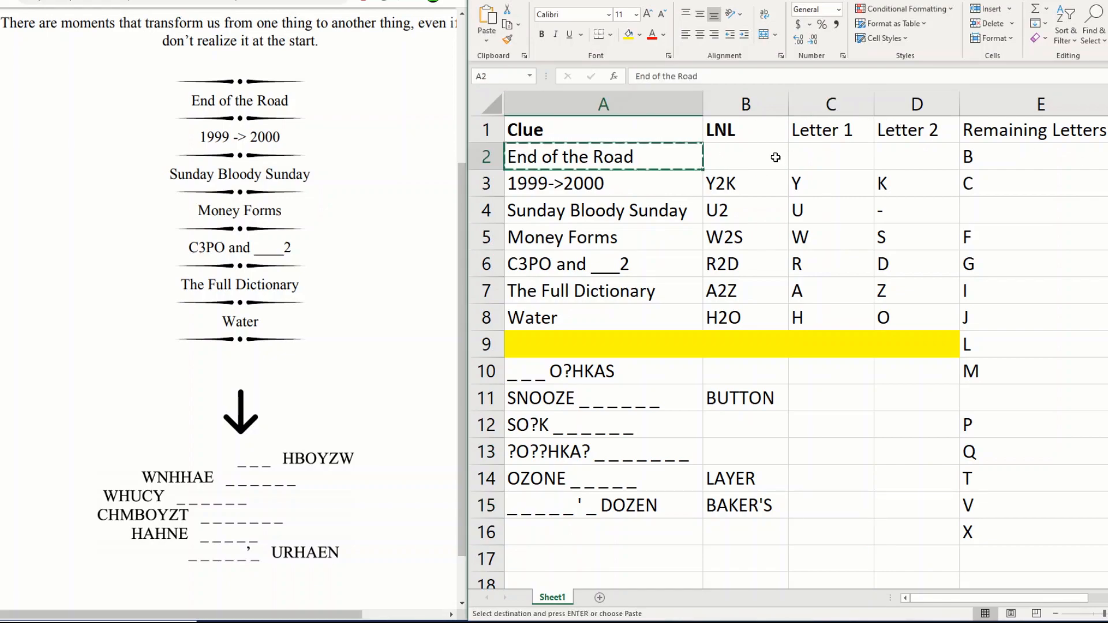
pyautogui.click(745, 156)
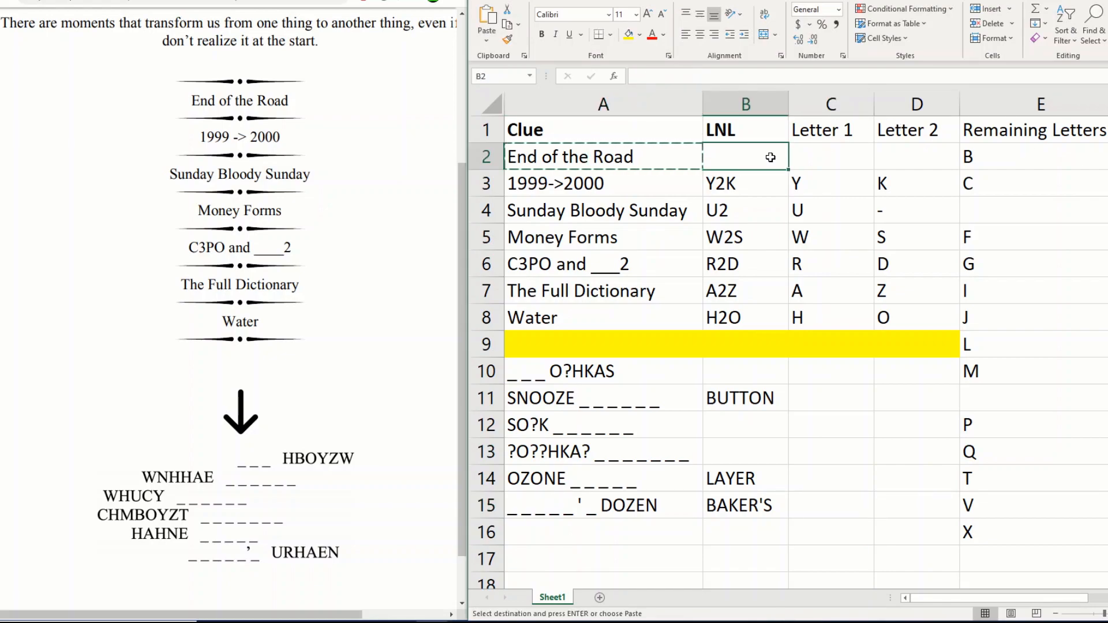
pyautogui.write('B2M')
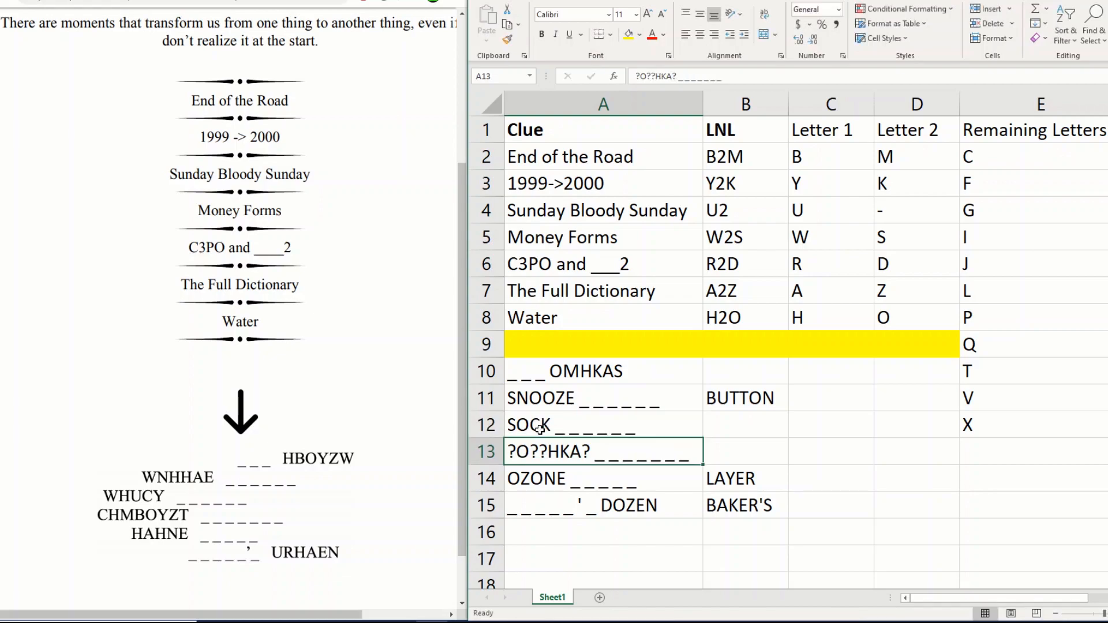
# Answer the SOCK clue with PUPPET in B12
pyautogui.click(748, 424)
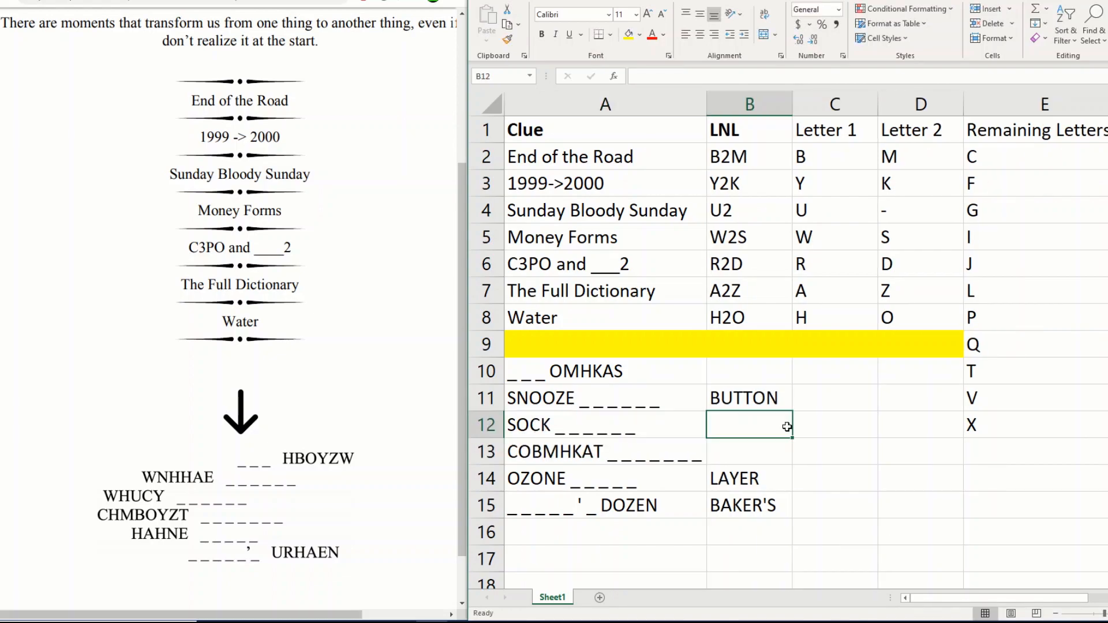
pyautogui.moveTo(590, 437)
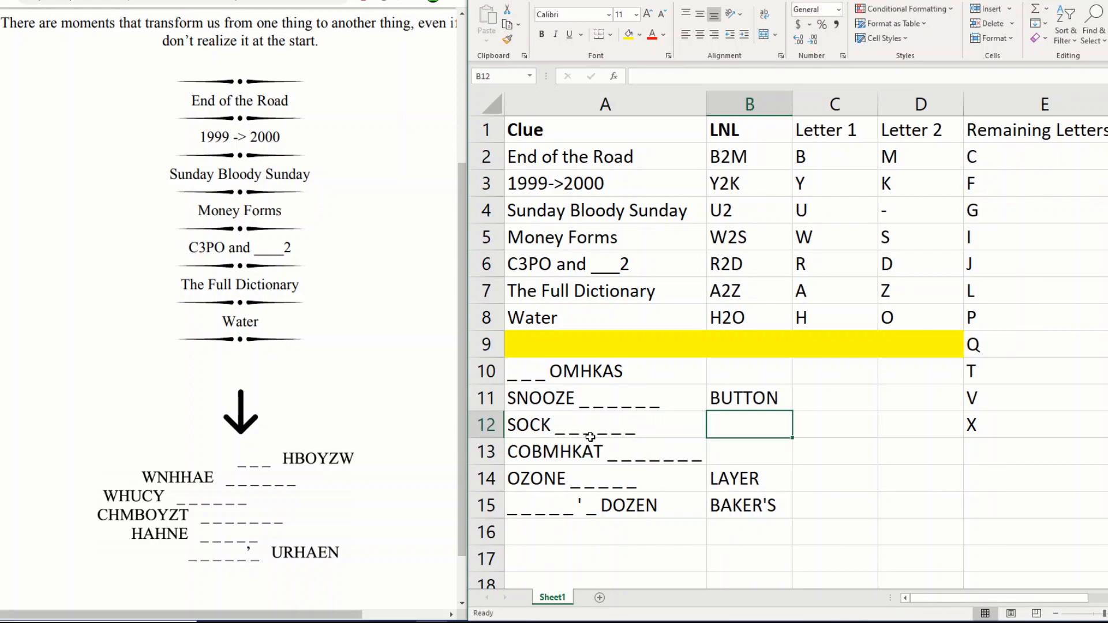
pyautogui.write('PUPPER')
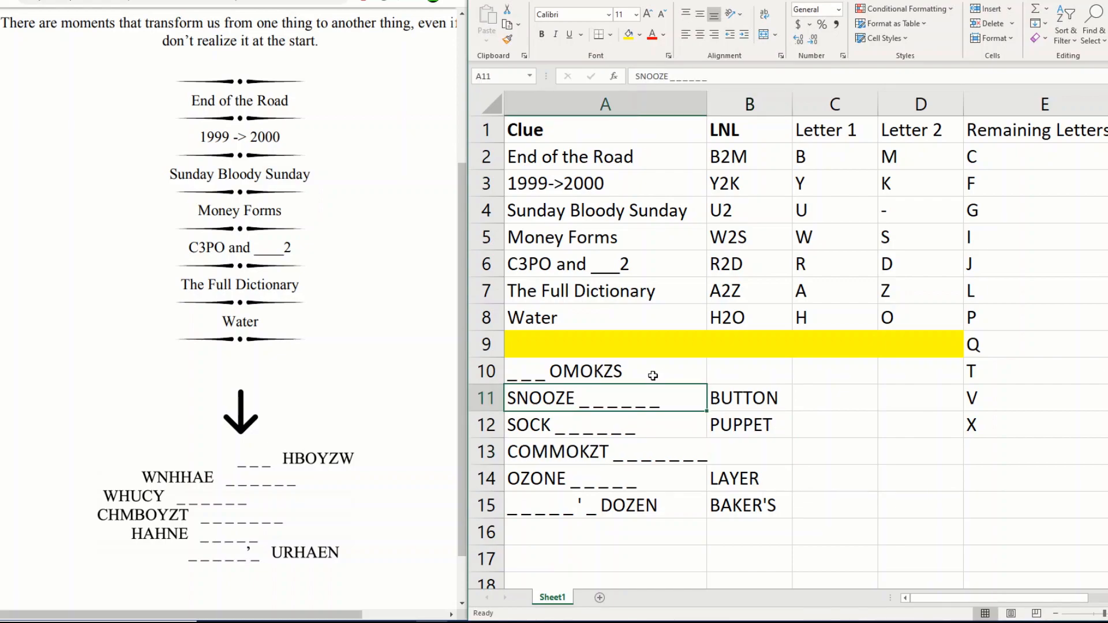
# Compare the row 10 and row 13 coded clues and restore row 10 to ___ OMHKAS
pyautogui.click(603, 371)
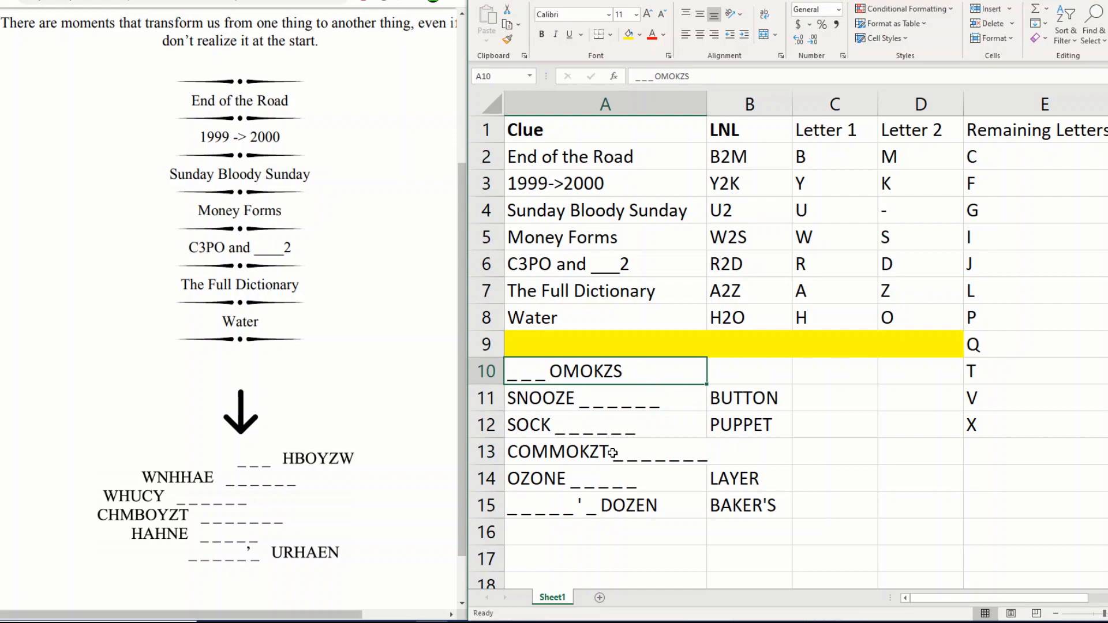
pyautogui.click(604, 452)
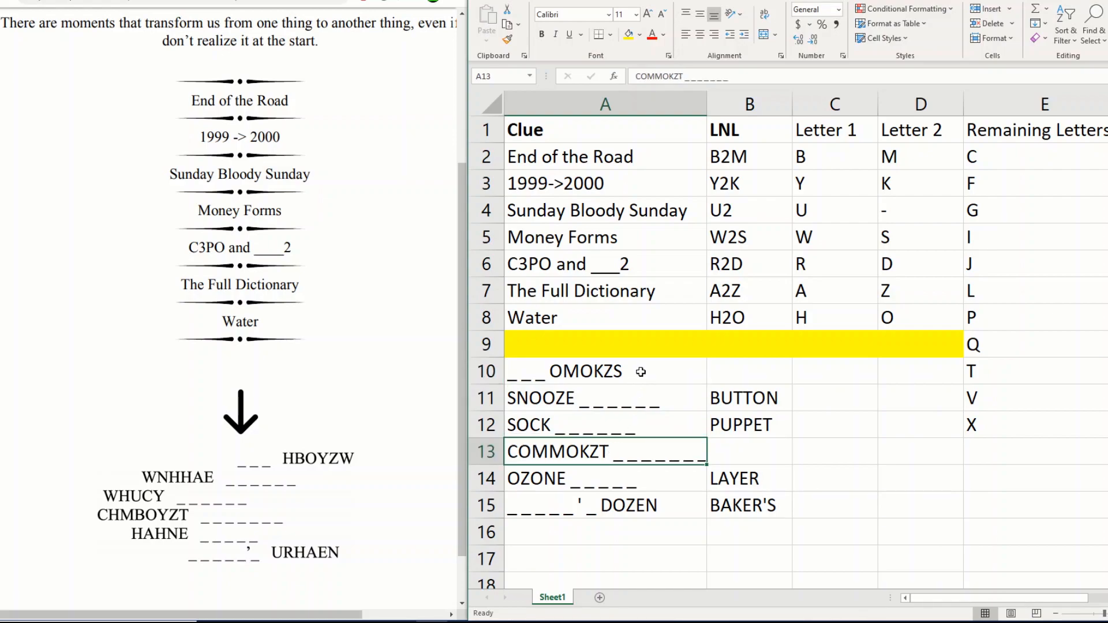
pyautogui.click(604, 371)
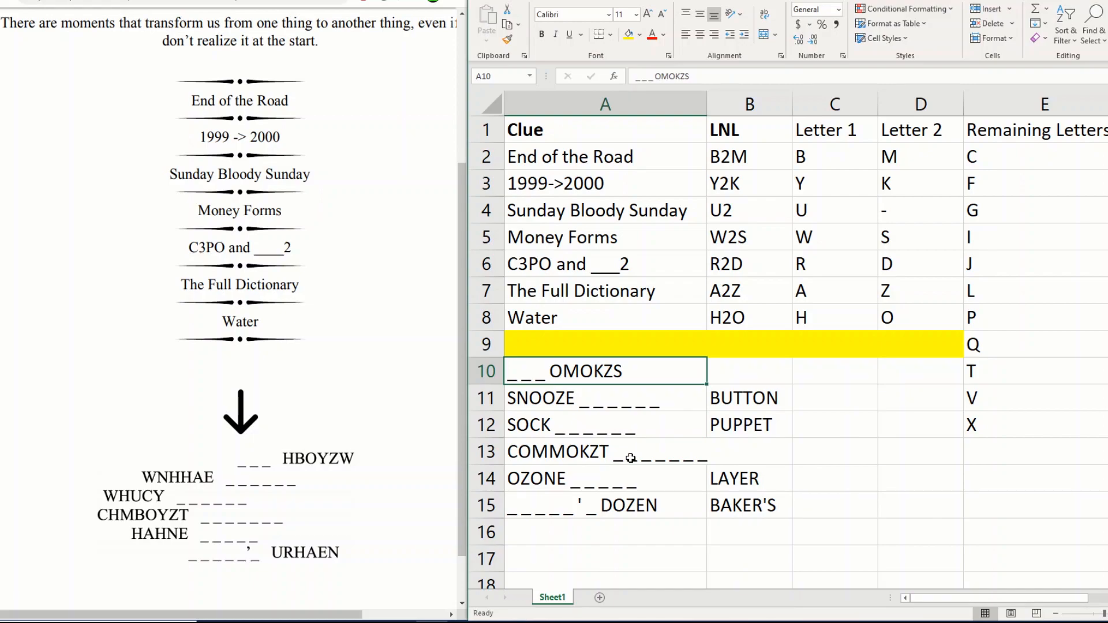
pyautogui.click(606, 451)
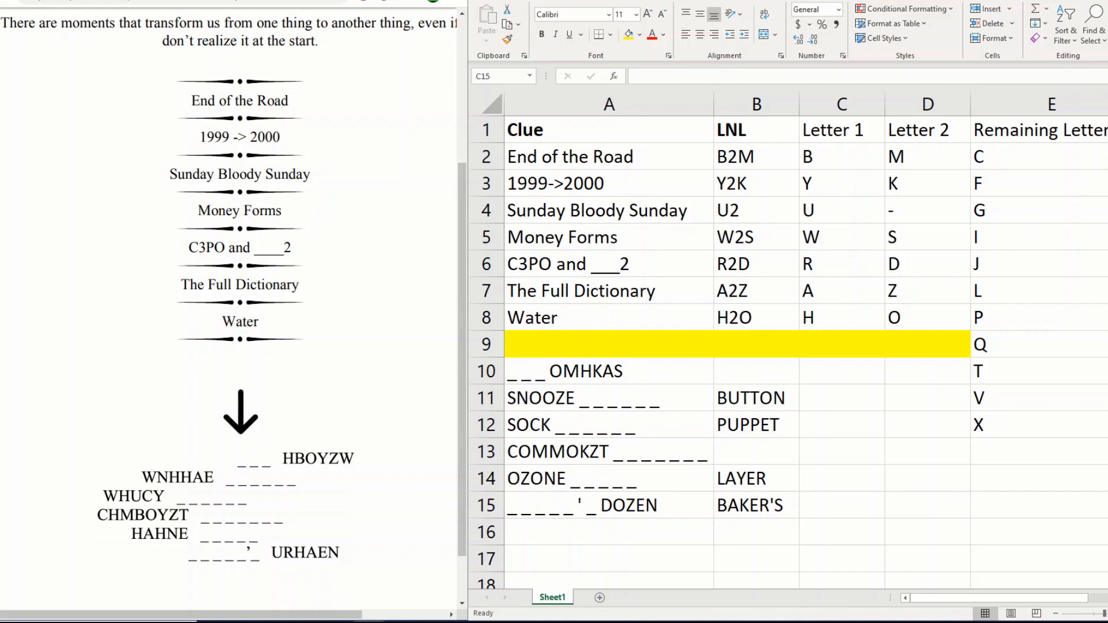
pyautogui.moveTo(790, 416)
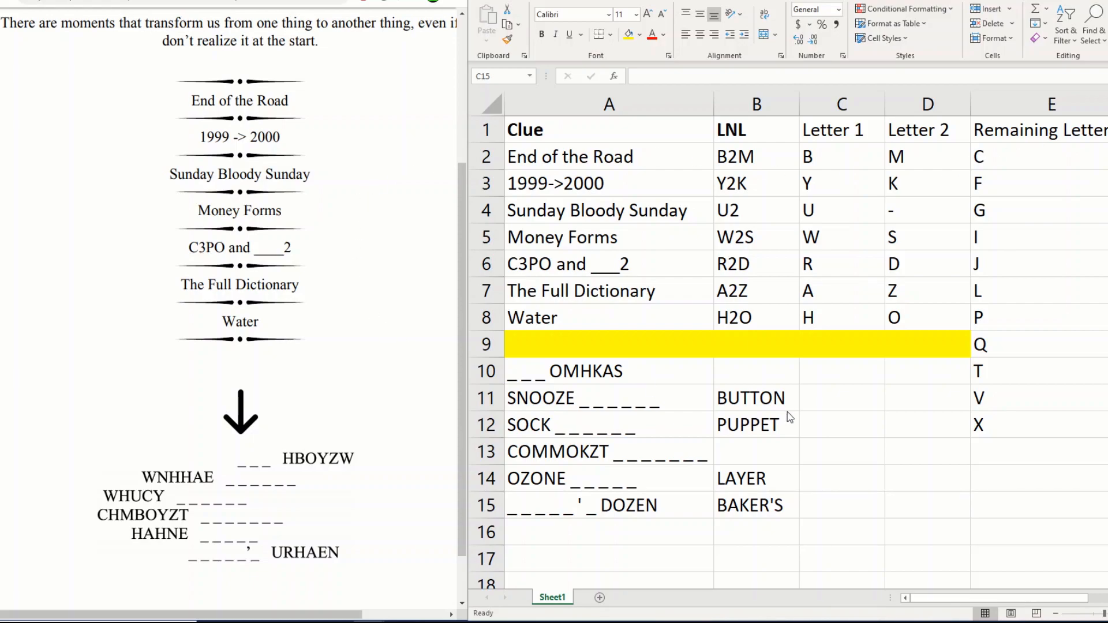
pyautogui.doubleClick(566, 371)
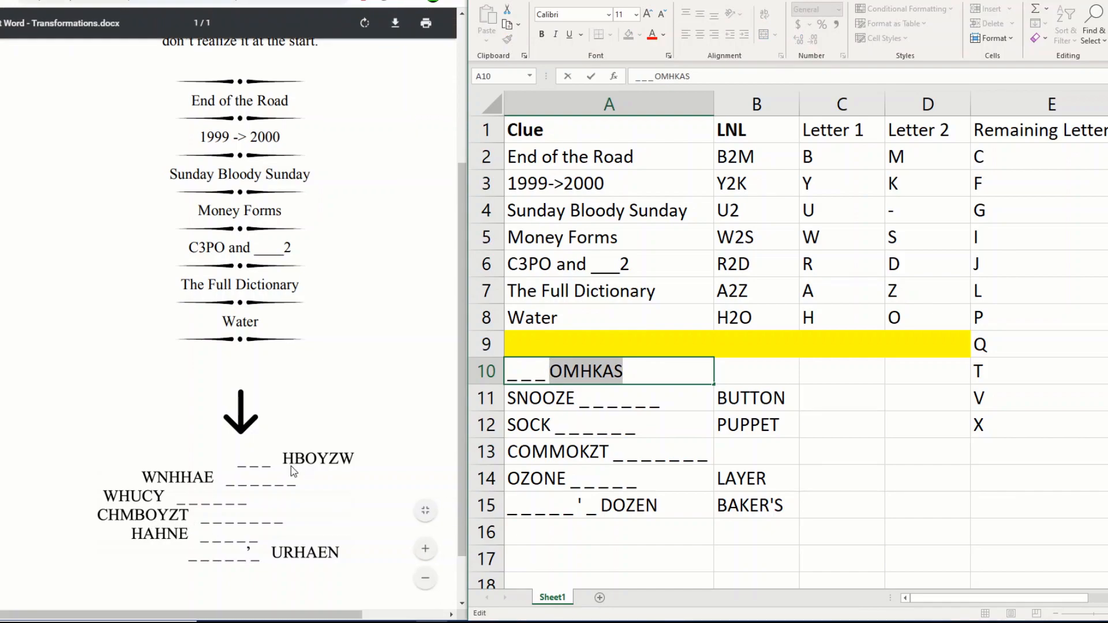
pyautogui.click(756, 156)
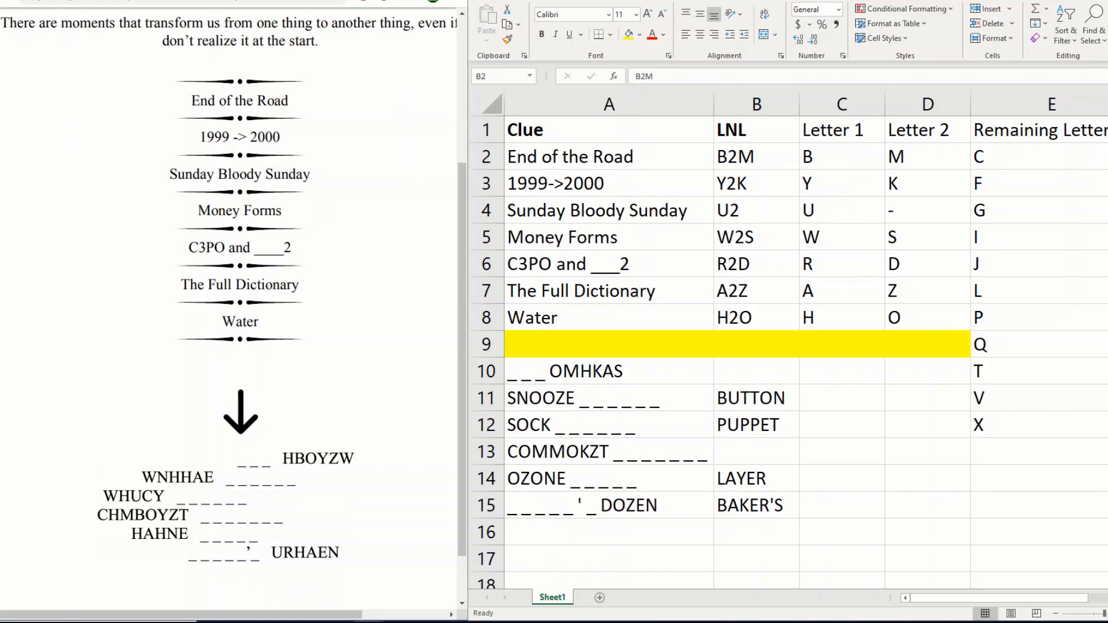
# Change the End of the Road answer to BOYZ2MEN
pyautogui.click(757, 156)
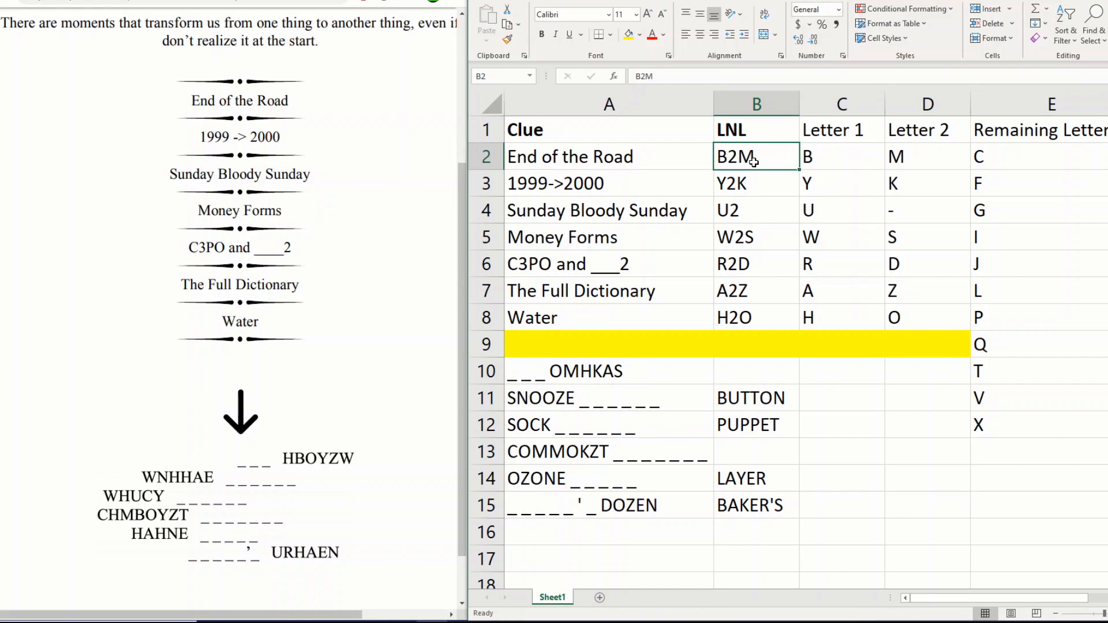
pyautogui.write('BOYZ')
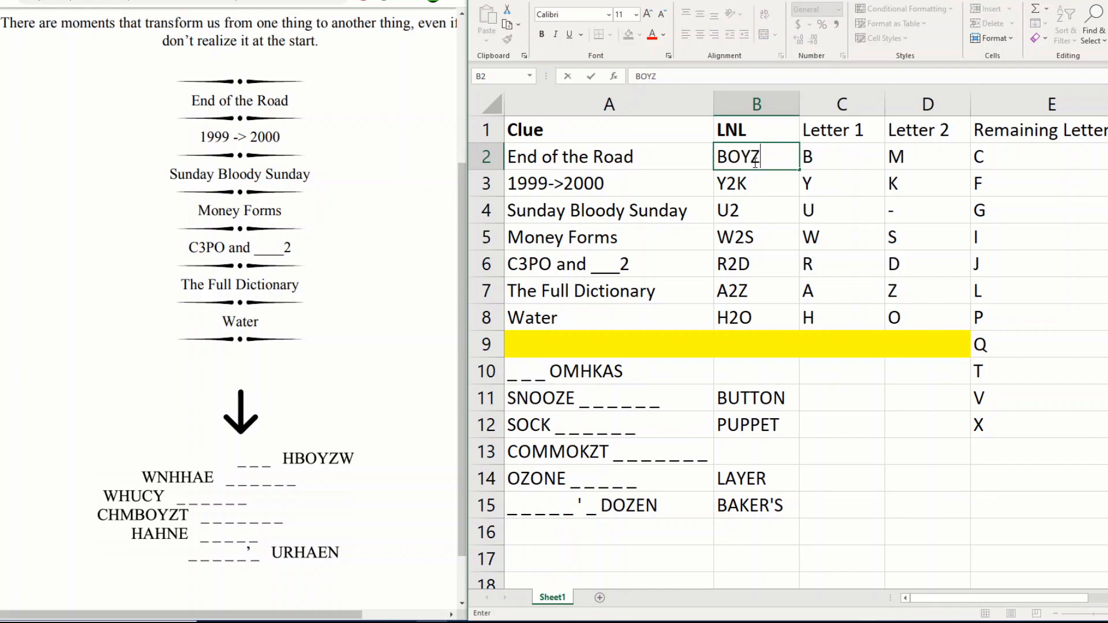
pyautogui.write('2MEN')
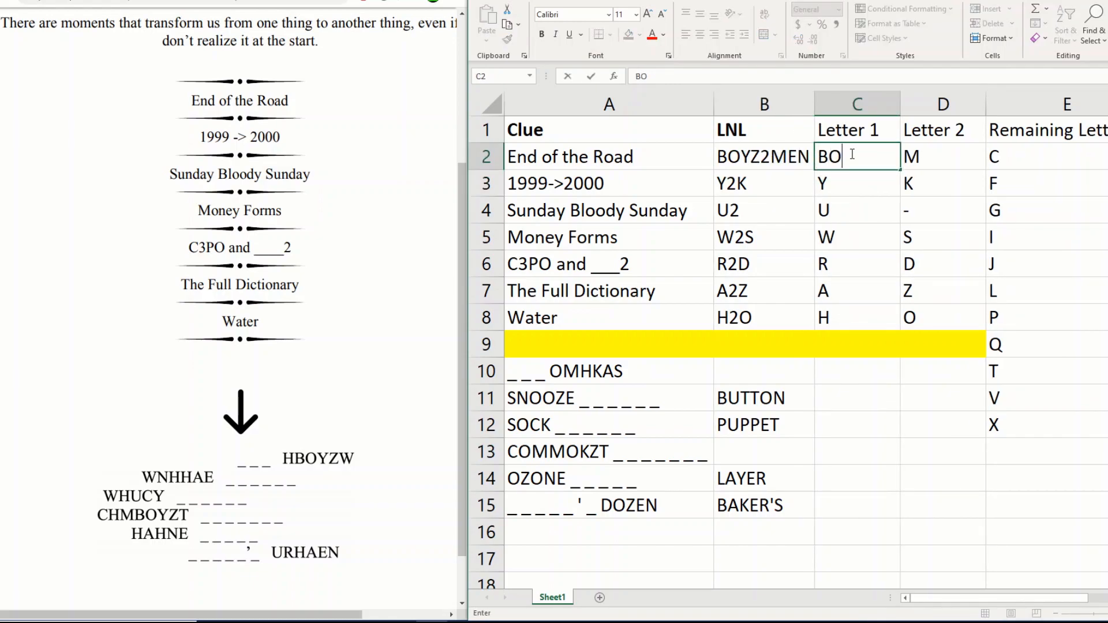
# Split the answer into BOYZ and MEN and clear the remaining-letters column
pyautogui.click(943, 155)
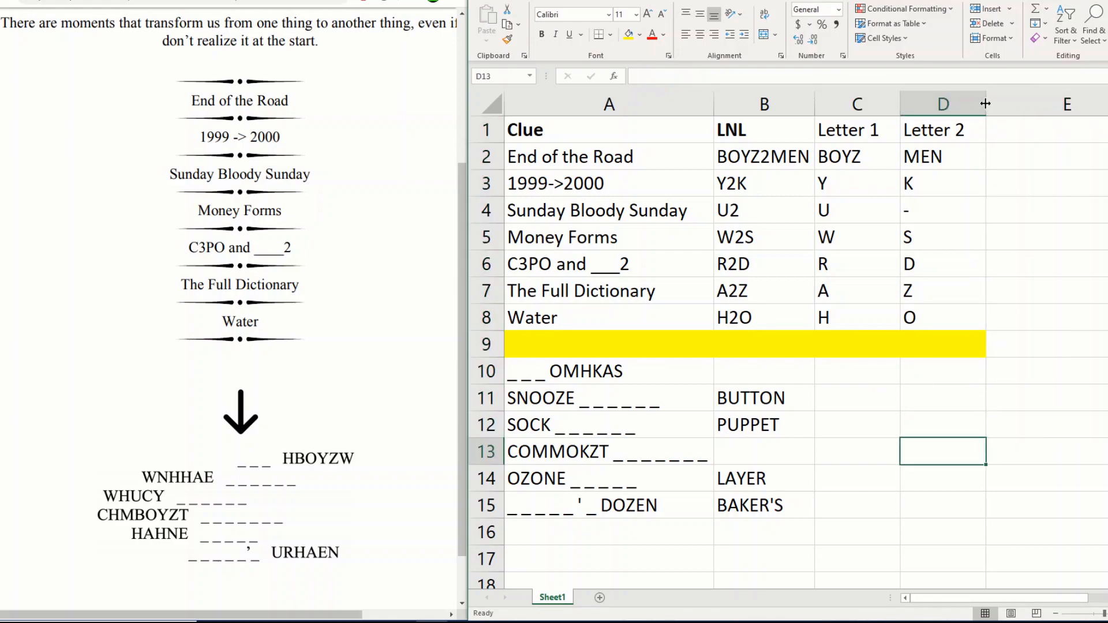
pyautogui.click(943, 211)
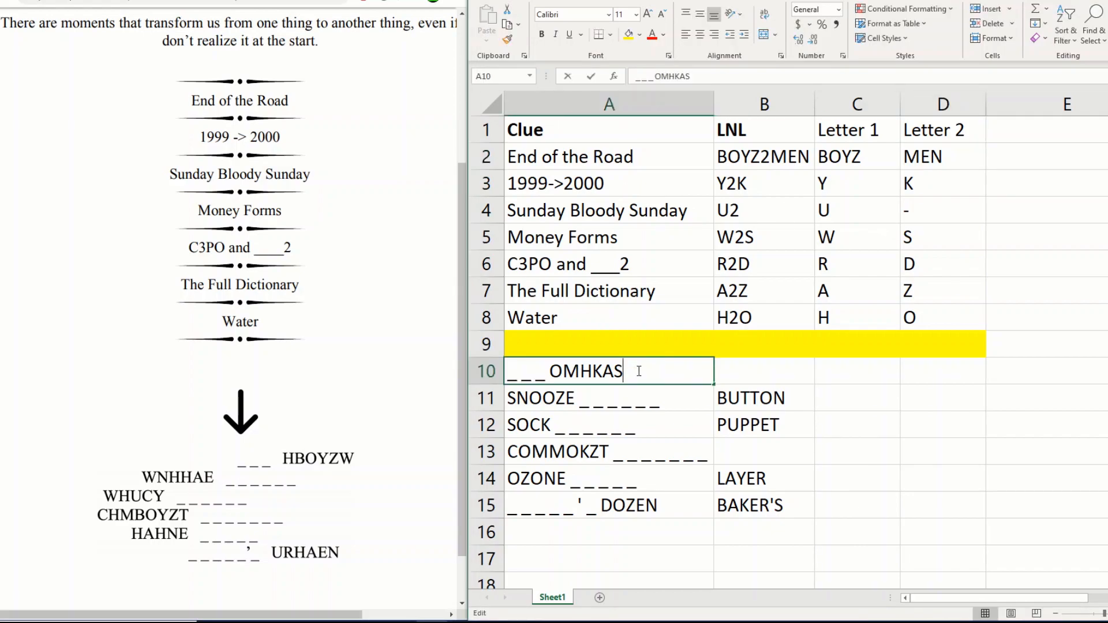
# Decode the row 10 clue to ___ OMENS and answer it with BAD
pyautogui.doubleClick(586, 371)
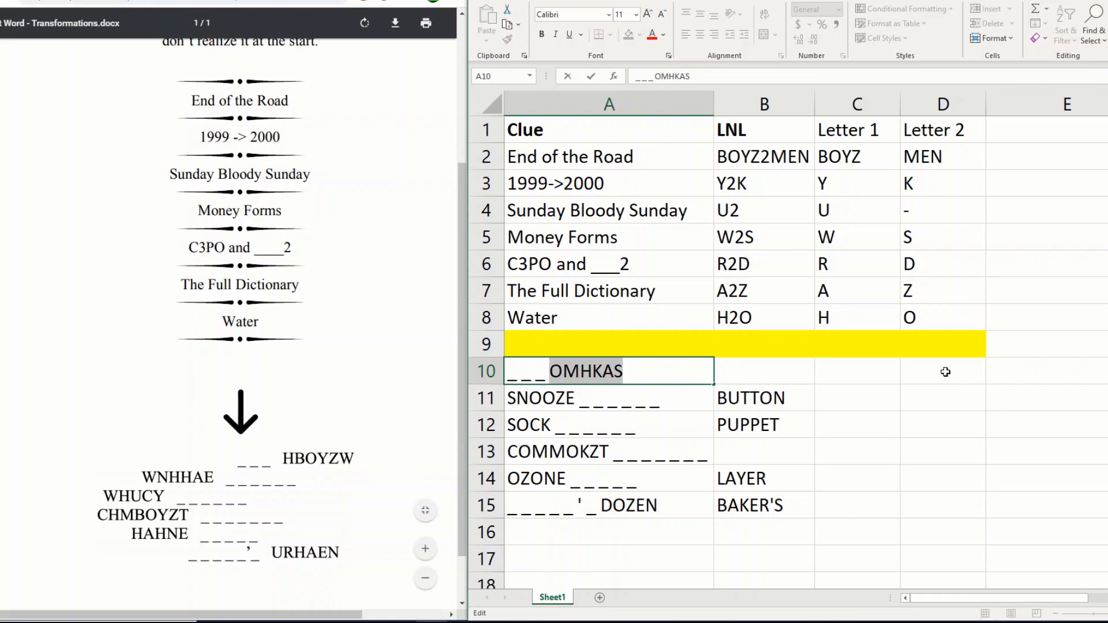
pyautogui.press('Backspace')
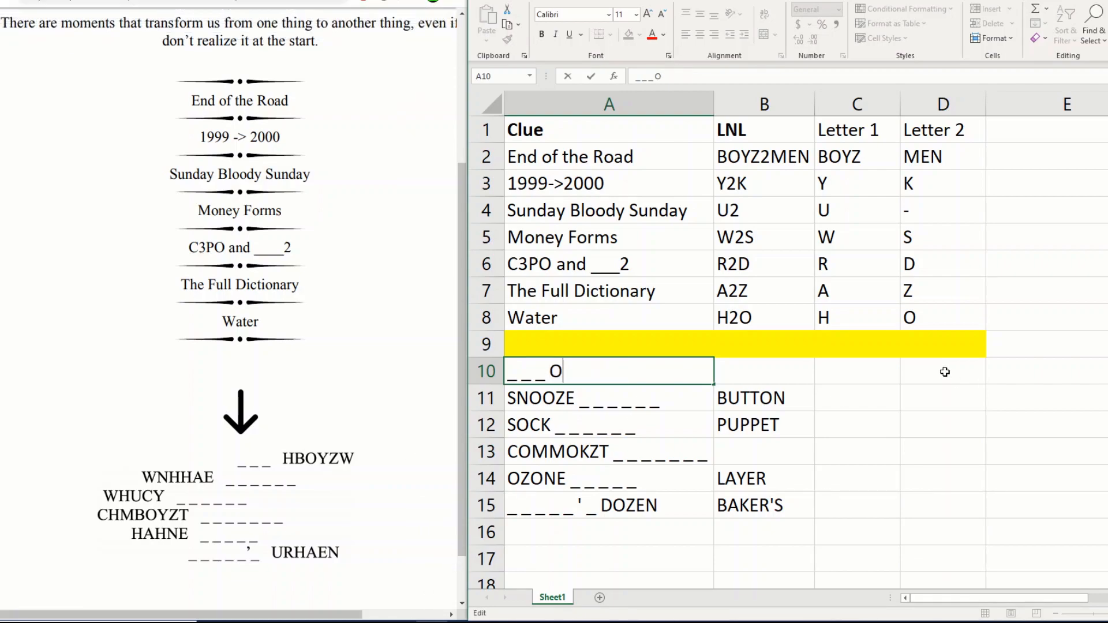
pyautogui.write('MEN')
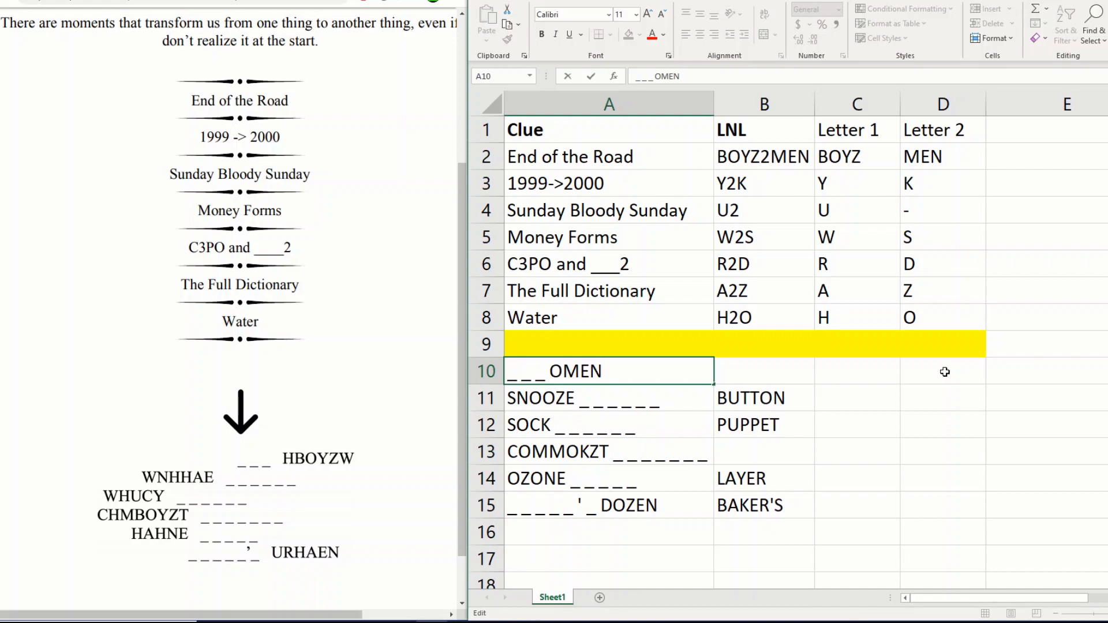
pyautogui.write('S')
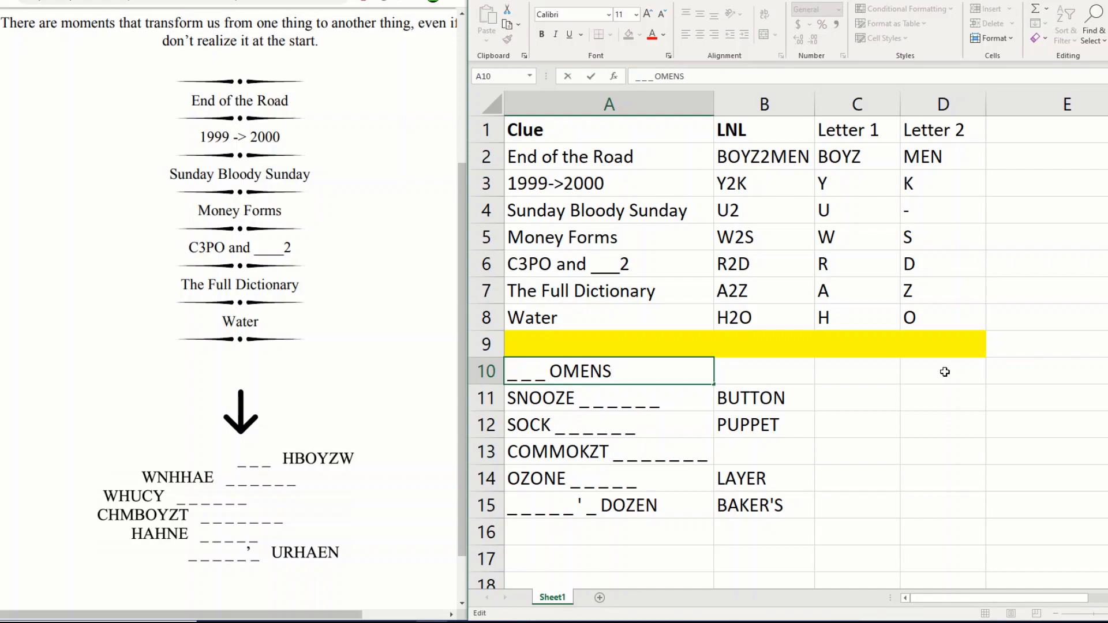
pyautogui.click(763, 370)
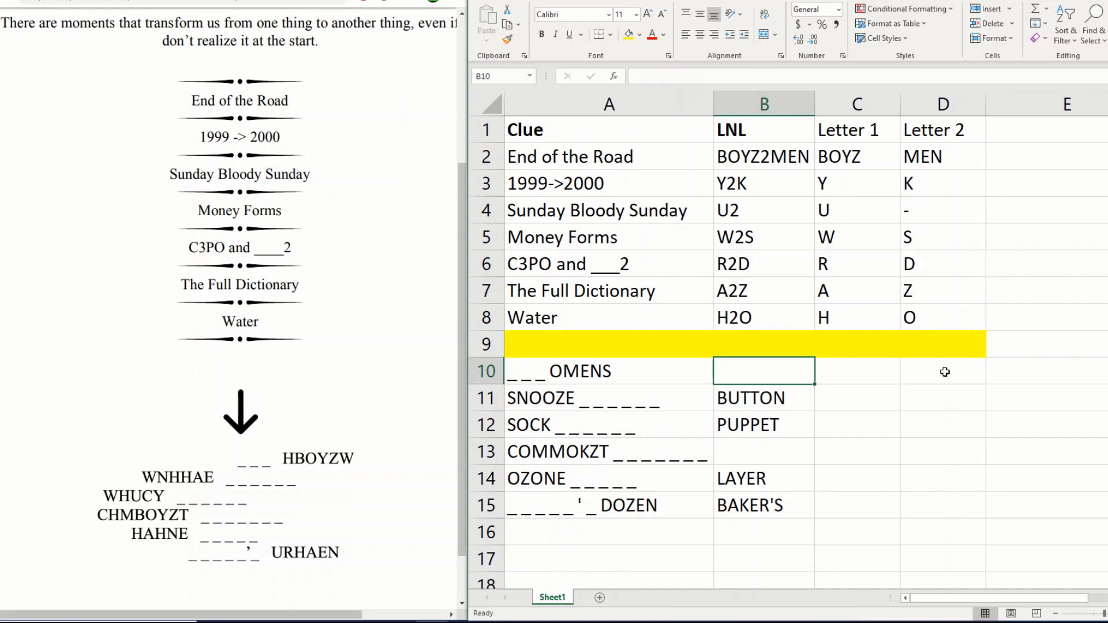
pyautogui.write('BAD')
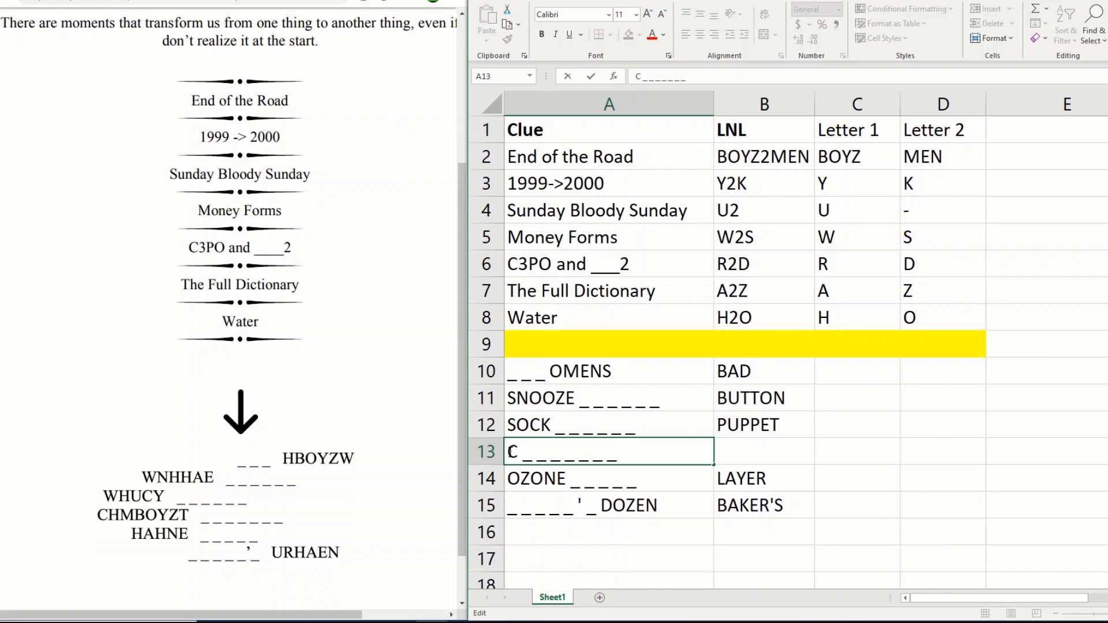
# Decode row 13 to COMMENT and answer it with SECTION
pyautogui.write('O')
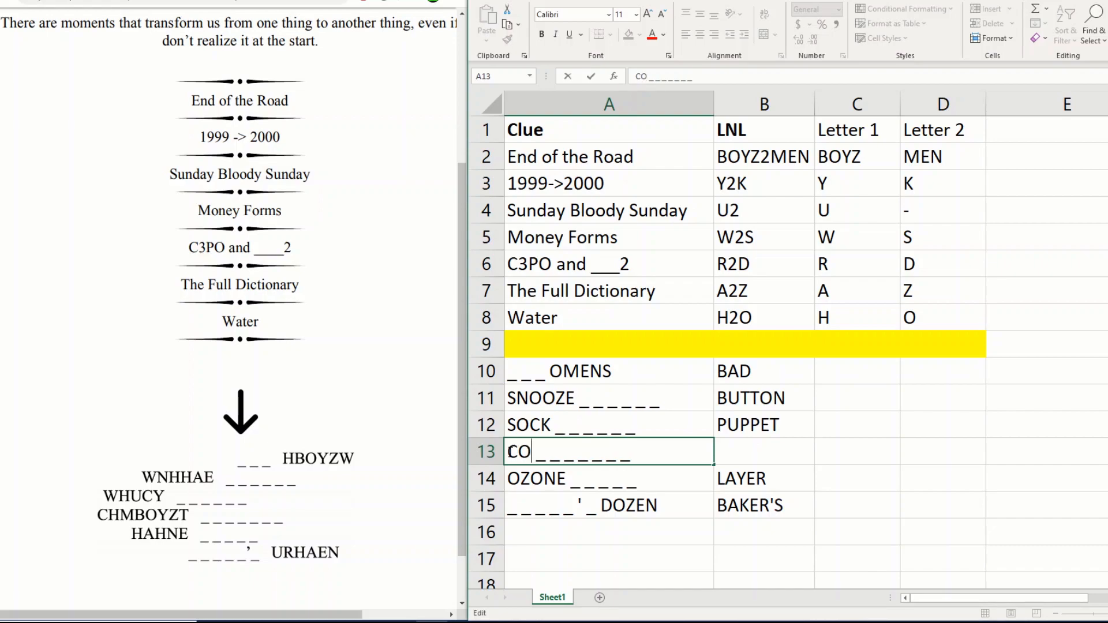
pyautogui.write('MMENT')
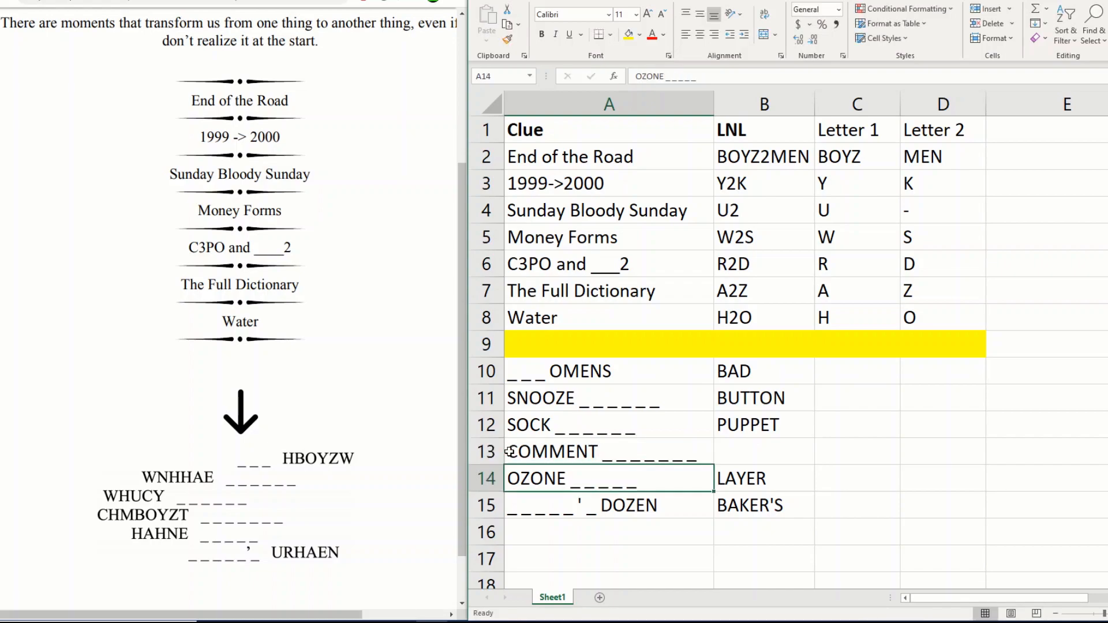
pyautogui.click(764, 452)
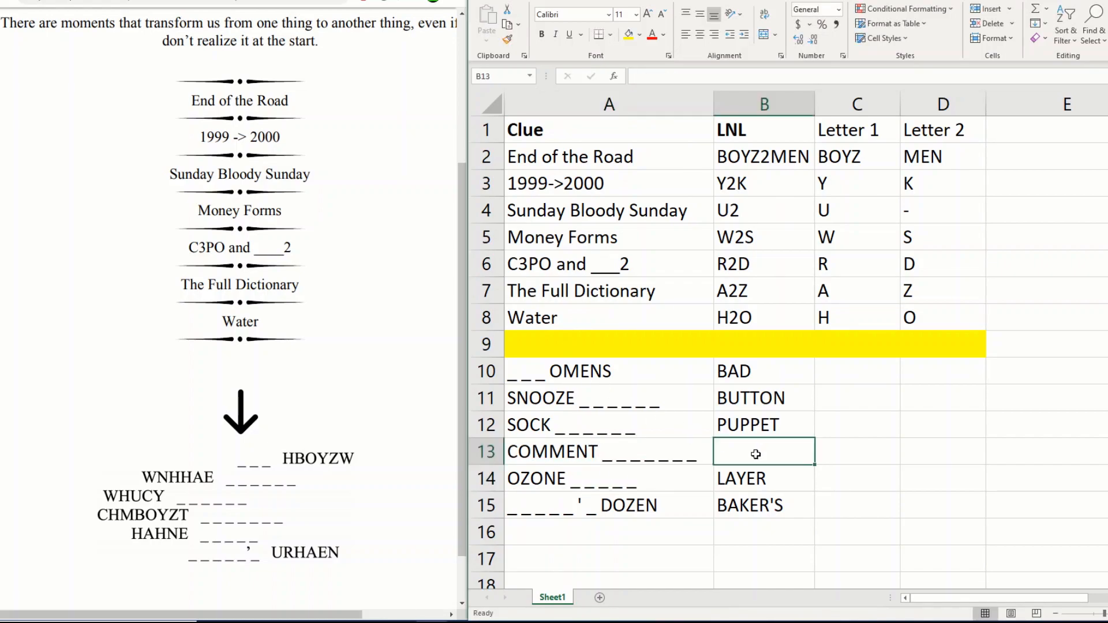
pyautogui.write('SECTION')
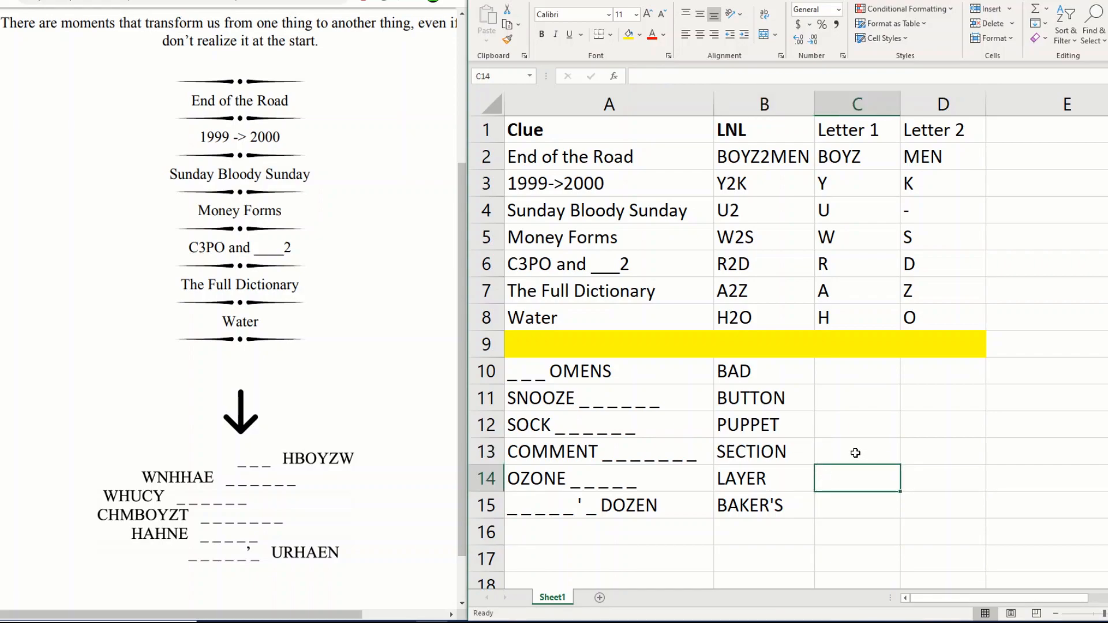
pyautogui.moveTo(806, 374)
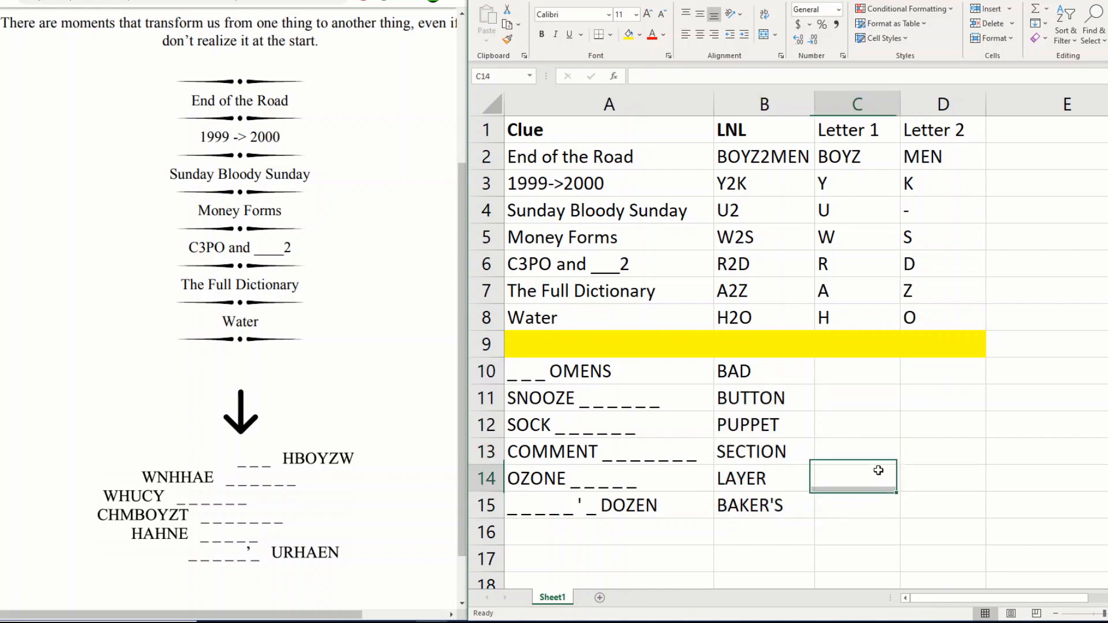
pyautogui.click(857, 398)
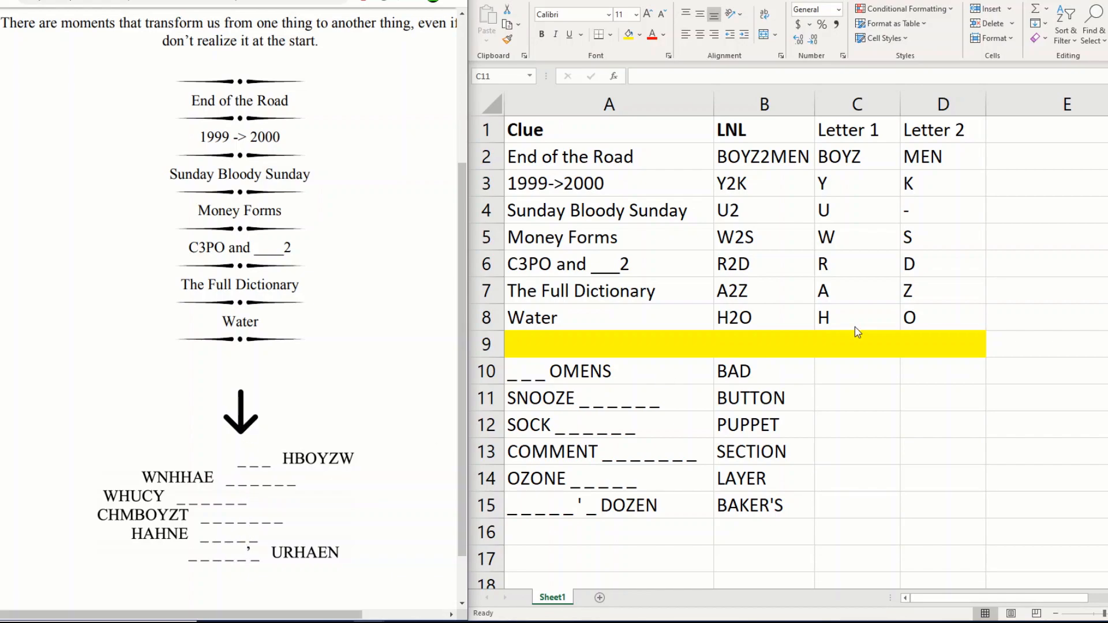
# Enter B, U, T, T, E, R in C10:C15 with BUTTER below, then return to the puzzle hunt site
pyautogui.write('B')
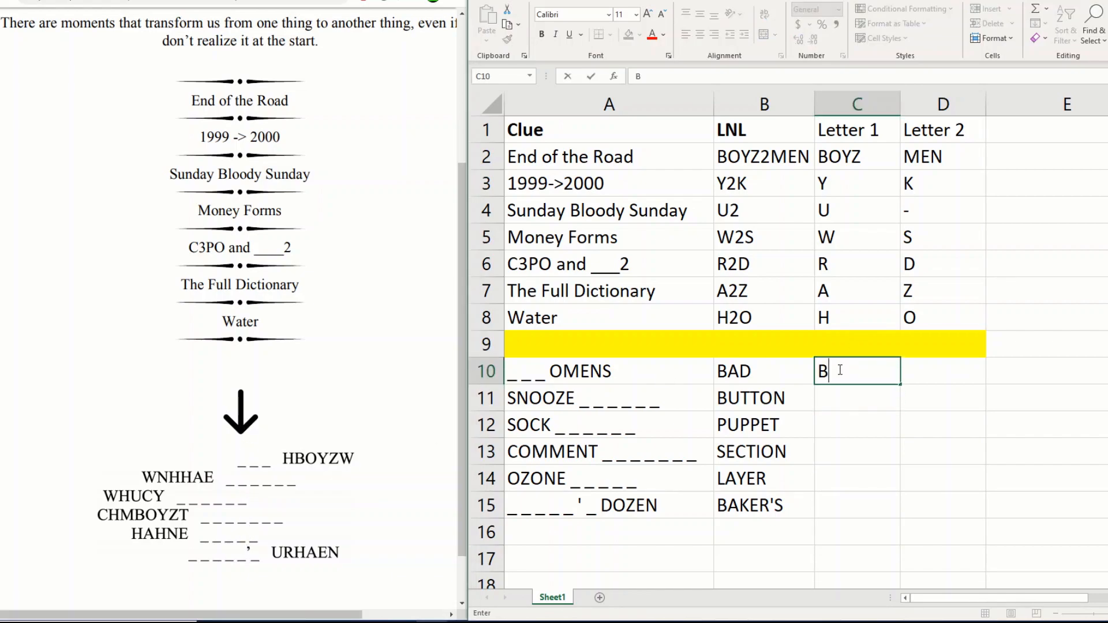
pyautogui.press('enter')
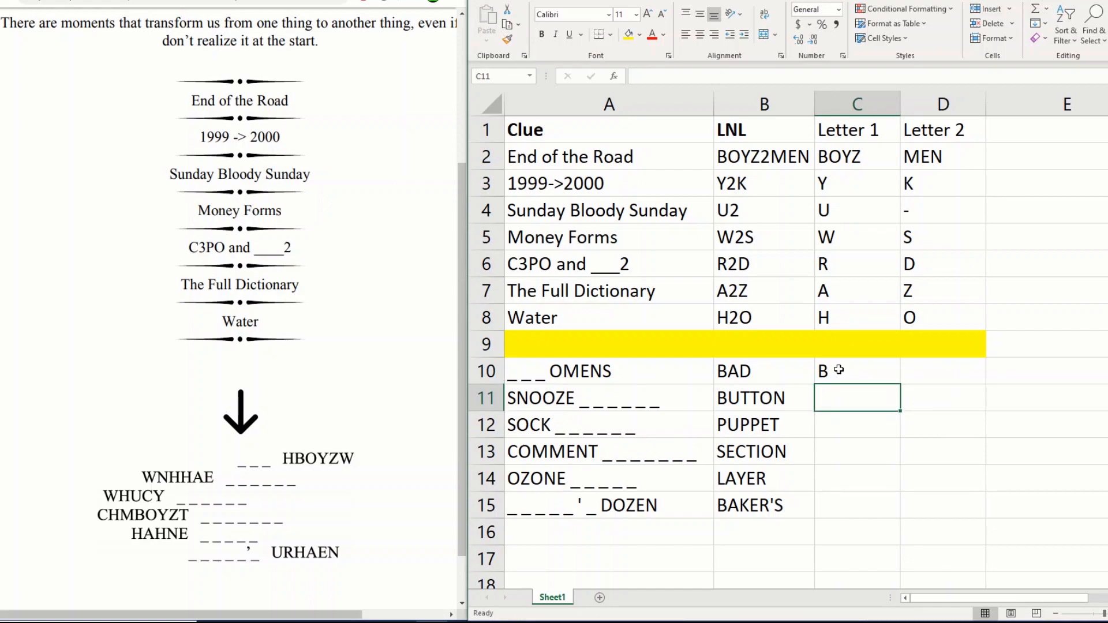
pyautogui.write('U')
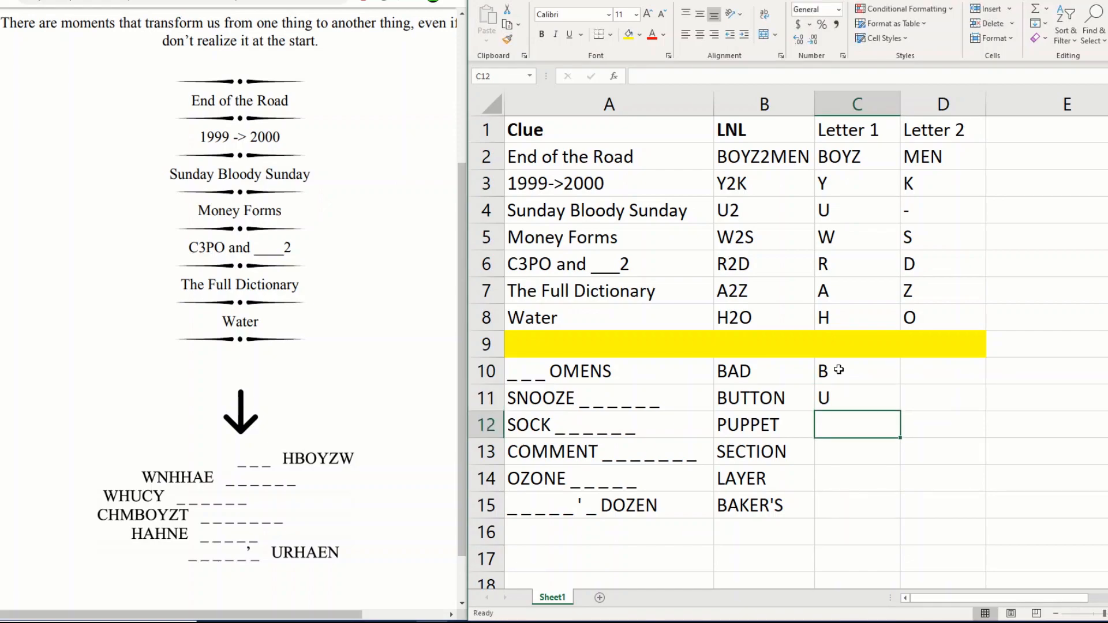
pyautogui.write('T')
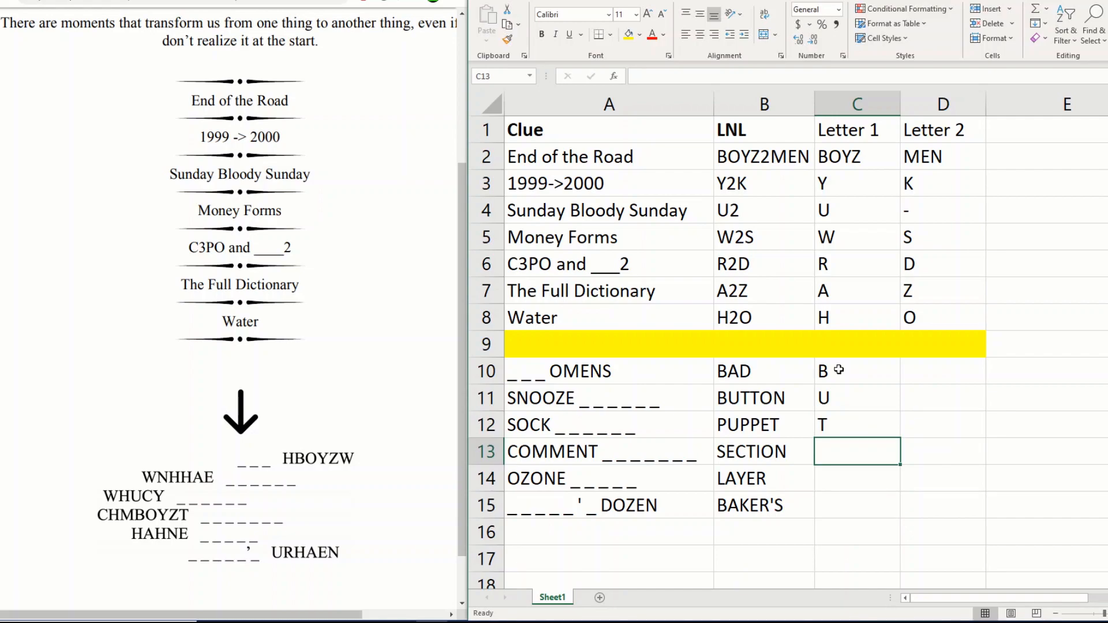
pyautogui.write('T')
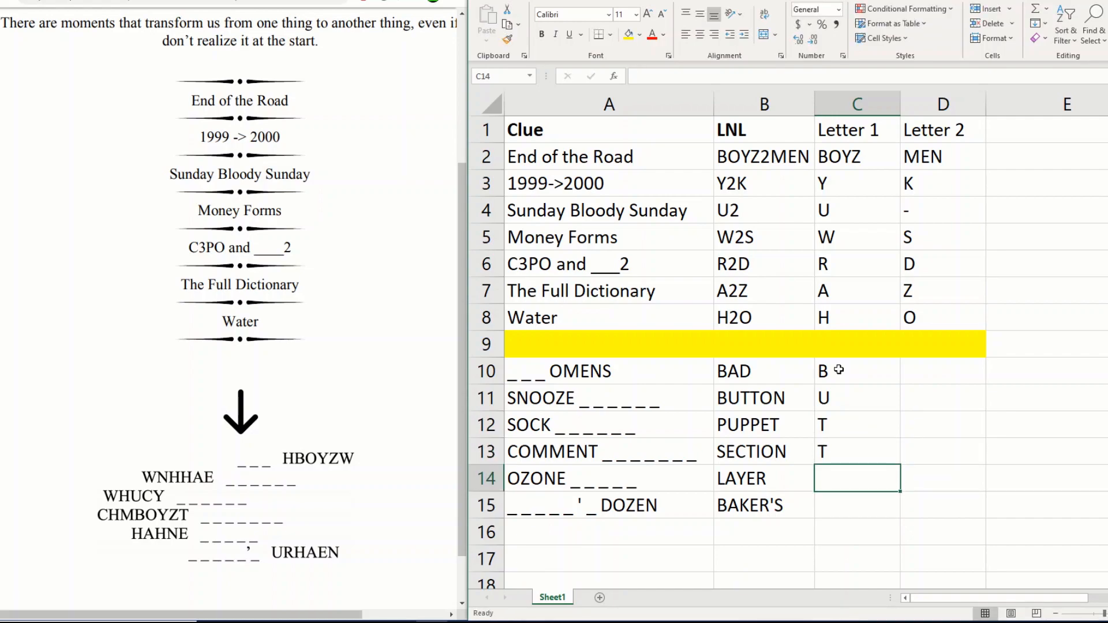
pyautogui.write('E')
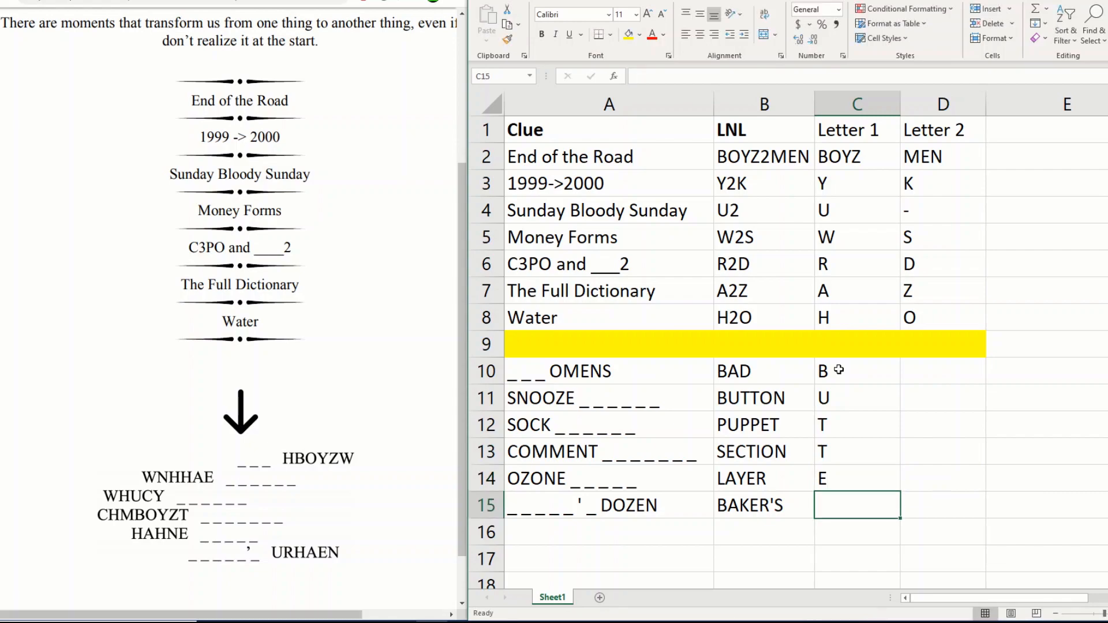
pyautogui.write('R')
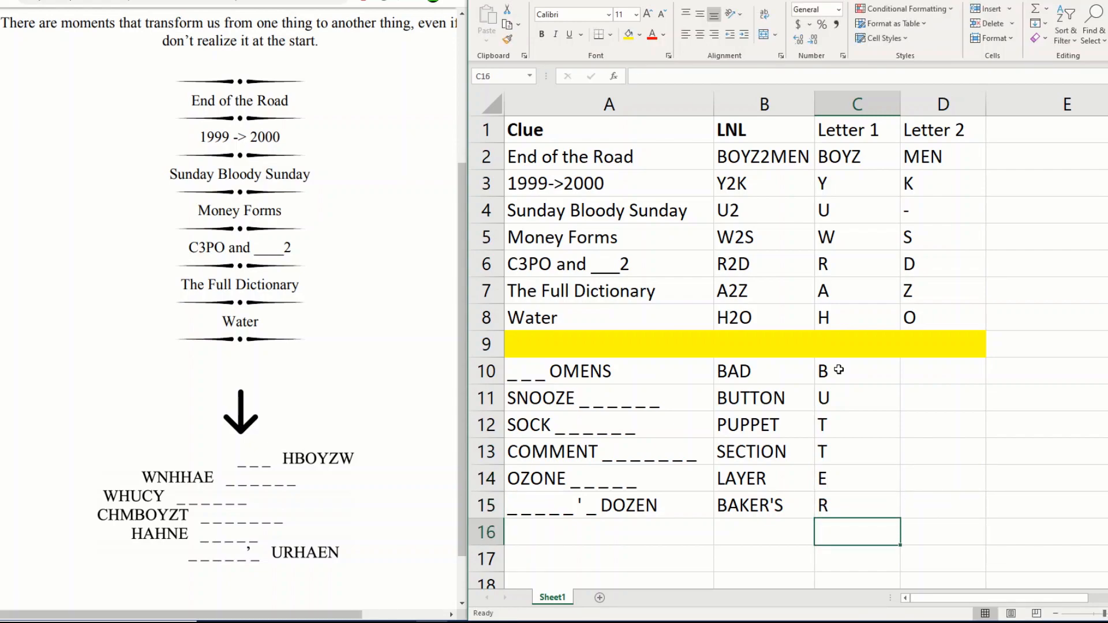
pyautogui.write('BUTTER')
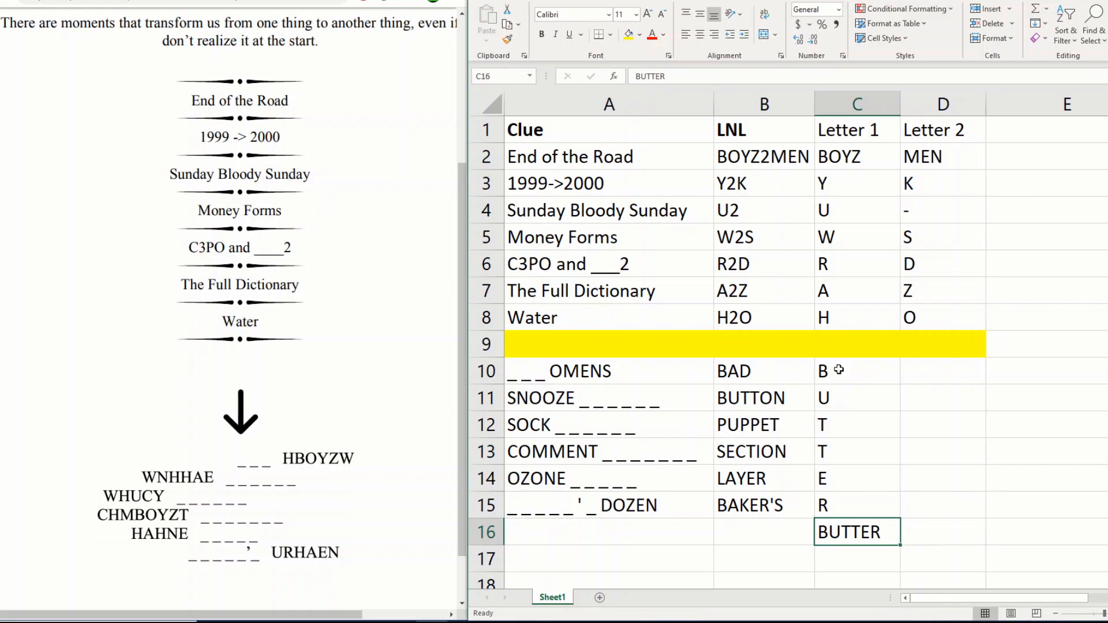
pyautogui.click(641, 34)
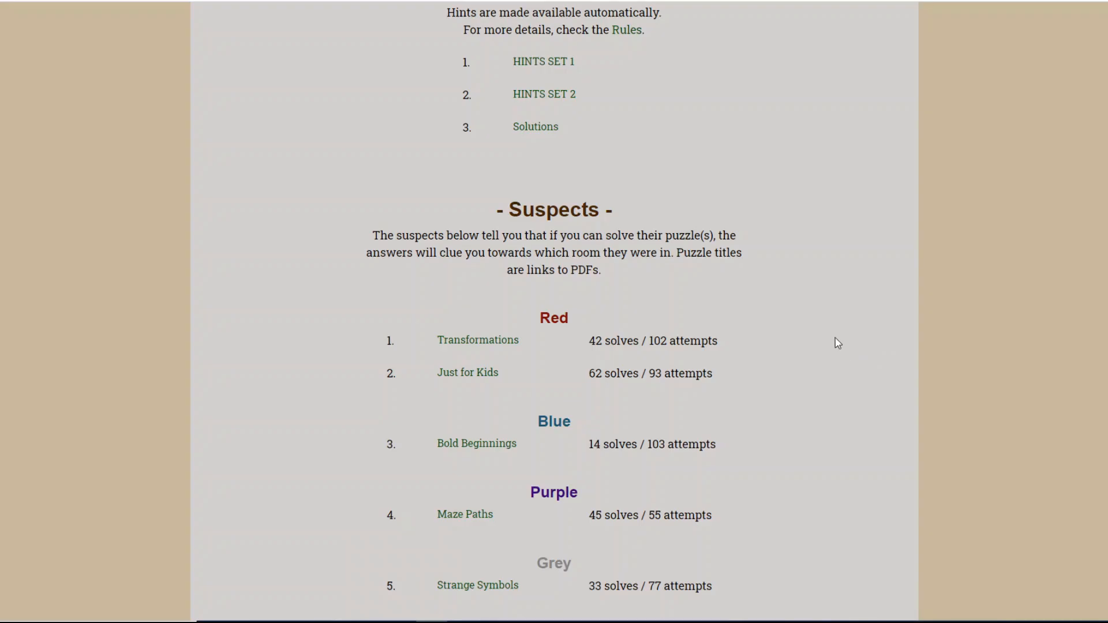
pyautogui.moveTo(508, 352)
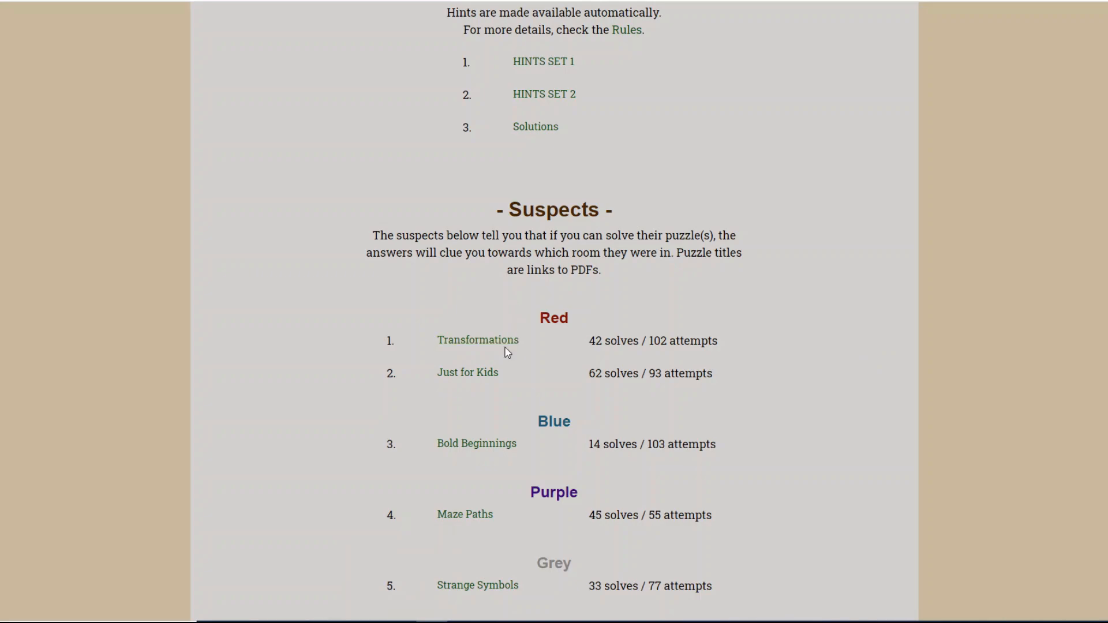
# Open the Just for Kids puzzle PDF and scroll to its clue list and photo
pyautogui.click(467, 372)
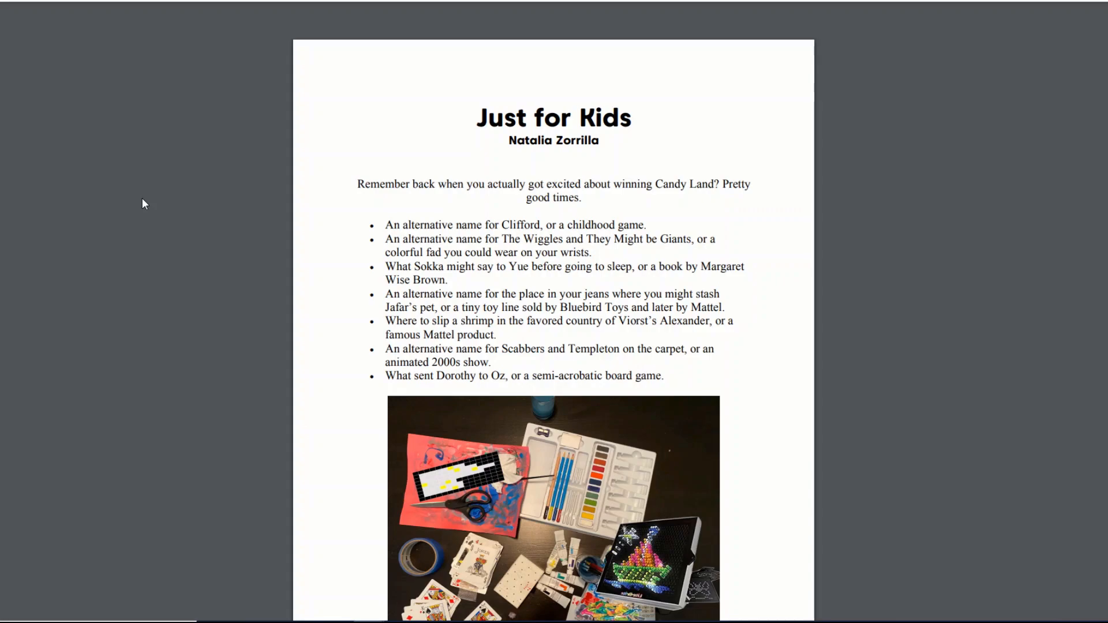
pyautogui.scroll(-3)
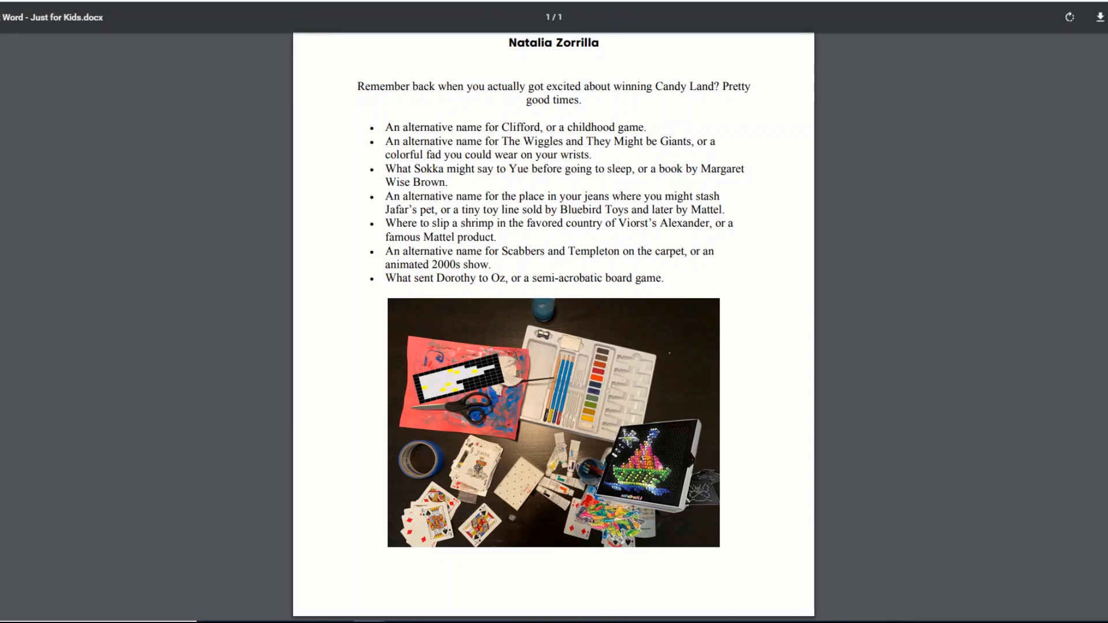
pyautogui.scroll(-3)
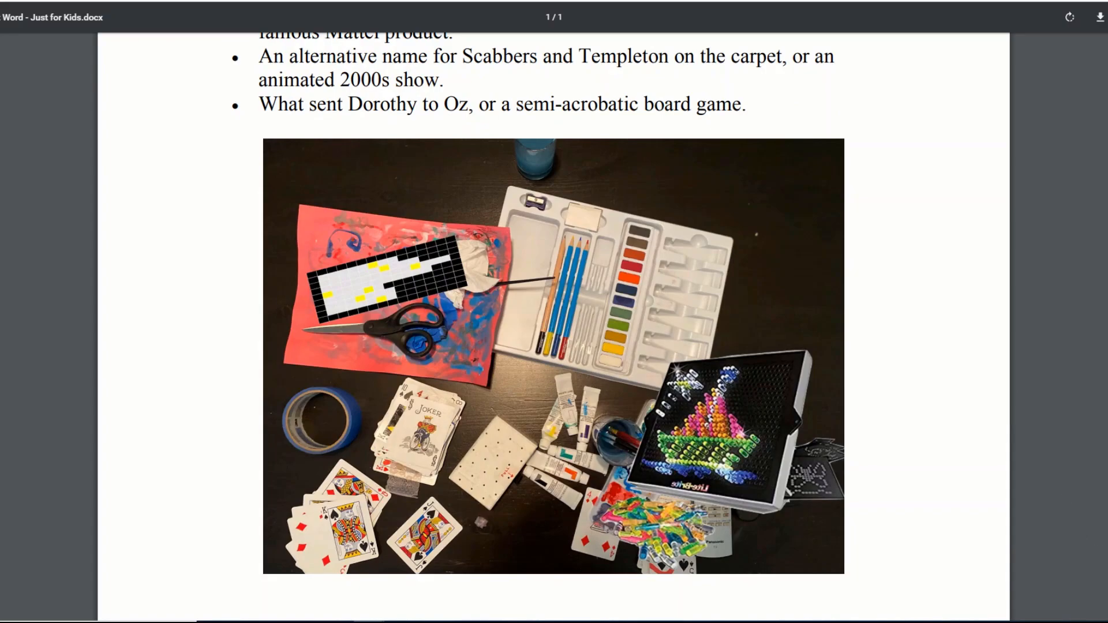
pyautogui.scroll(-3)
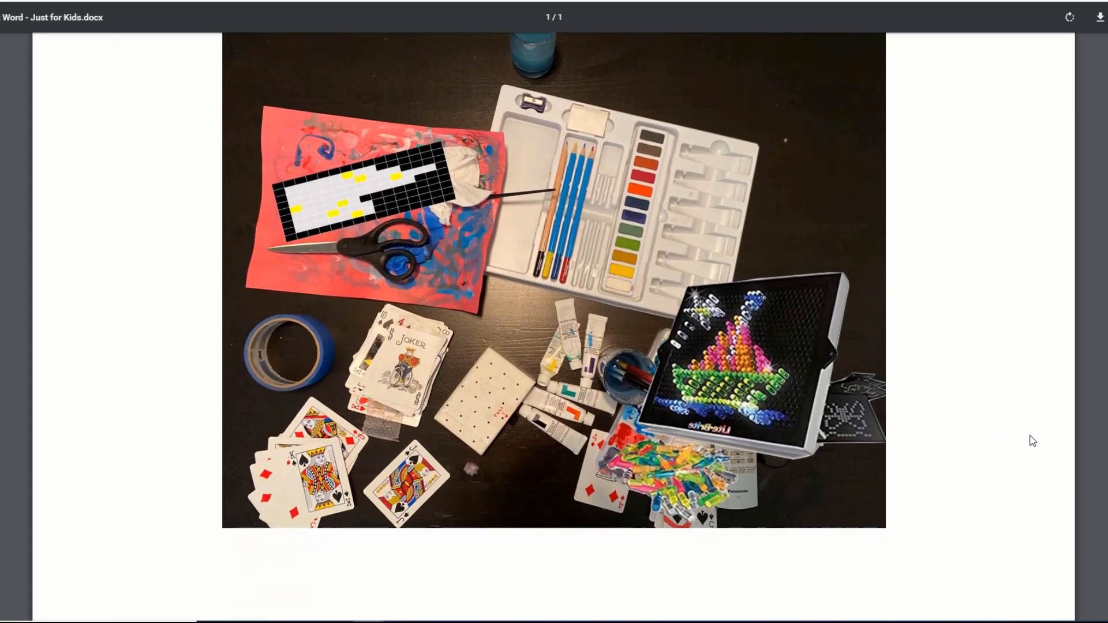
pyautogui.scroll(-3)
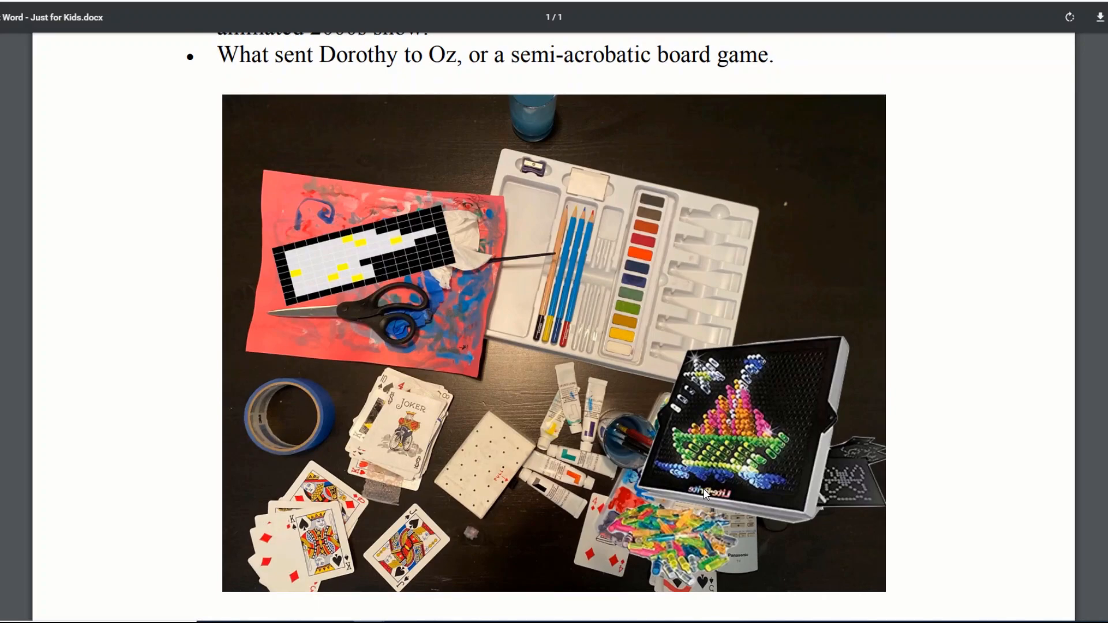
pyautogui.moveTo(728, 431)
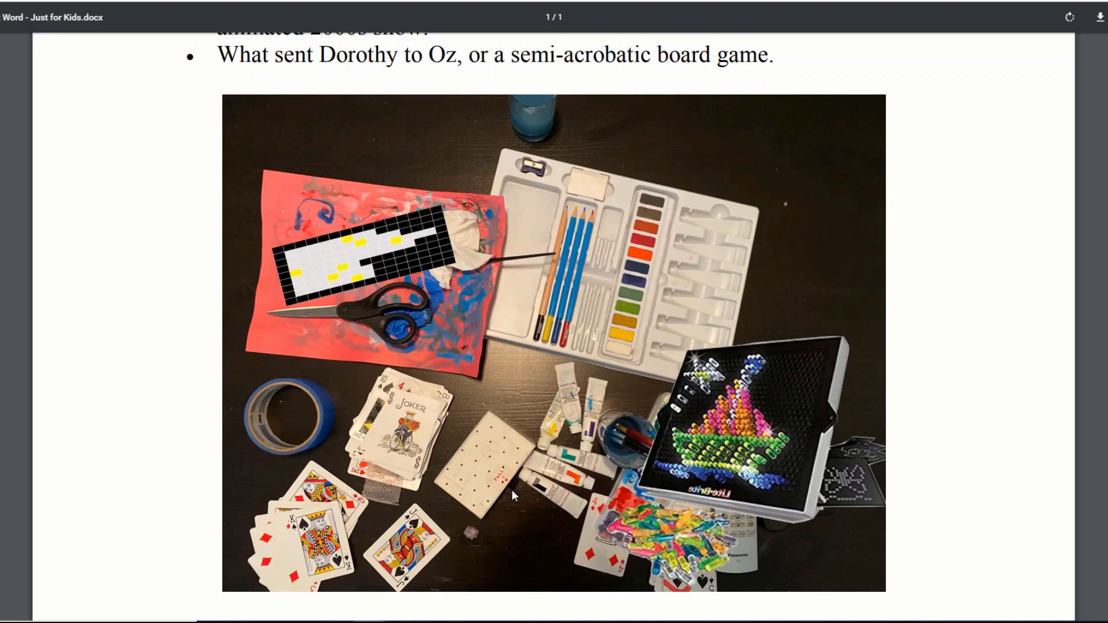
pyautogui.moveTo(510, 493)
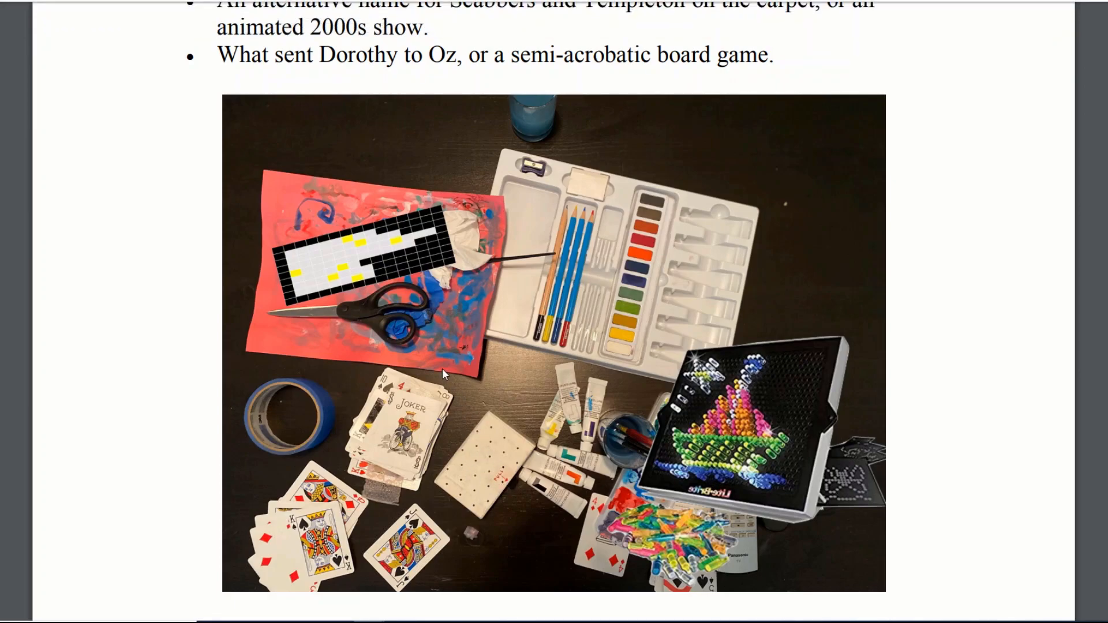
pyautogui.moveTo(472, 263)
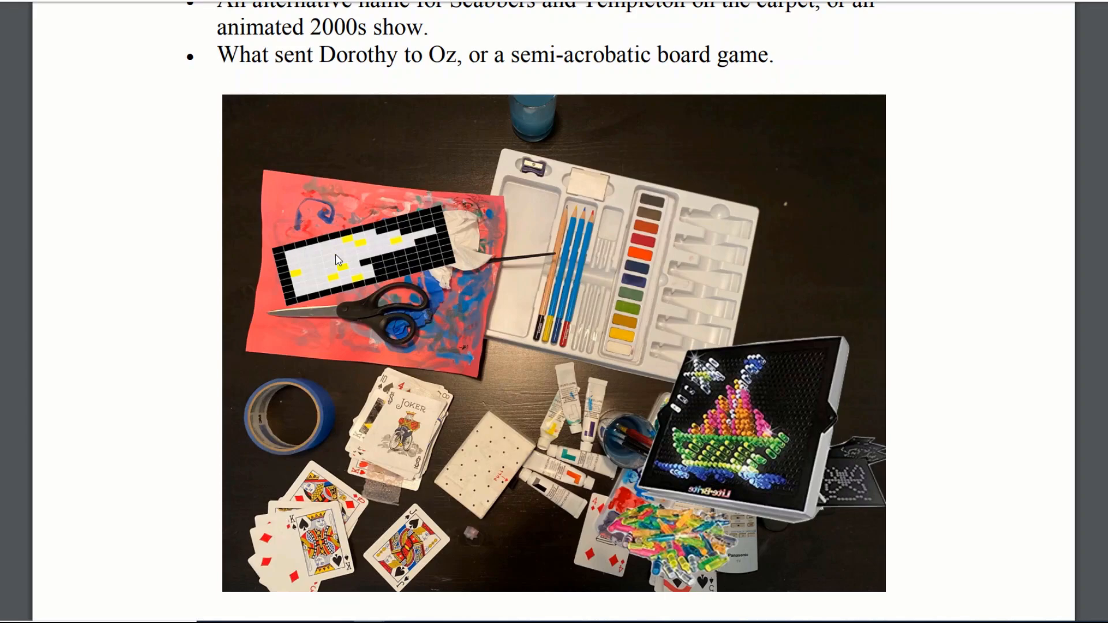
pyautogui.moveTo(417, 244)
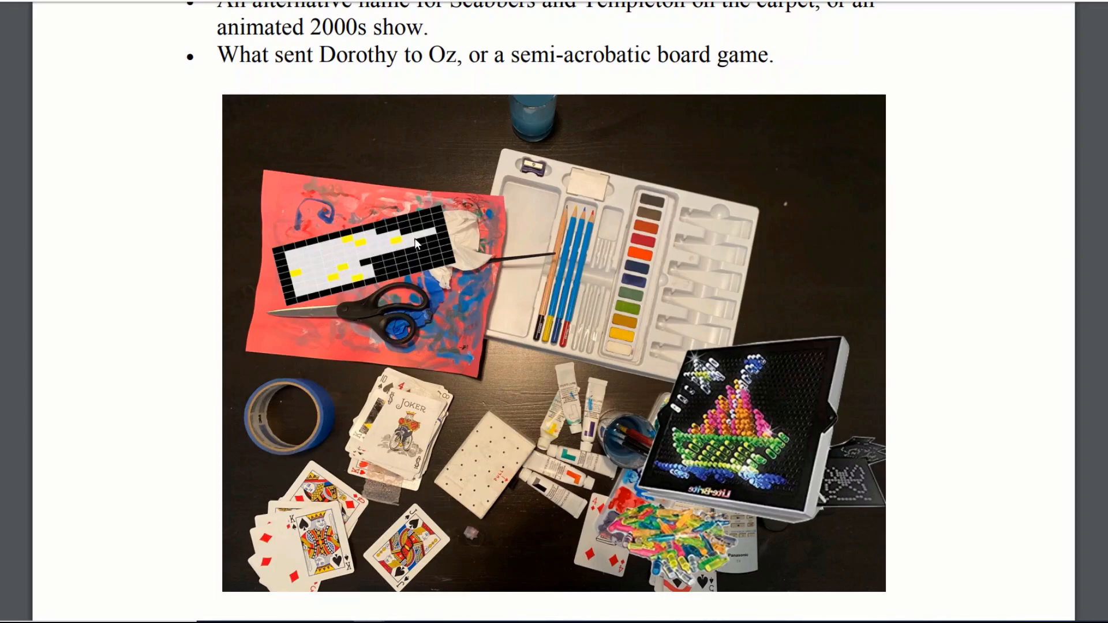
pyautogui.moveTo(326, 263)
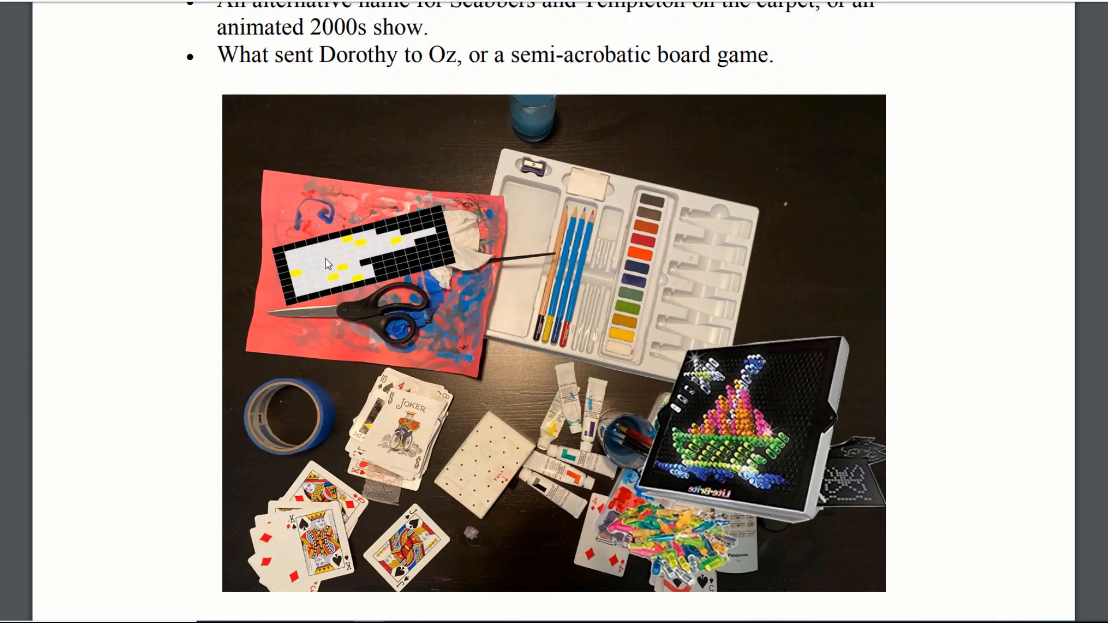
pyautogui.moveTo(339, 276)
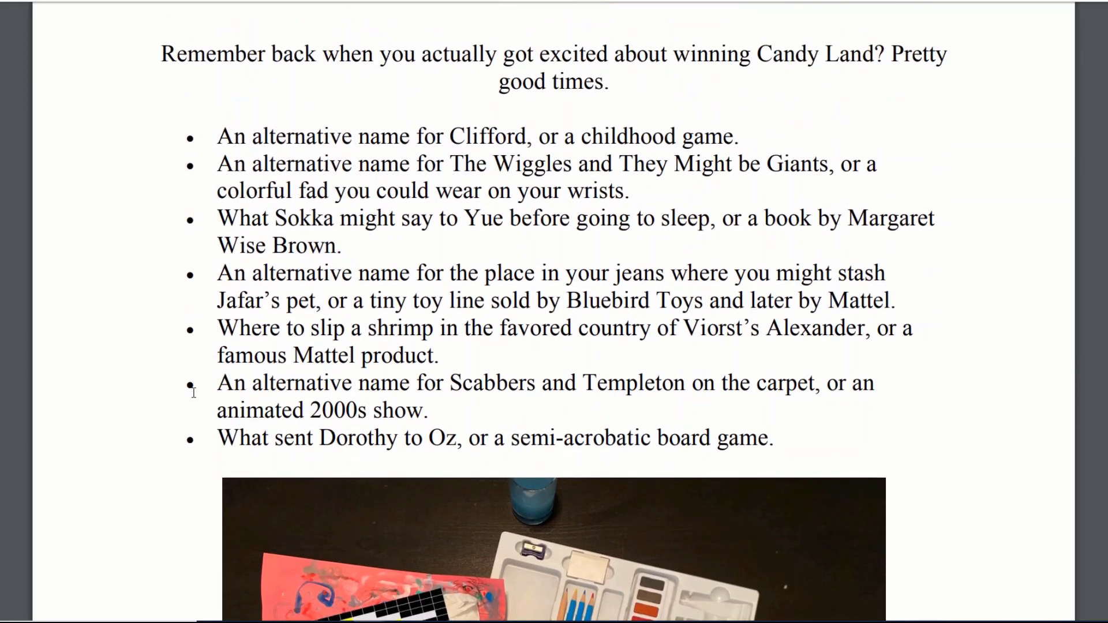
pyautogui.scroll(-3)
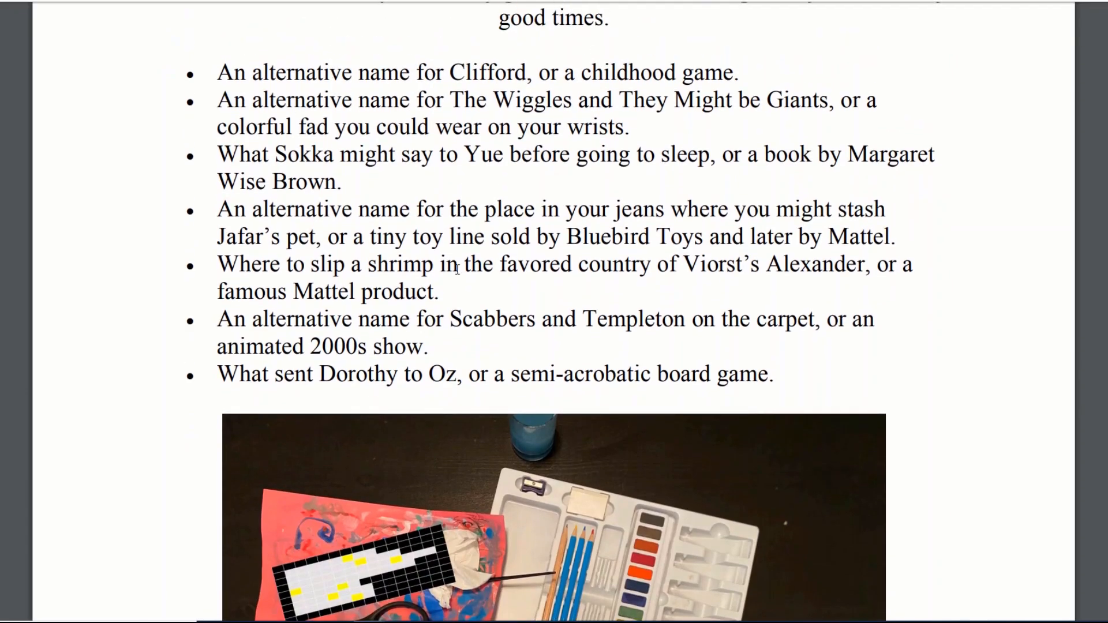
pyautogui.scroll(-3)
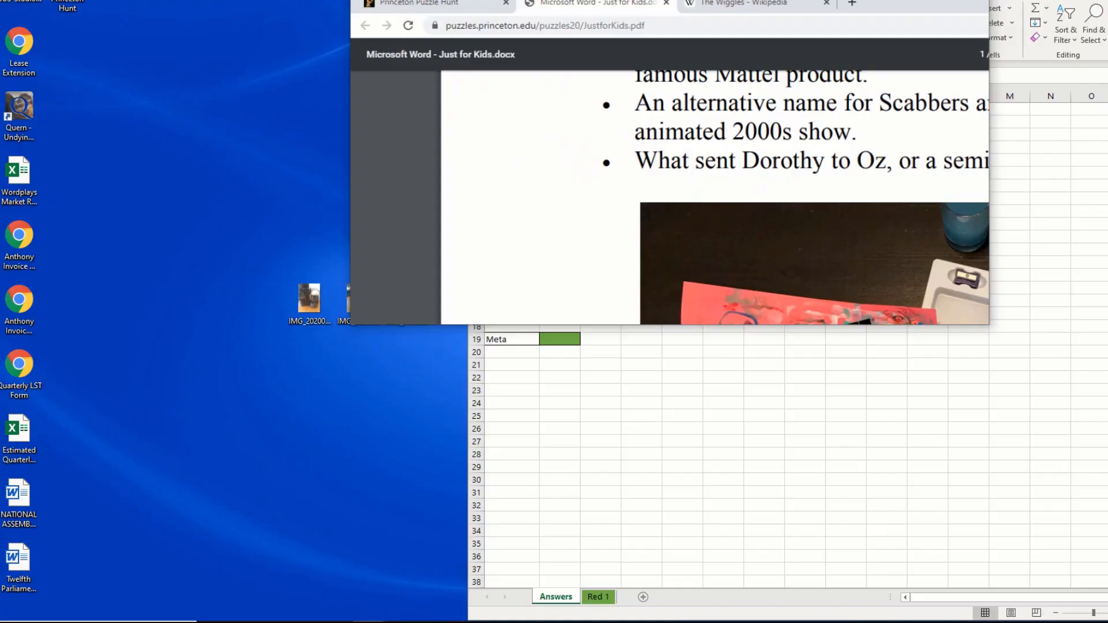
# Bring Excel's Red 2 answer grid forward beside the Just for Kids clues
pyautogui.click(641, 597)
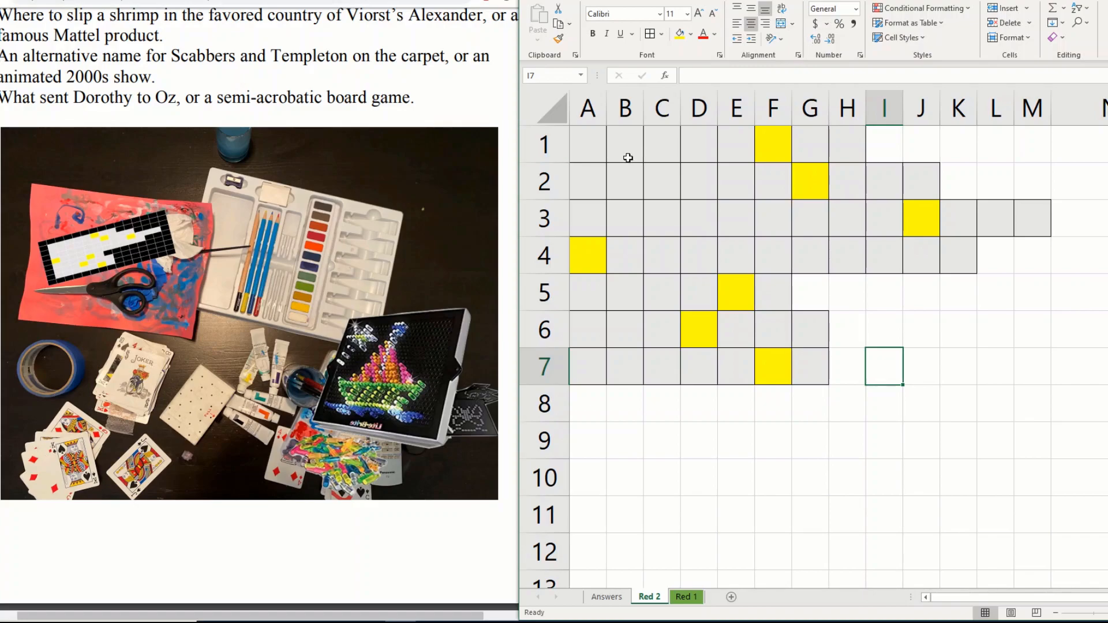
pyautogui.moveTo(720, 199)
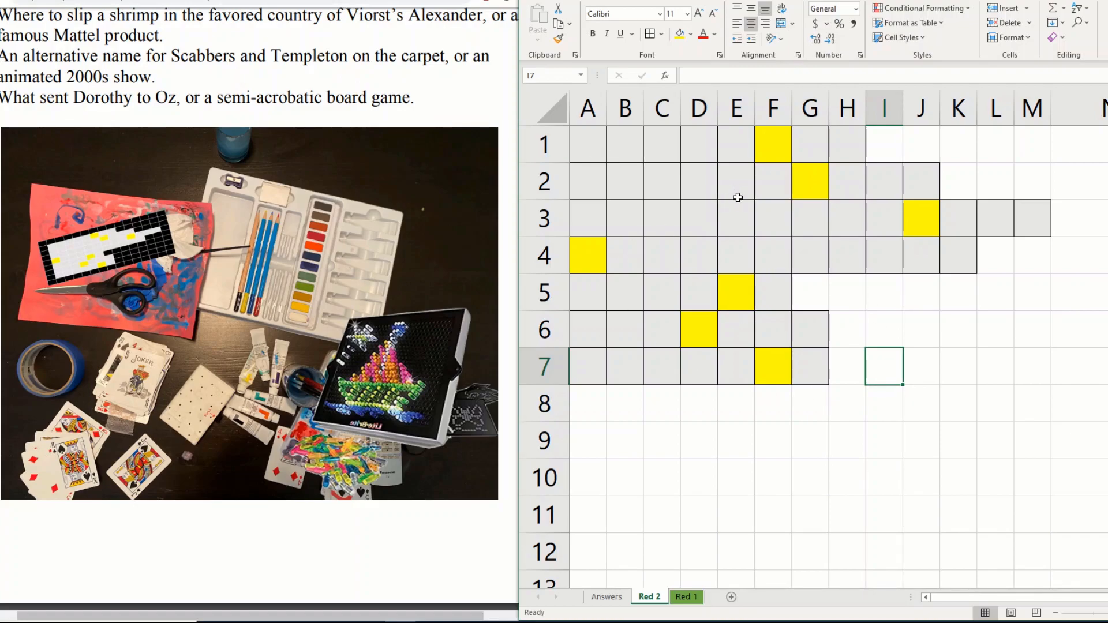
pyautogui.click(772, 143)
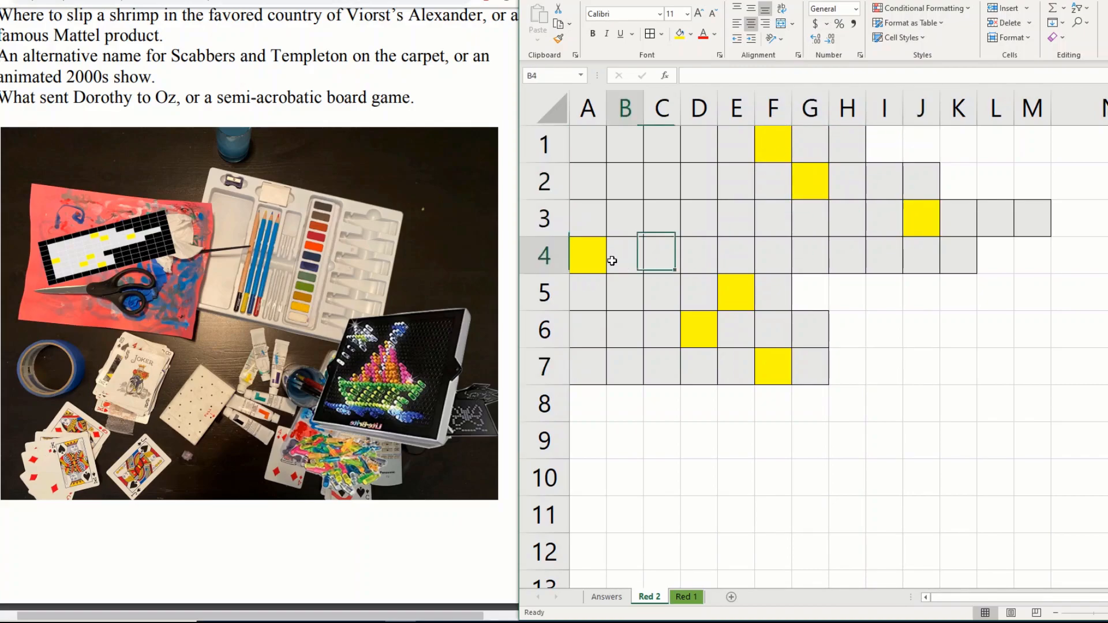
pyautogui.click(846, 366)
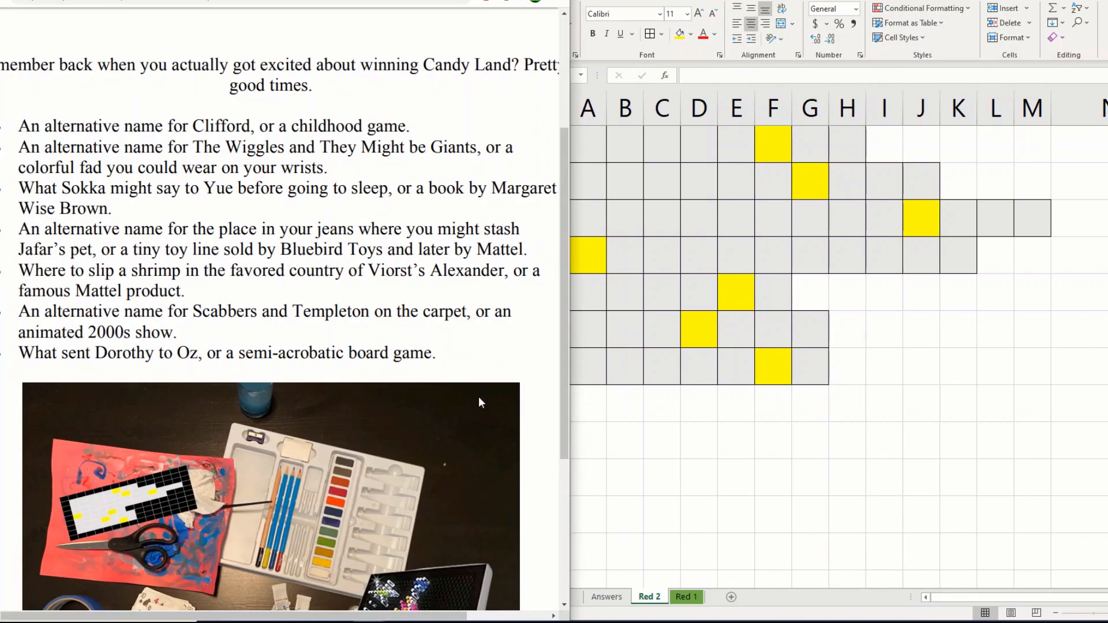
# Review the first six clues and fill row 7 of the grid with TWISTER
pyautogui.click(847, 366)
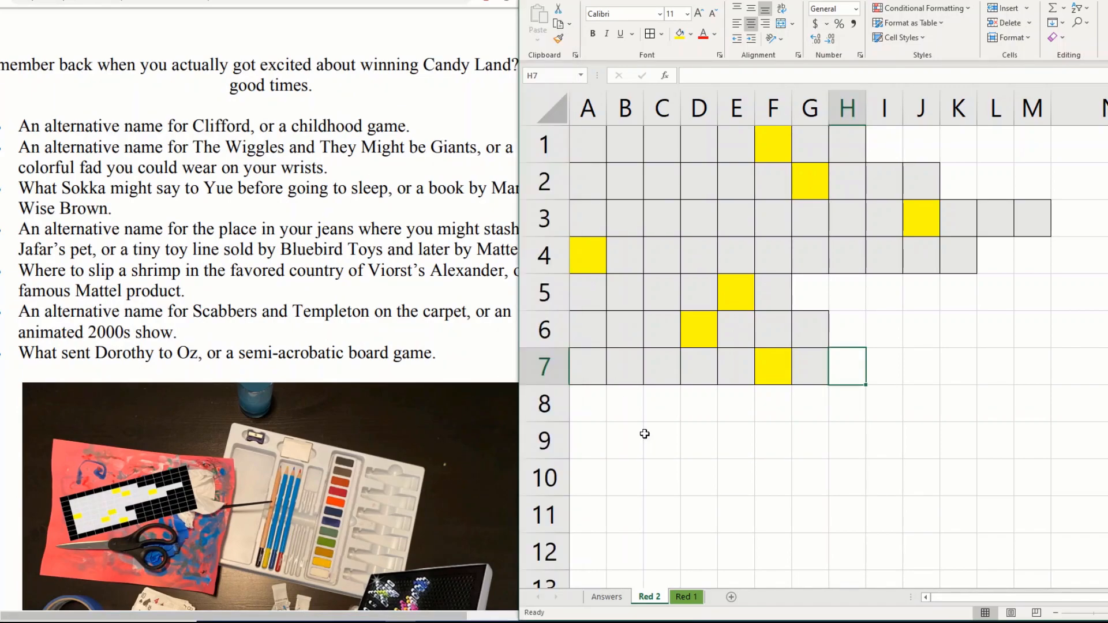
pyautogui.moveTo(587, 329); pyautogui.dragTo(736, 366)
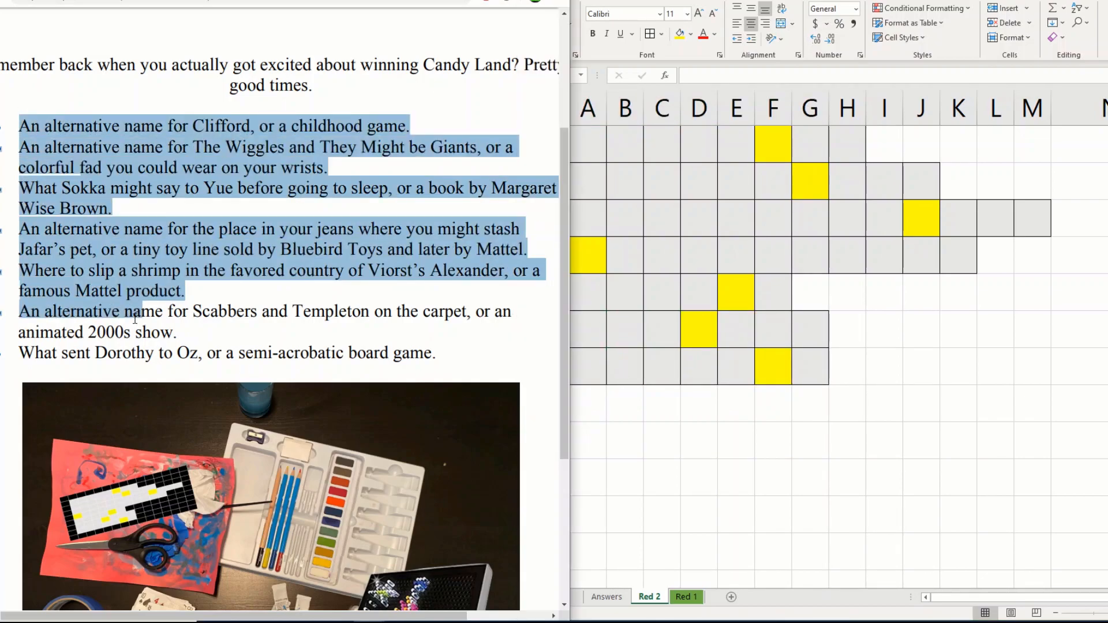
pyautogui.click(162, 332)
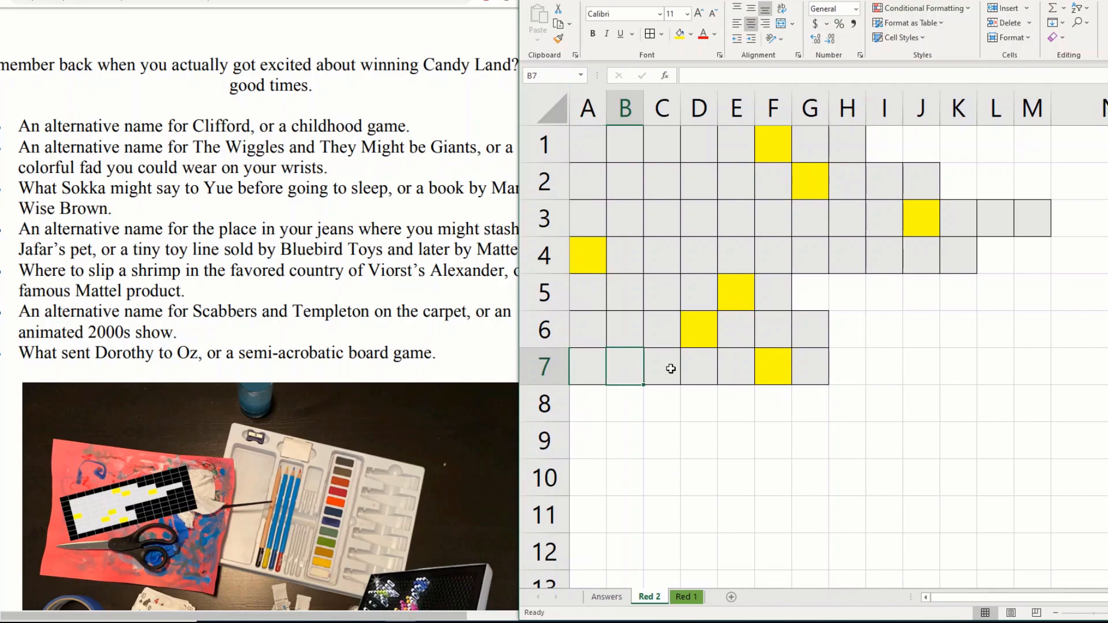
pyautogui.click(810, 366)
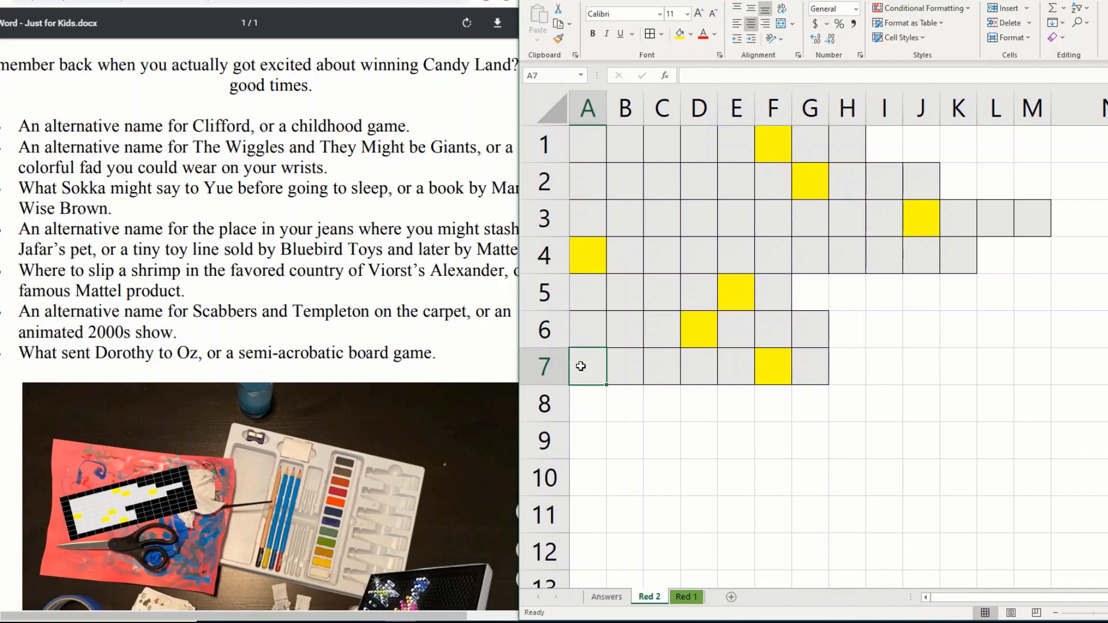
pyautogui.write('TWI')
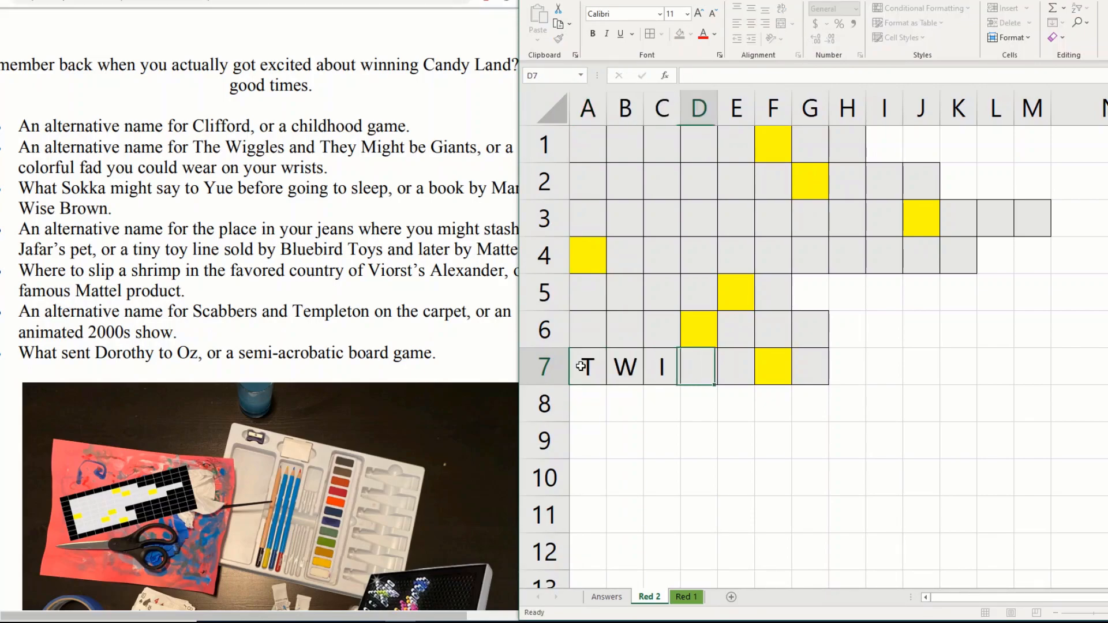
pyautogui.write('STER')
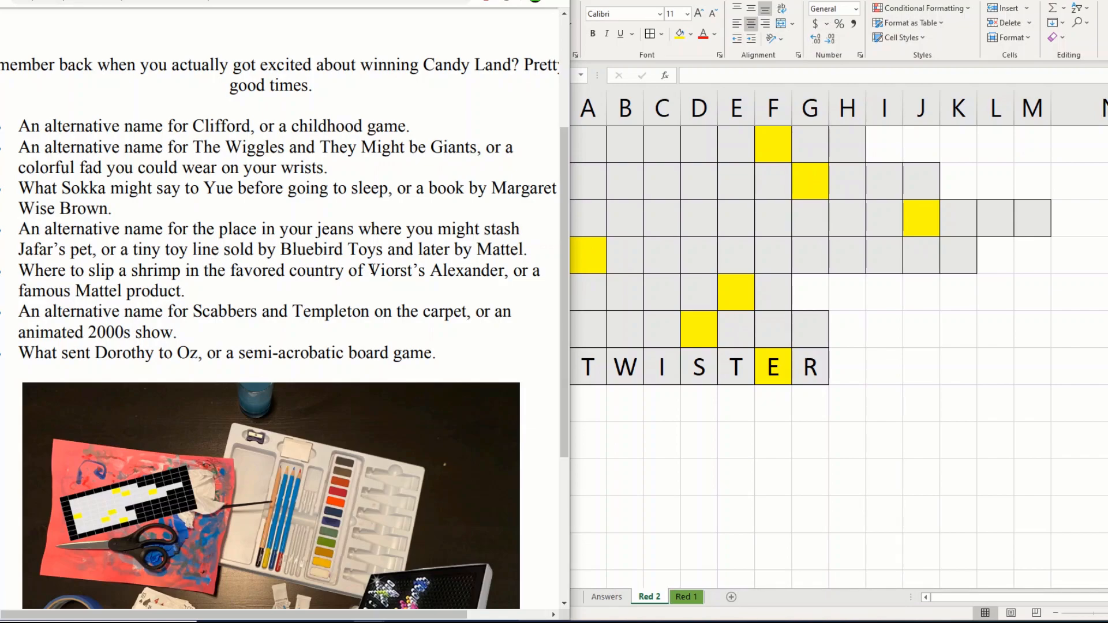
pyautogui.moveTo(367, 270); pyautogui.dragTo(506, 270)
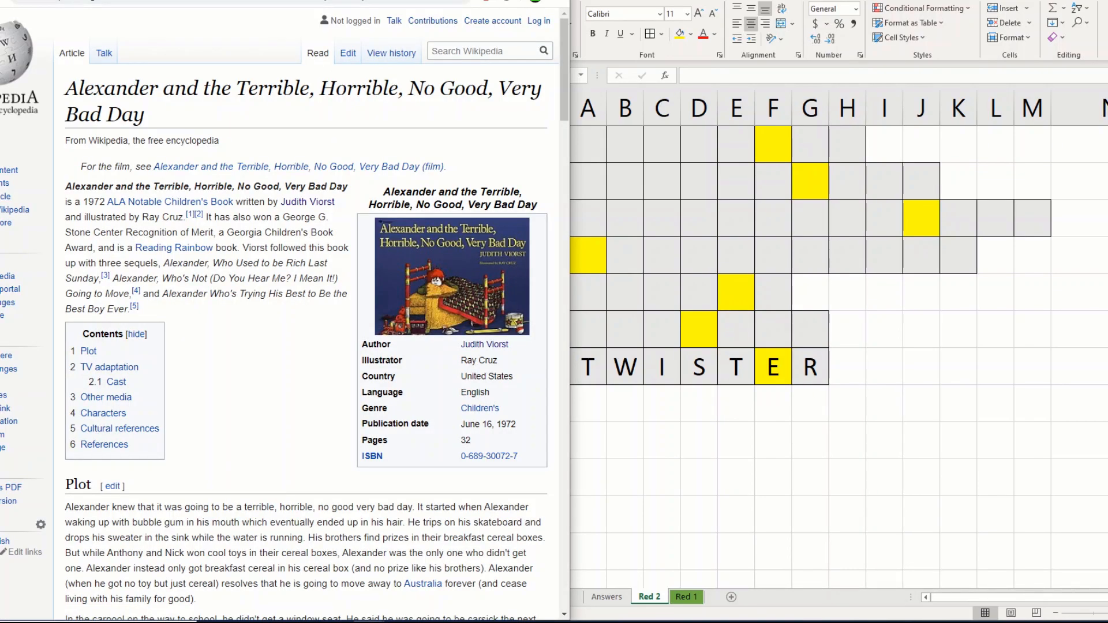
pyautogui.scroll(-3)
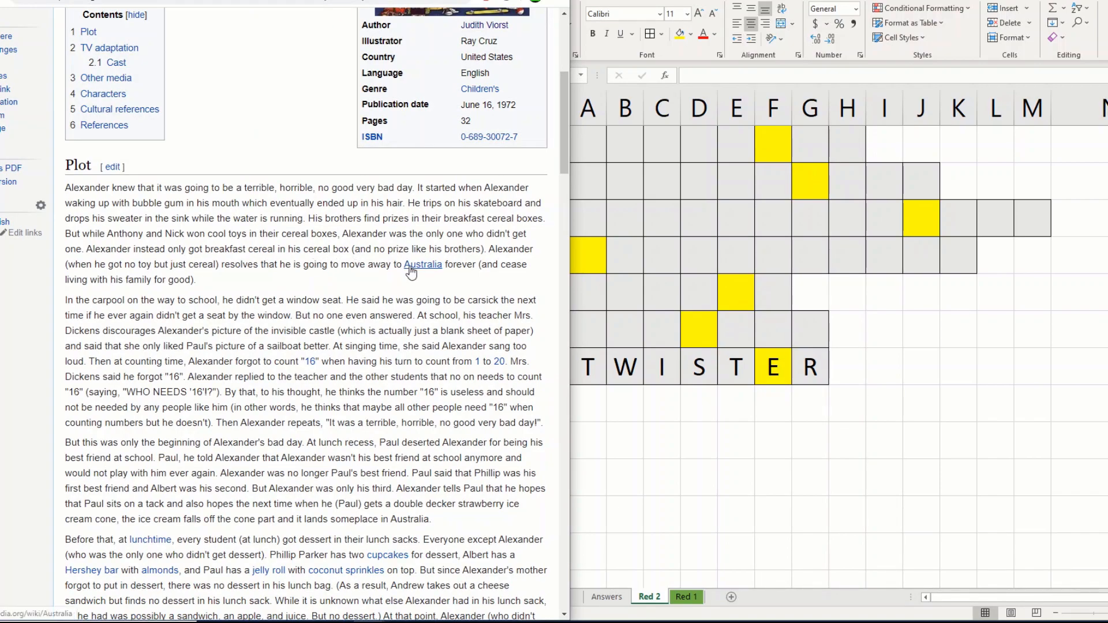
pyautogui.moveTo(422, 265)
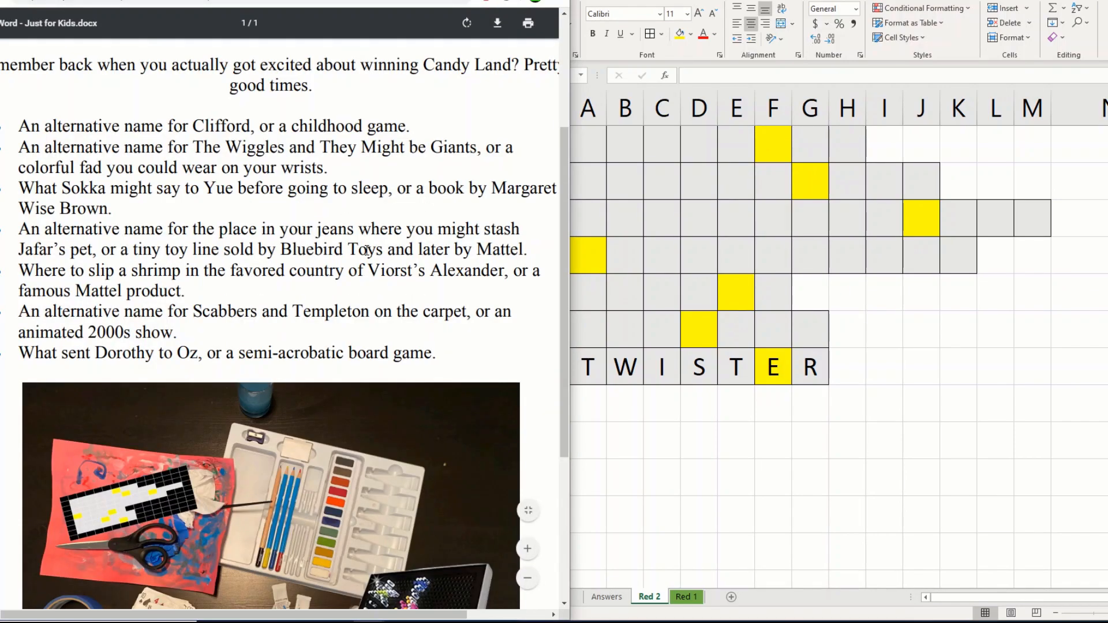
# Look up the shrimp-on-the-barbie clue on Wikipedia and fill row 5 with BARBIE
pyautogui.moveTo(227, 271); pyautogui.dragTo(429, 270)
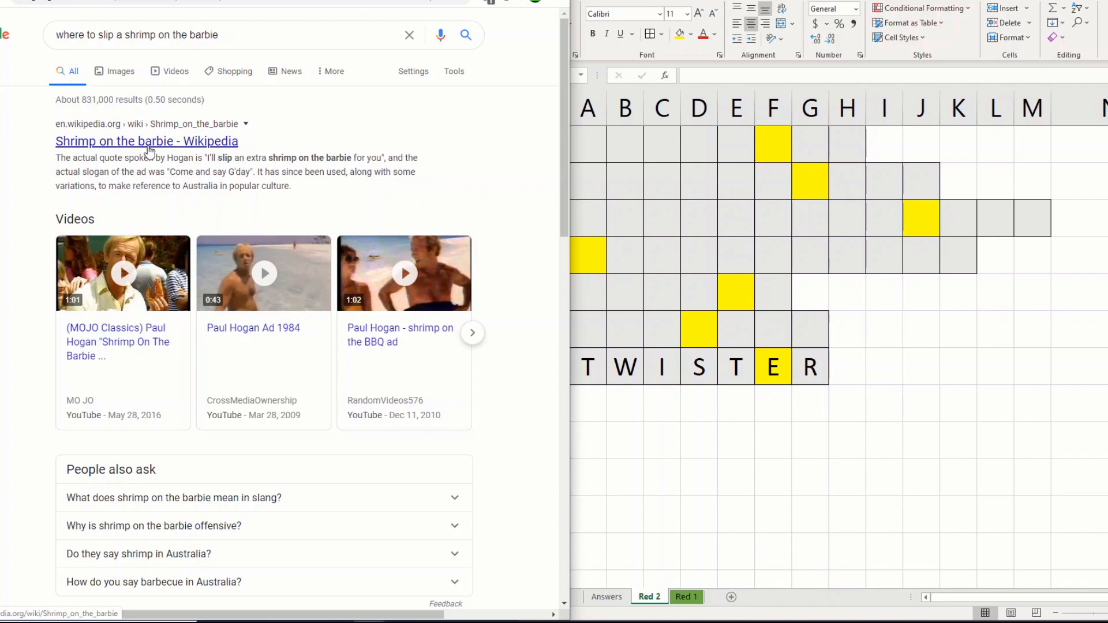
pyautogui.click(147, 141)
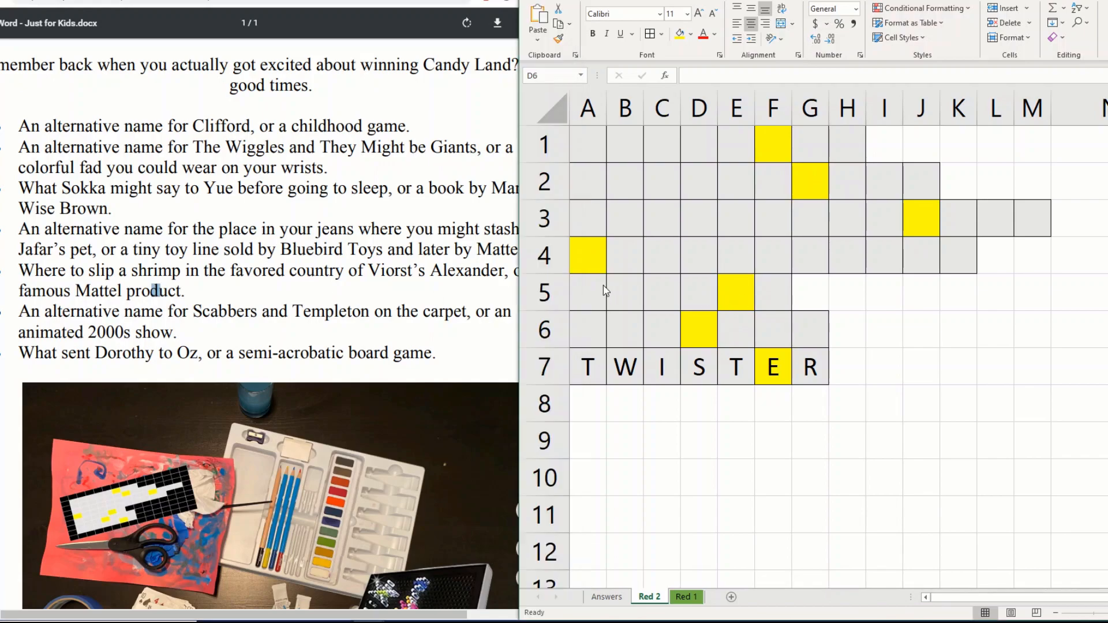
pyautogui.click(588, 292)
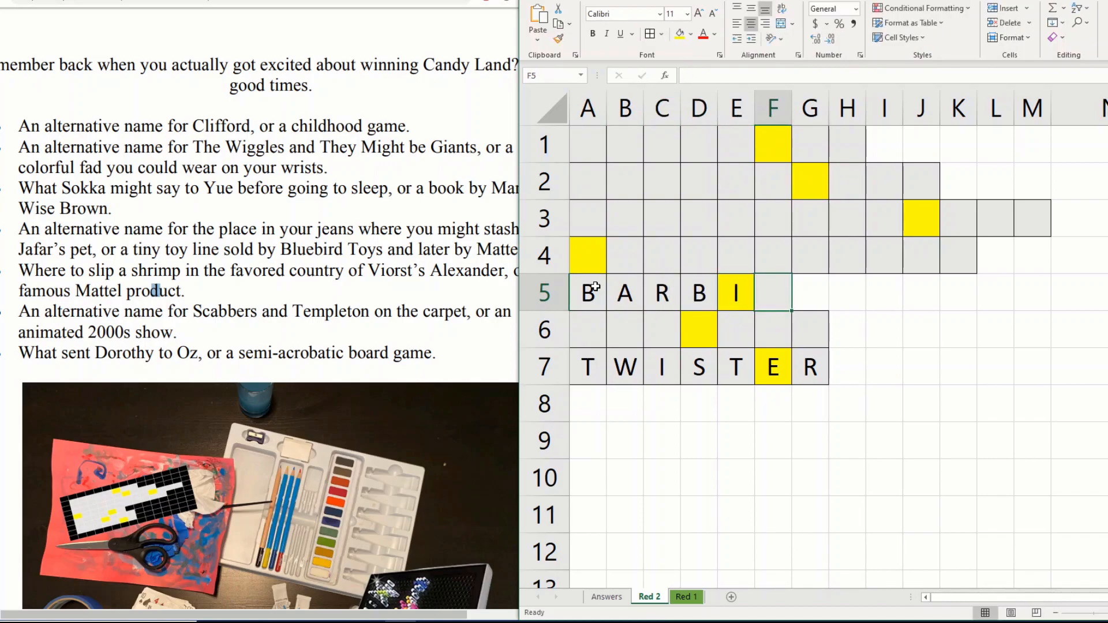
pyautogui.write('E')
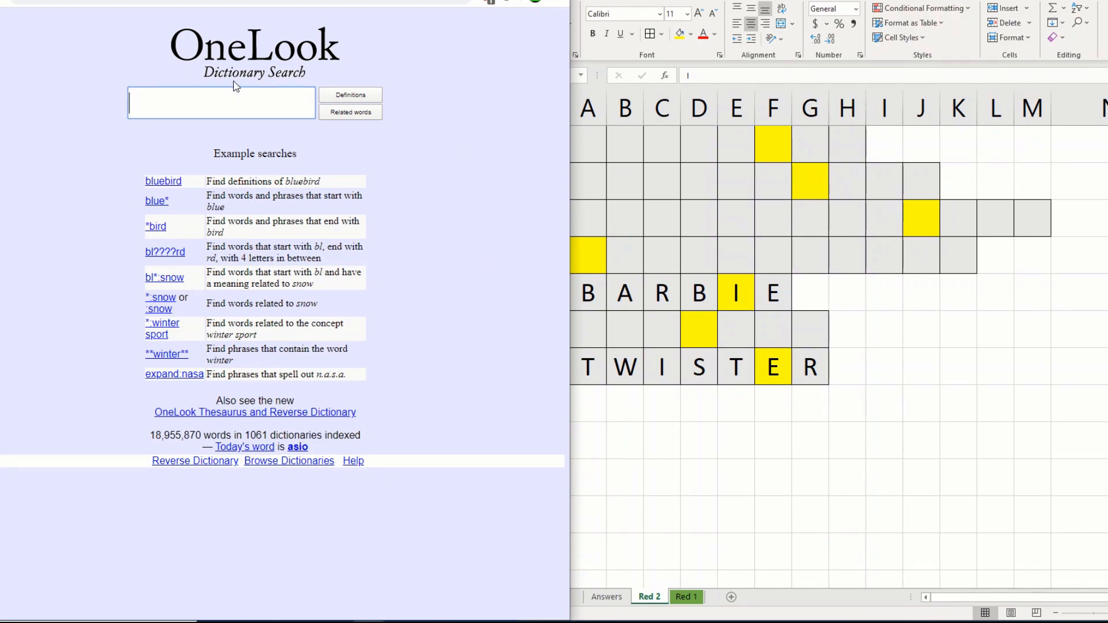
# Search OneLook for the seven-letter pattern ??????E to list words ending in E
pyautogui.write('?')
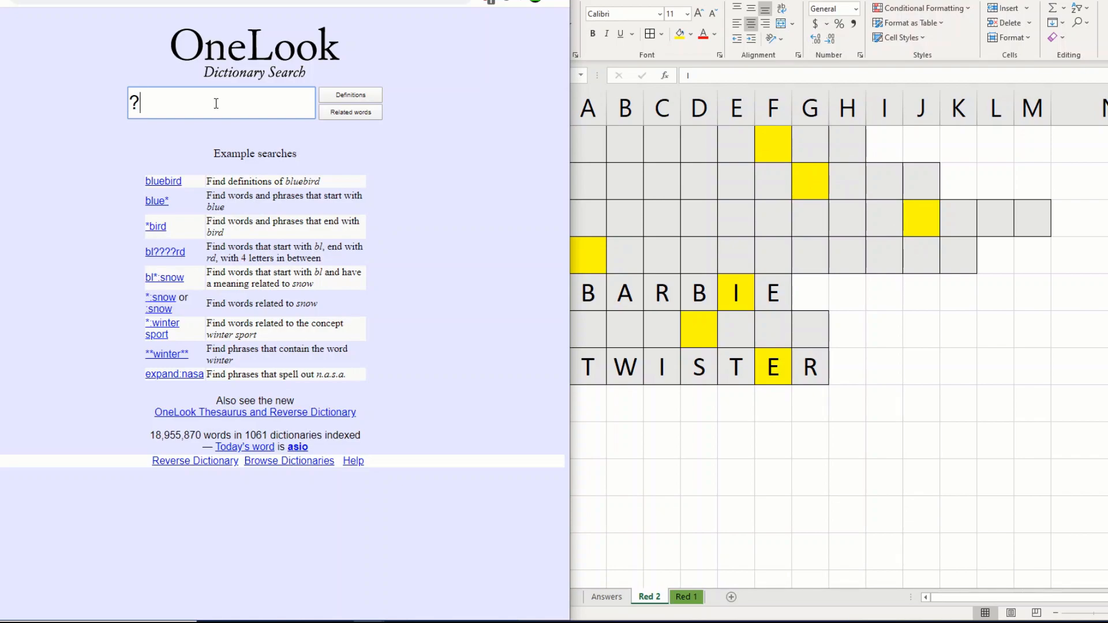
pyautogui.write('??????')
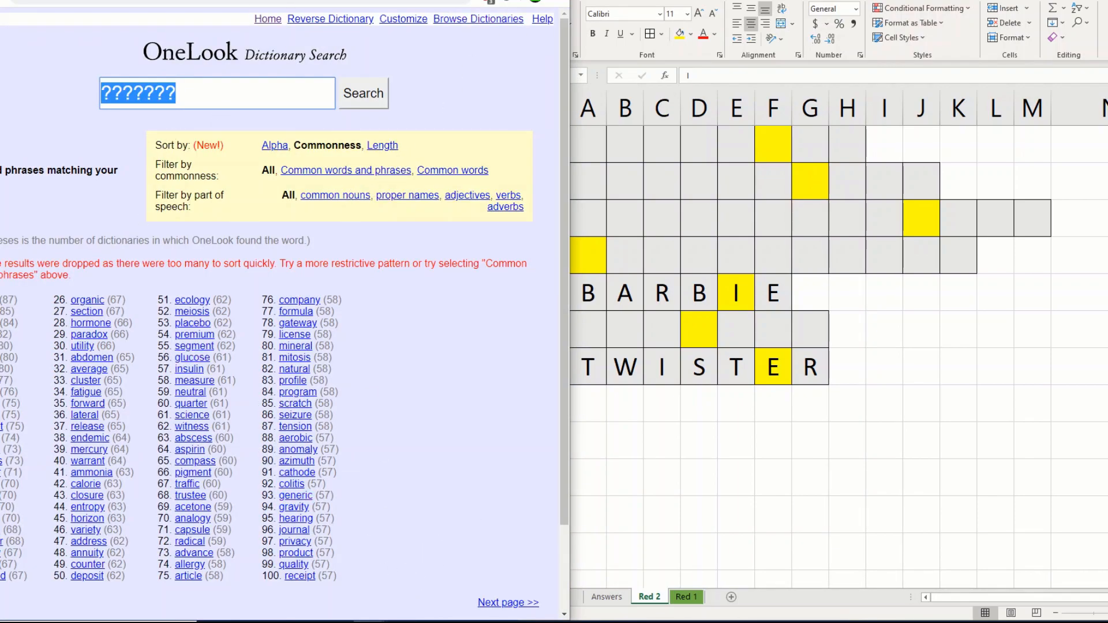
pyautogui.moveTo(512, 415)
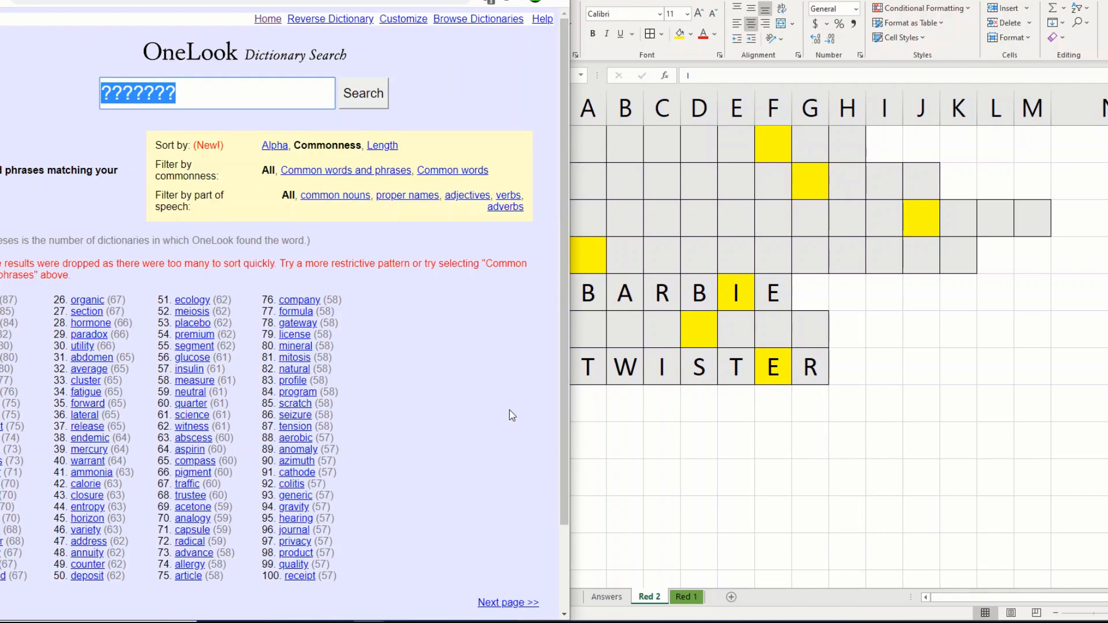
pyautogui.write('E')
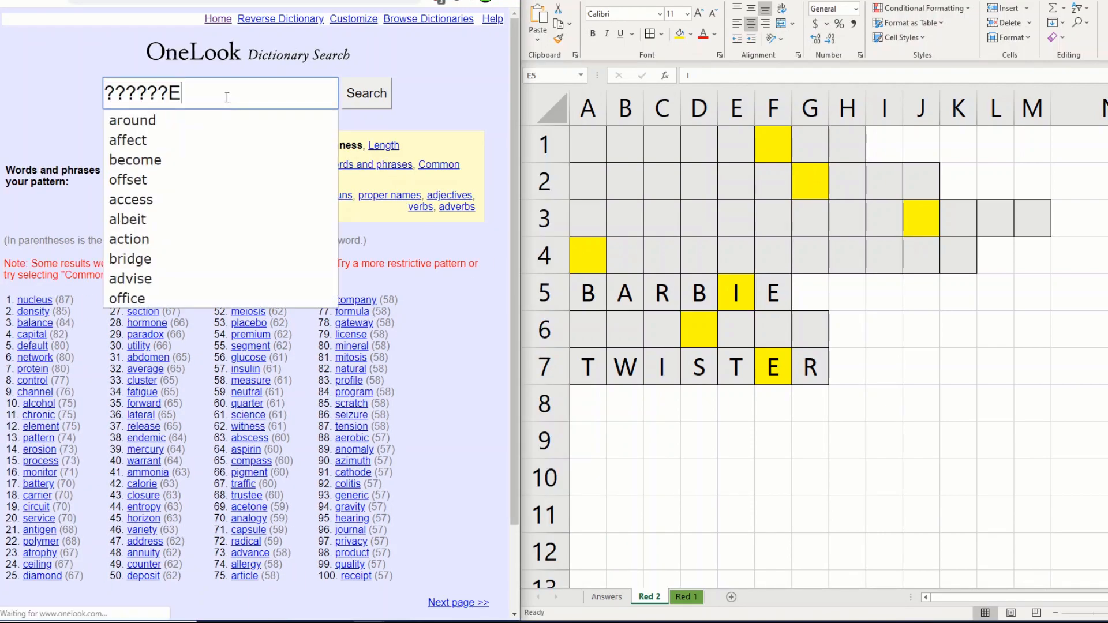
pyautogui.click(366, 93)
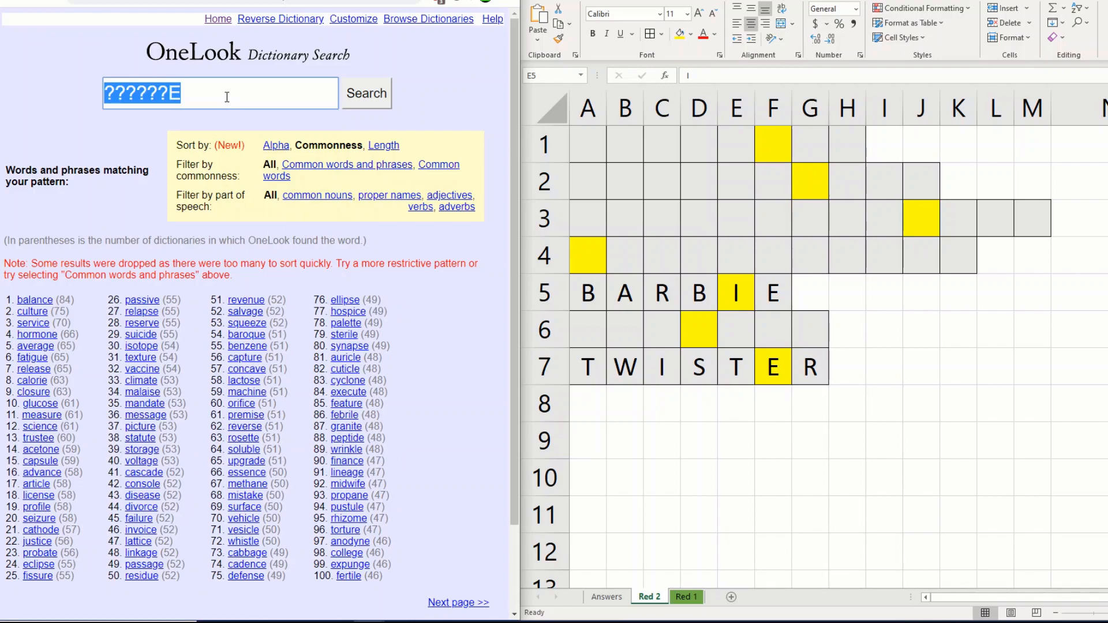
pyautogui.click(220, 92)
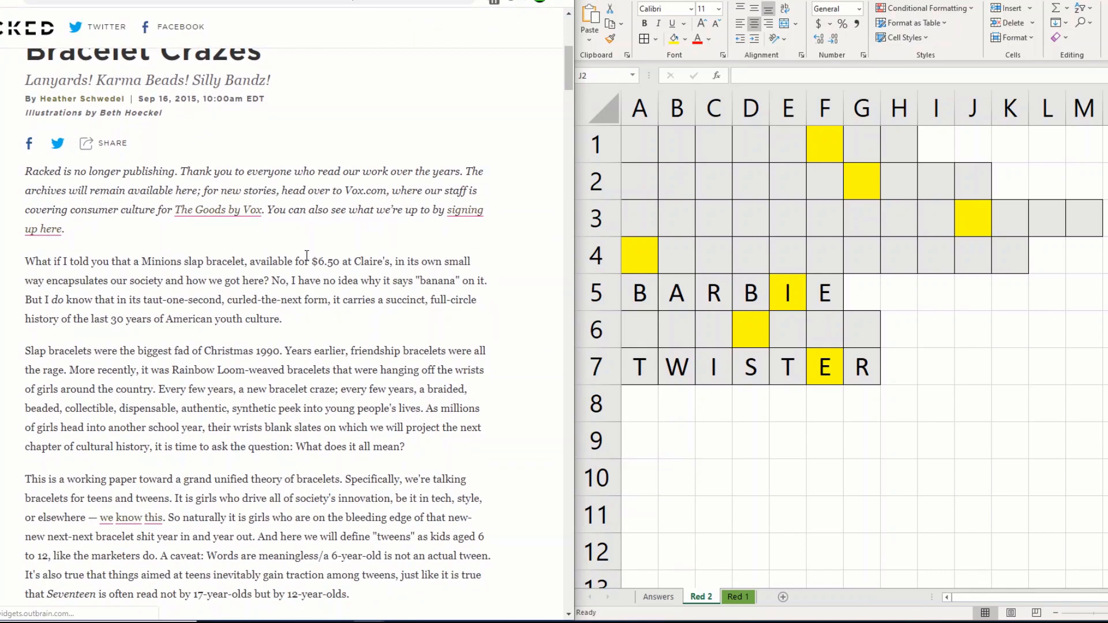
pyautogui.moveTo(278, 232)
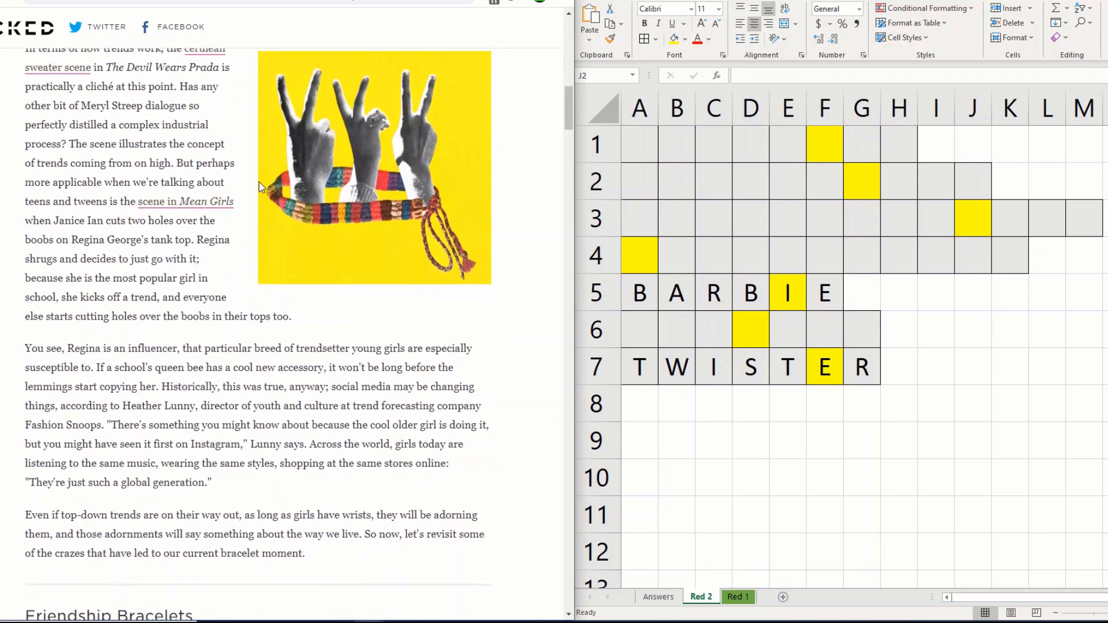
# Scroll through the Racked article on bracelet crazes like Silly Bandz
pyautogui.scroll(-3)
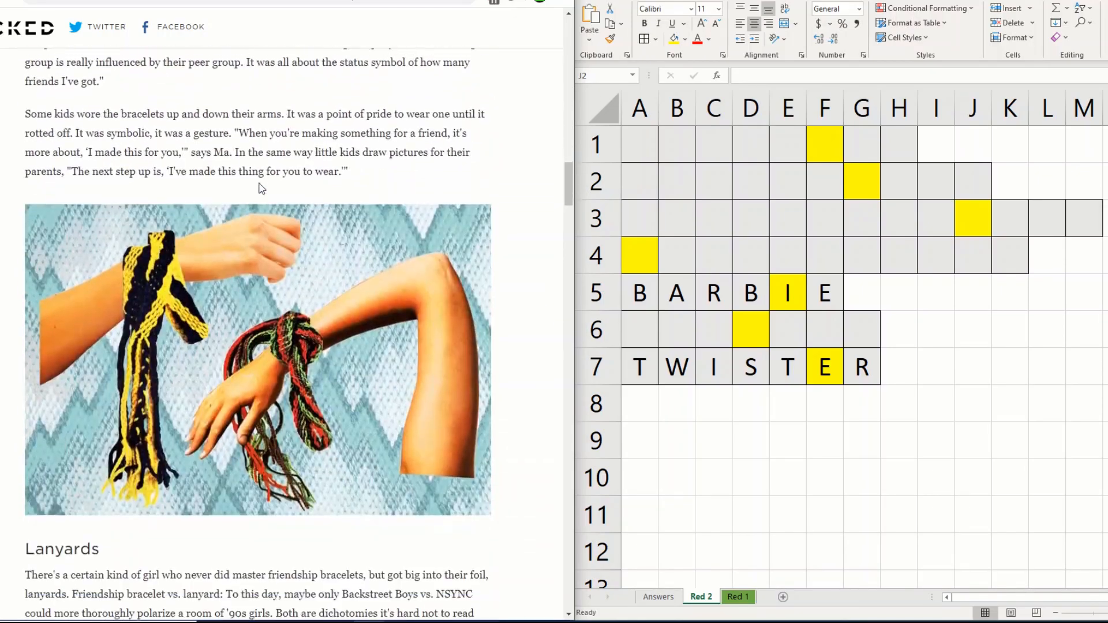
pyautogui.scroll(-3)
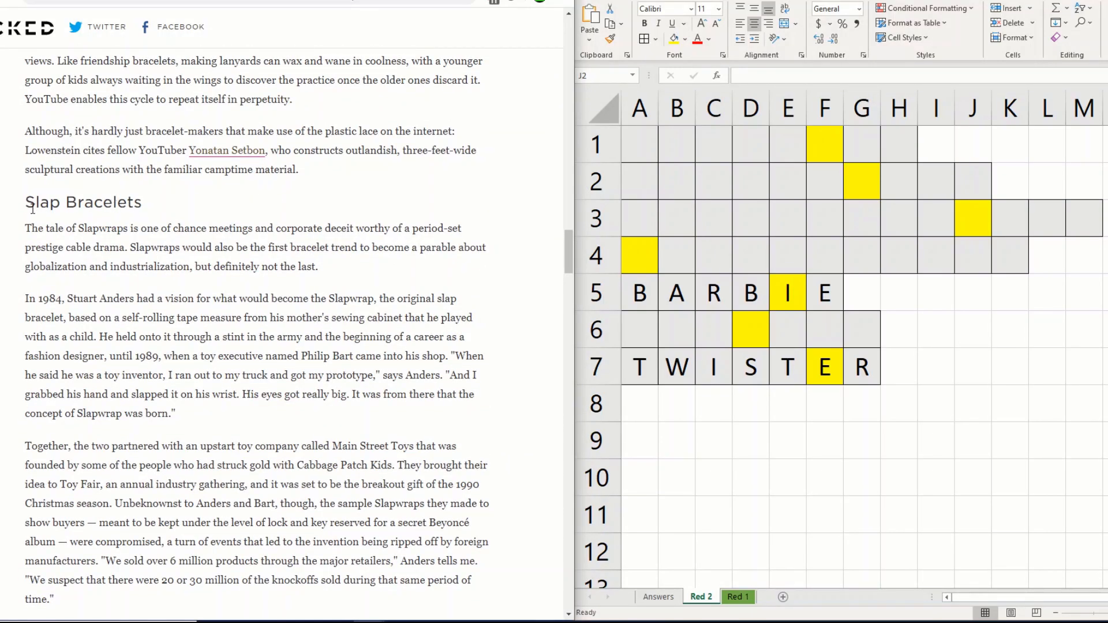
pyautogui.scroll(-3)
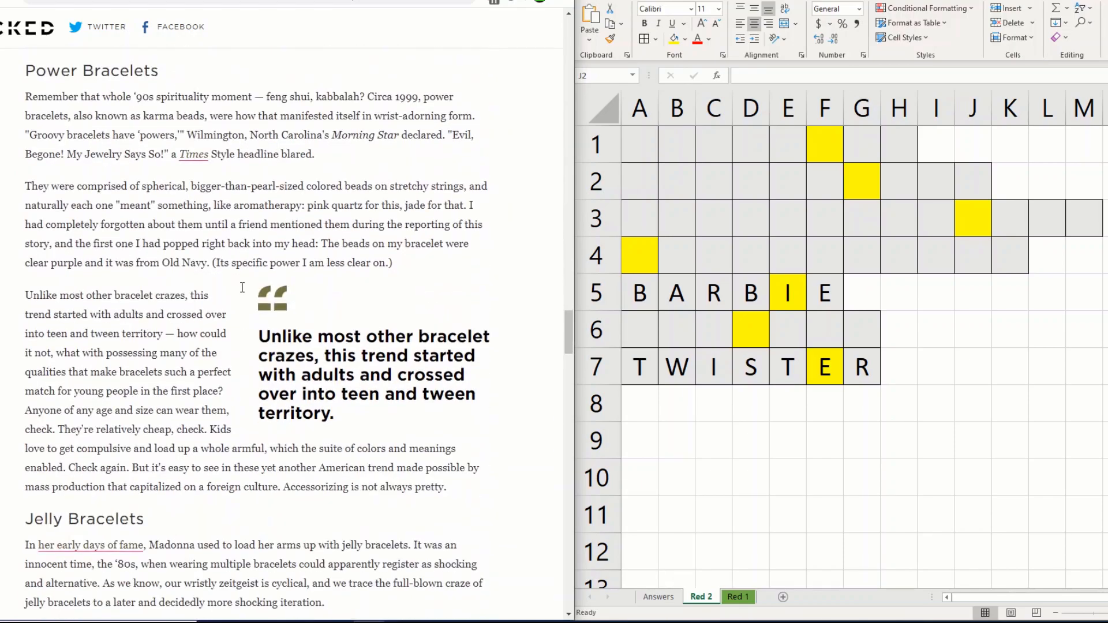
pyautogui.scroll(-3)
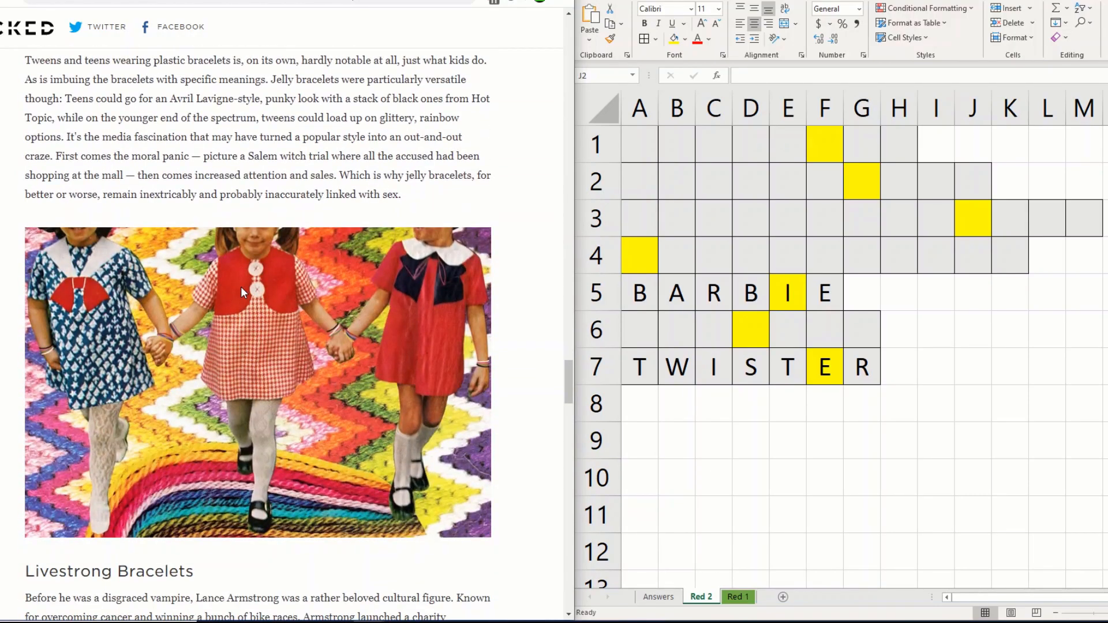
pyautogui.scroll(-3)
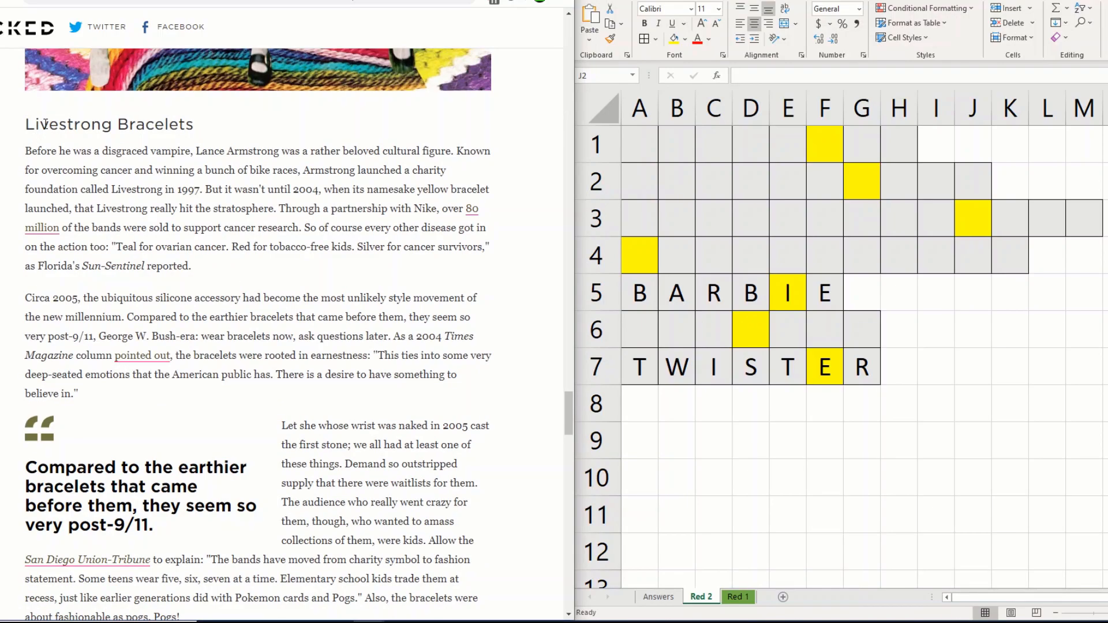
pyautogui.scroll(-3)
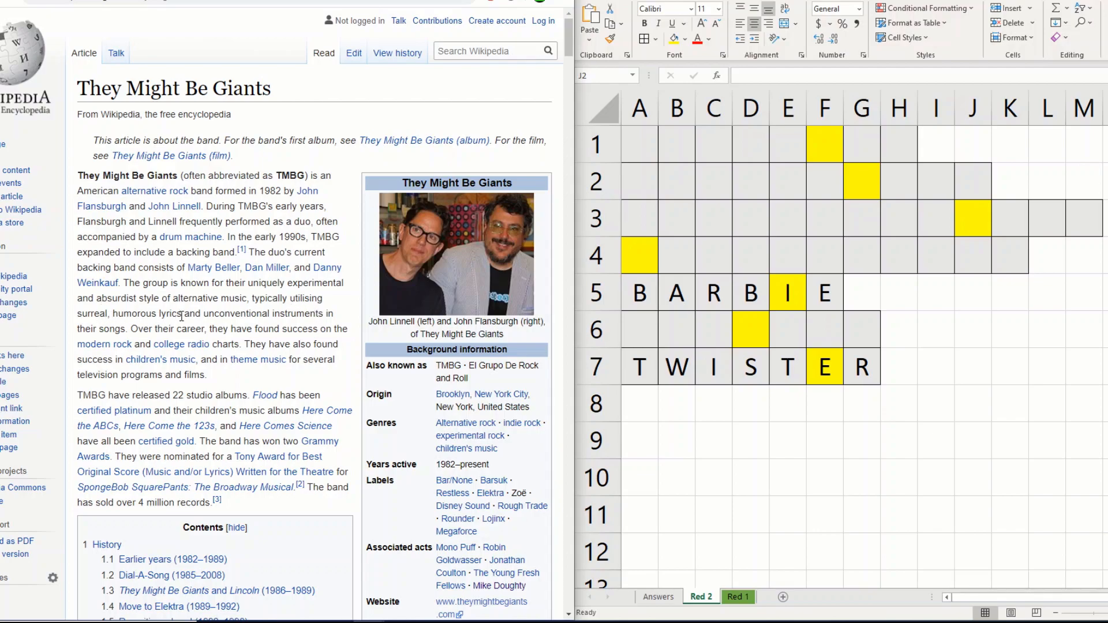
pyautogui.moveTo(238, 324)
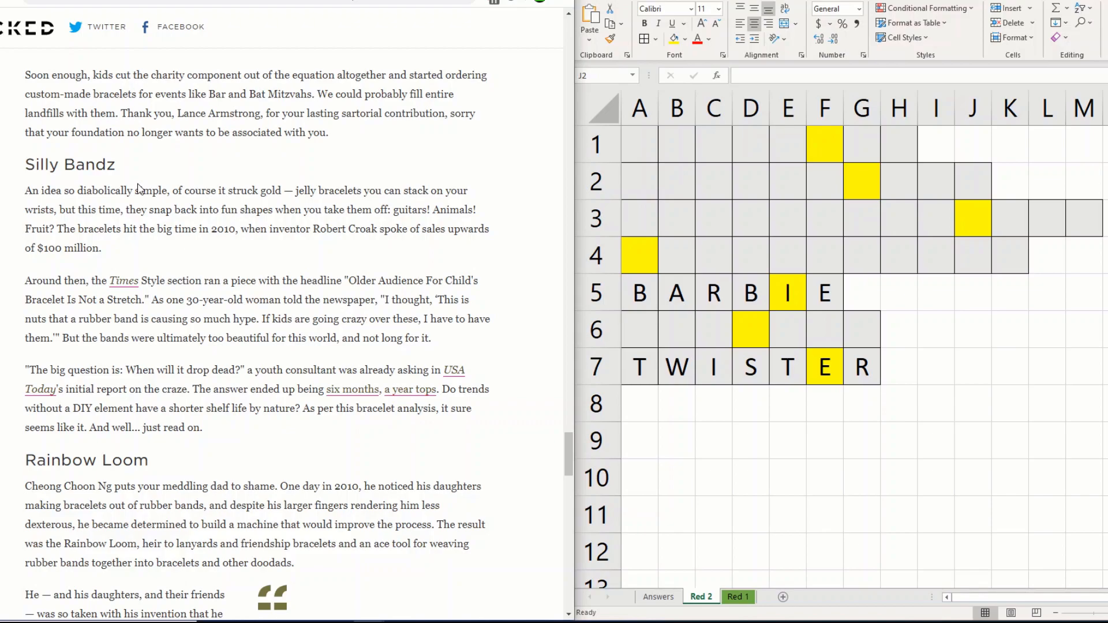
pyautogui.moveTo(141, 186)
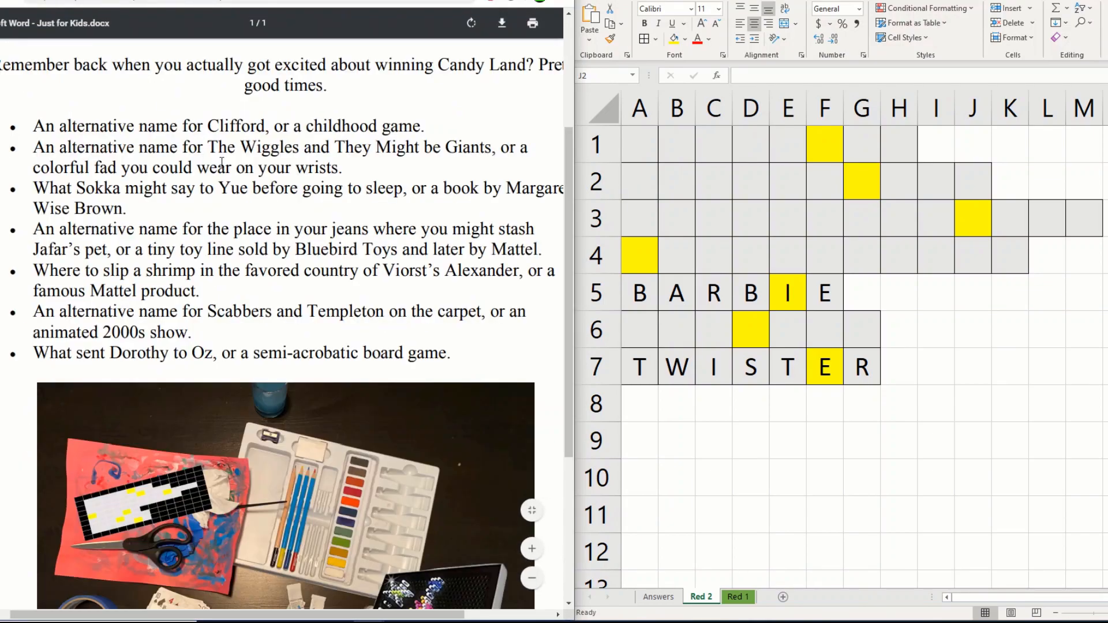
# Enter SILLYBANDZ across row 2, then search OneLook for ?A??I?E
pyautogui.click(639, 181)
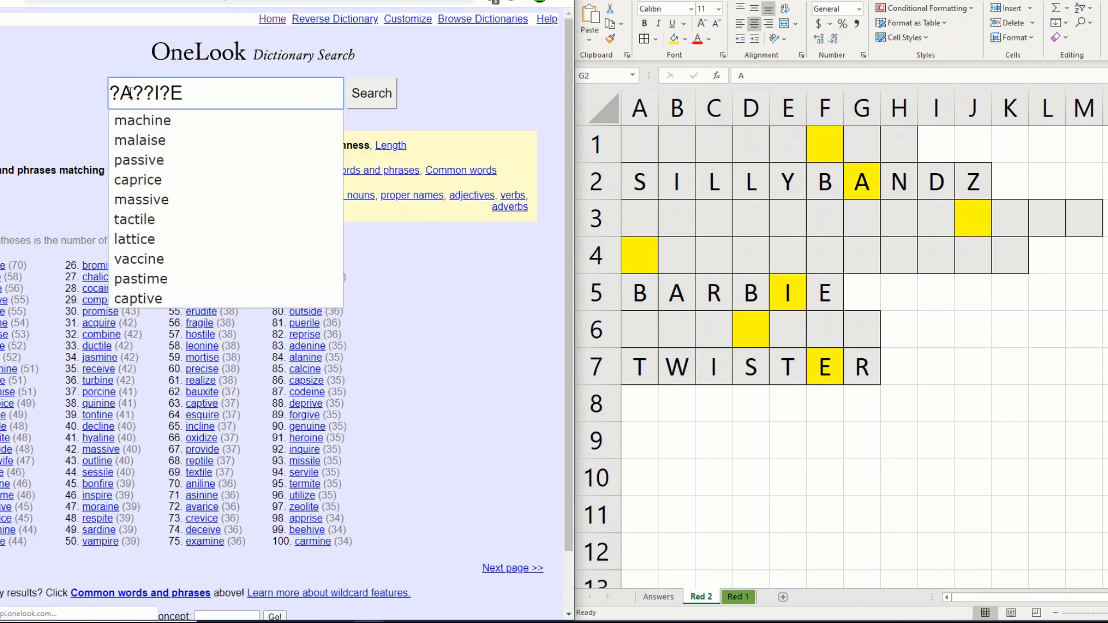
pyautogui.click(370, 92)
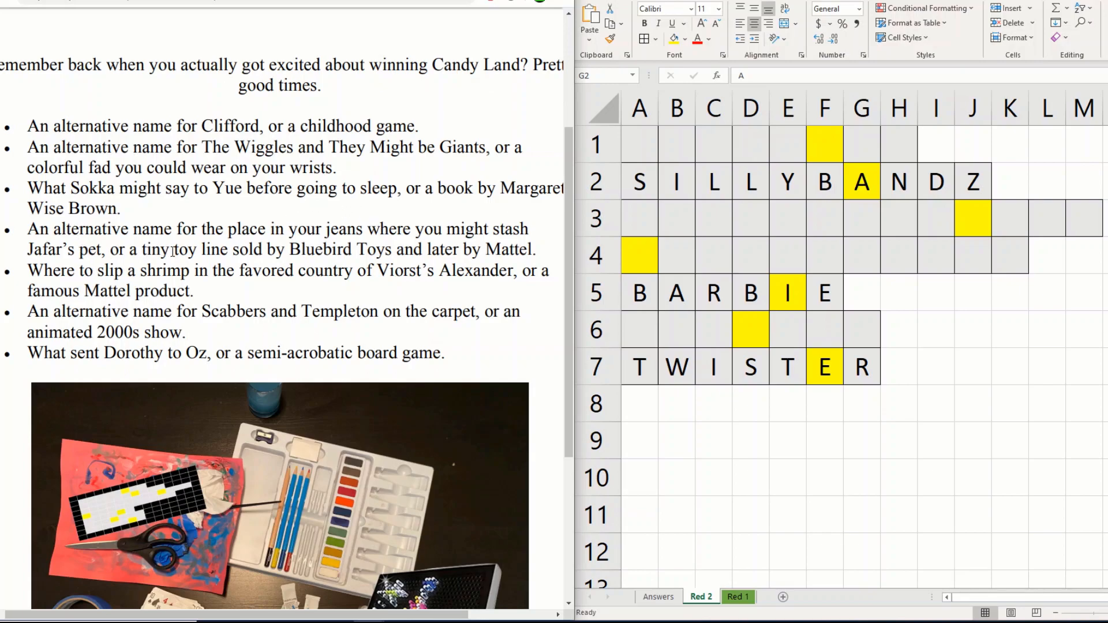
pyautogui.moveTo(342, 251)
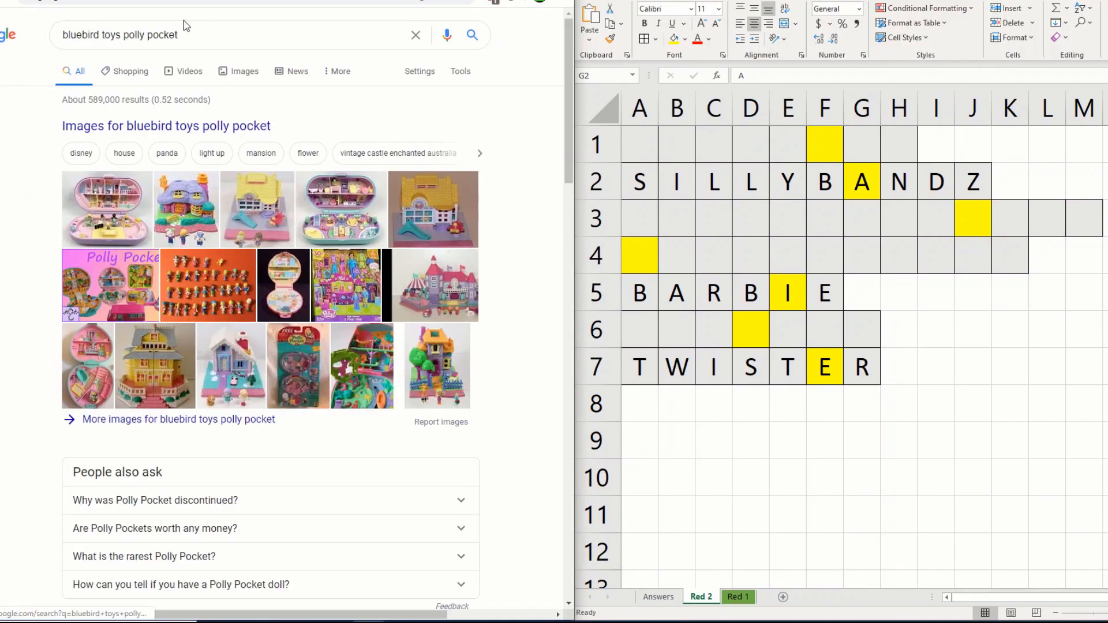
# Refine the Google search to Bluebird Toys Polly Pocket to confirm POLLYPOCKET for row 4
pyautogui.click(212, 34)
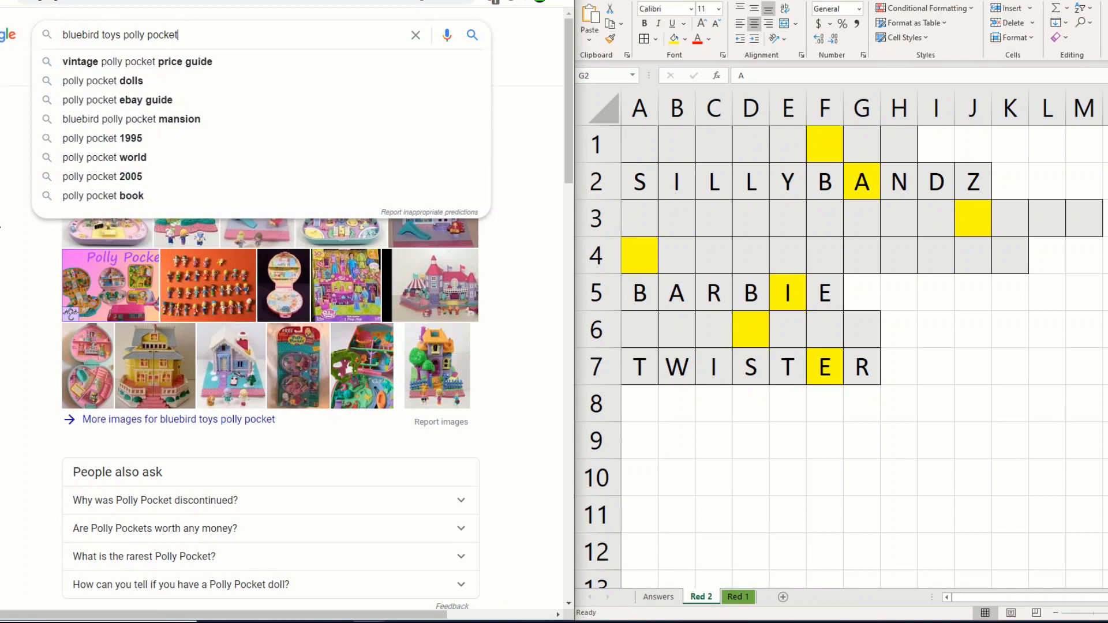
pyautogui.click(471, 34)
pyautogui.write('P')
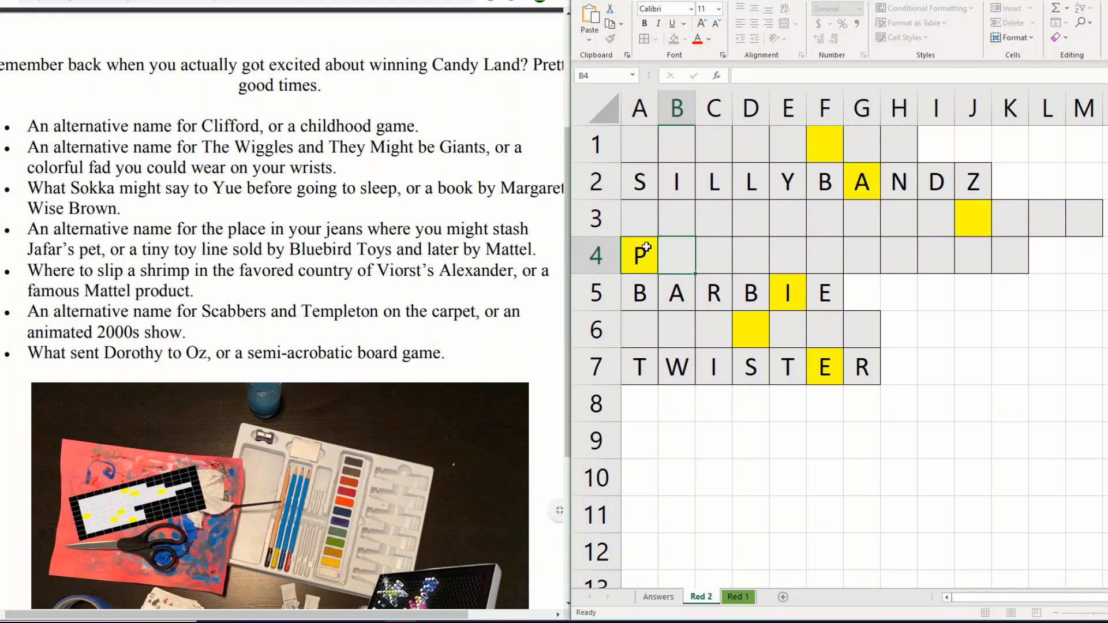
pyautogui.write('OLLYPOCKET')
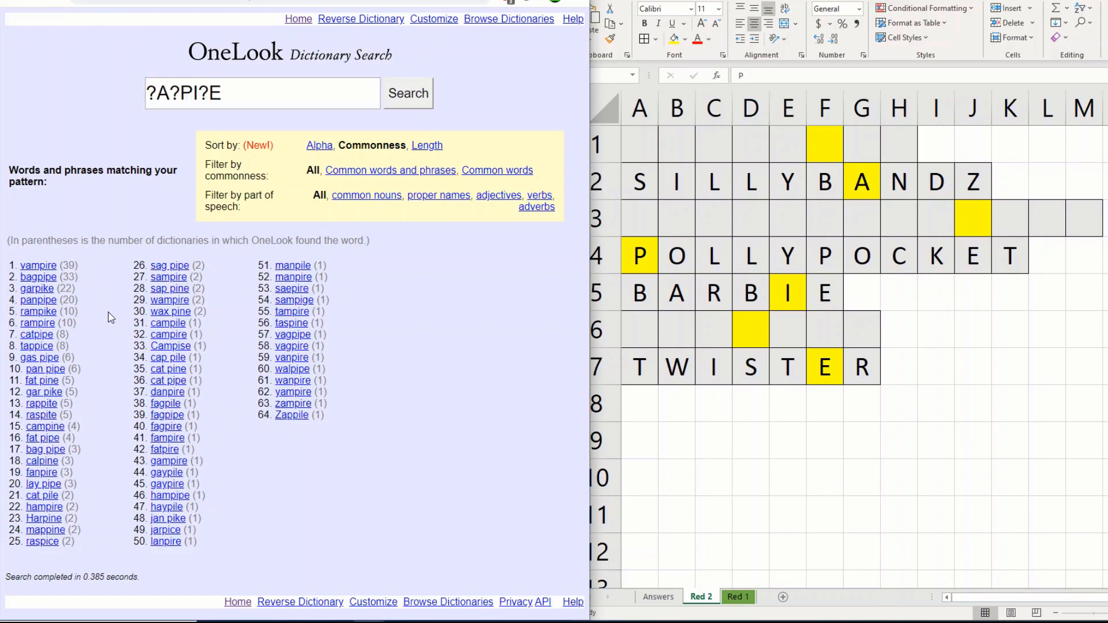
pyautogui.moveTo(83, 298)
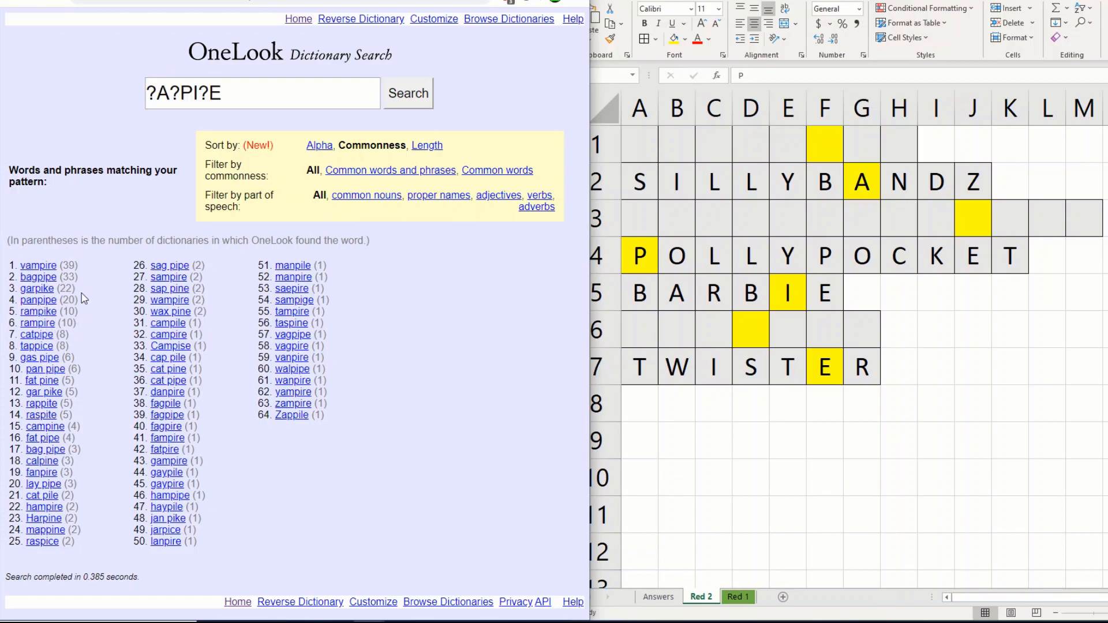
pyautogui.moveTo(111, 289)
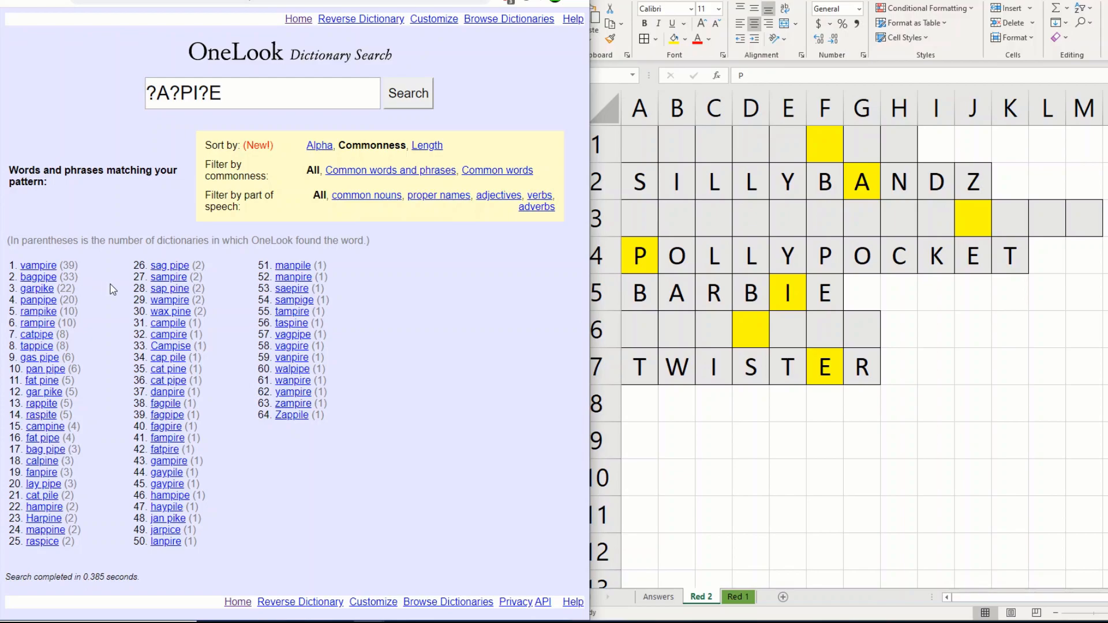
pyautogui.moveTo(115, 290)
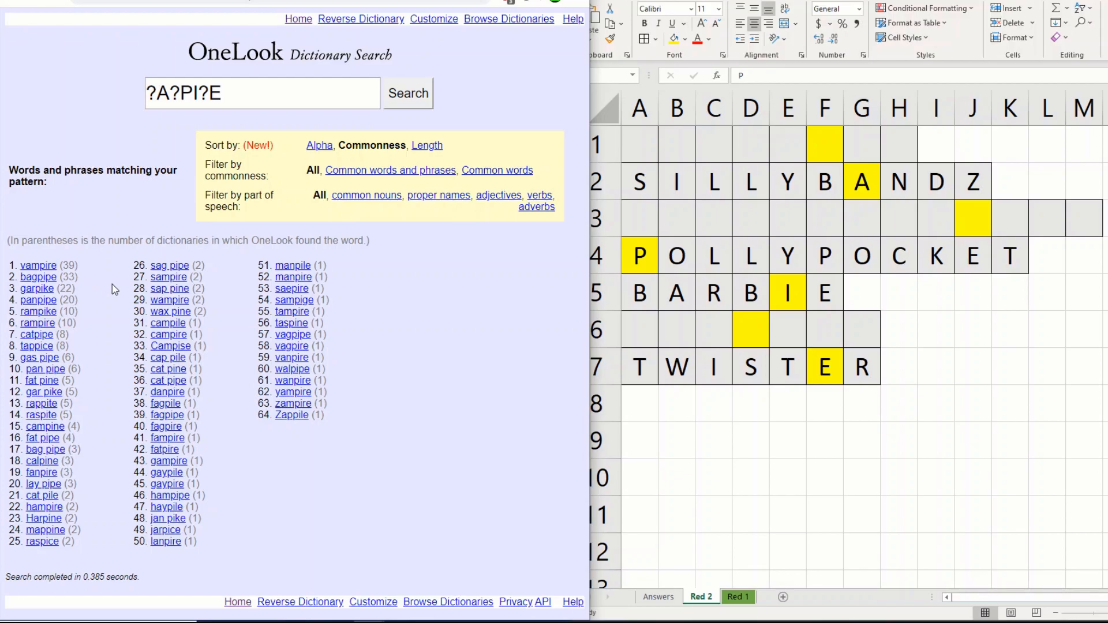
pyautogui.moveTo(117, 293)
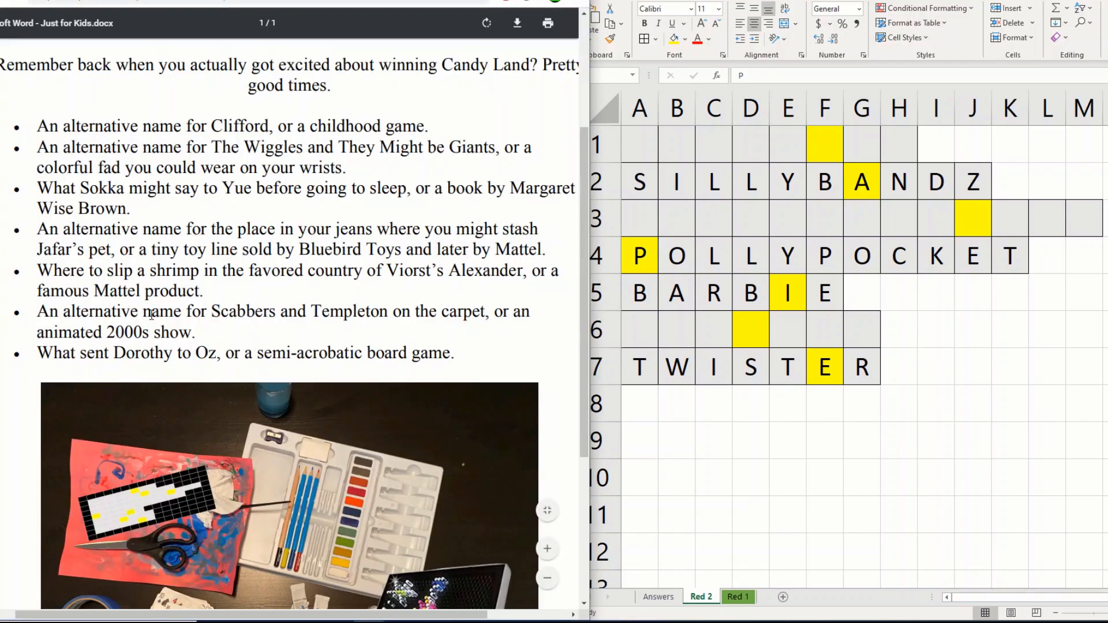
pyautogui.moveTo(171, 326)
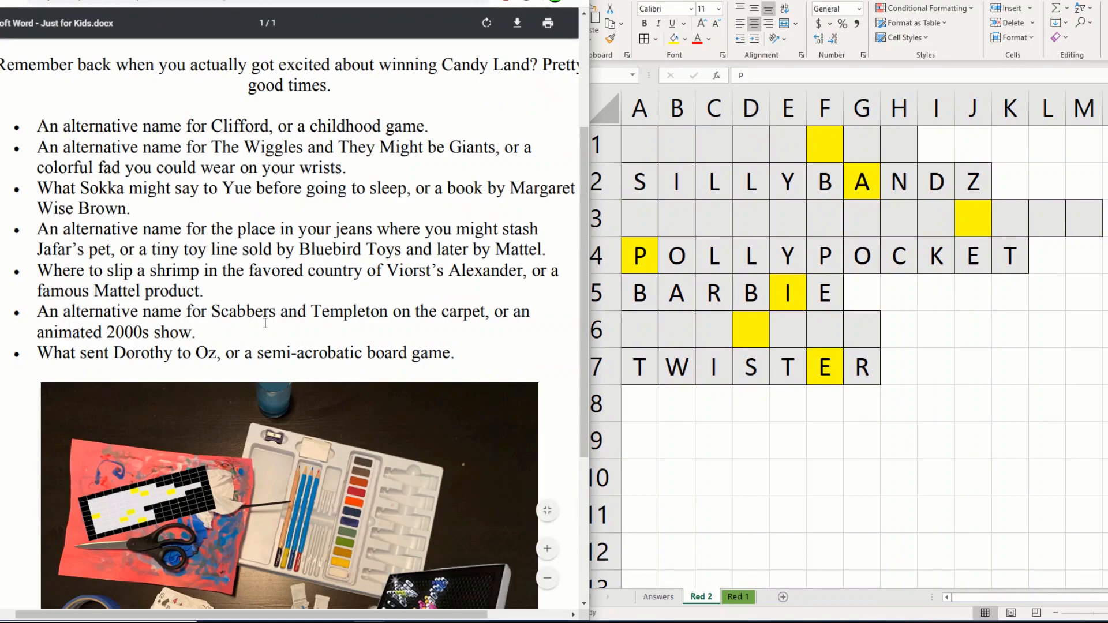
pyautogui.moveTo(265, 324)
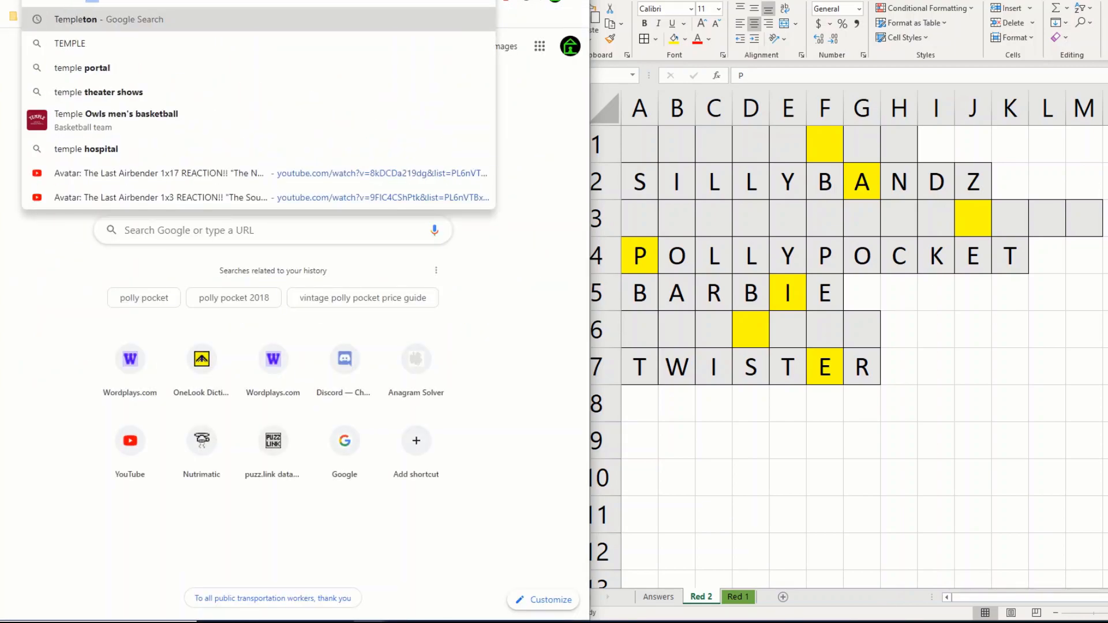
# Google 'templeton rat' to confirm Rugrats, then enter RUGRATS across row 6
pyautogui.write('templeton rat')
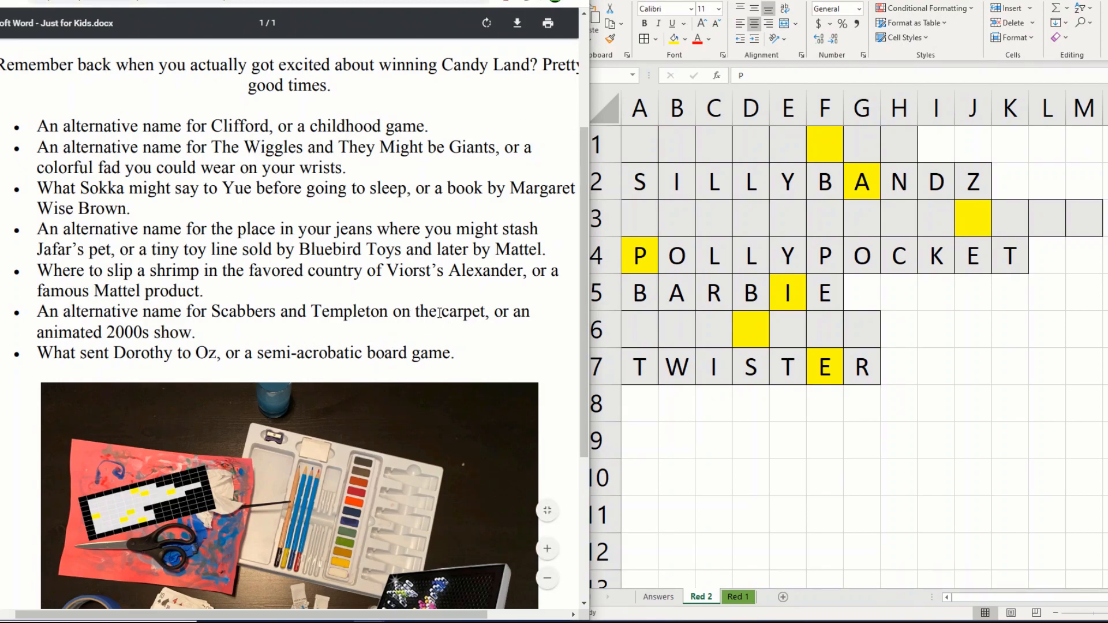
pyautogui.doubleClick(459, 311)
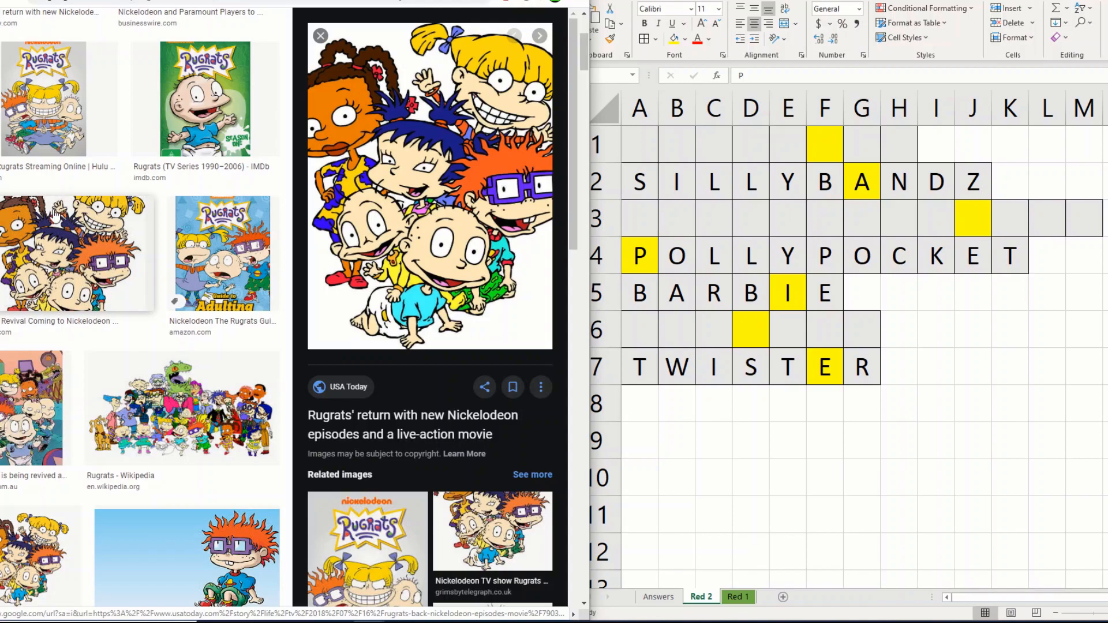
pyautogui.click(638, 255)
pyautogui.write('R')
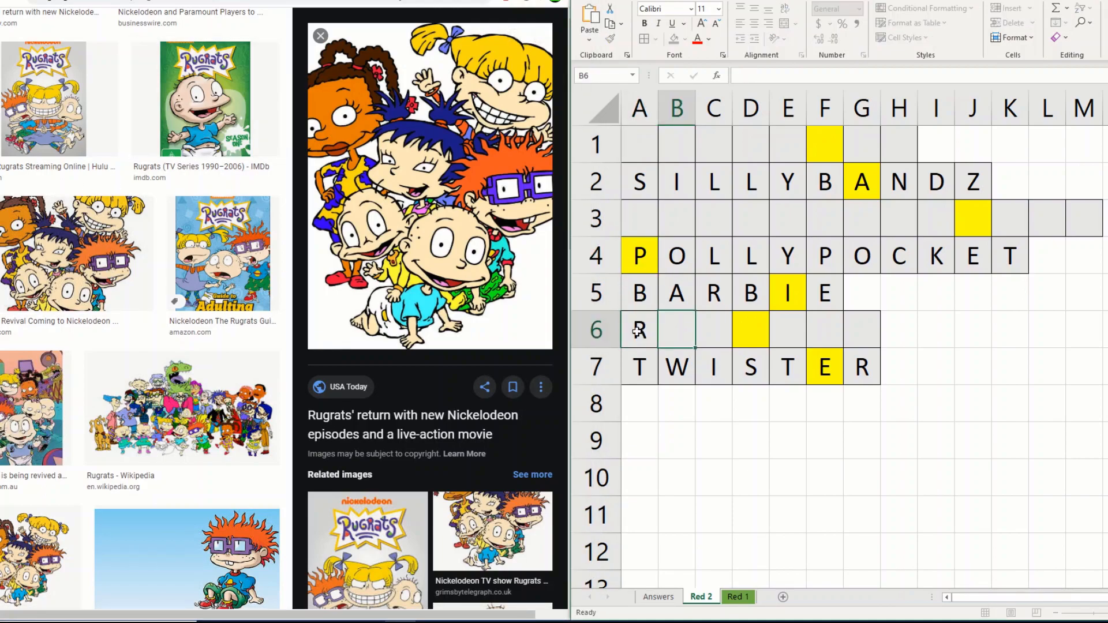
pyautogui.write('UG')
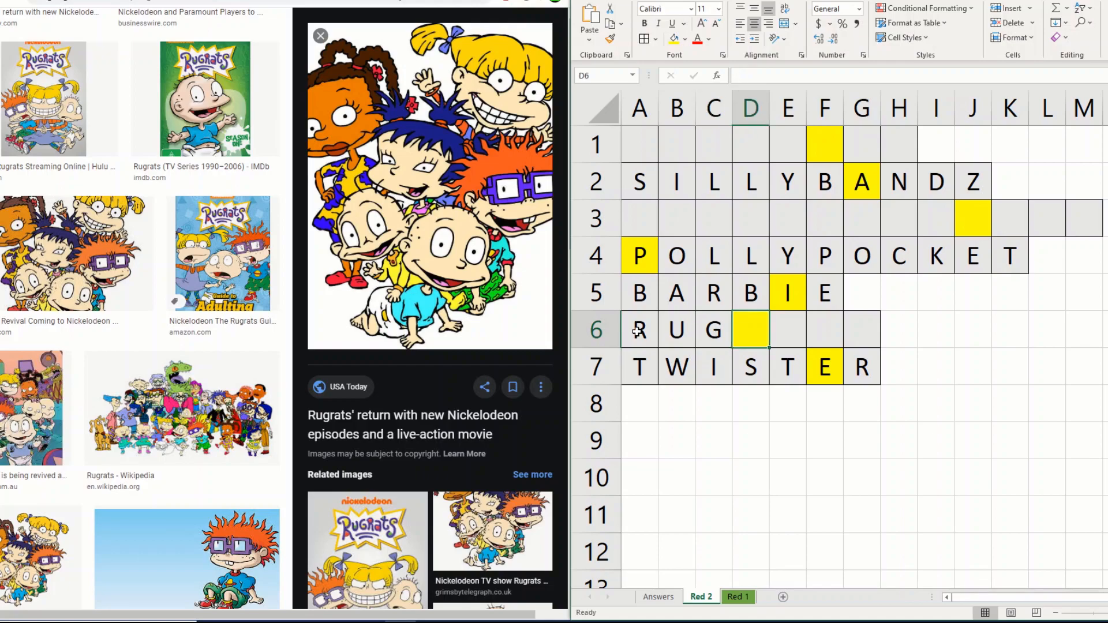
pyautogui.write('RATS')
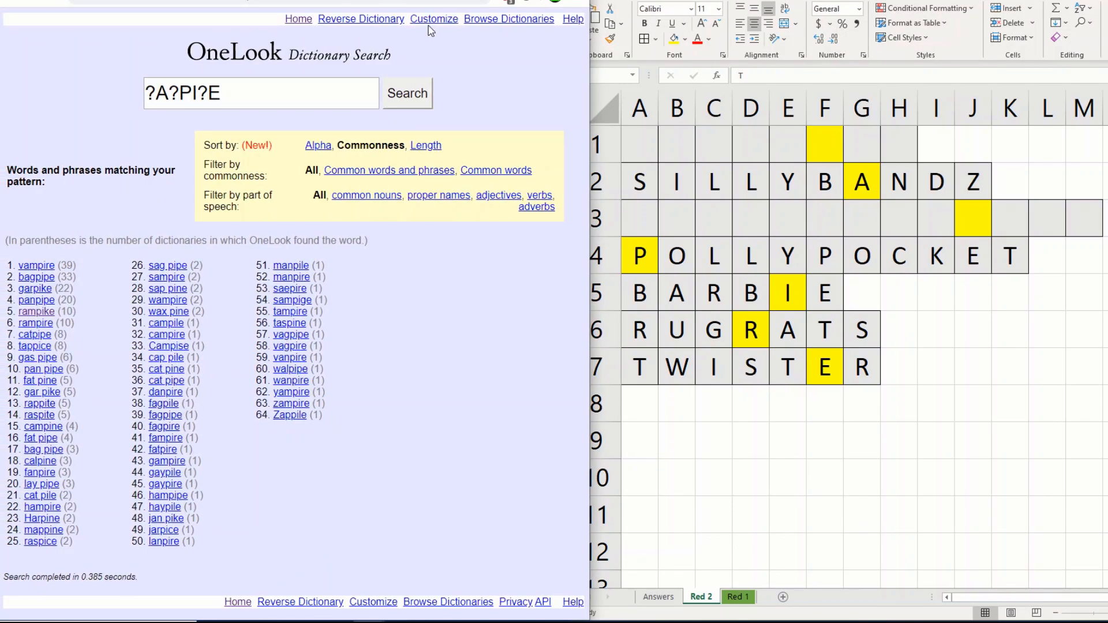
# Refine the OneLook pattern to ?A?PIRE, then enter REDROVER in row 1 and M in J3
pyautogui.click(261, 93)
pyautogui.write('R')
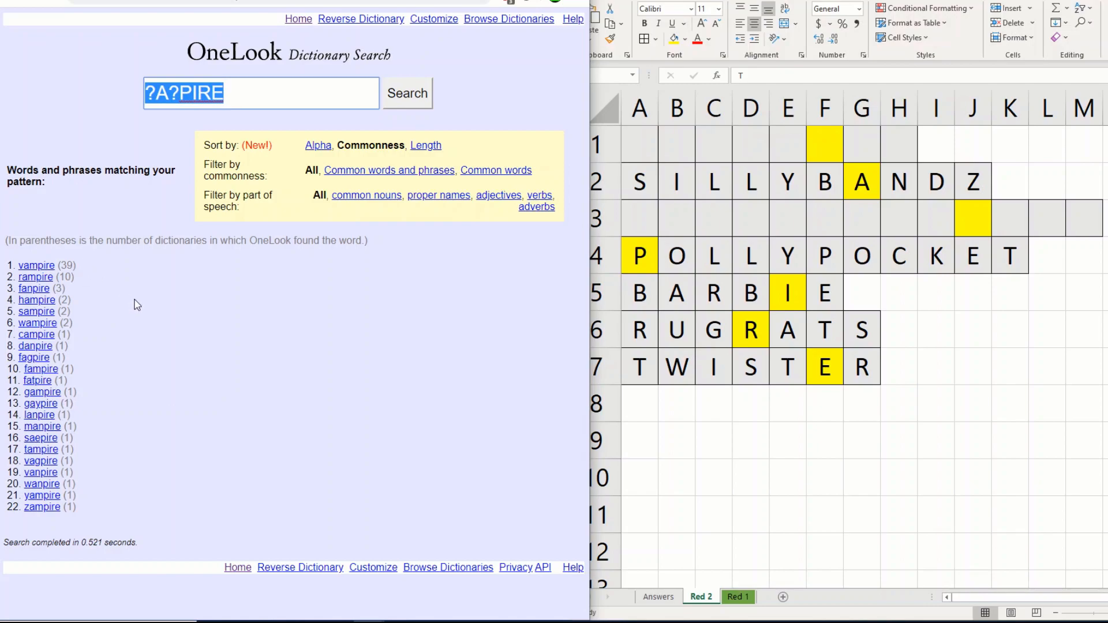
pyautogui.moveTo(653, 238)
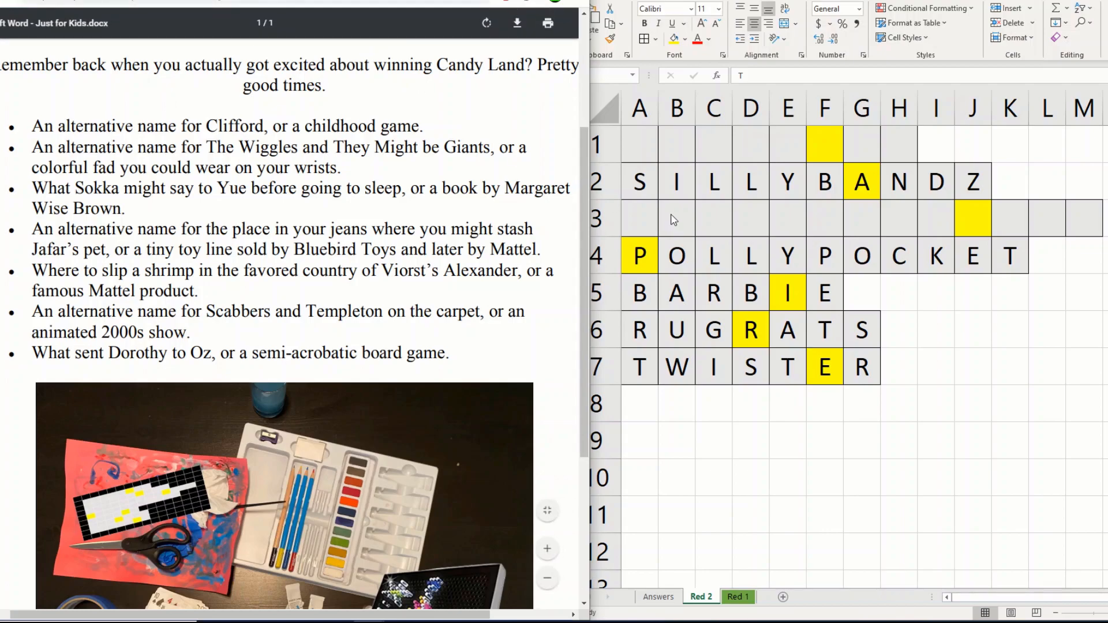
pyautogui.click(824, 145)
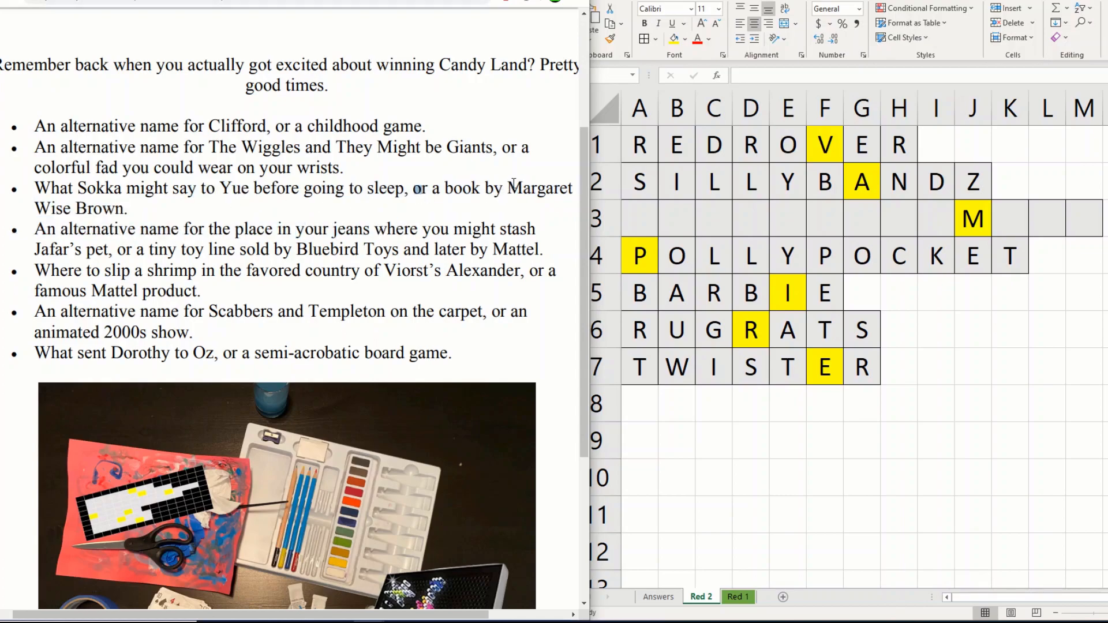
# Google Margaret Wise Brown Goodnight Moon, then enter GOODNIGHTMOON across row 3
pyautogui.moveTo(509, 187); pyautogui.dragTo(126, 208)
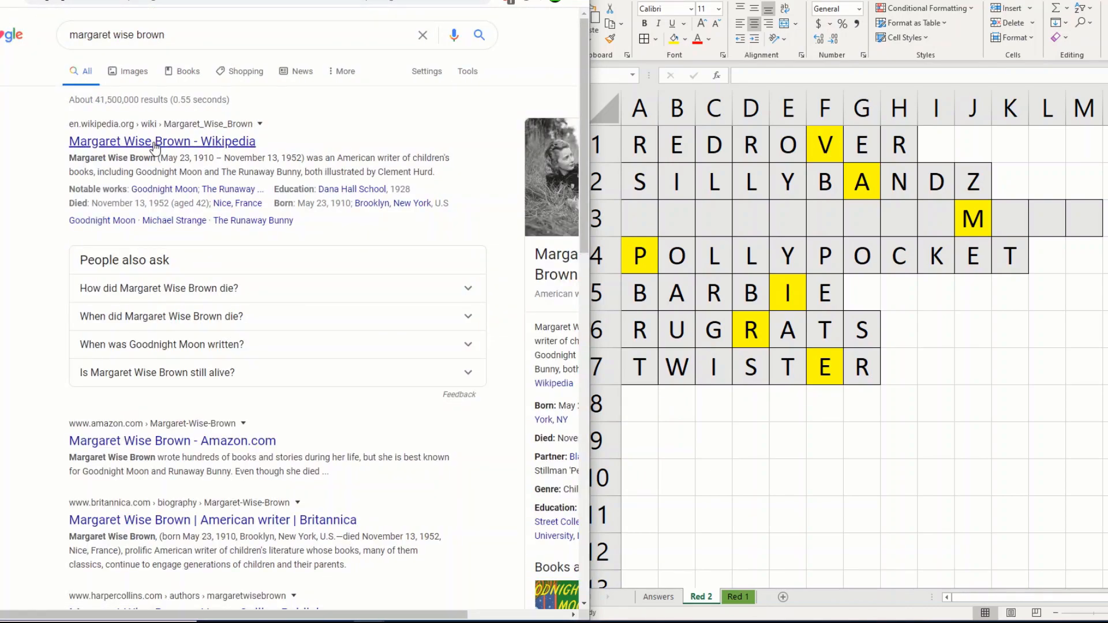
pyautogui.write('Goodnight Moon')
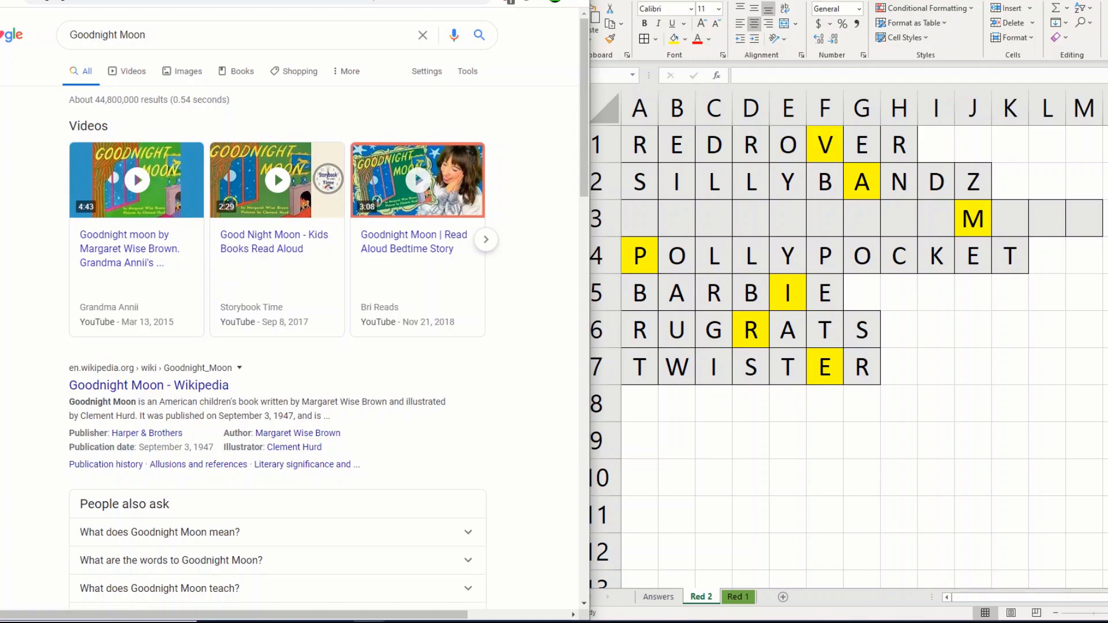
pyautogui.moveTo(144, 70)
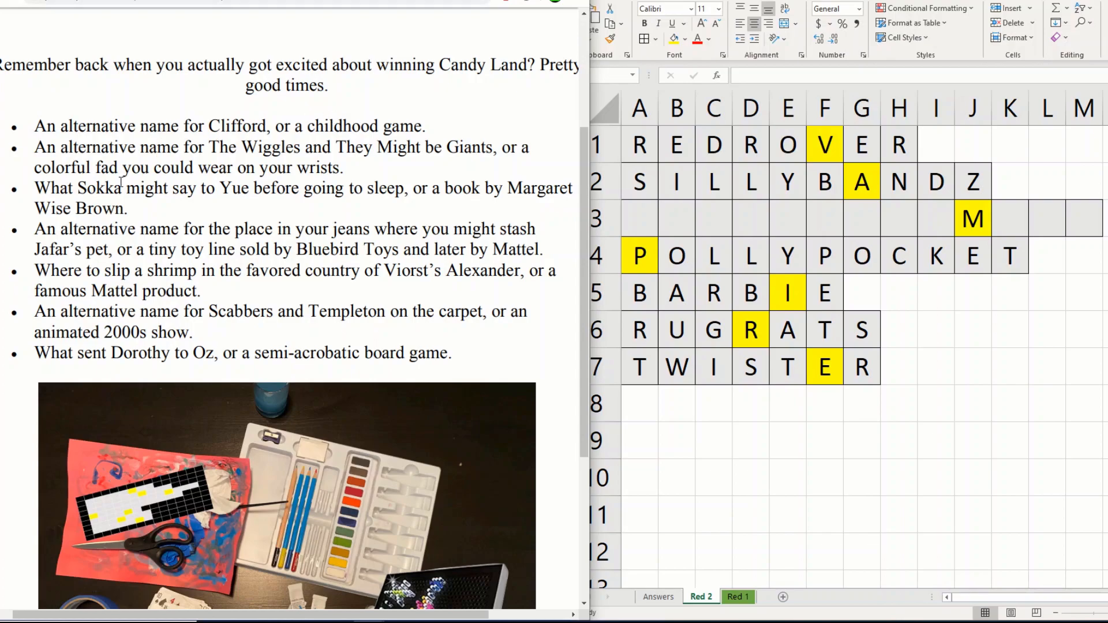
pyautogui.click(124, 188)
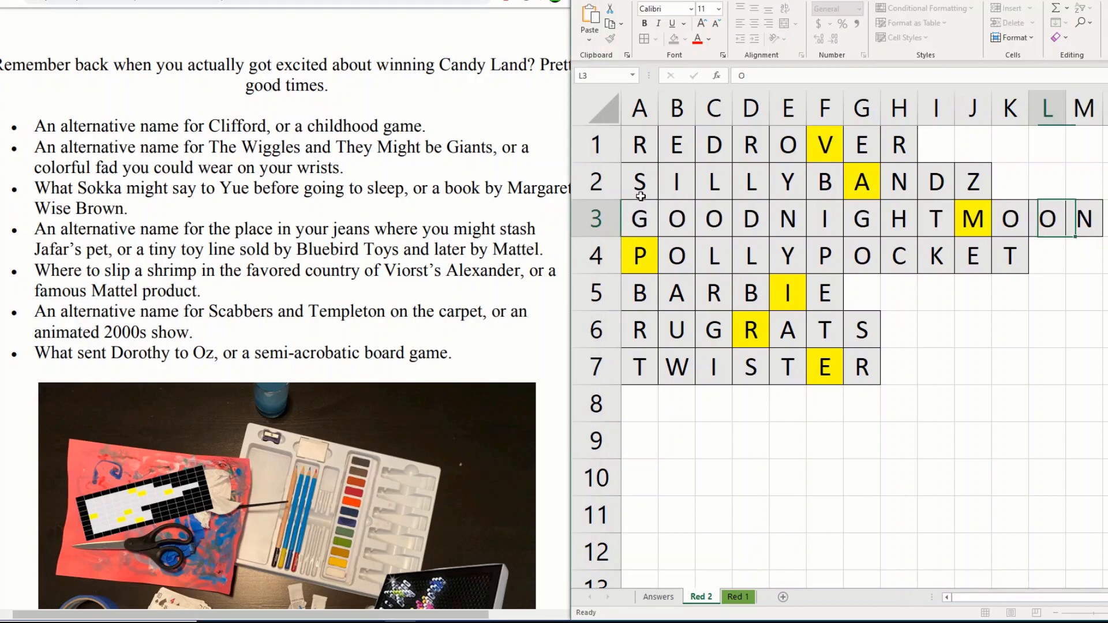
pyautogui.click(714, 366)
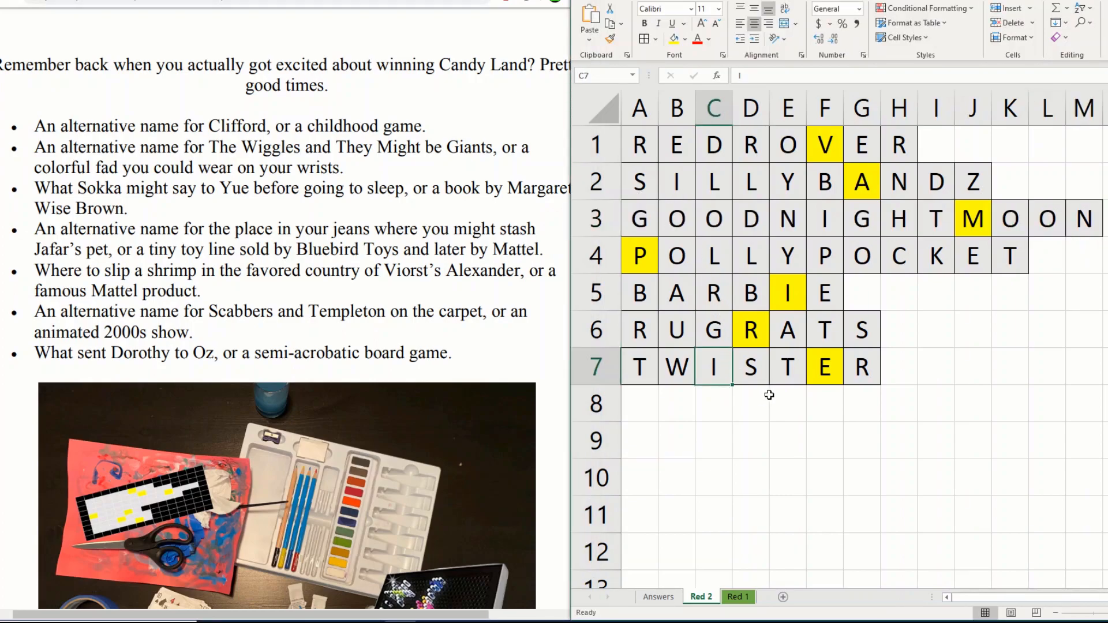
pyautogui.click(750, 404)
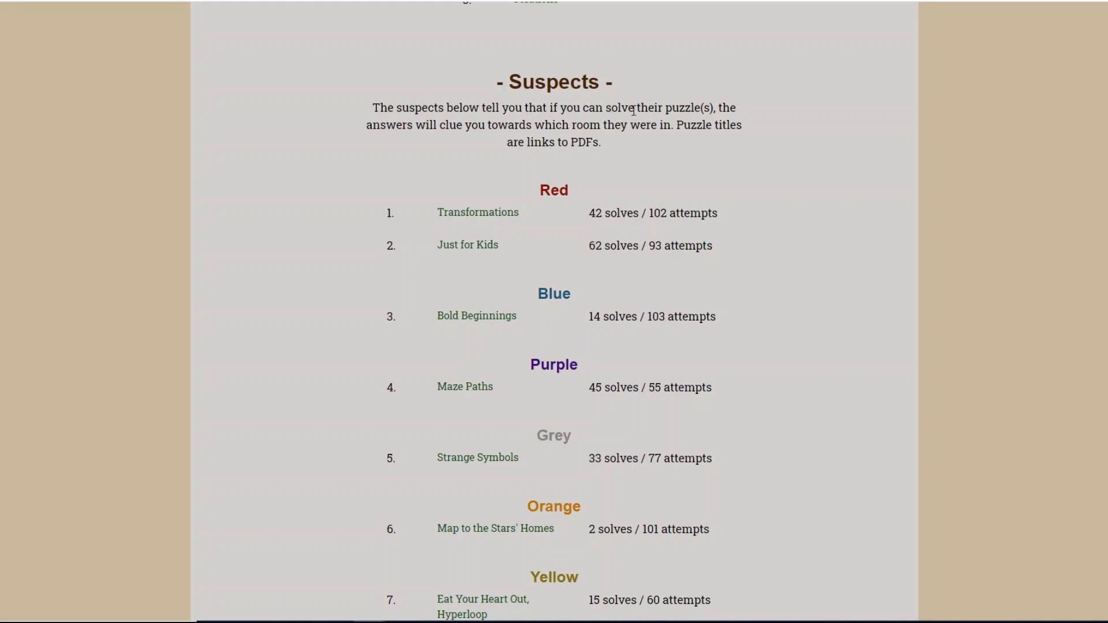
pyautogui.moveTo(581, 138)
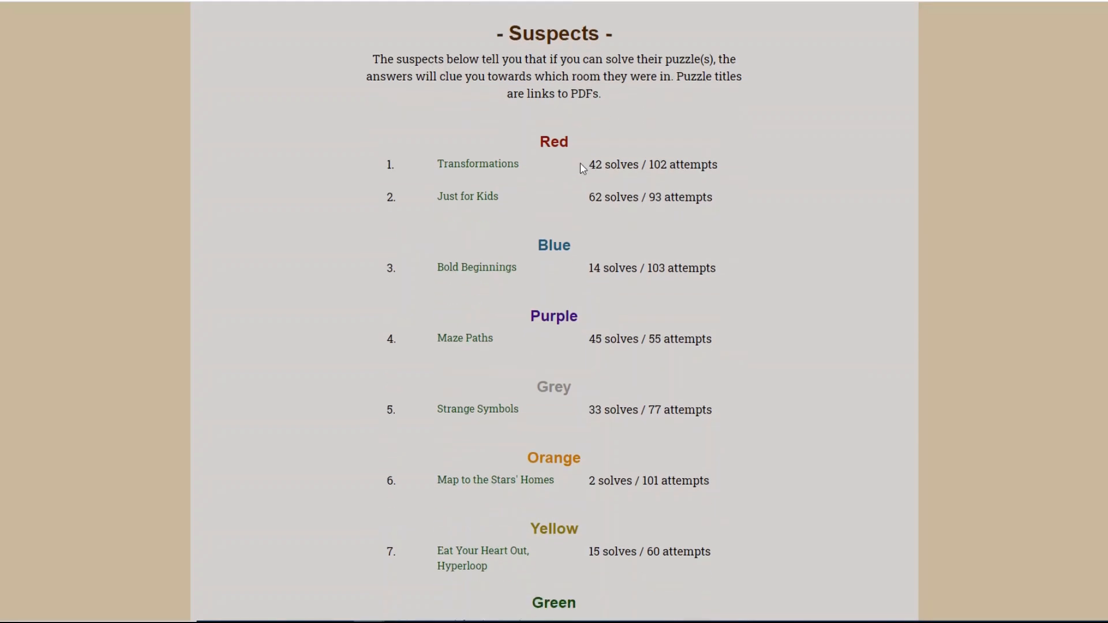
# Scroll past the Suspects list and Rooms map, then return to the hunt's Home page
pyautogui.scroll(-3)
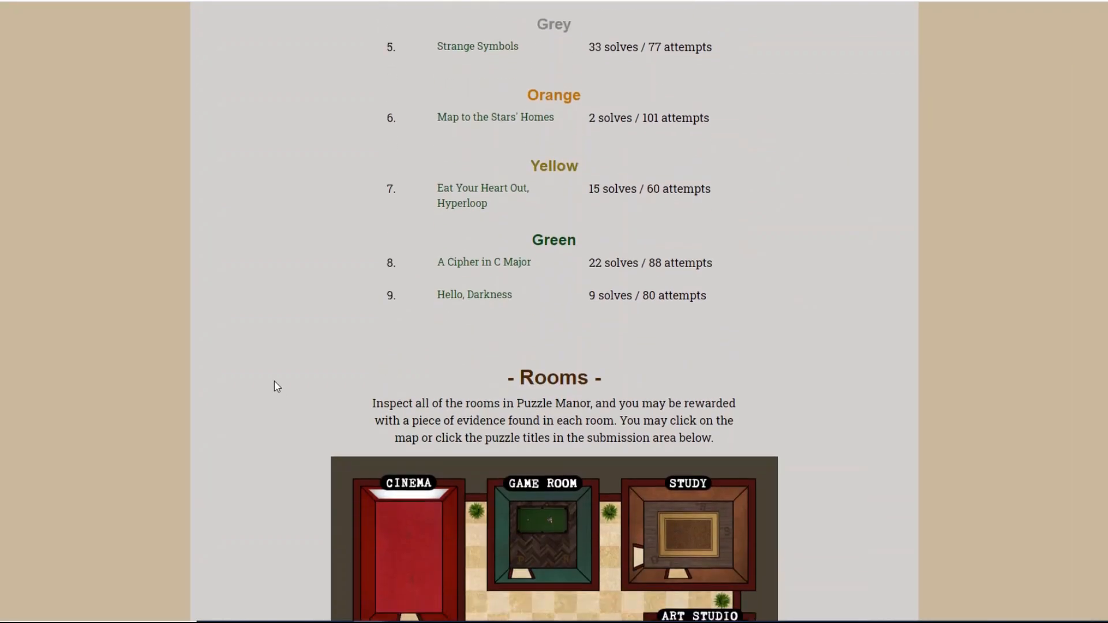
pyautogui.scroll(-3)
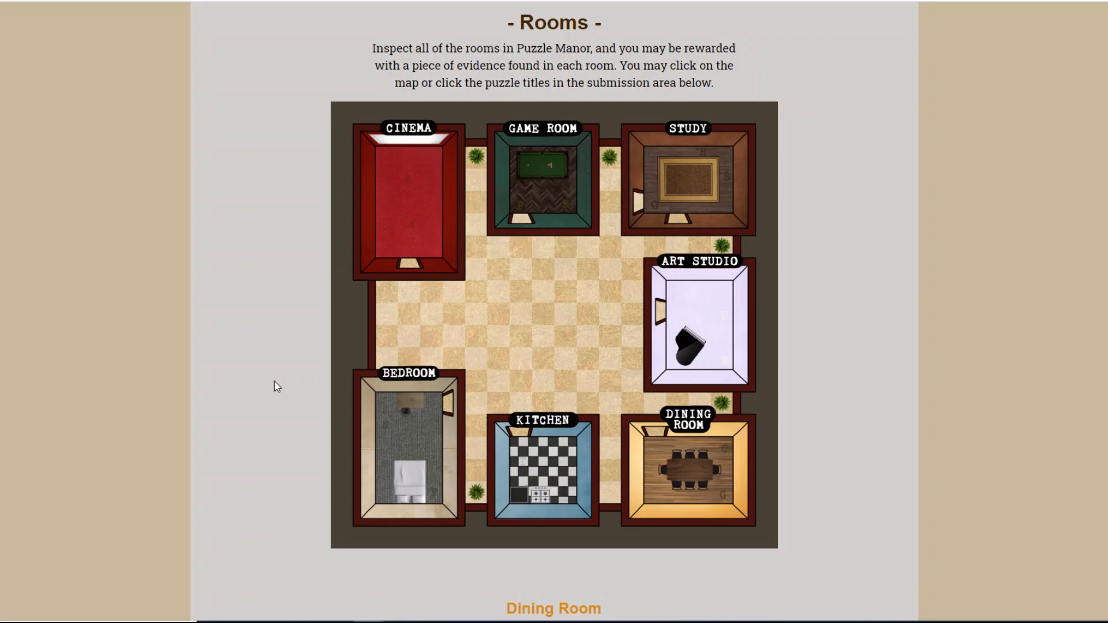
pyautogui.moveTo(720, 319)
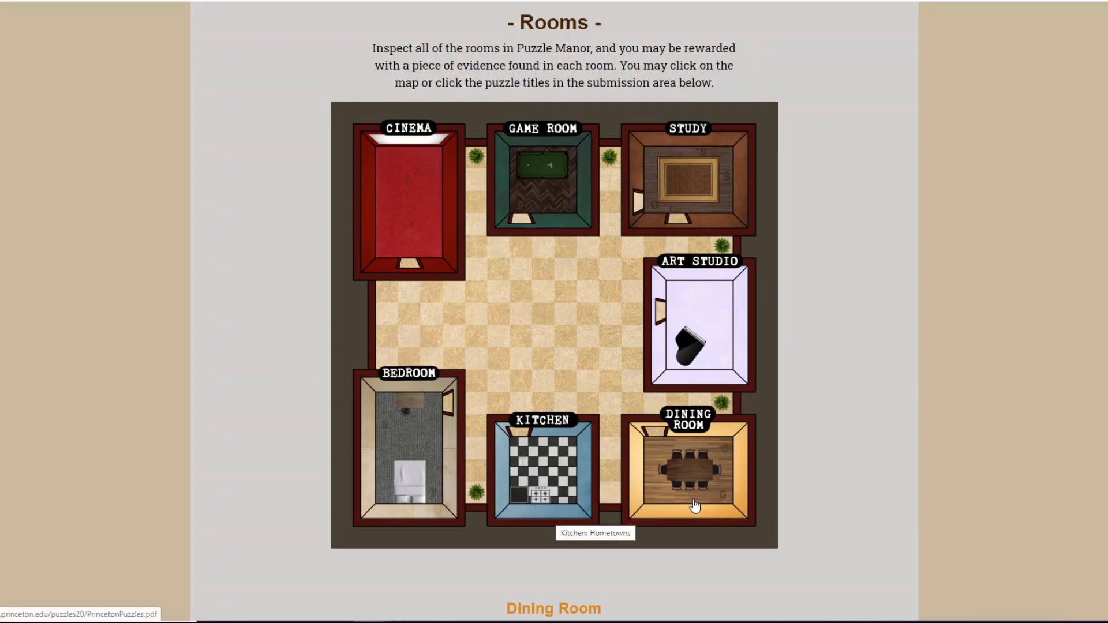
pyautogui.moveTo(713, 508)
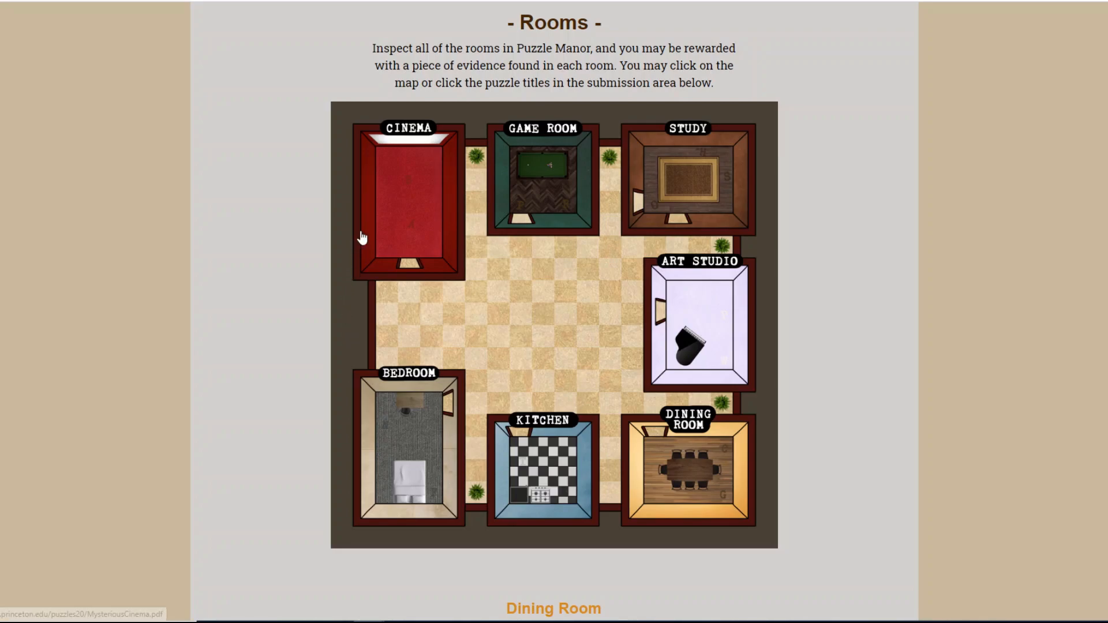
pyautogui.moveTo(338, 225)
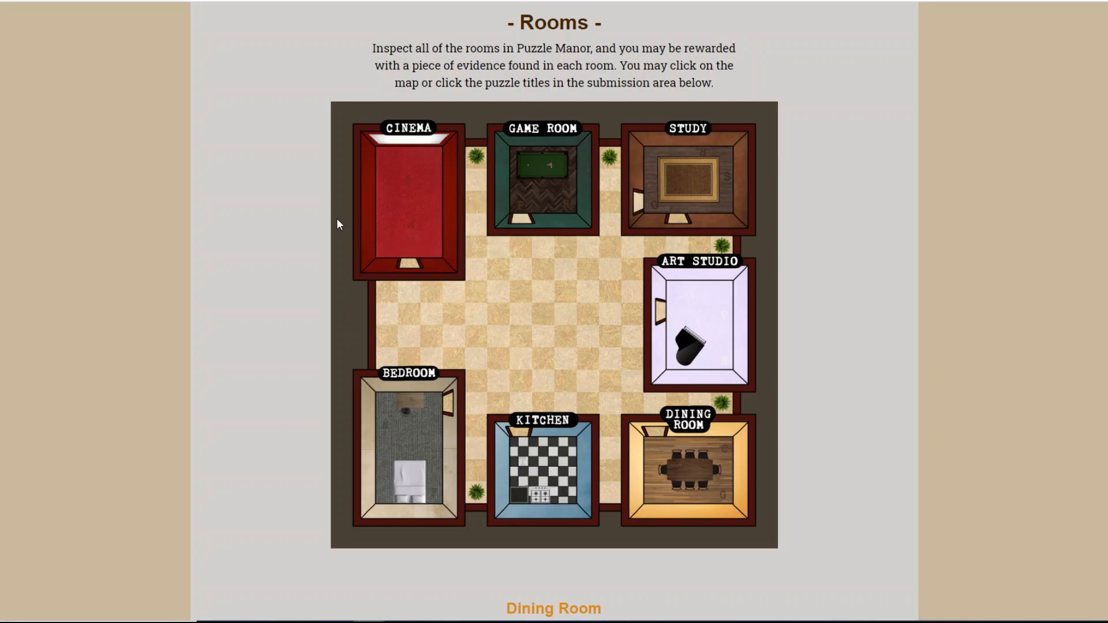
pyautogui.click(32, 30)
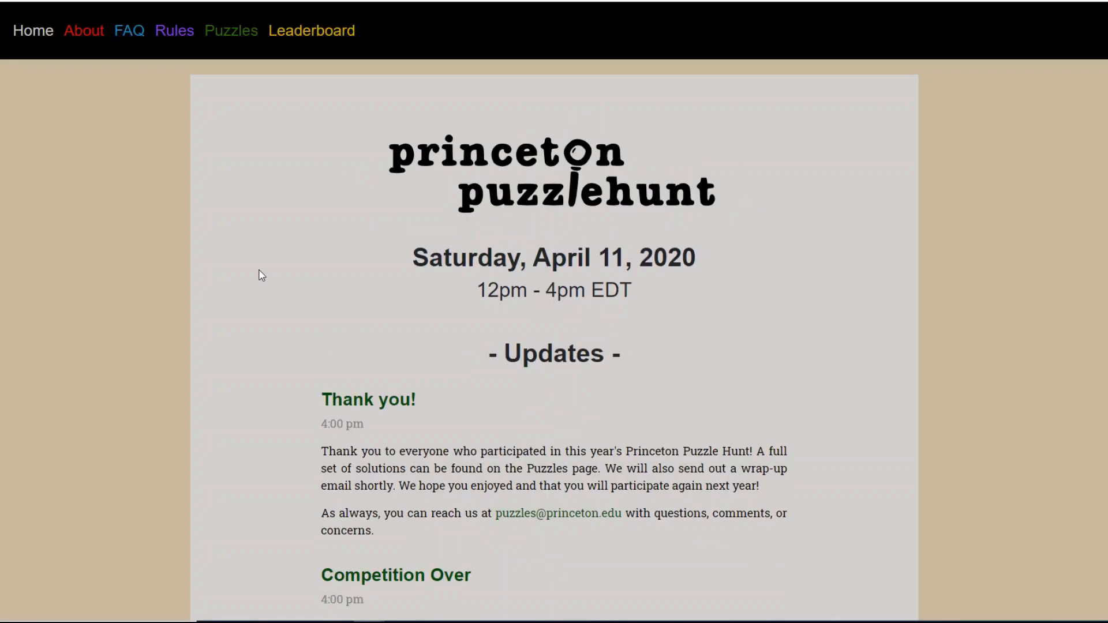